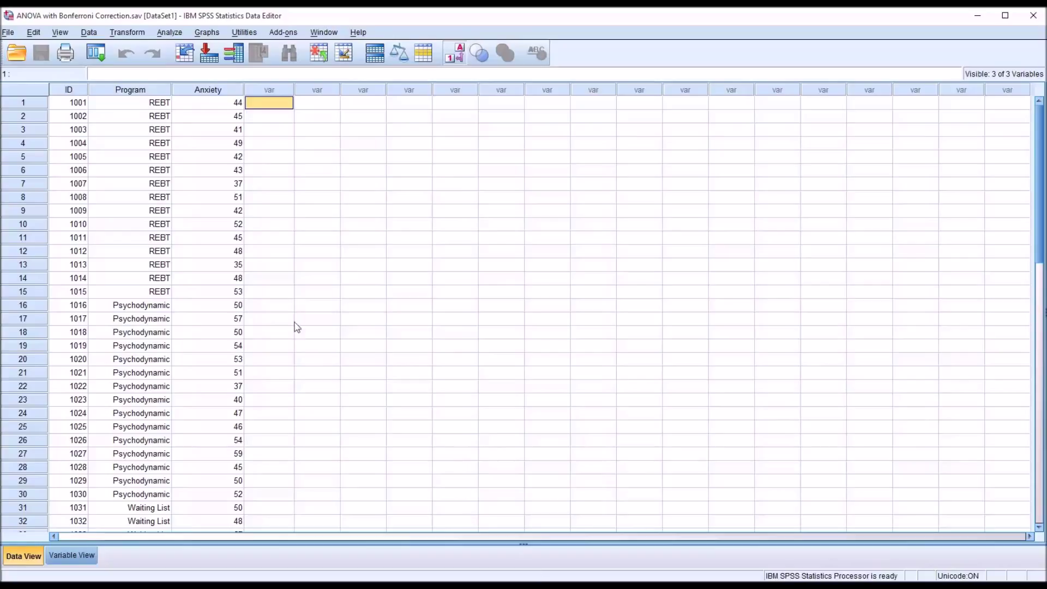
mouse_move(160, 150)
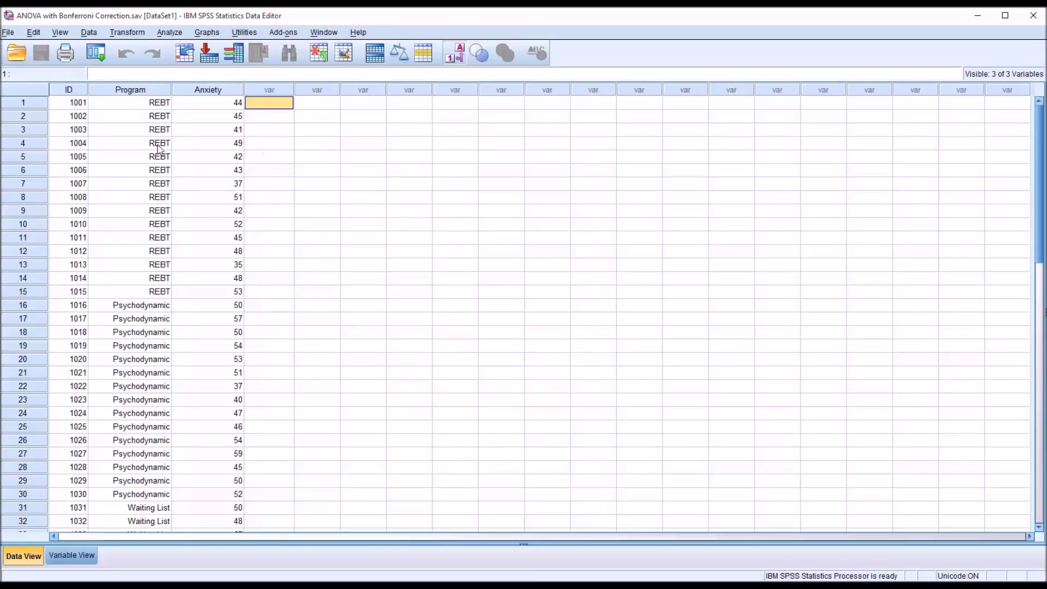
mouse_move(130, 105)
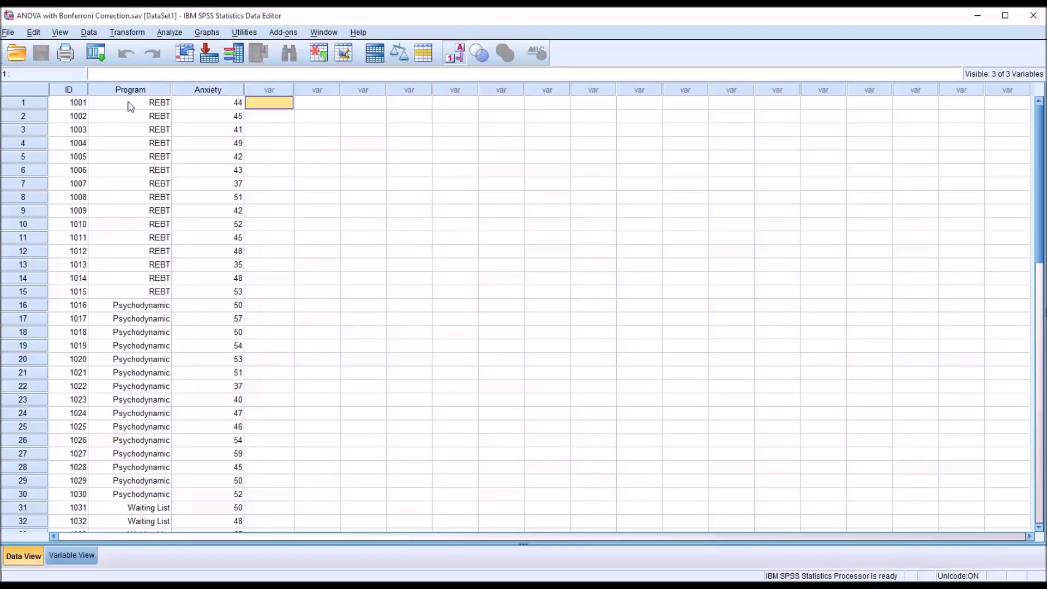
Inspect the Program group values and the Program and Anxiety columns in the data grid
click(130, 103)
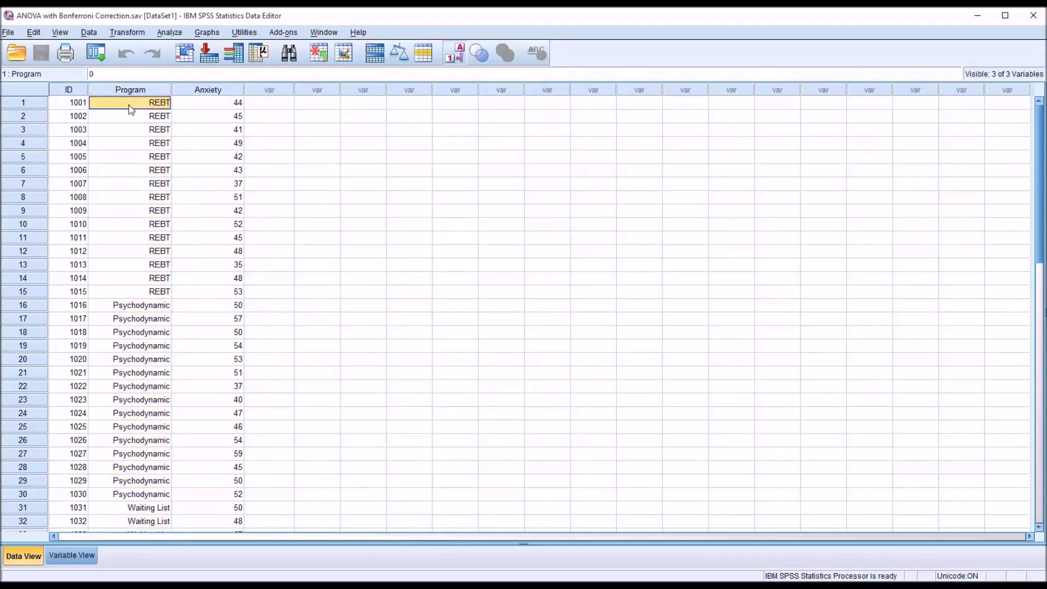
mouse_move(133, 138)
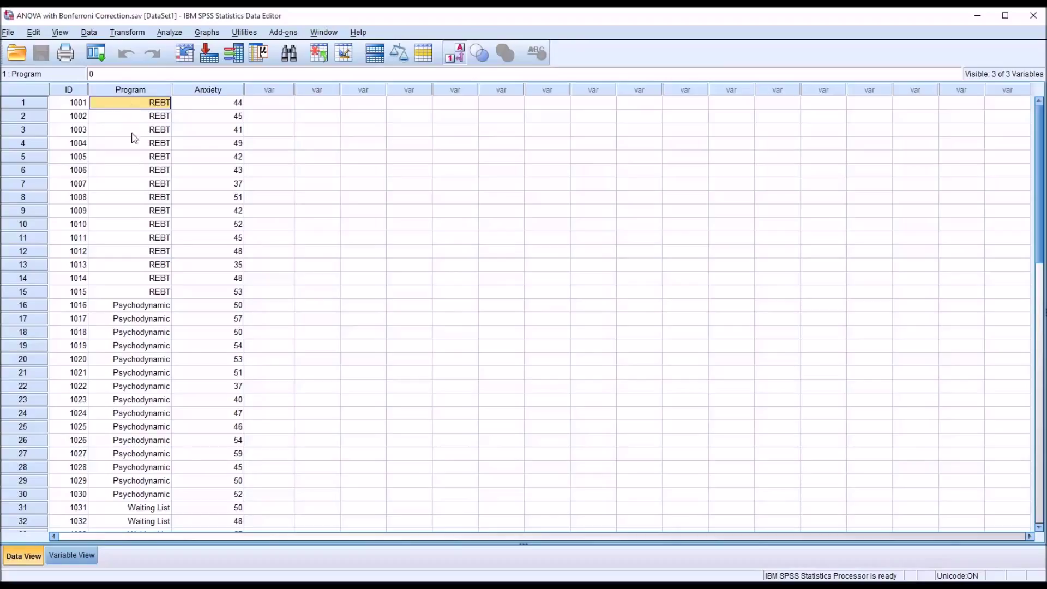
click(141, 305)
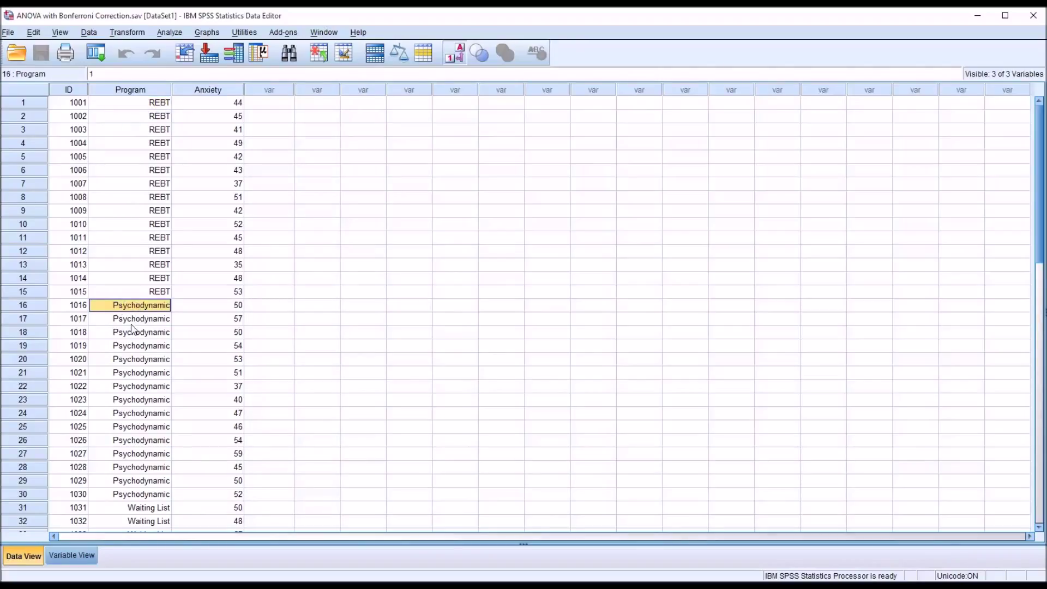
click(129, 507)
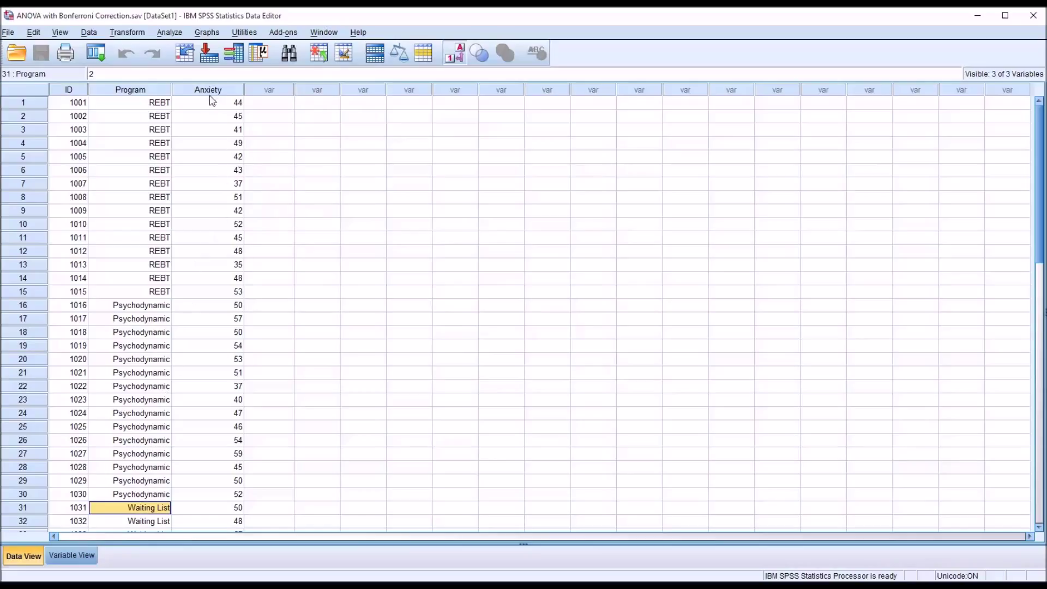
click(208, 89)
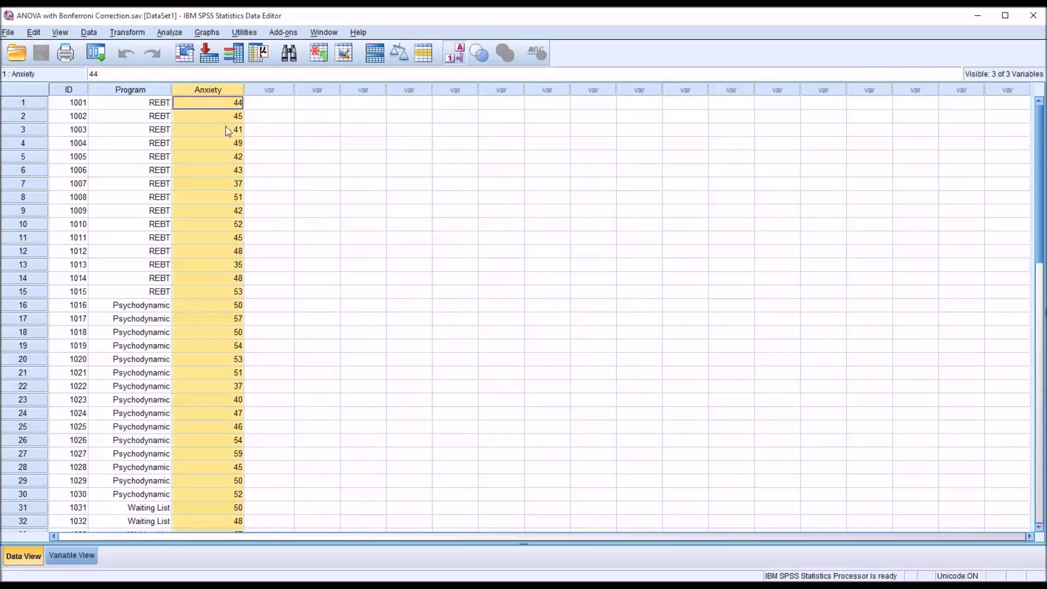
mouse_move(259, 128)
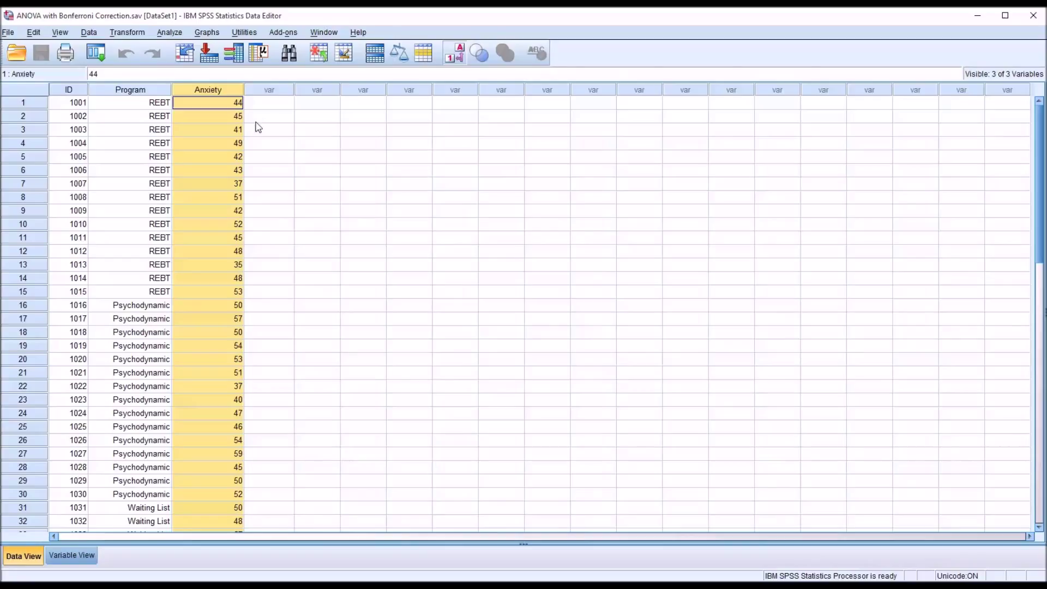
mouse_move(260, 108)
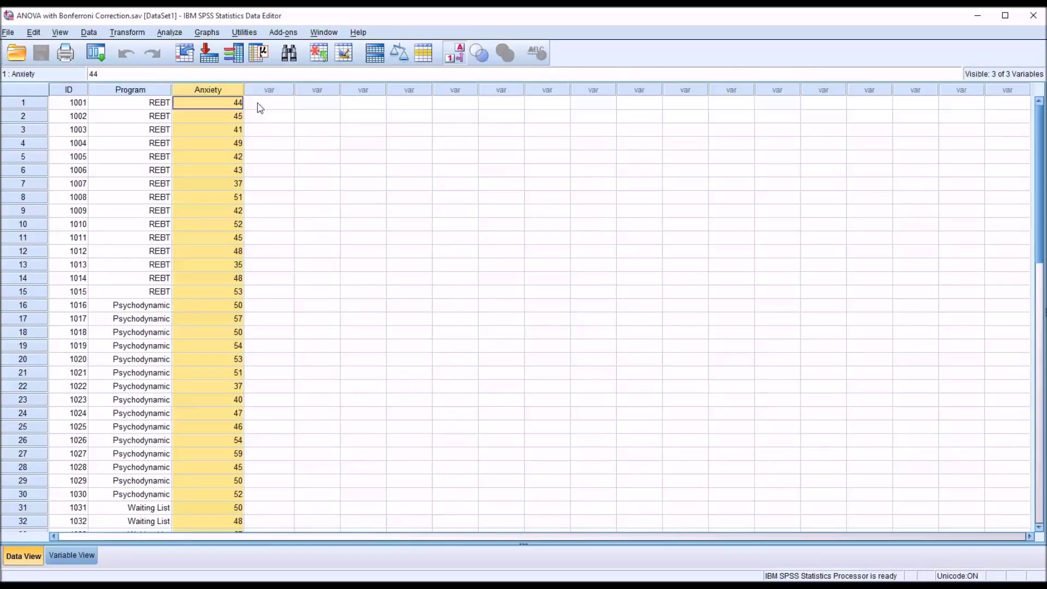
click(268, 102)
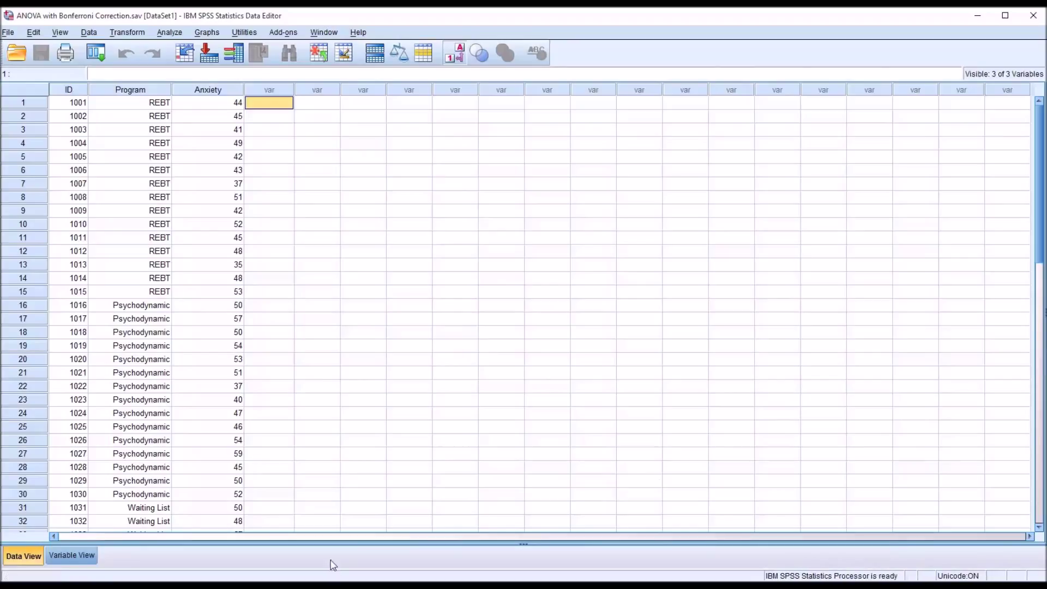
click(129, 89)
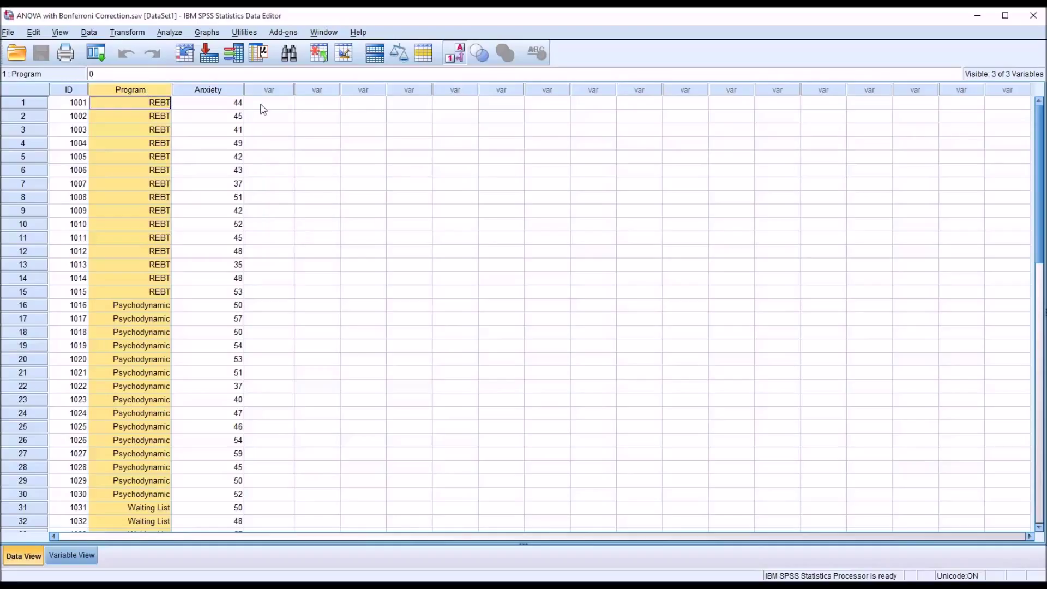
click(269, 103)
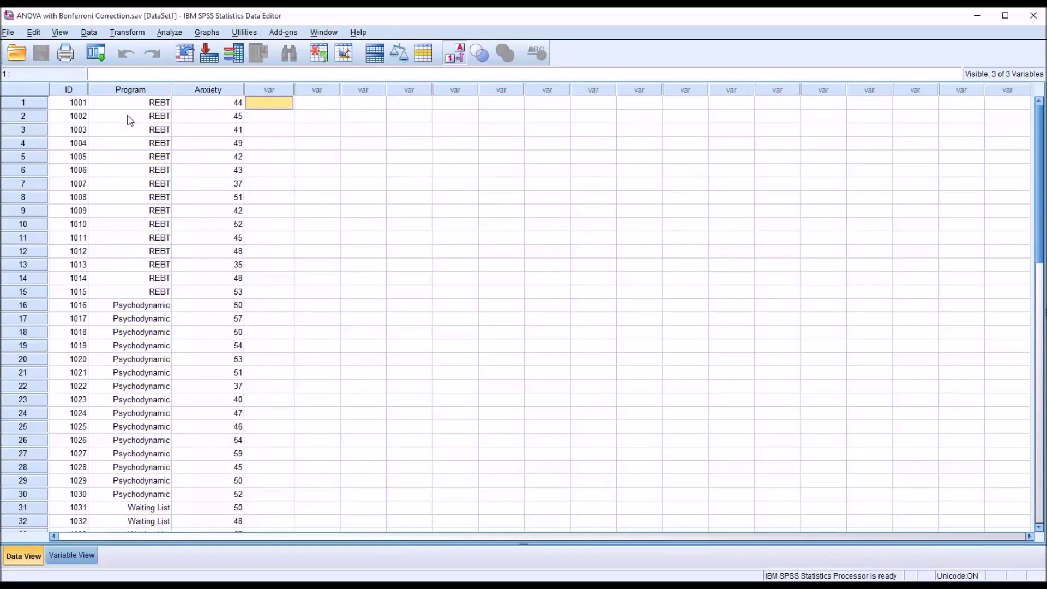
click(130, 102)
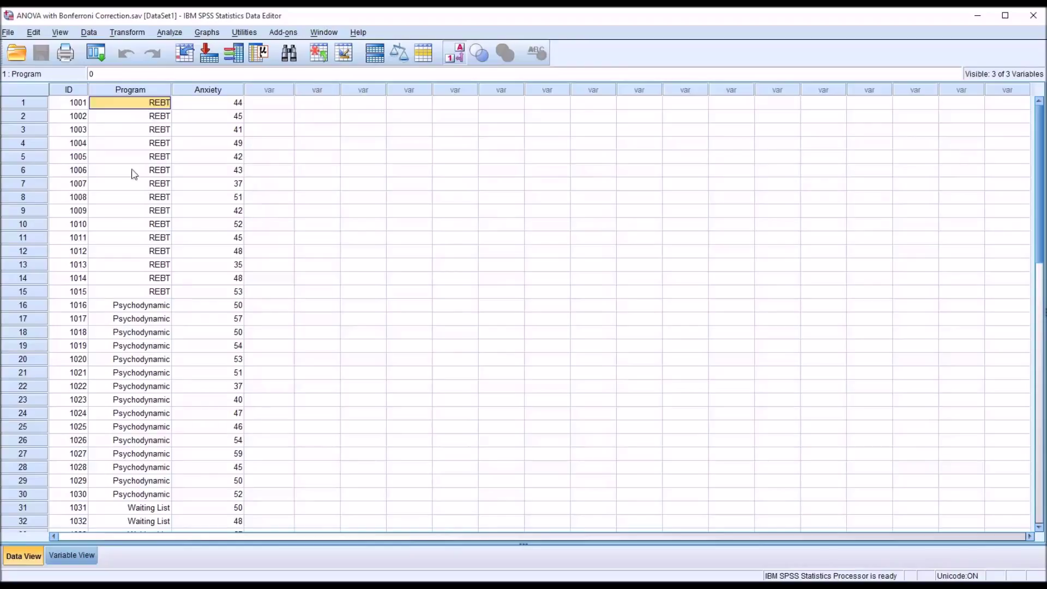
click(141, 306)
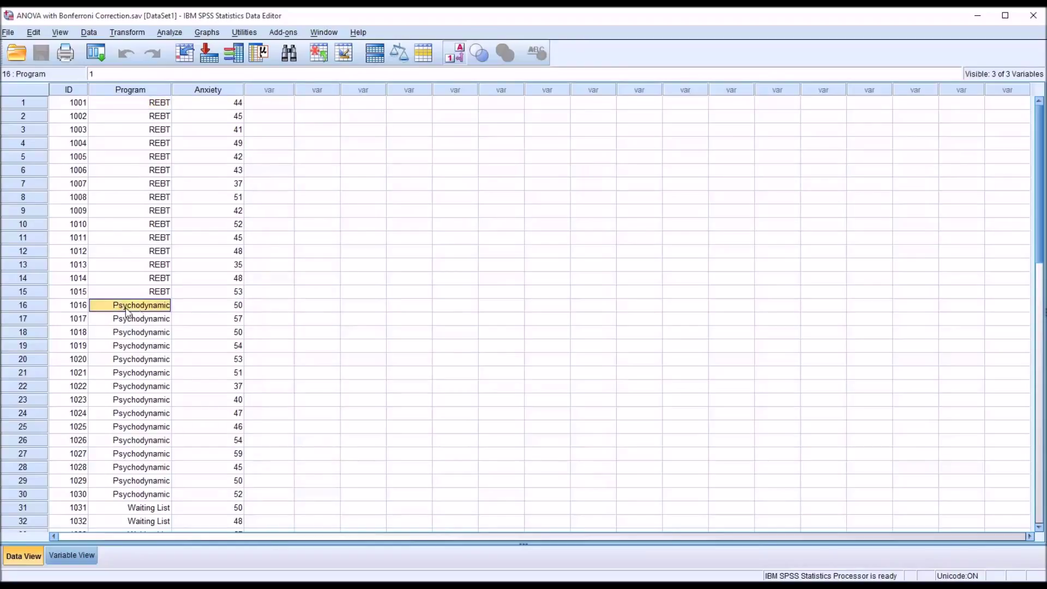
mouse_move(124, 337)
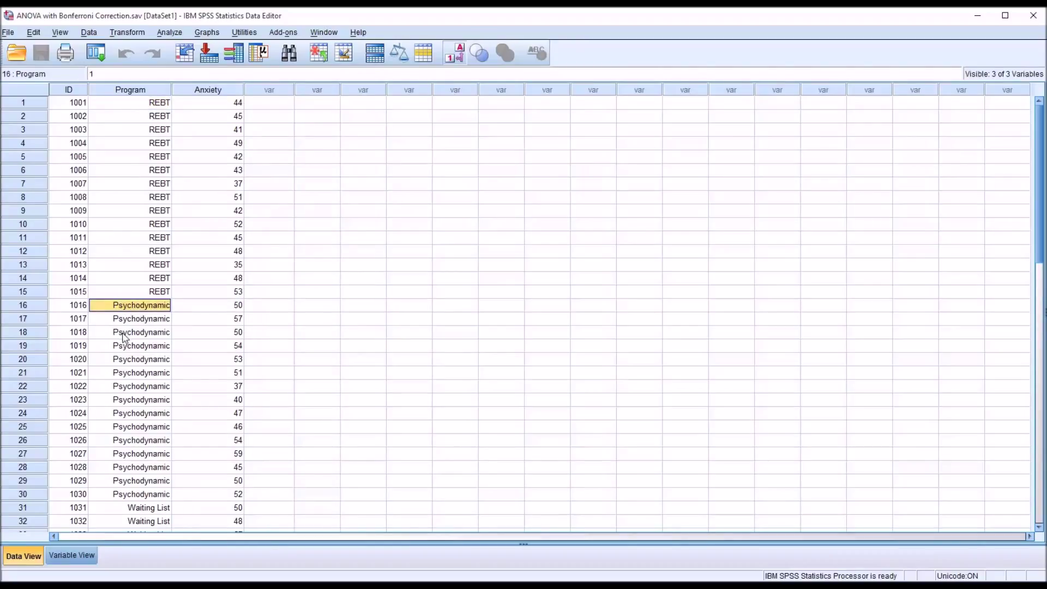
click(149, 507)
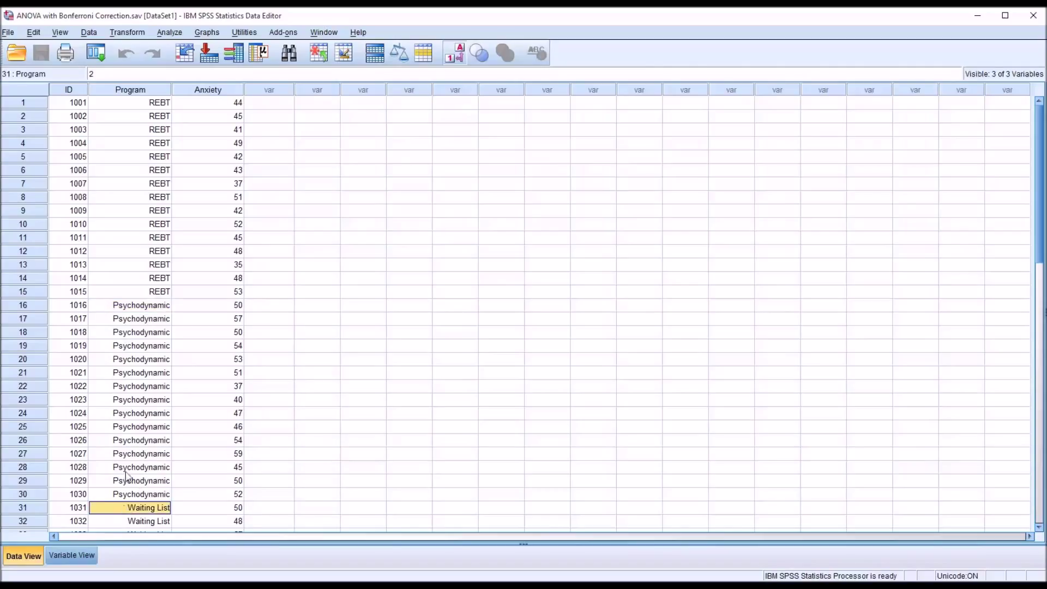
mouse_move(120, 512)
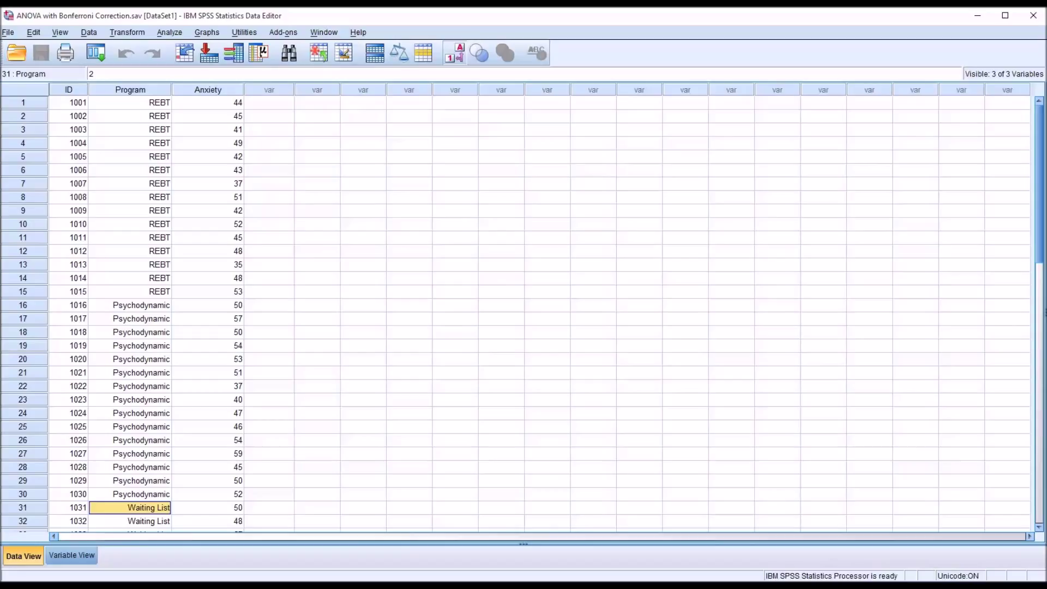
mouse_move(296, 141)
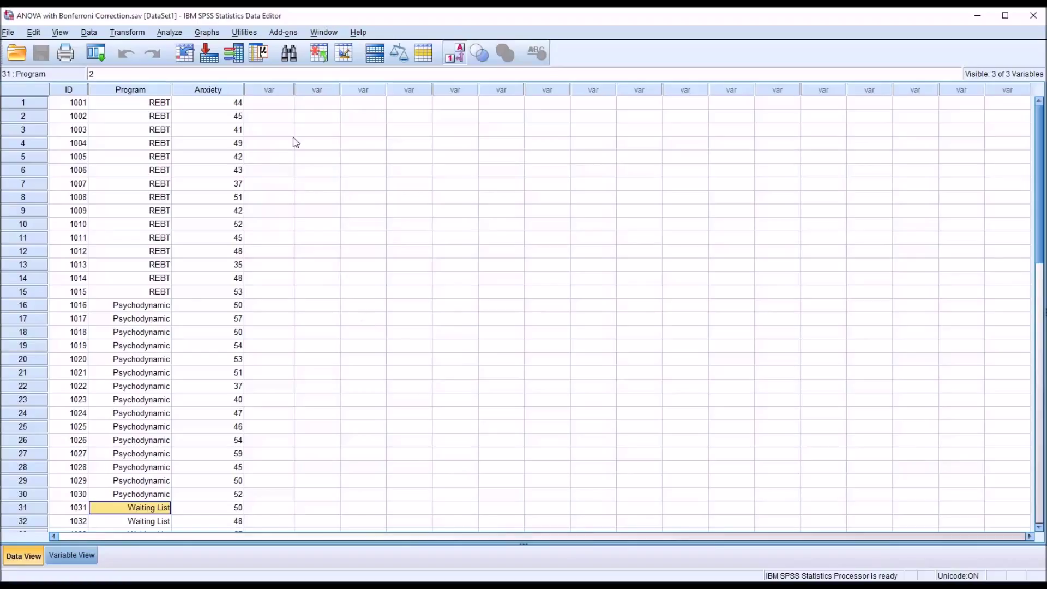
click(268, 103)
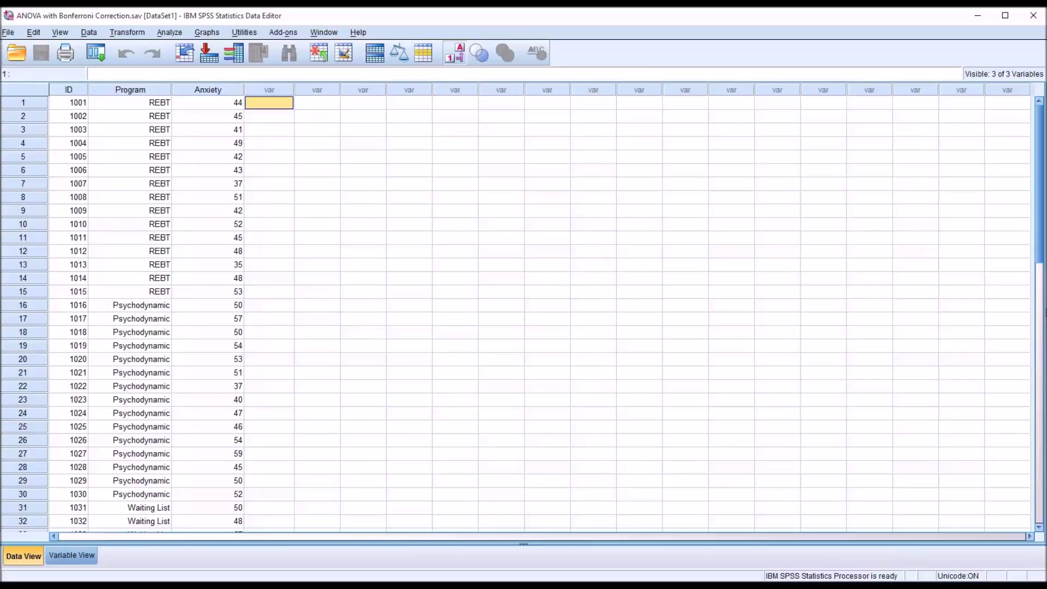
mouse_move(197, 109)
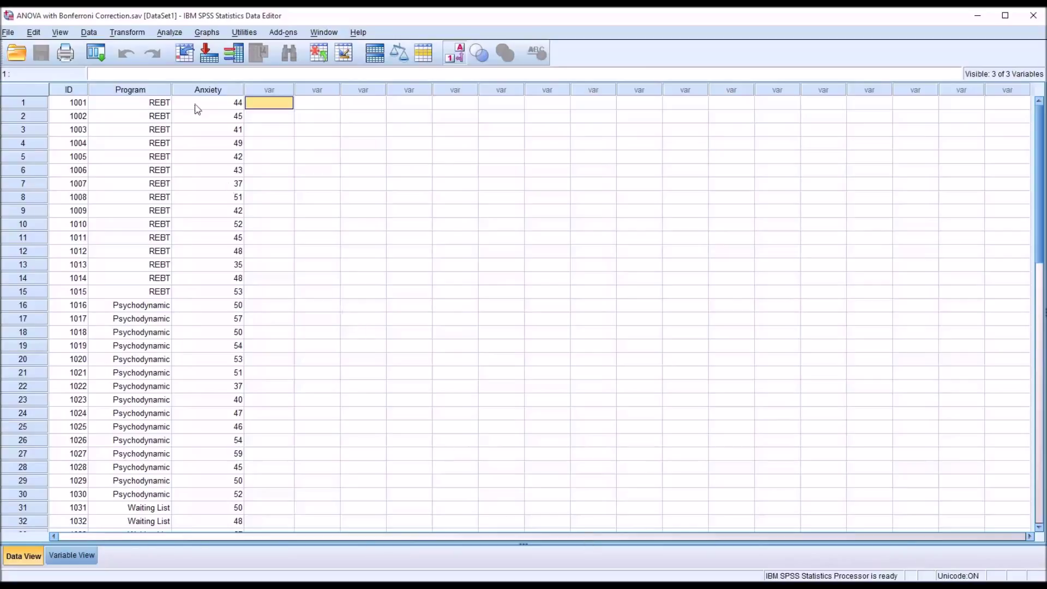
click(129, 88)
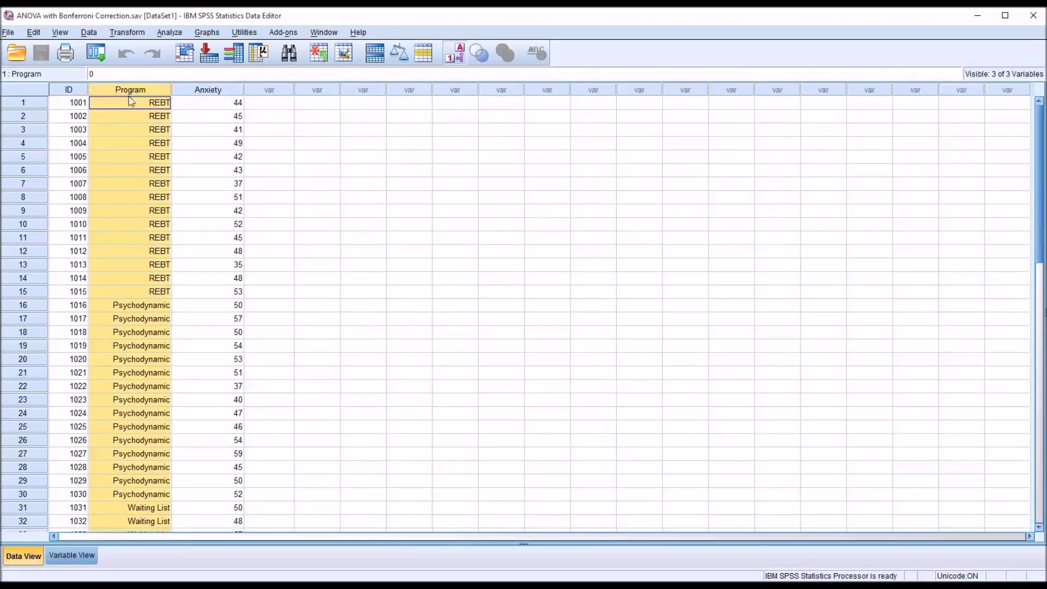
click(270, 102)
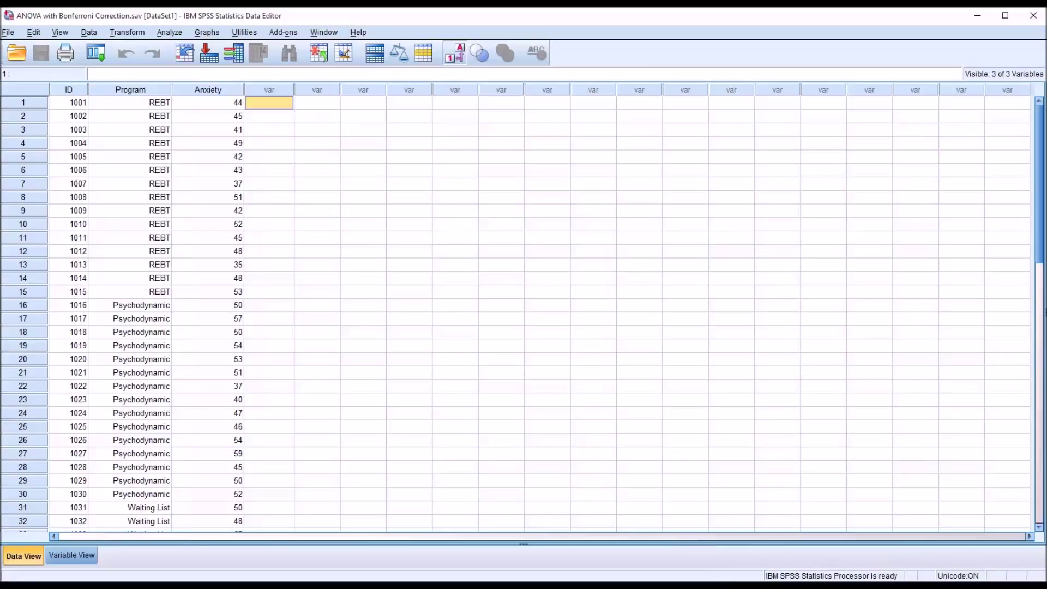
click(208, 89)
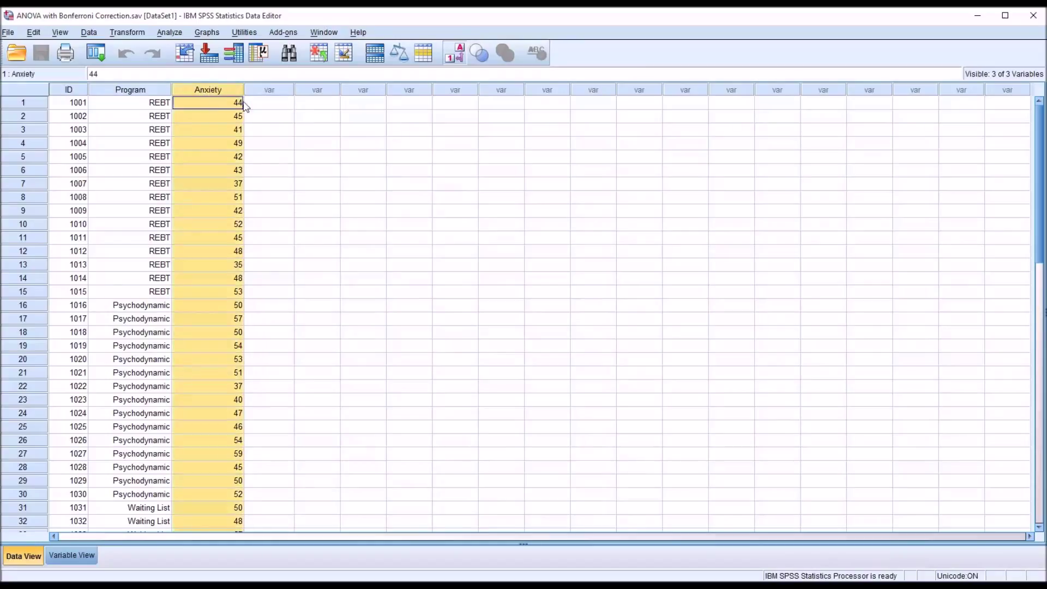
click(268, 103)
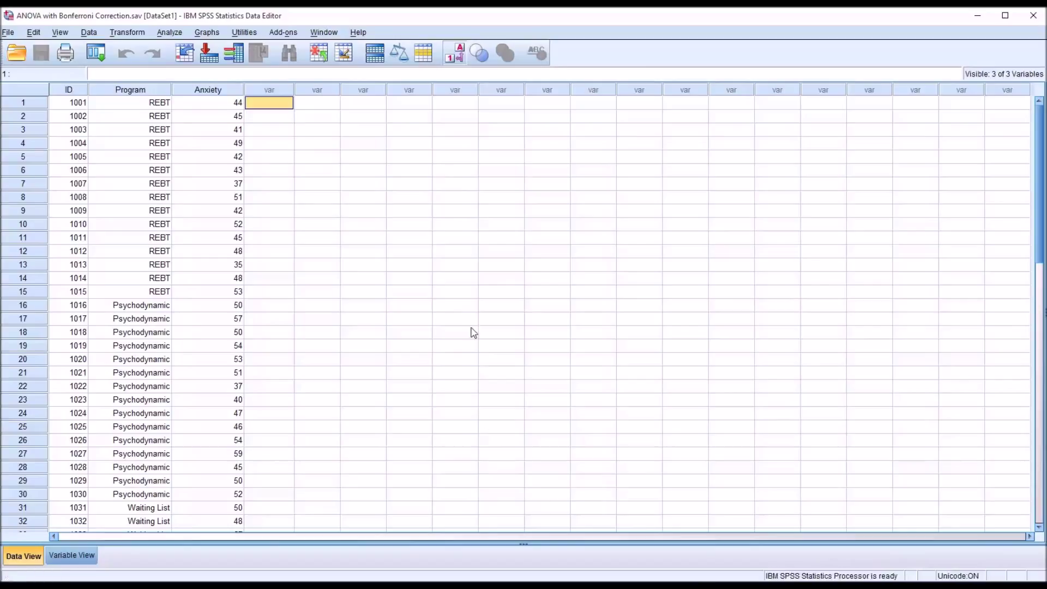
Start an Explore analysis with Anxiety as the dependent variable
click(169, 32)
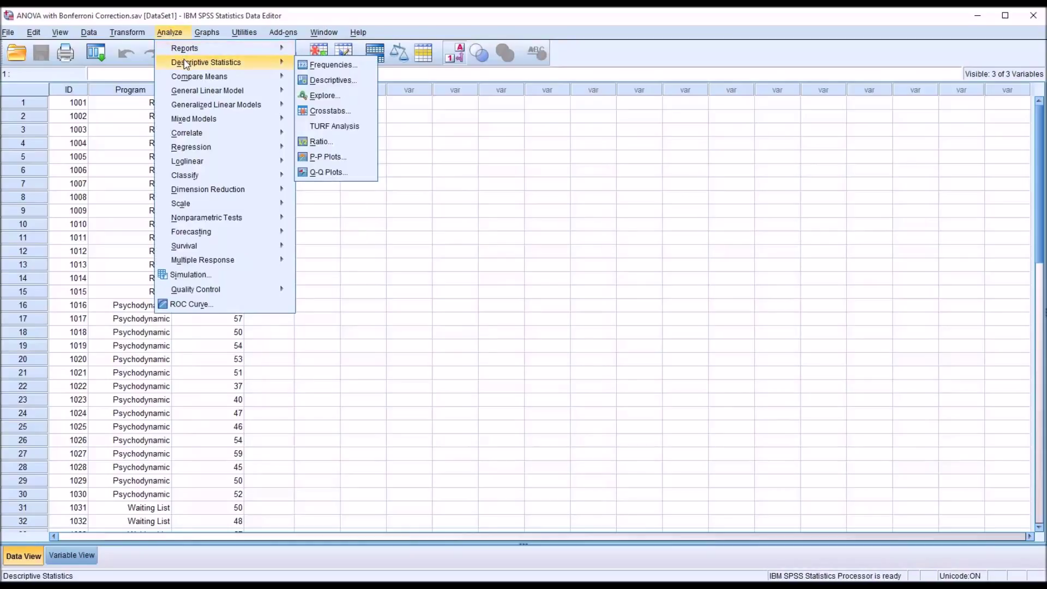
mouse_move(269, 69)
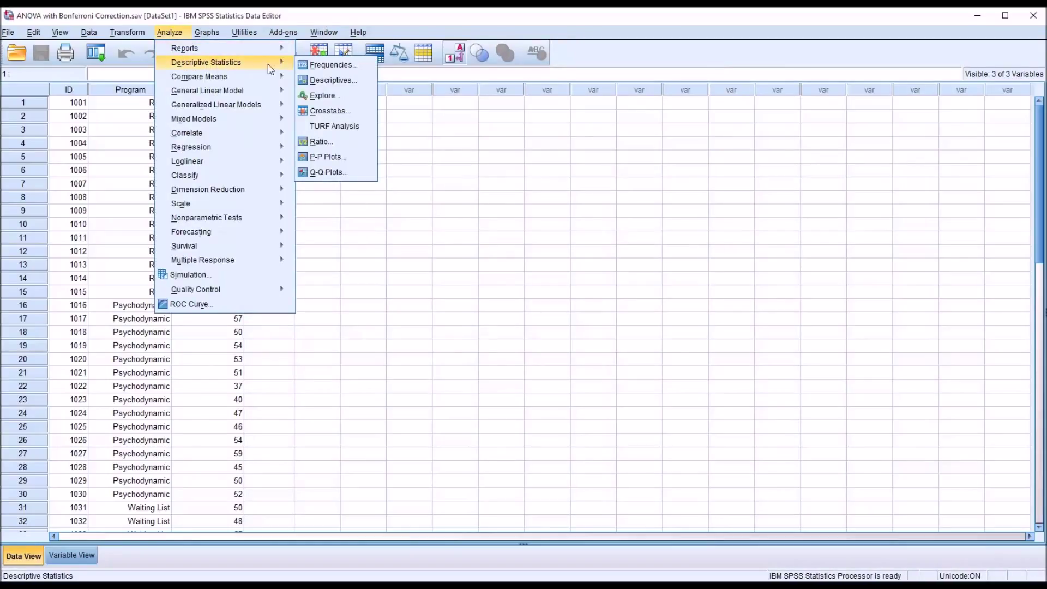
click(325, 94)
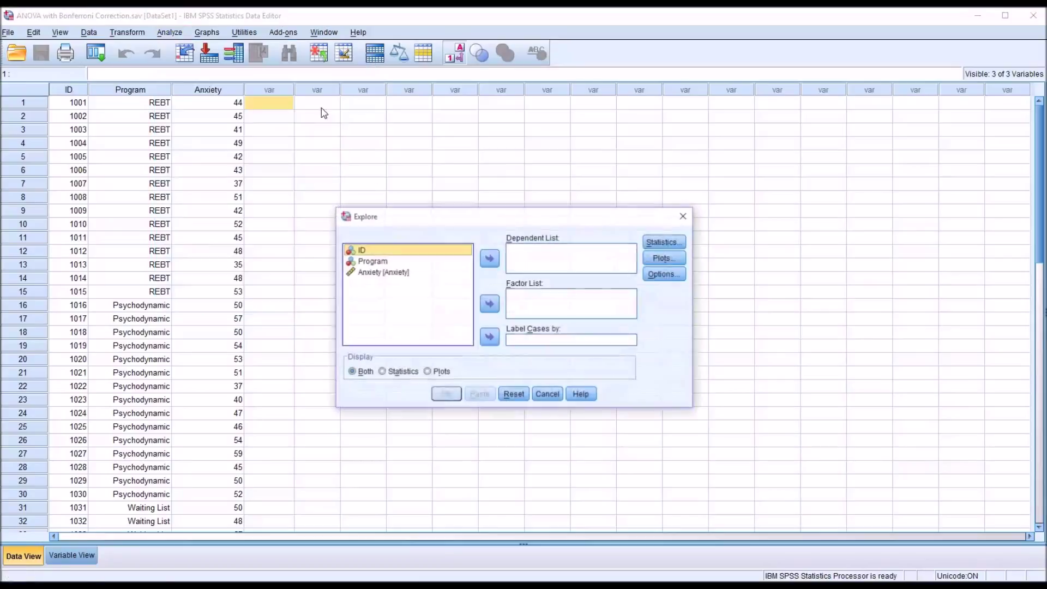
mouse_move(541, 261)
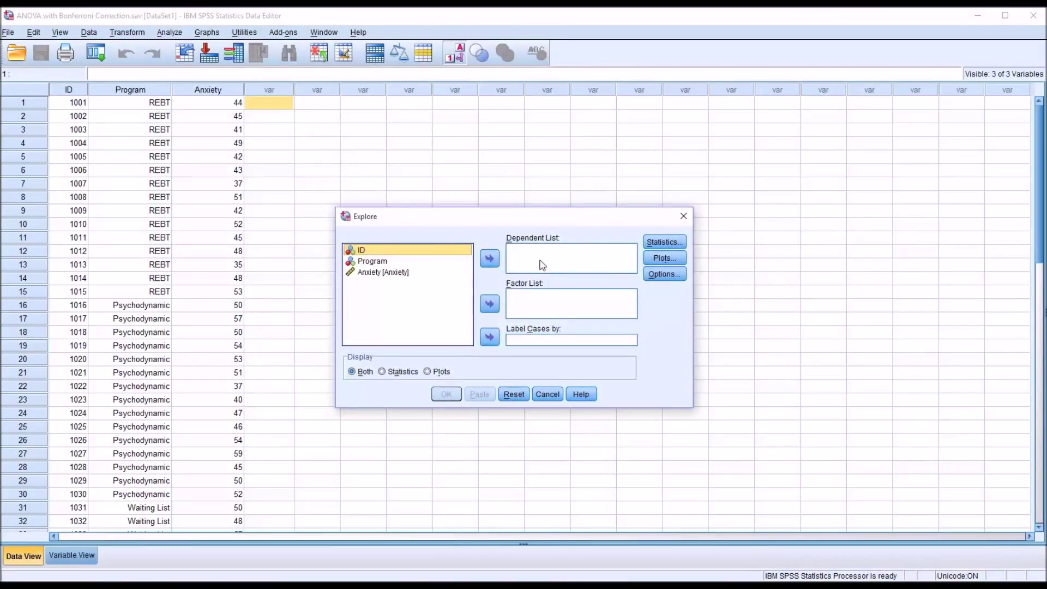
mouse_move(525, 268)
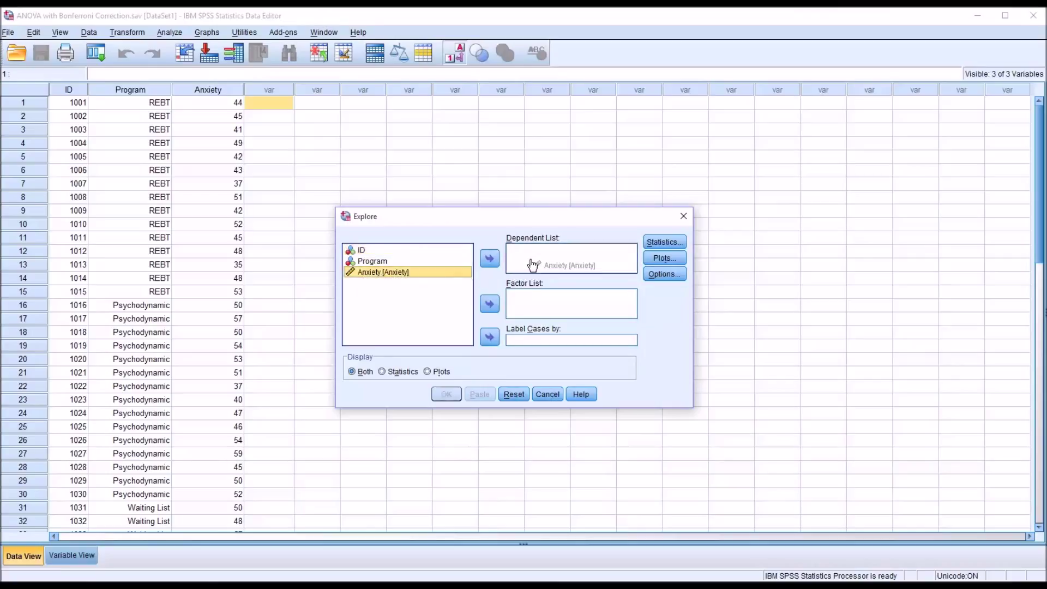
click(490, 259)
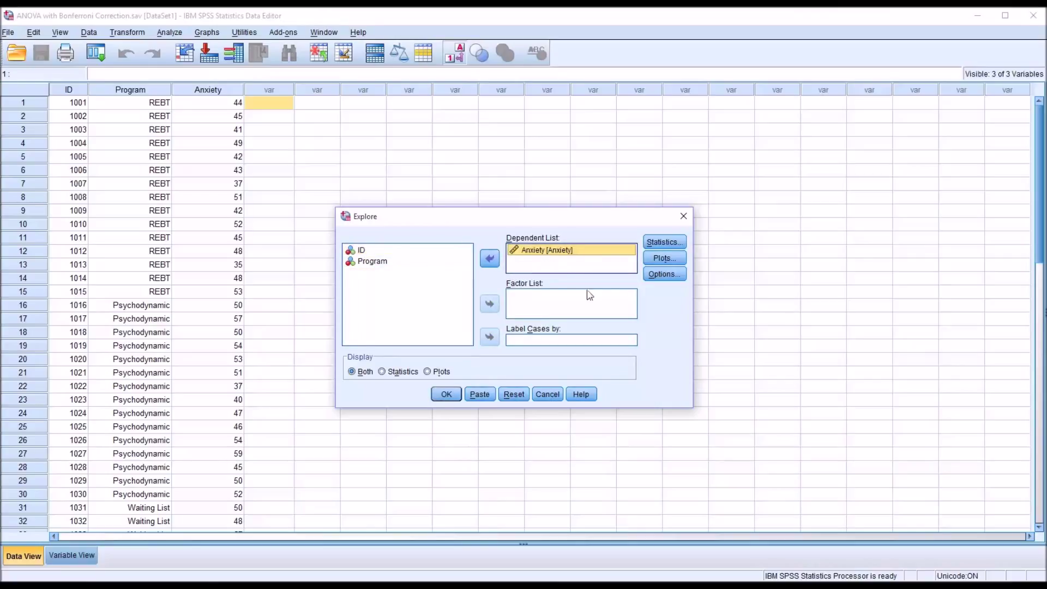
mouse_move(701, 460)
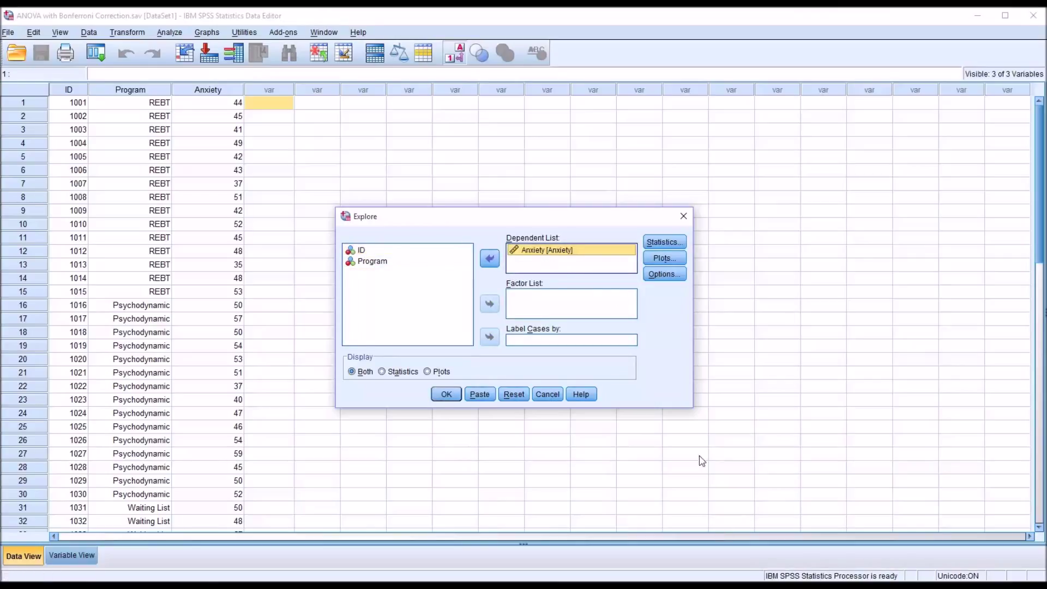
Request a histogram and normality plots with tests instead of a stem-and-leaf plot
click(663, 258)
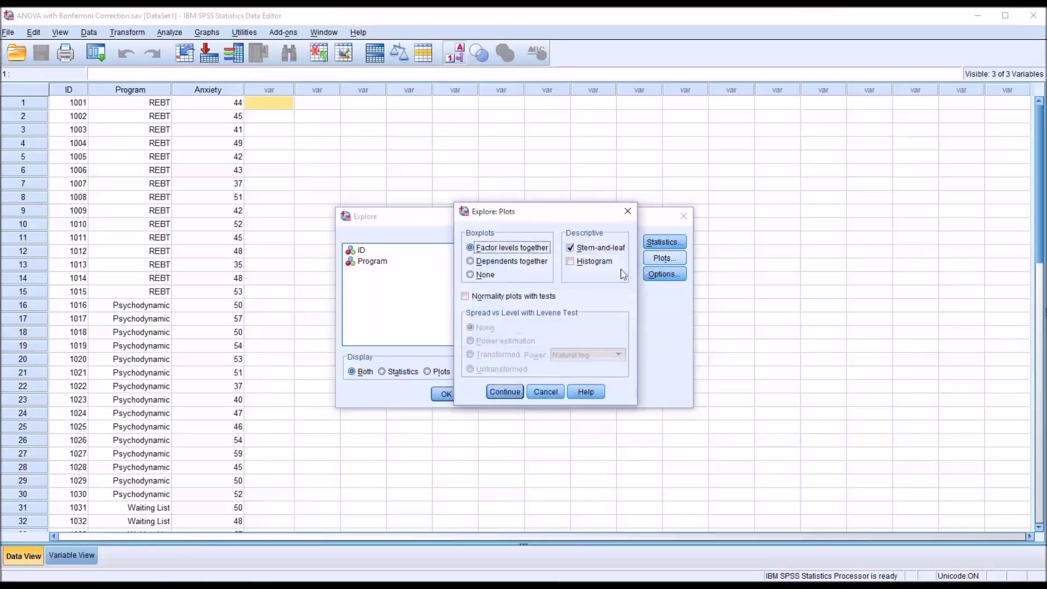
click(570, 247)
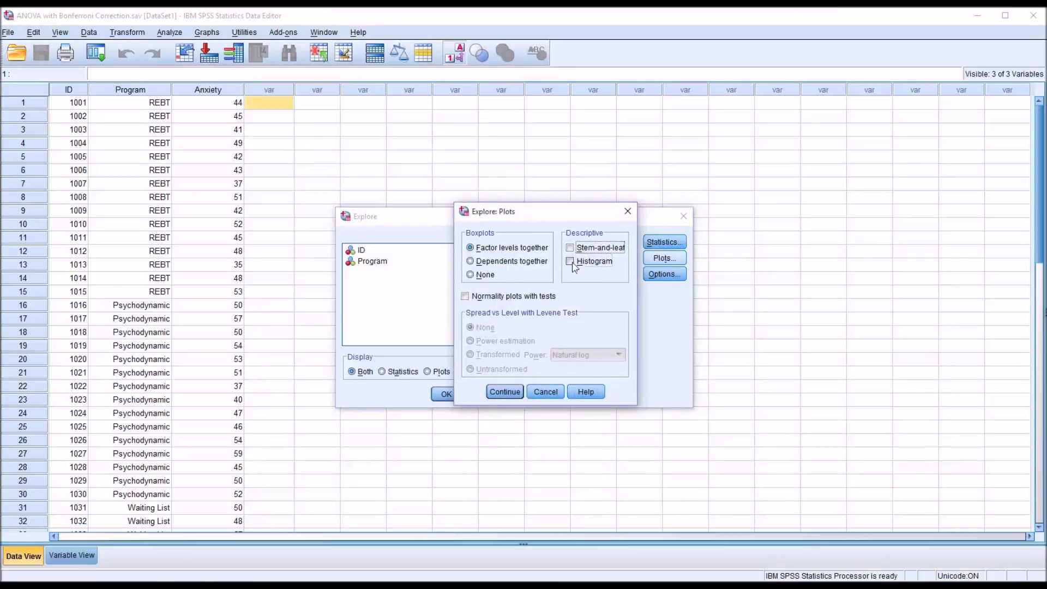
click(571, 261)
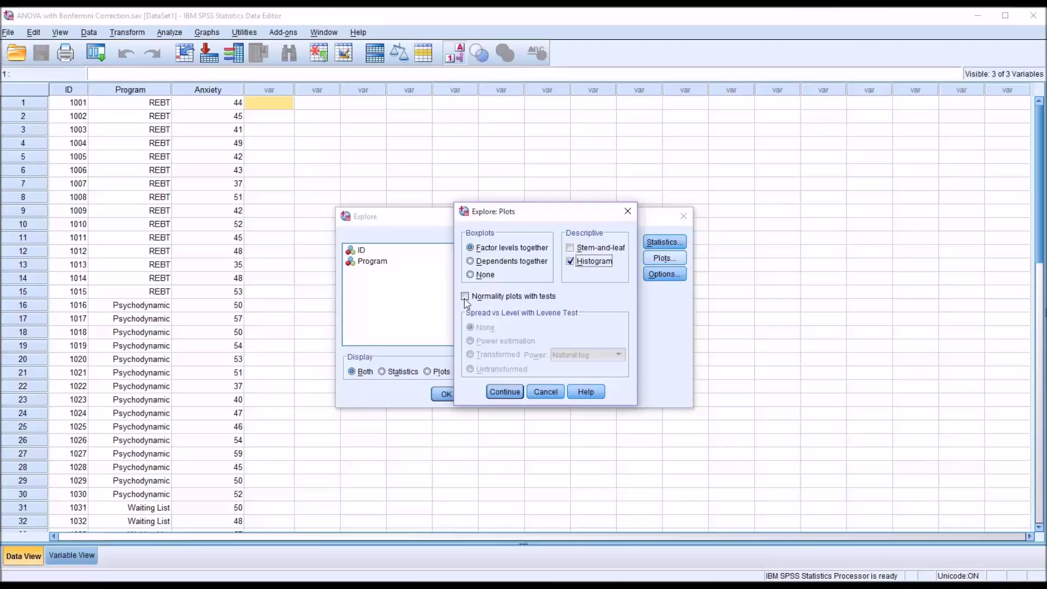
mouse_move(522, 305)
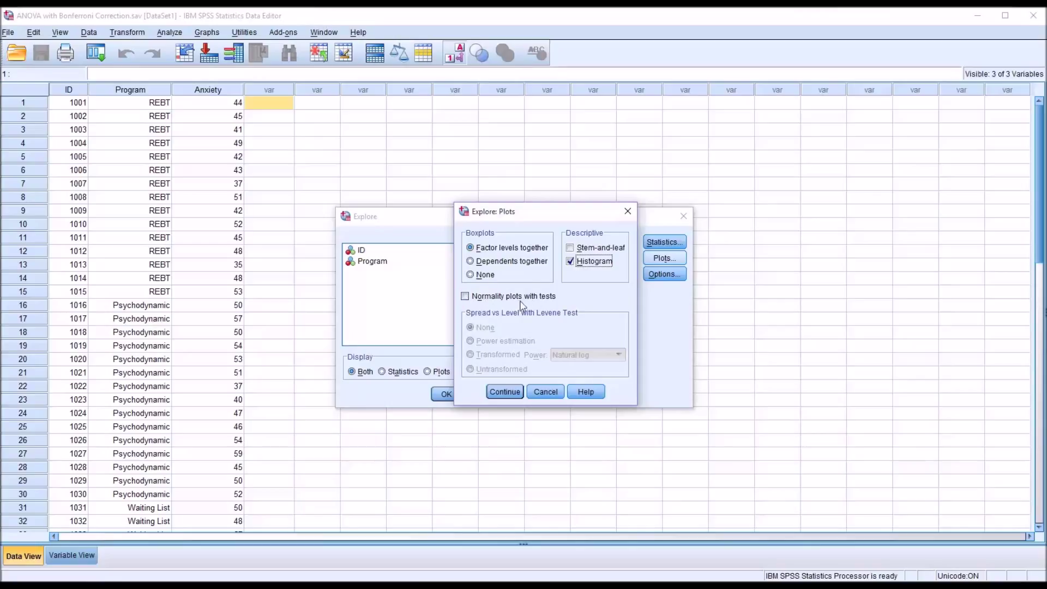
click(465, 297)
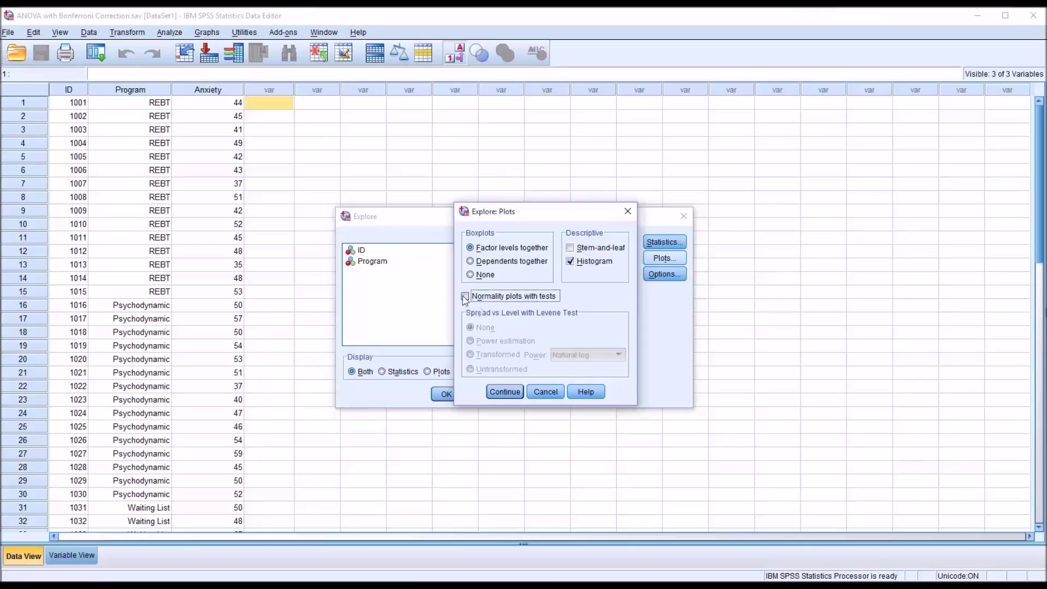
click(504, 391)
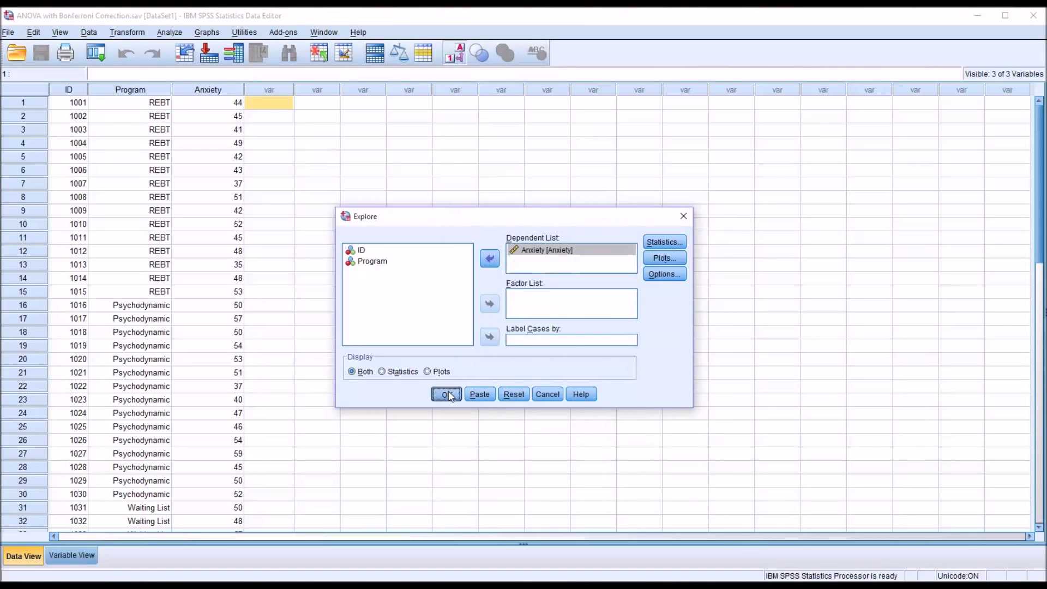
Run the Explore analysis, review the Anxiety output, and return to the Data Editor
click(445, 394)
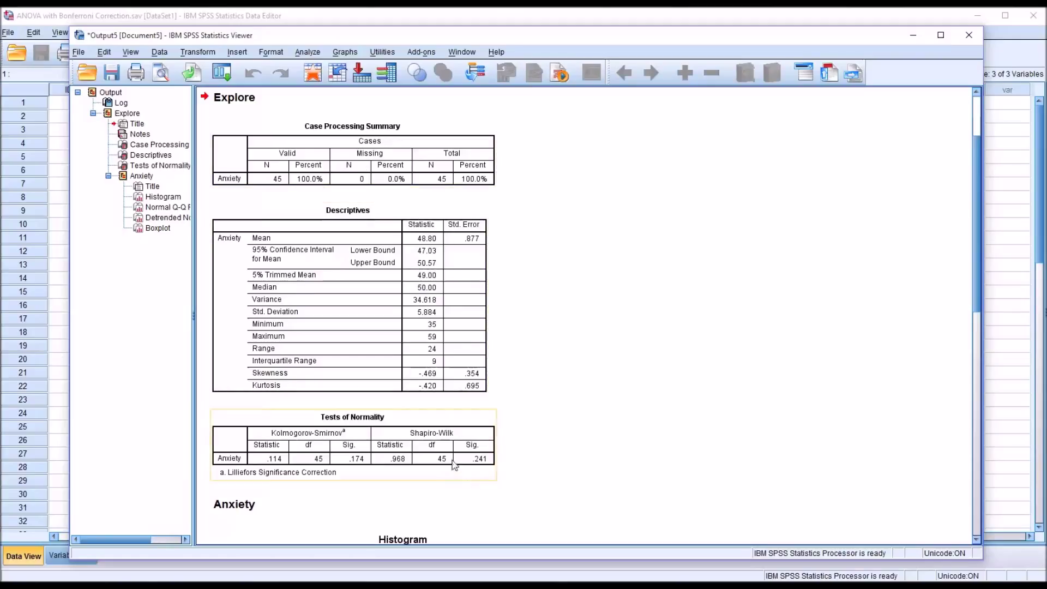
mouse_move(481, 471)
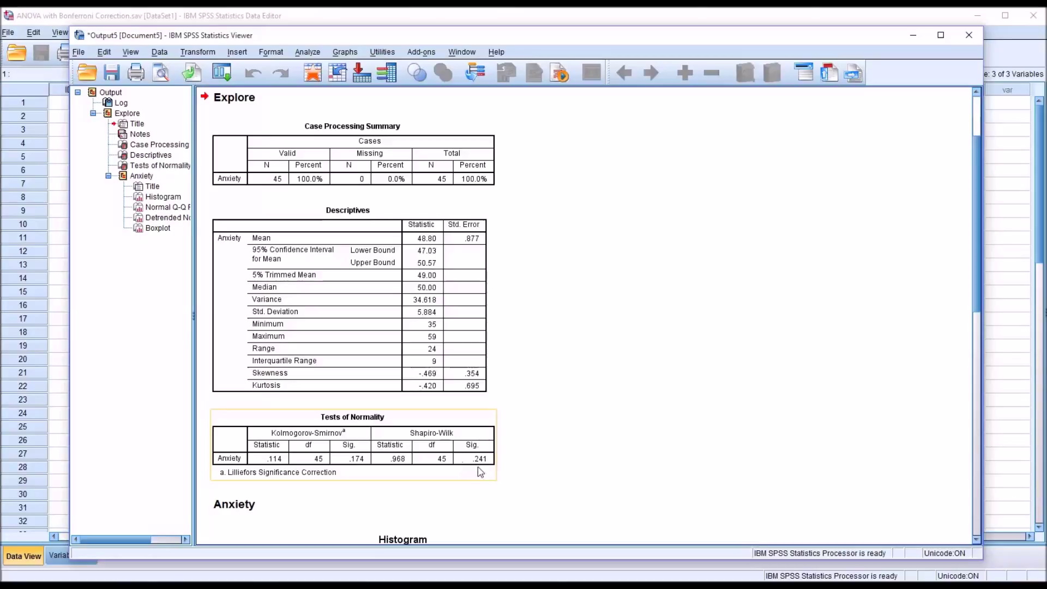
mouse_move(497, 474)
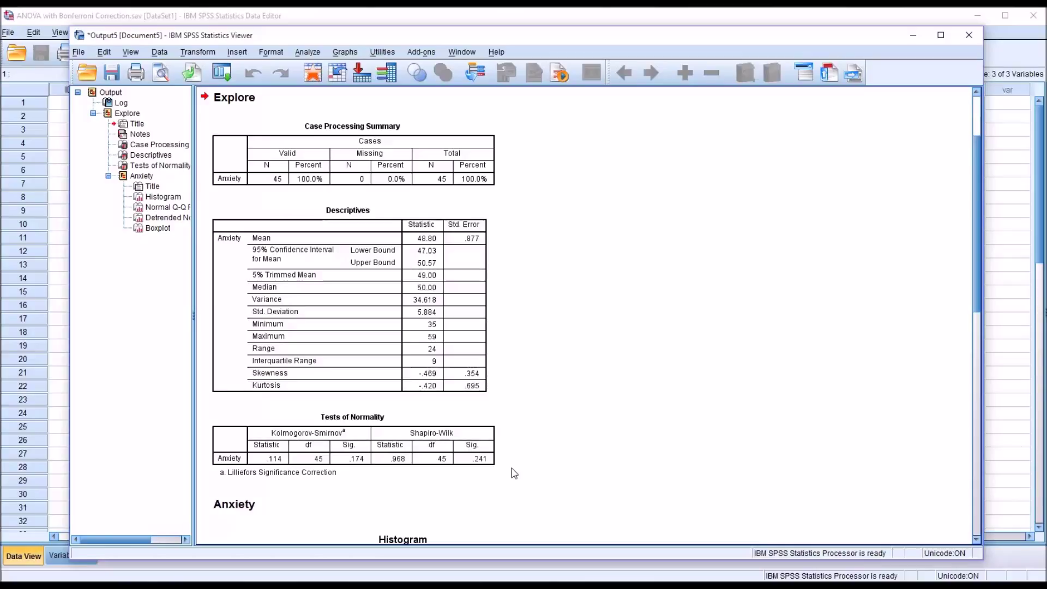
mouse_move(514, 464)
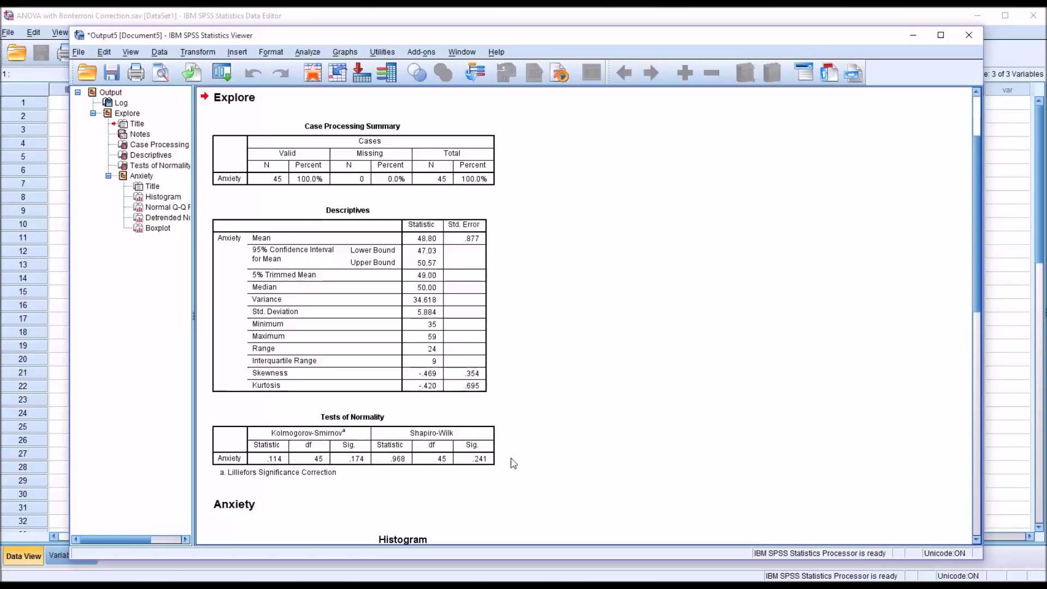
mouse_move(835, 548)
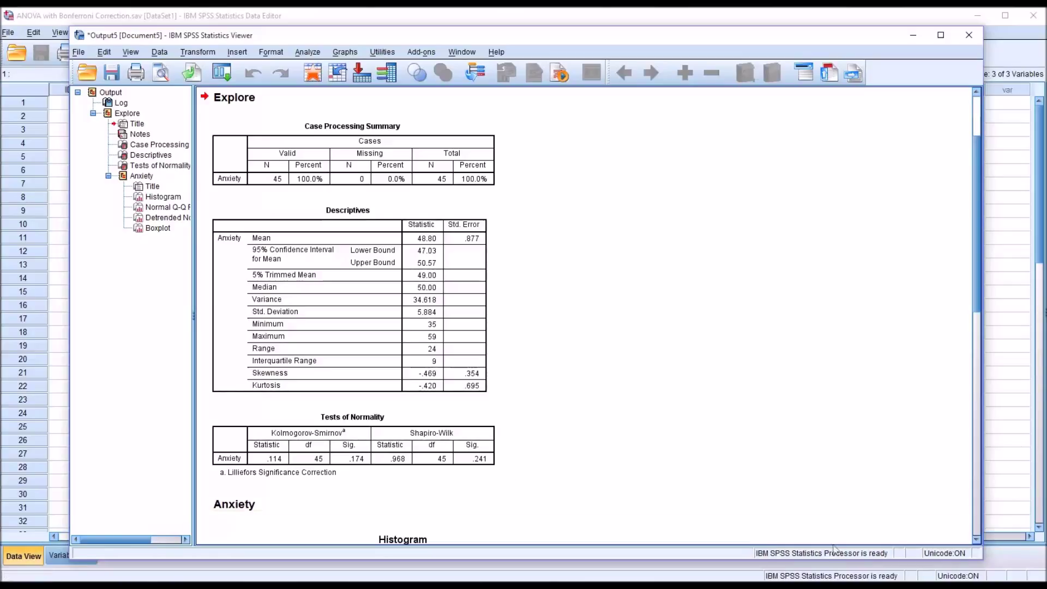
scroll(down, 3)
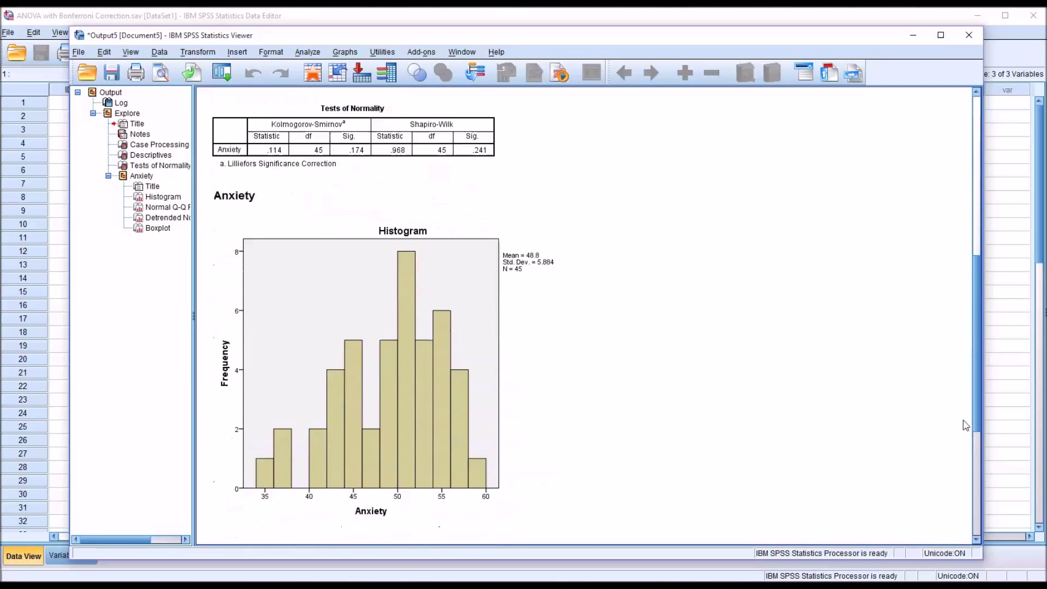
scroll(down, 3)
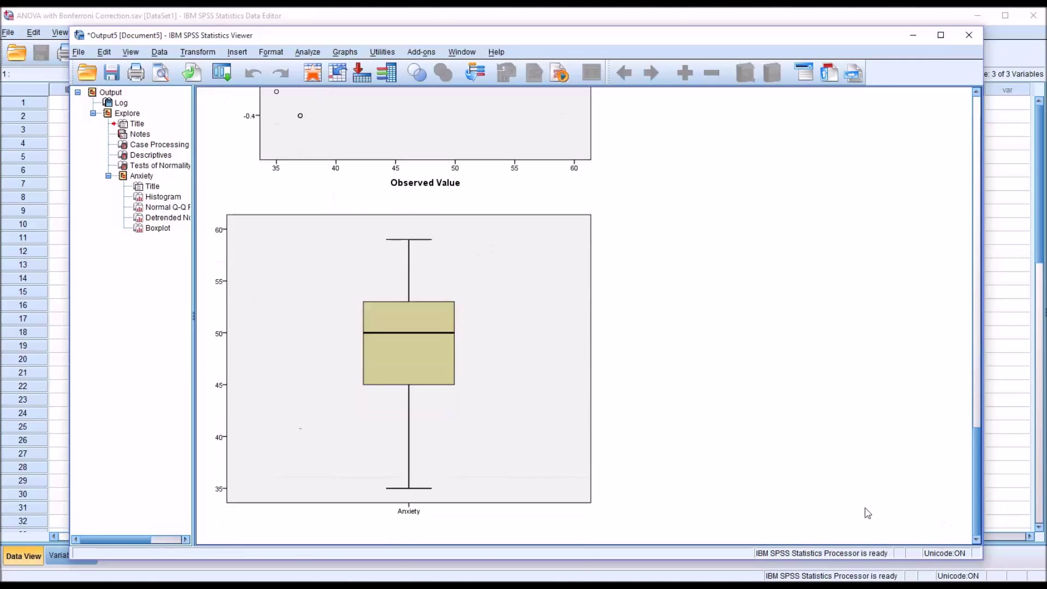
click(502, 362)
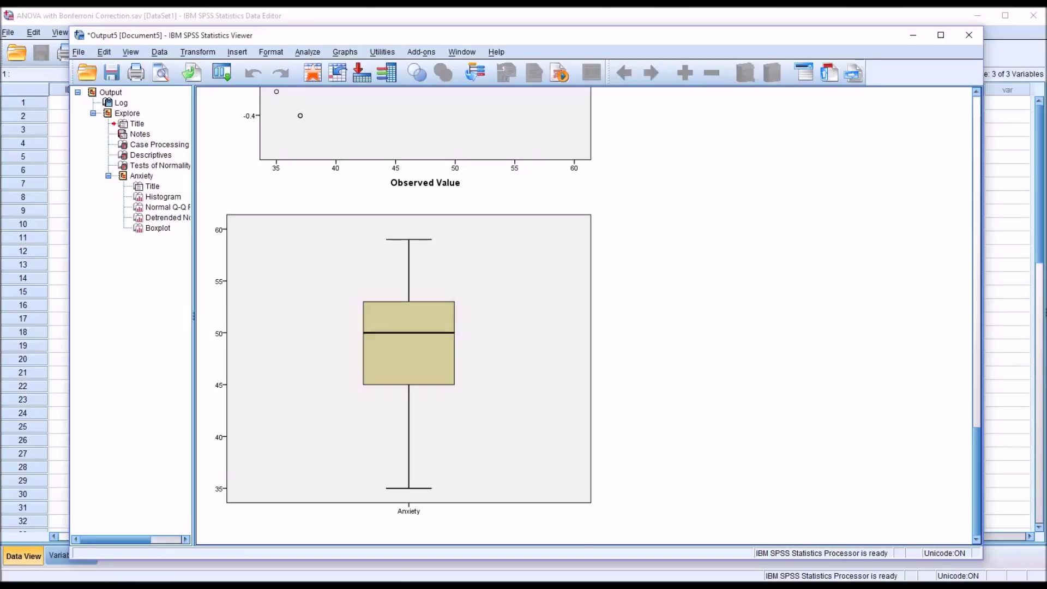
click(408, 361)
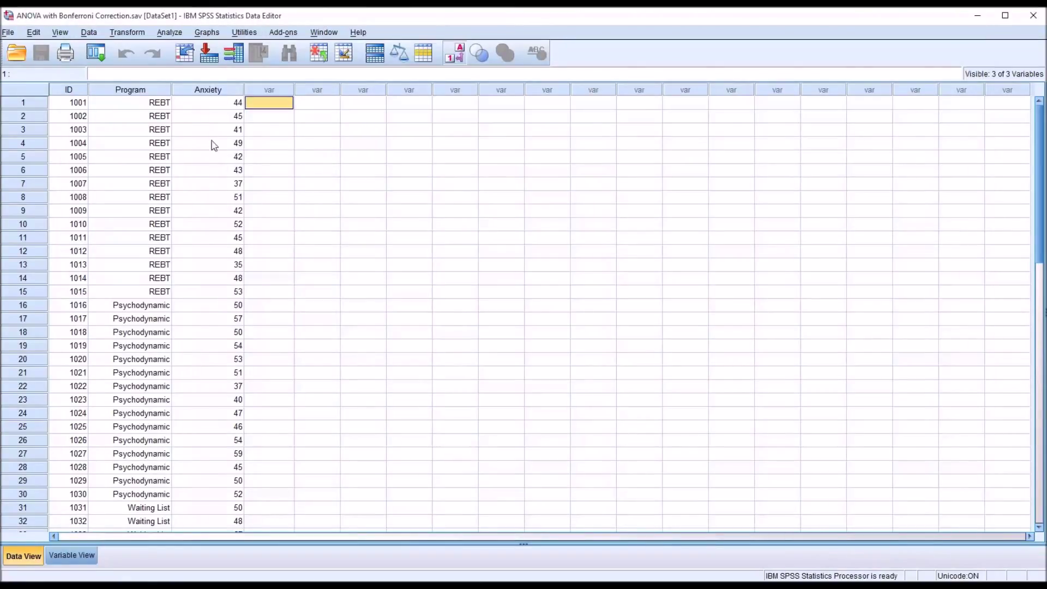
mouse_move(138, 112)
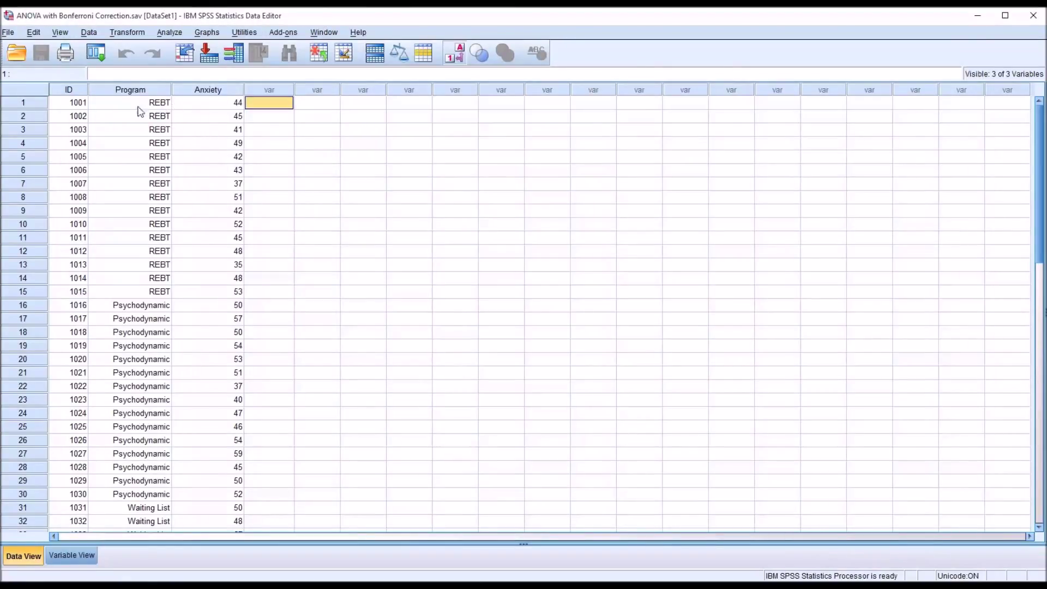
mouse_move(202, 137)
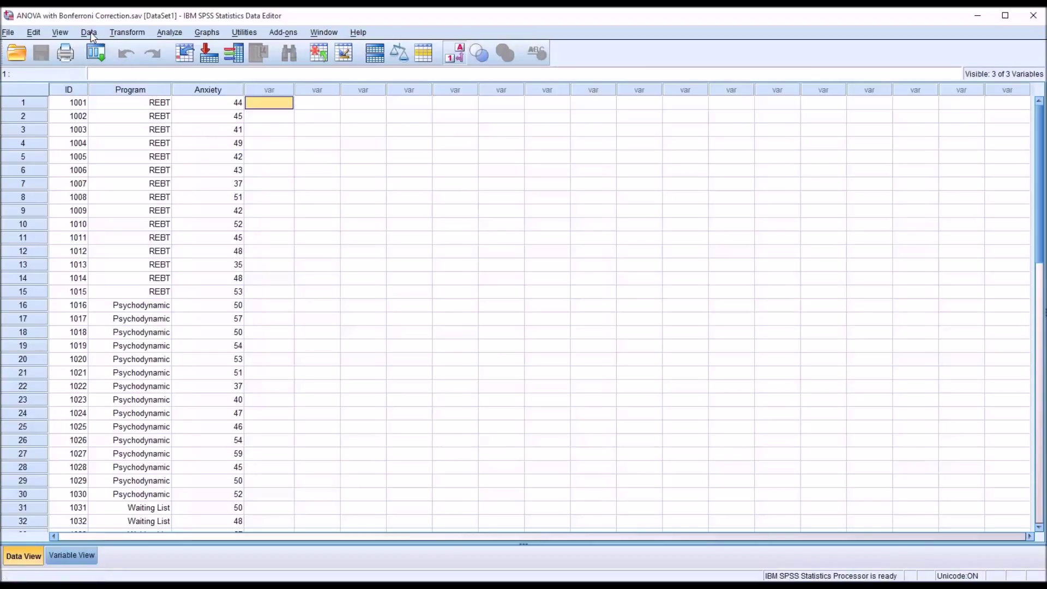
Split the file by Program with output organized separately by groups
click(88, 32)
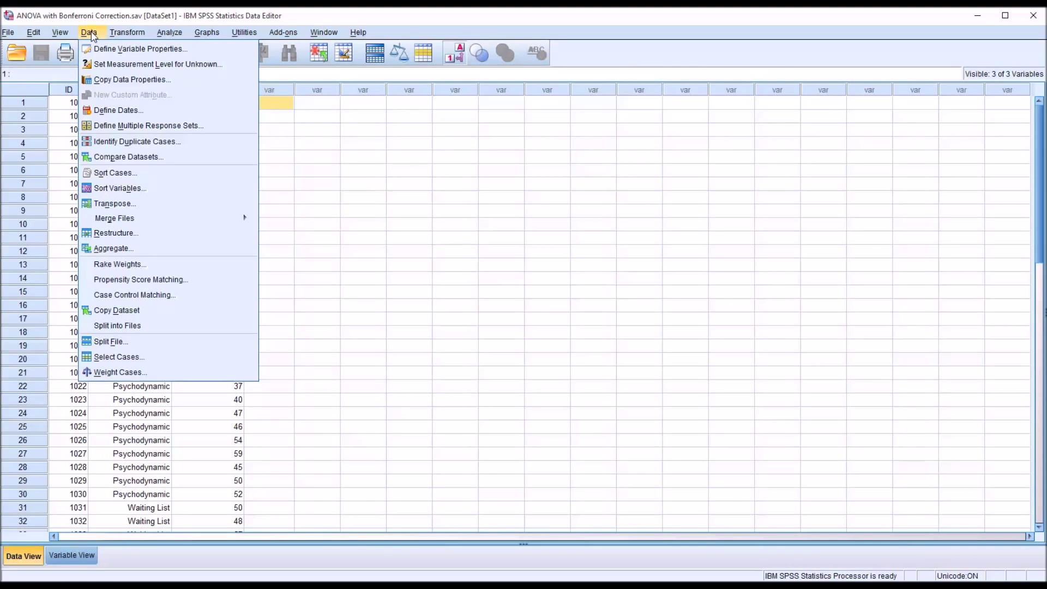
mouse_move(120, 264)
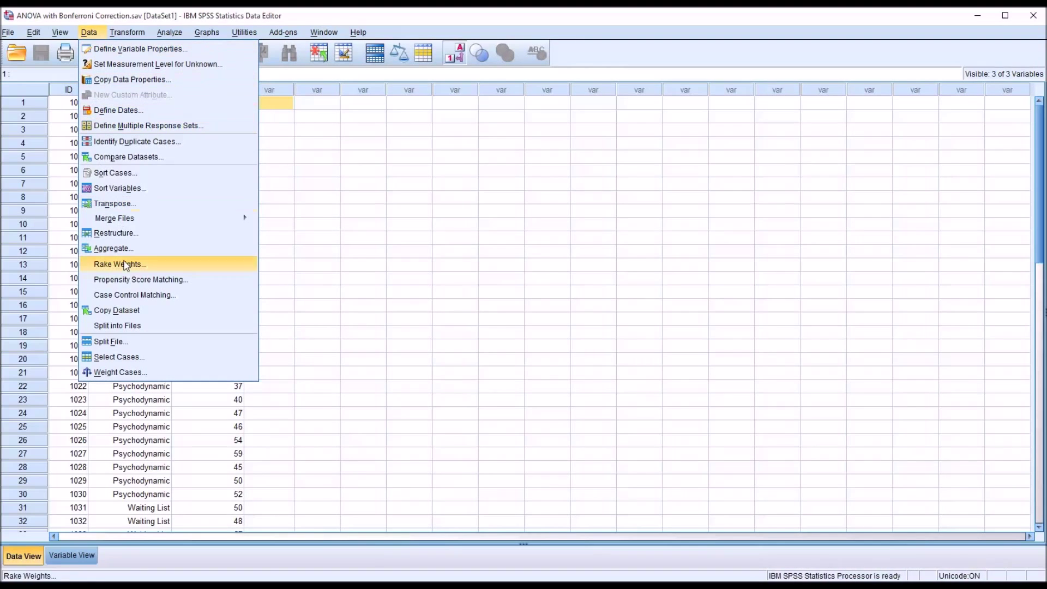
click(111, 341)
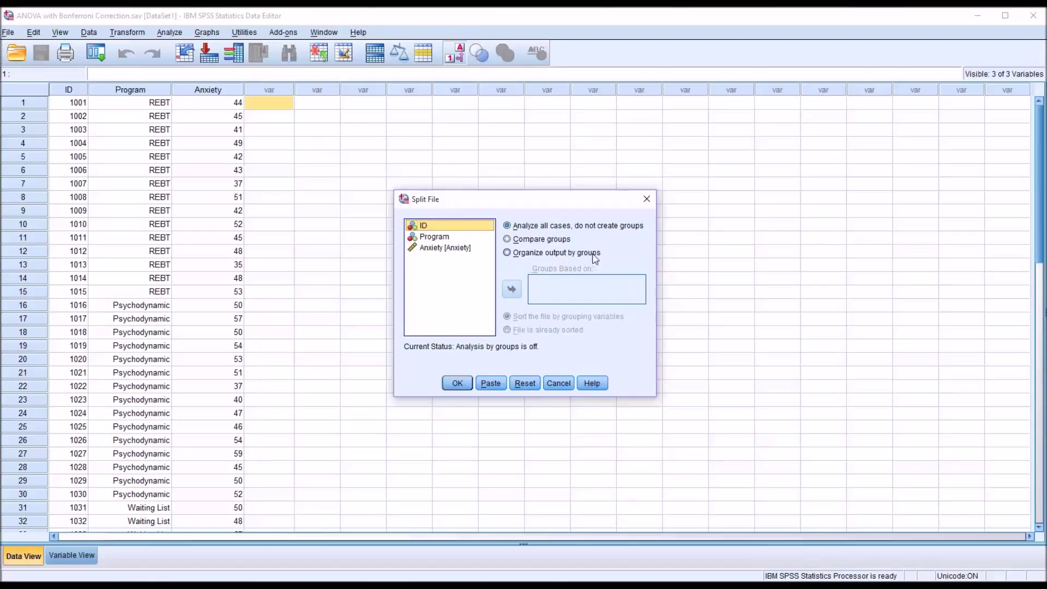
click(508, 252)
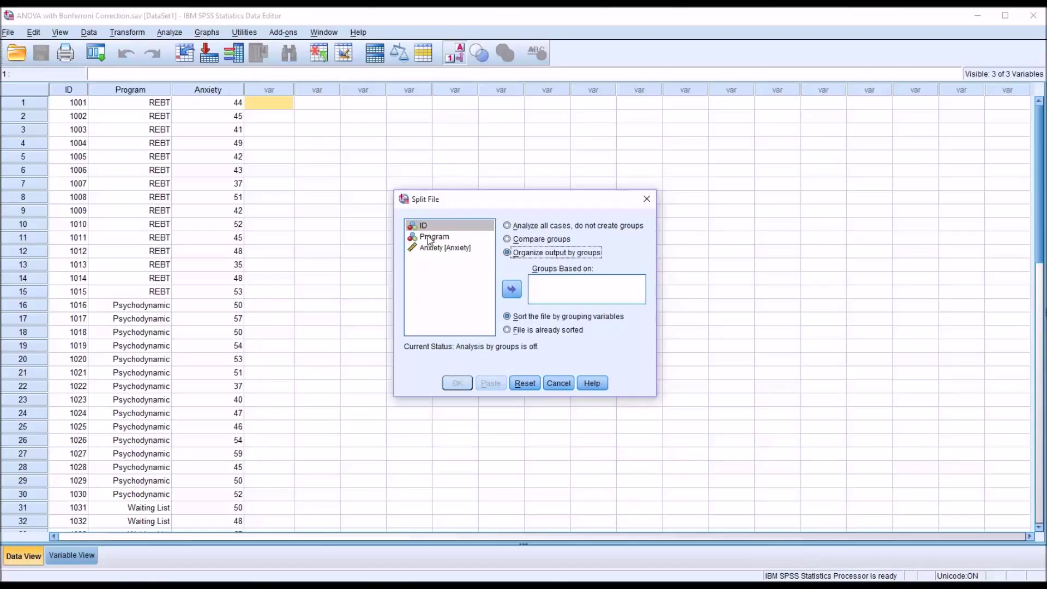
click(511, 288)
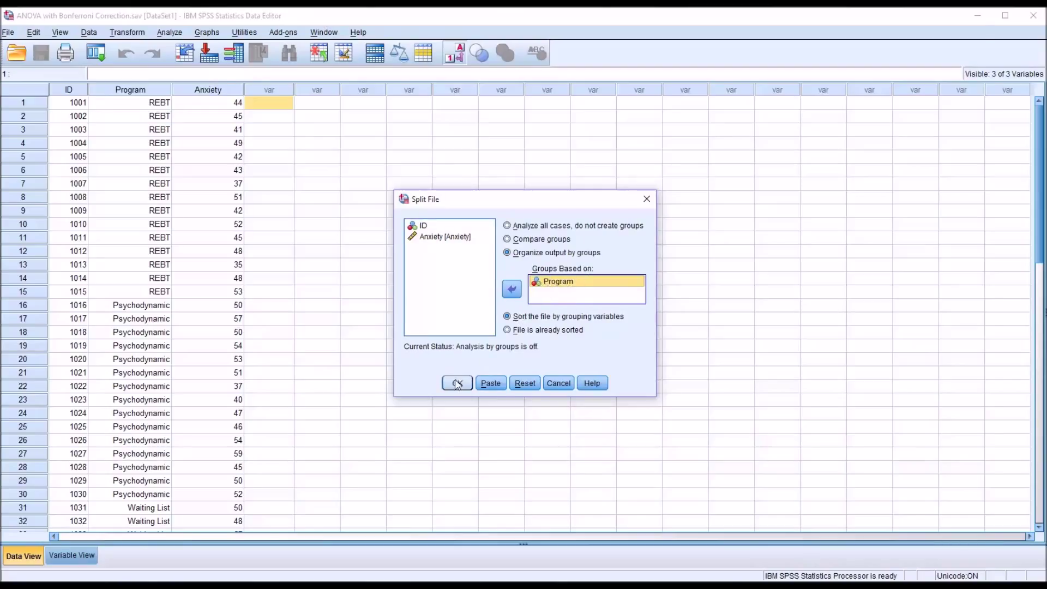
click(457, 383)
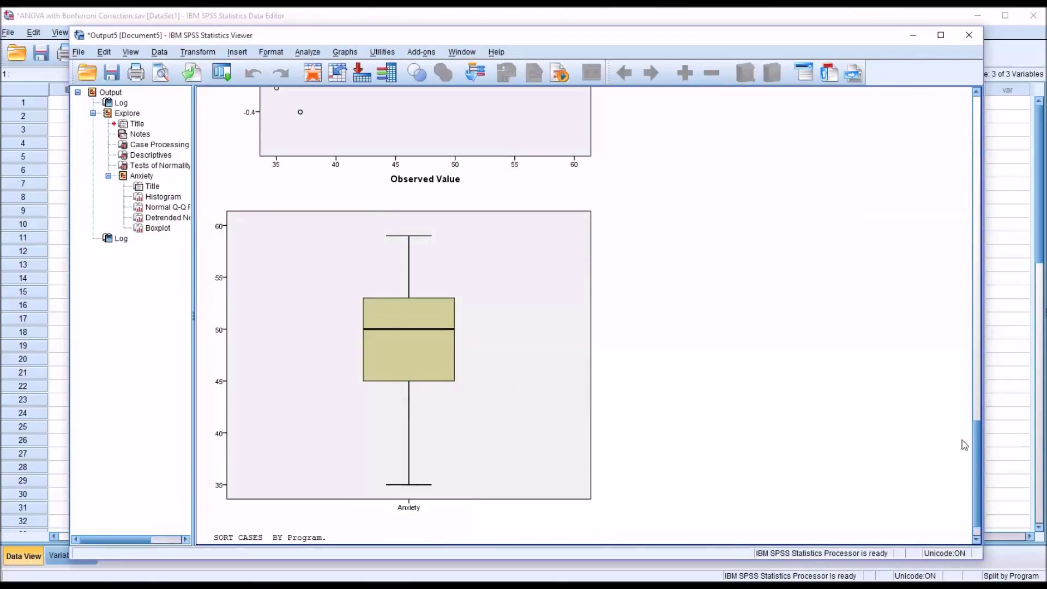
scroll(down, 3)
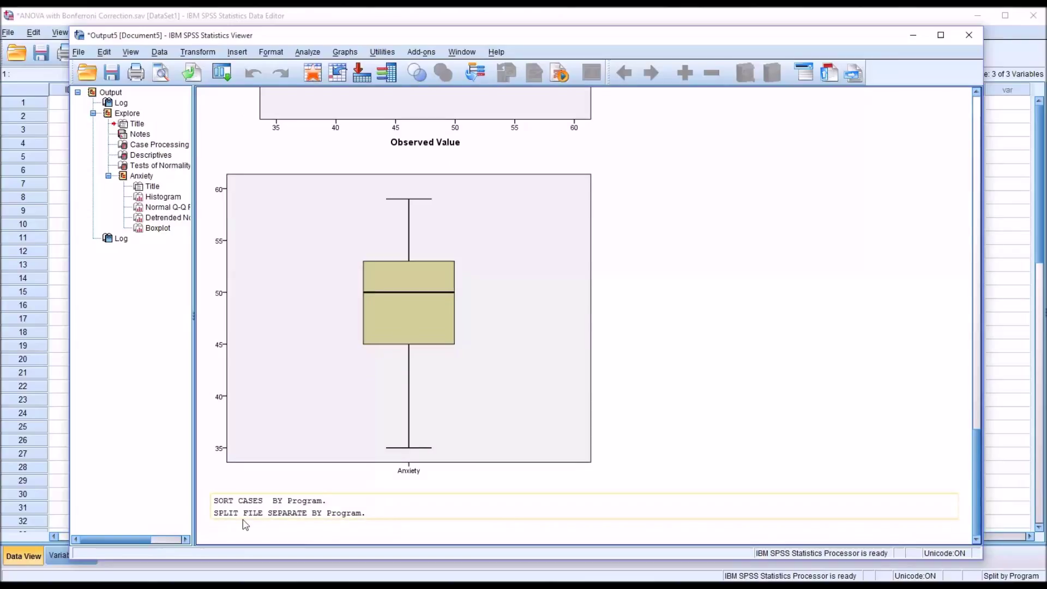
mouse_move(279, 525)
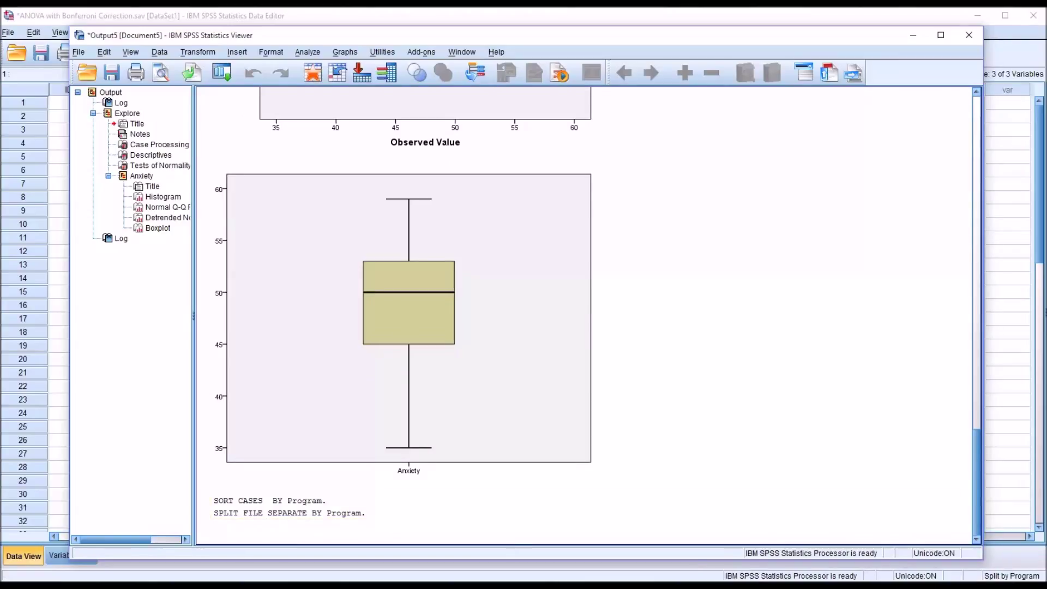
mouse_move(582, 347)
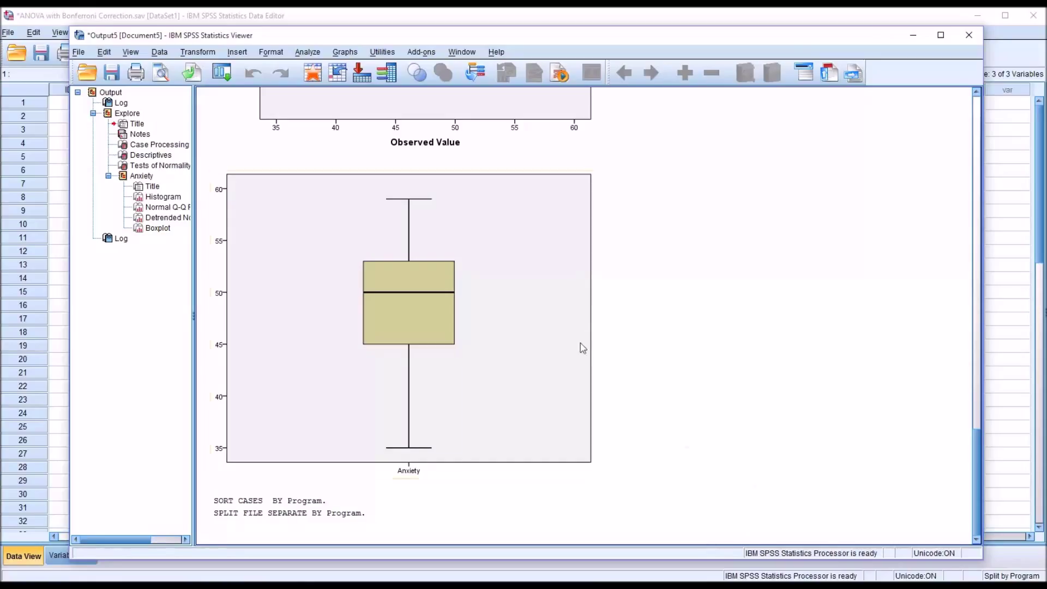
mouse_move(308, 54)
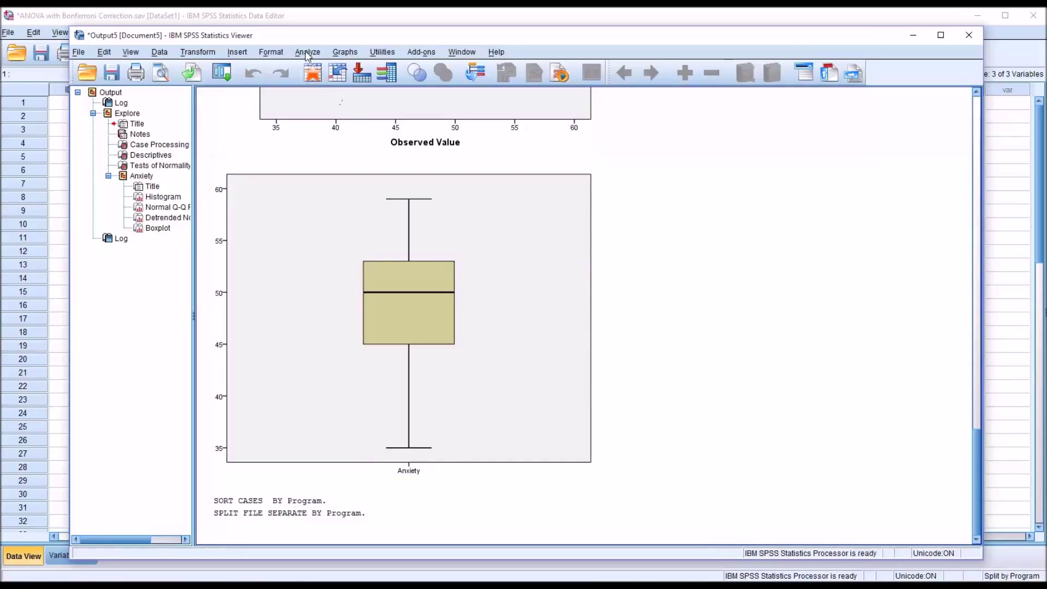
click(308, 51)
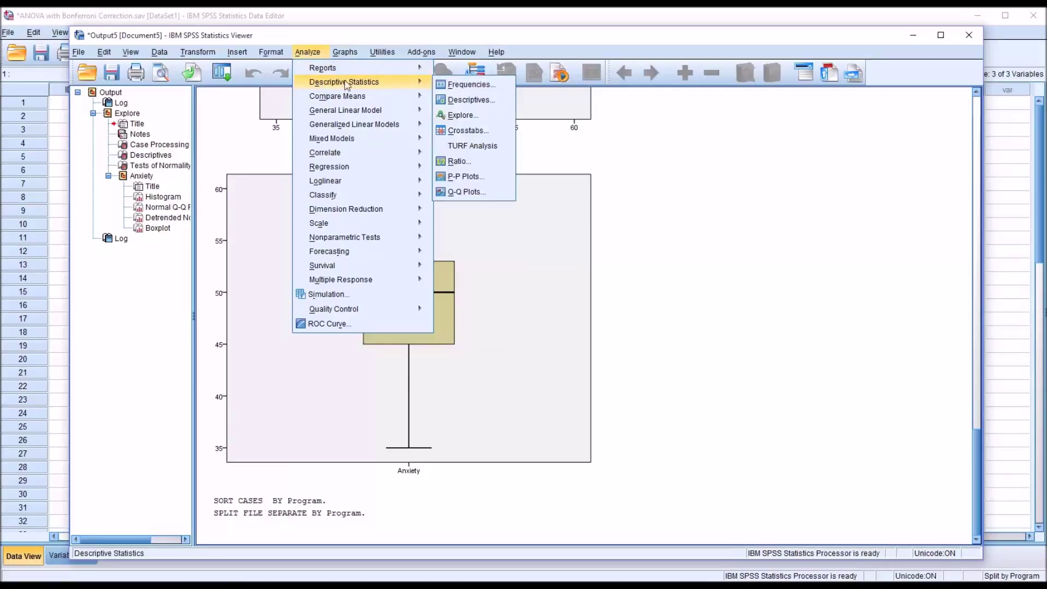
mouse_move(463, 115)
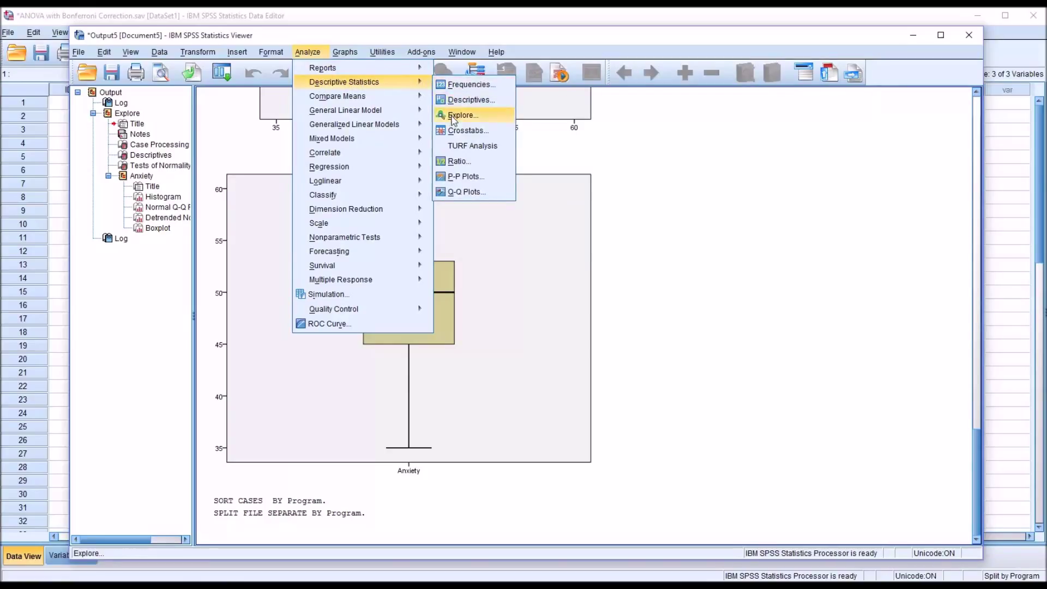
click(463, 115)
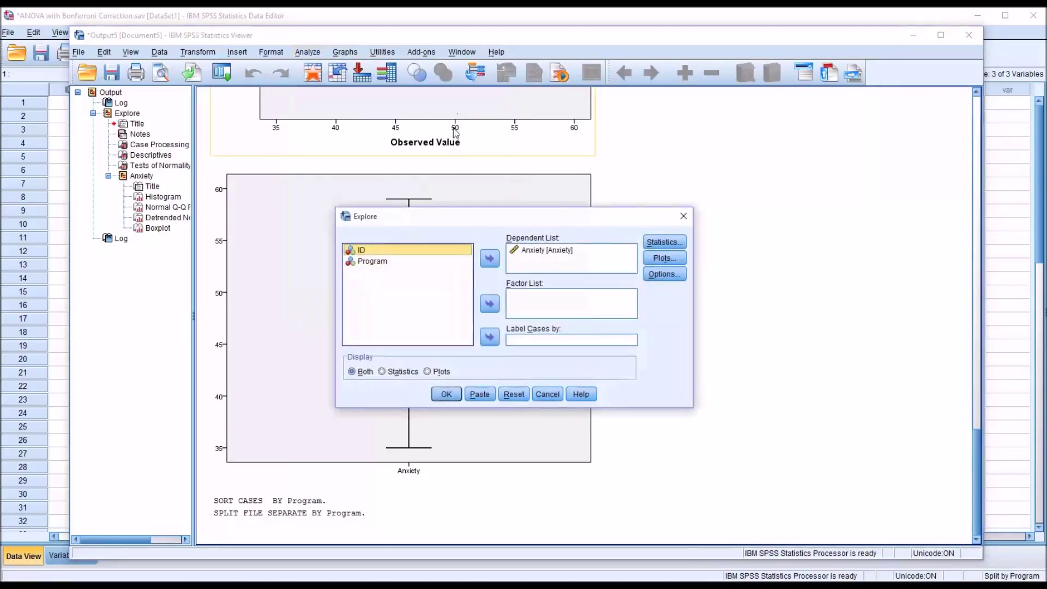
click(446, 393)
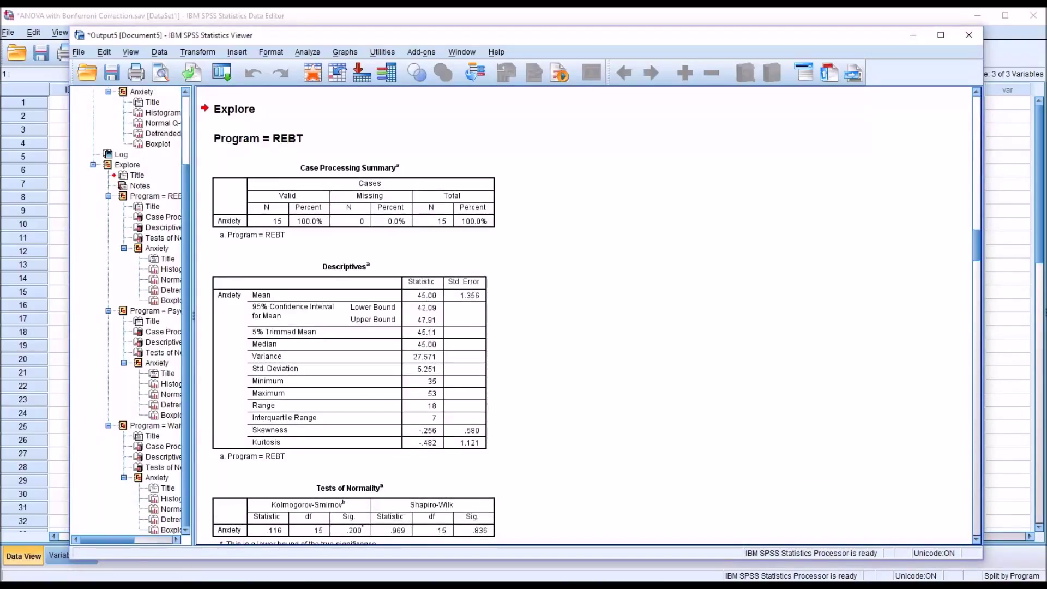
click(350, 201)
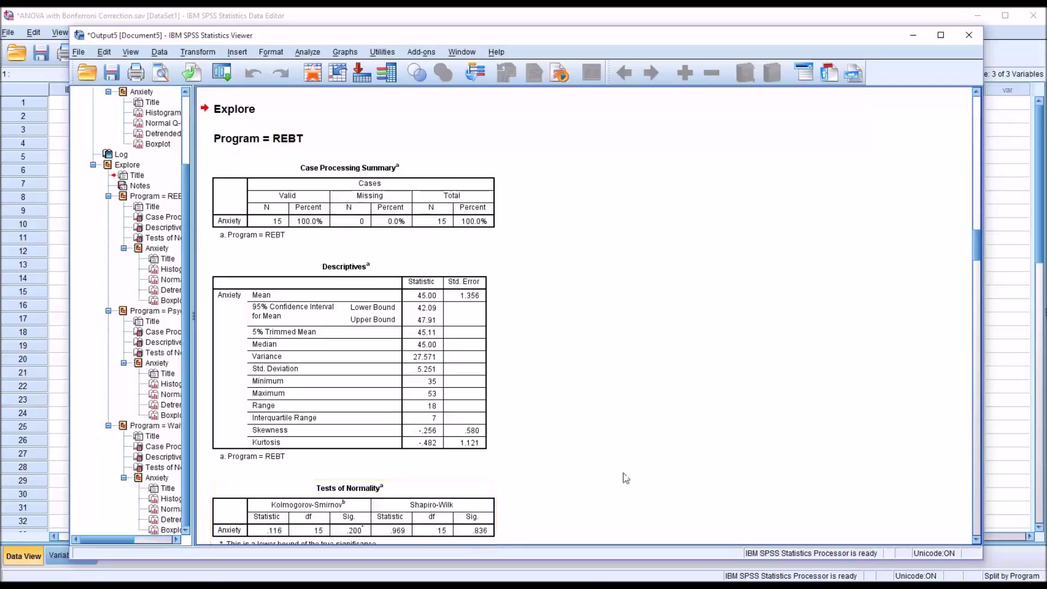
mouse_move(979, 252)
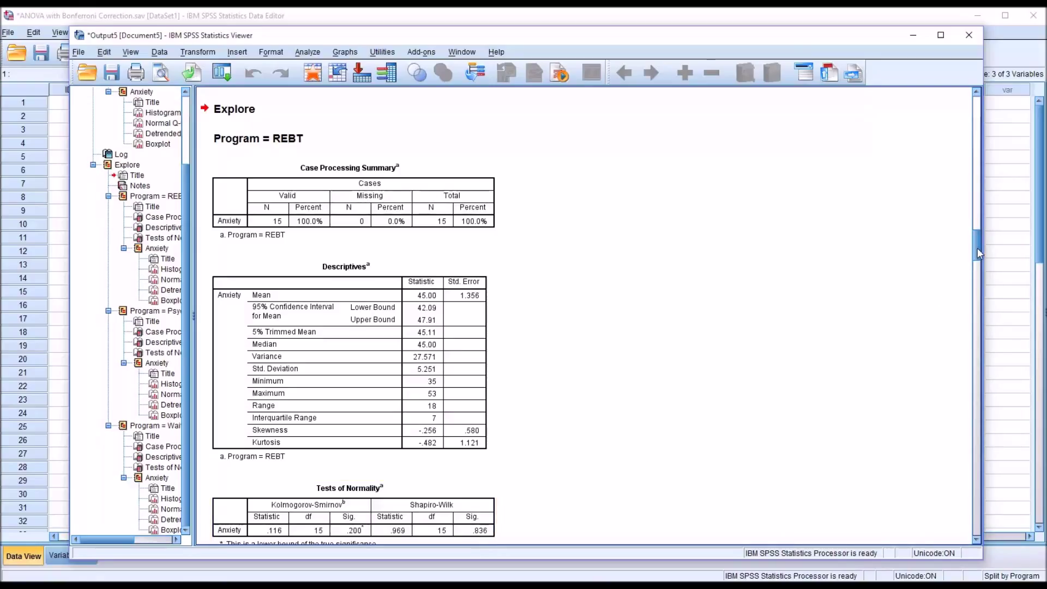
scroll(down, 3)
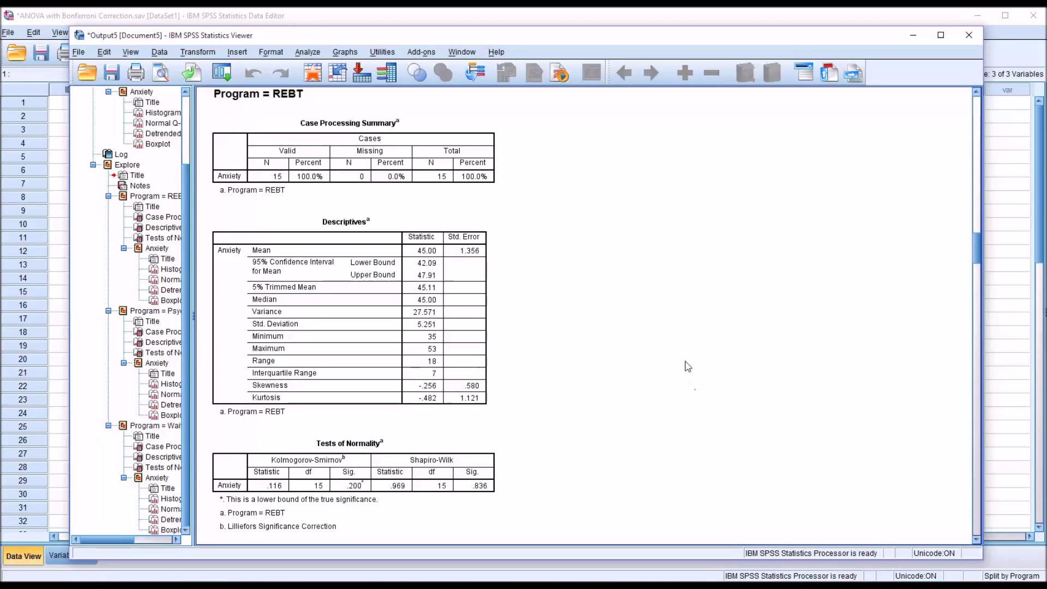
mouse_move(919, 261)
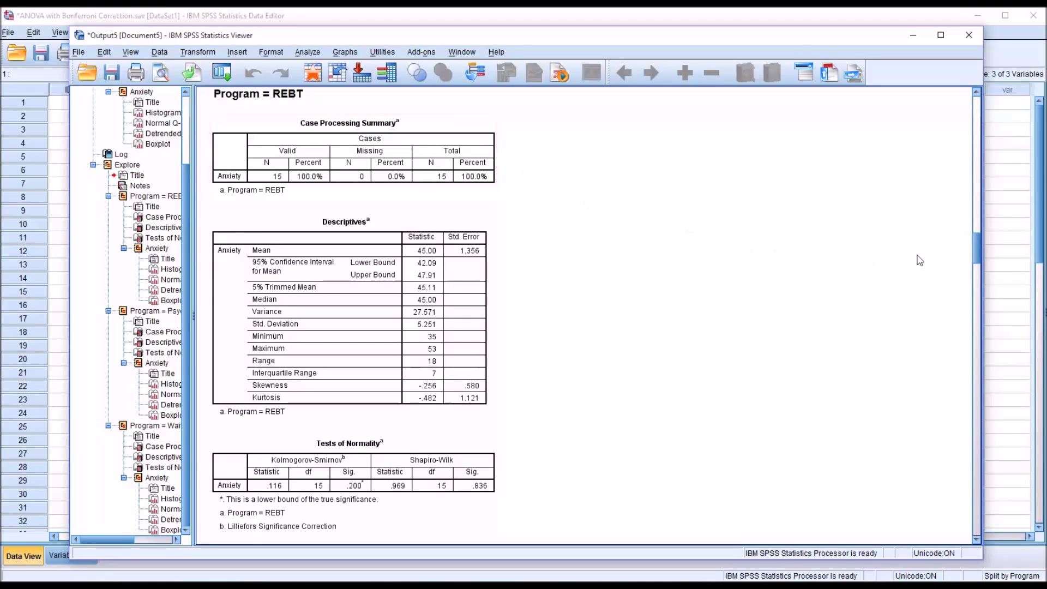
scroll(down, 3)
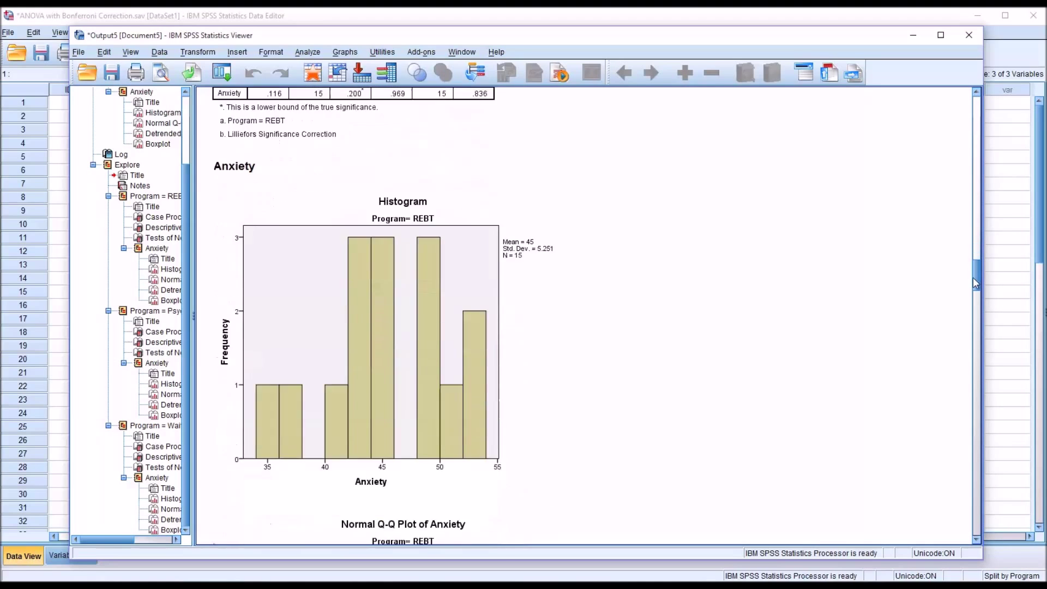
scroll(down, 3)
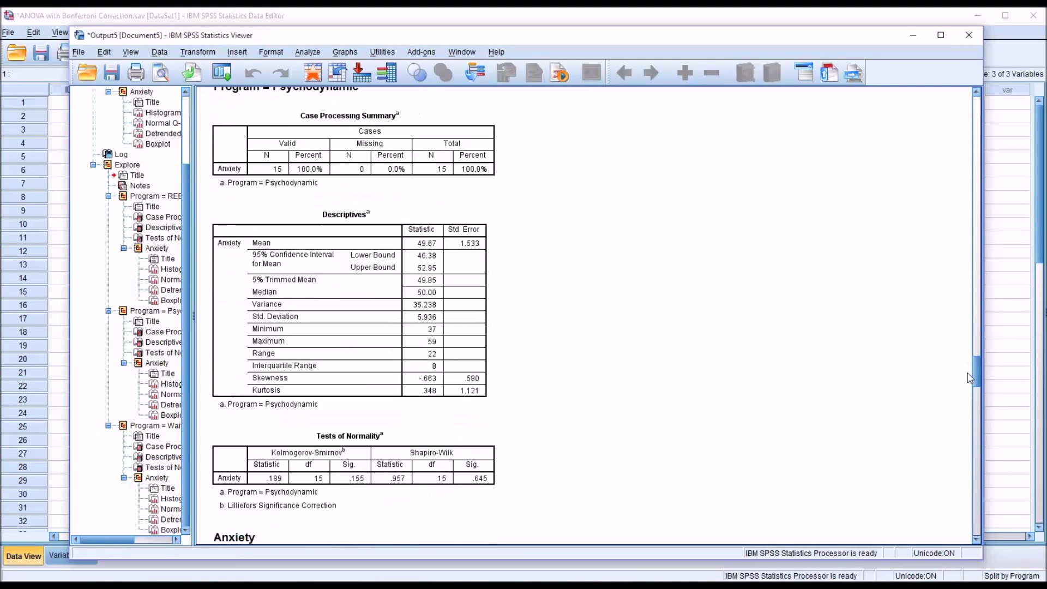
click(481, 468)
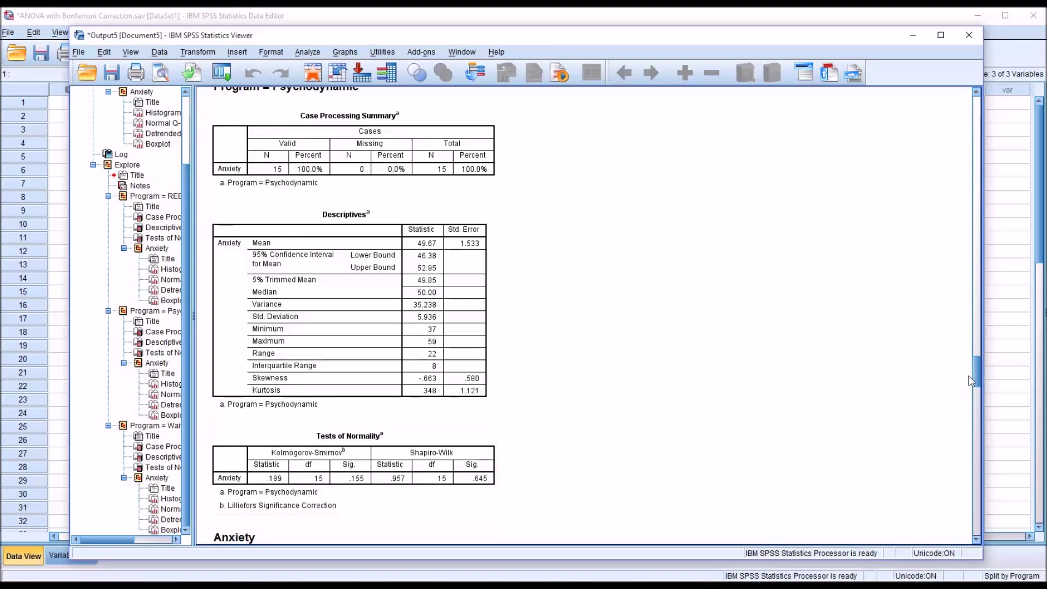
scroll(down, 3)
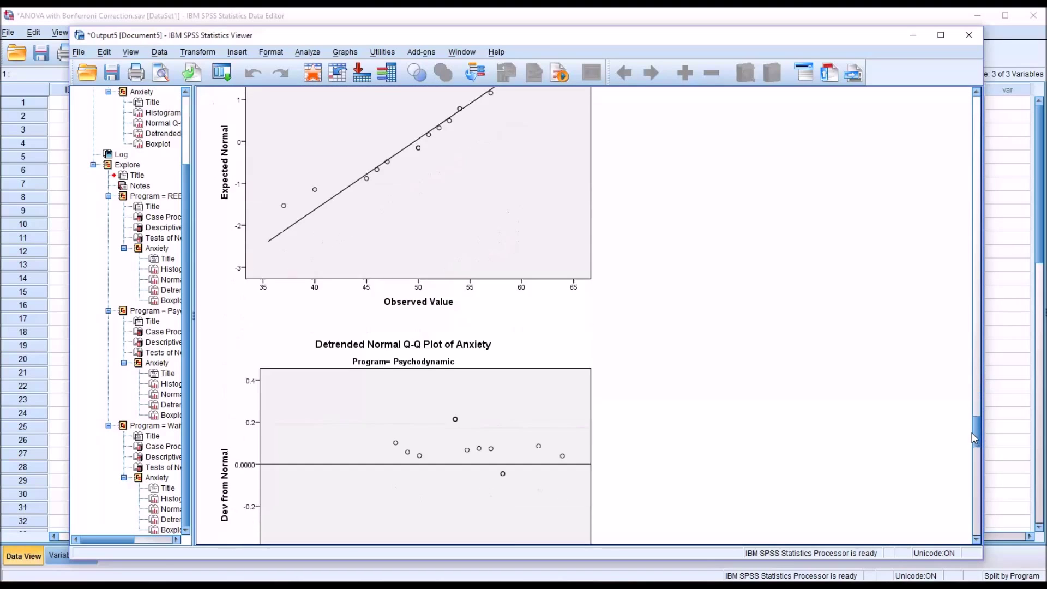
scroll(down, 3)
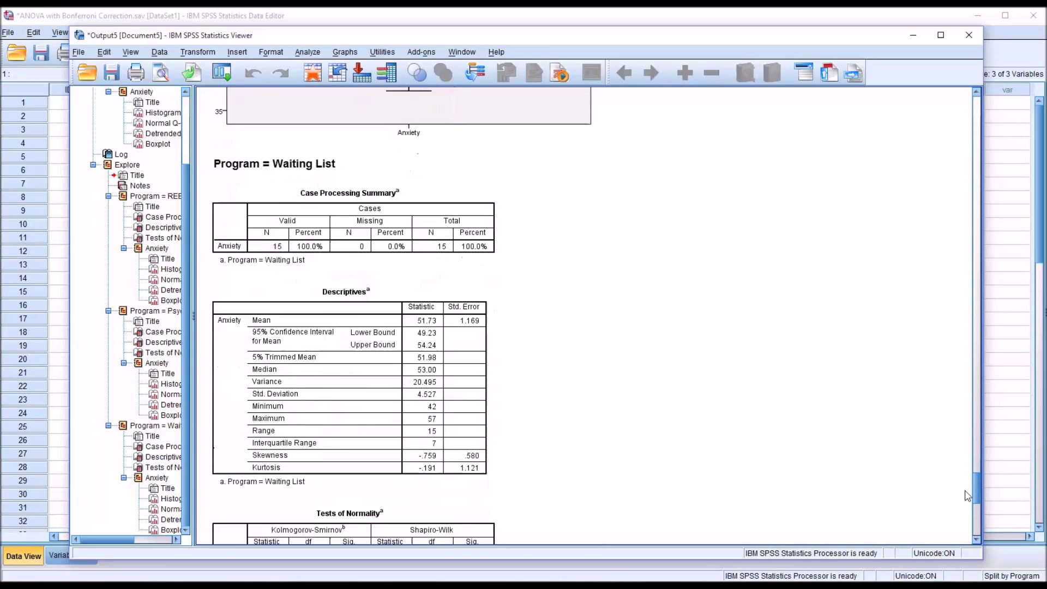
scroll(down, 3)
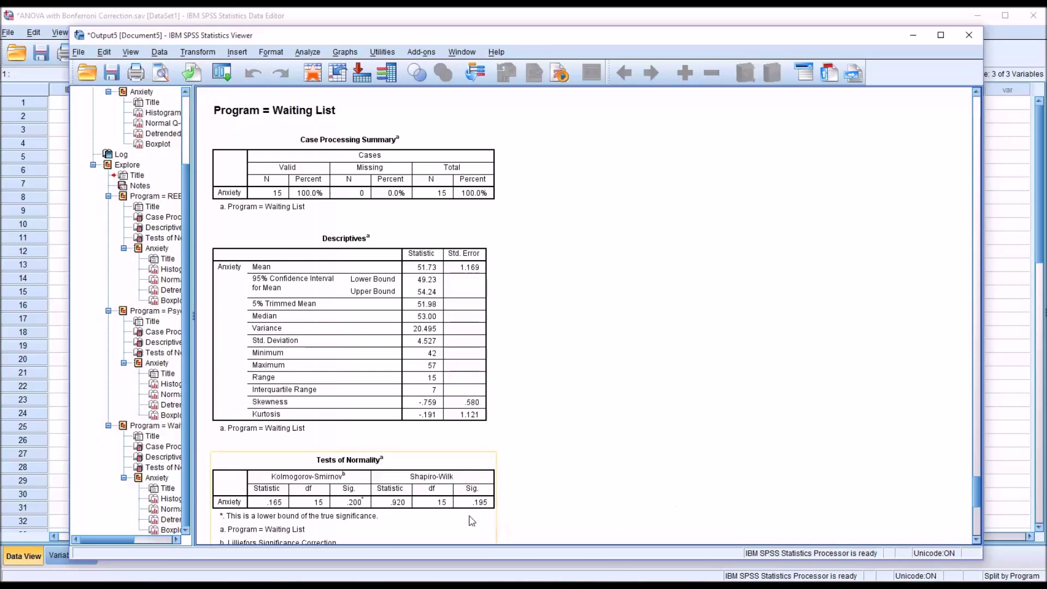
mouse_move(457, 509)
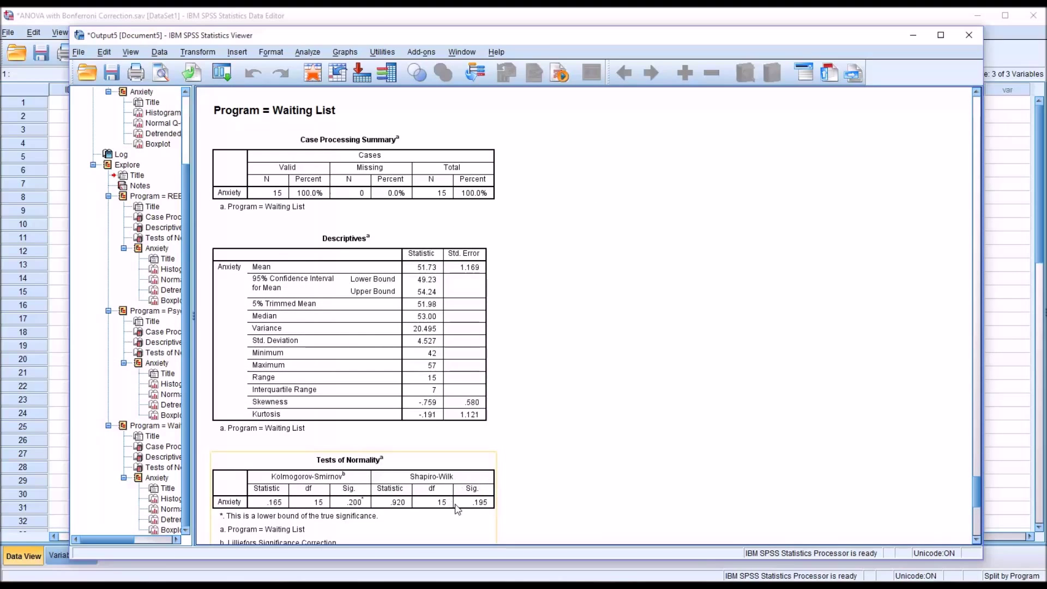
mouse_move(608, 487)
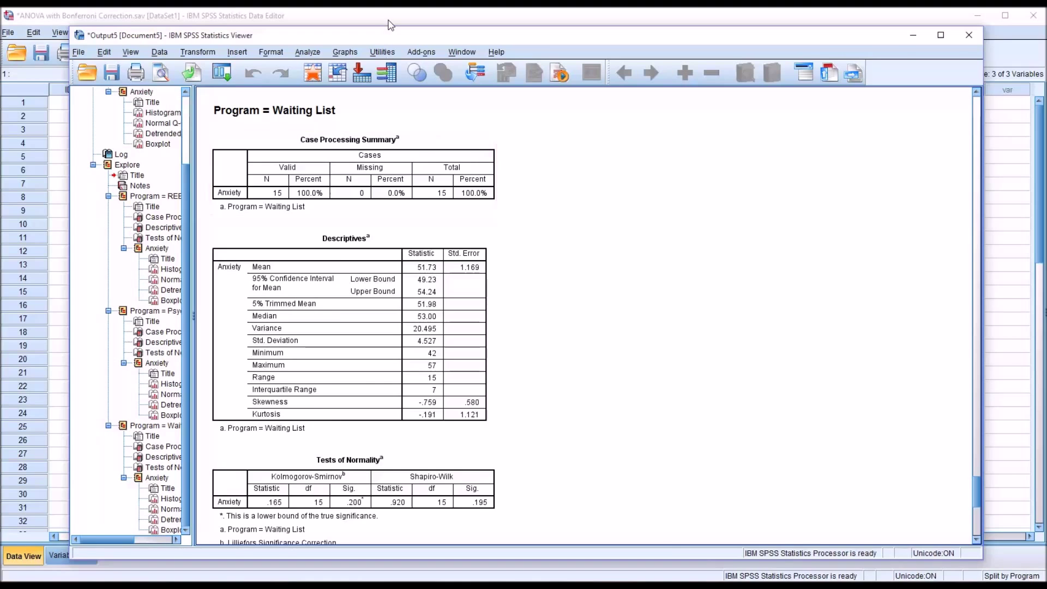
Turn off the split file so all cases are analyzed together, then return to the data window
click(89, 31)
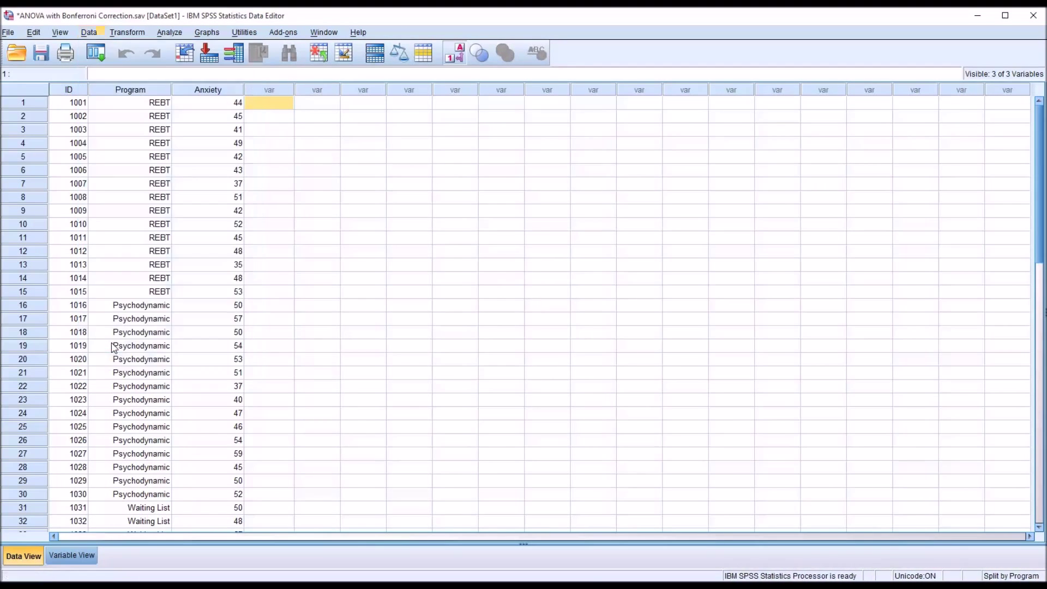
click(88, 31)
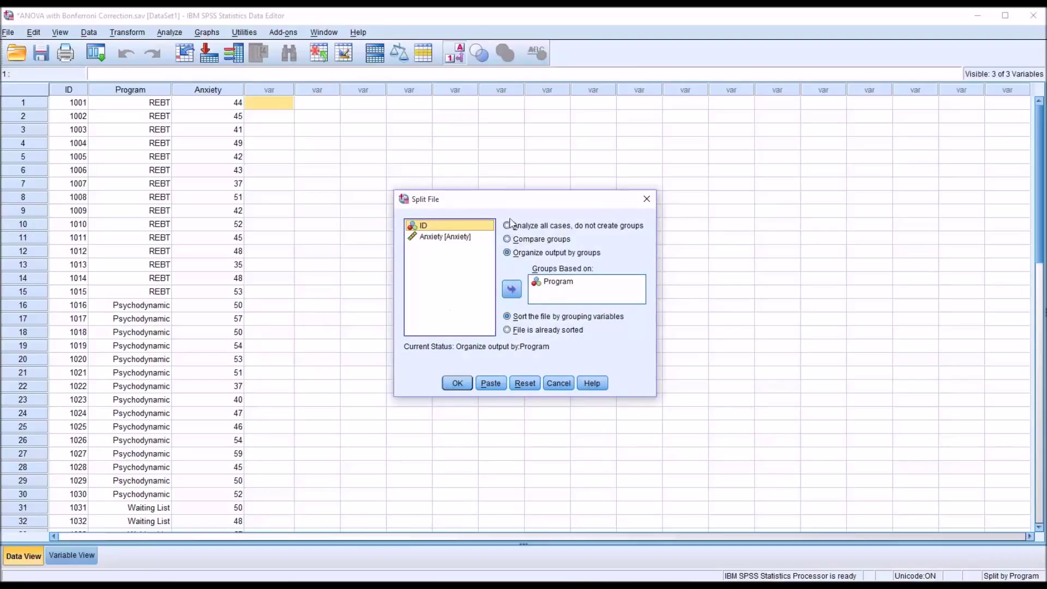
mouse_move(640, 229)
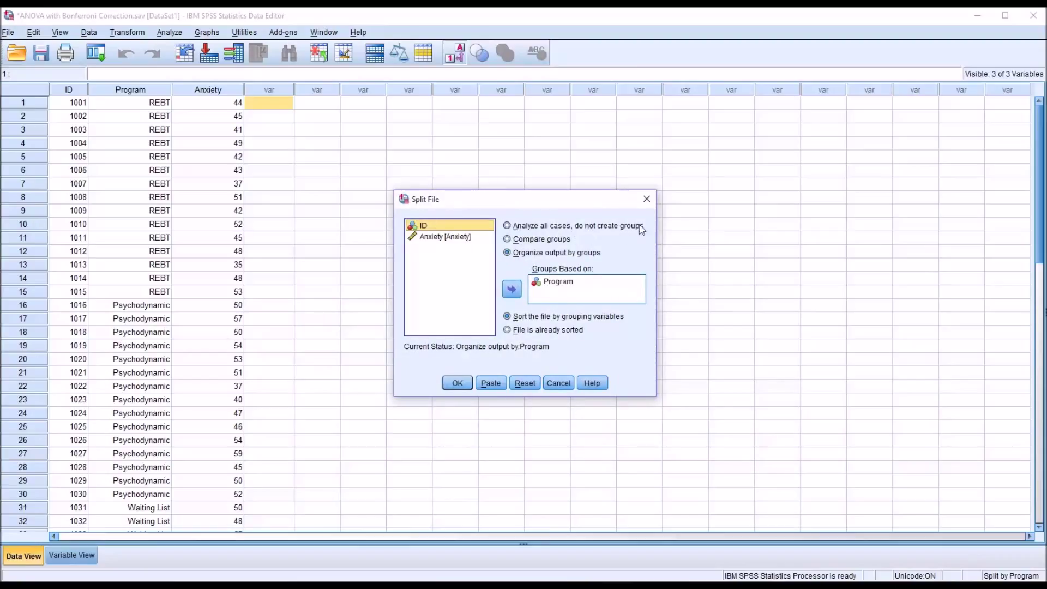
click(507, 224)
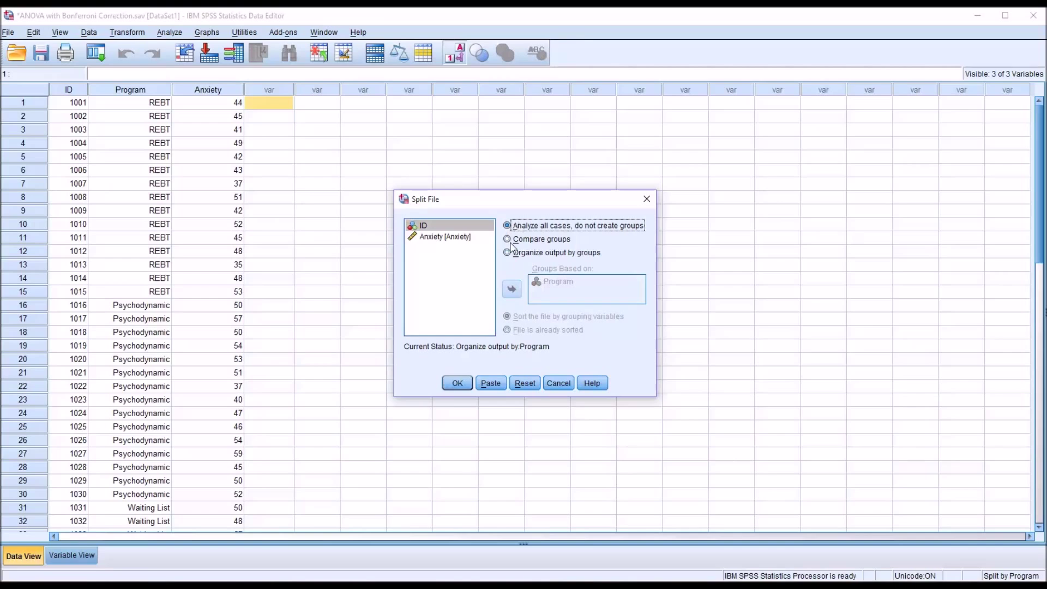
click(457, 382)
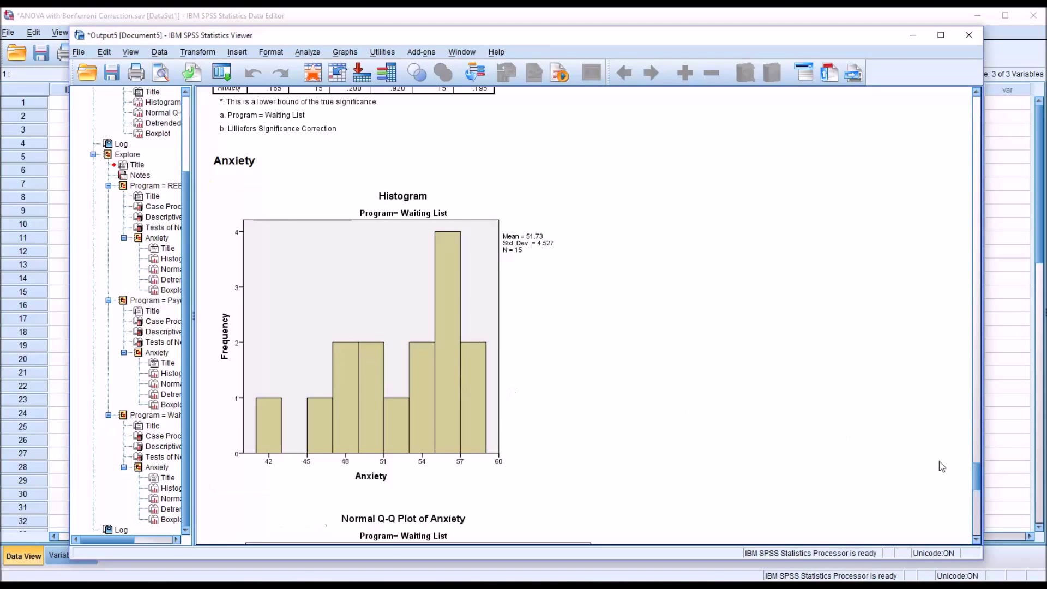
scroll(down, 3)
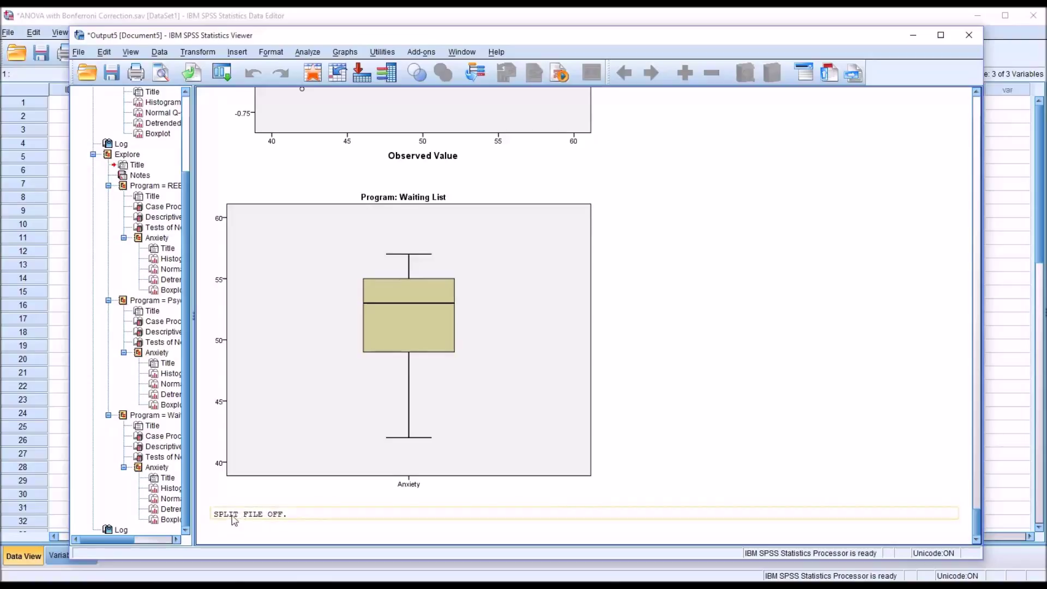
mouse_move(279, 536)
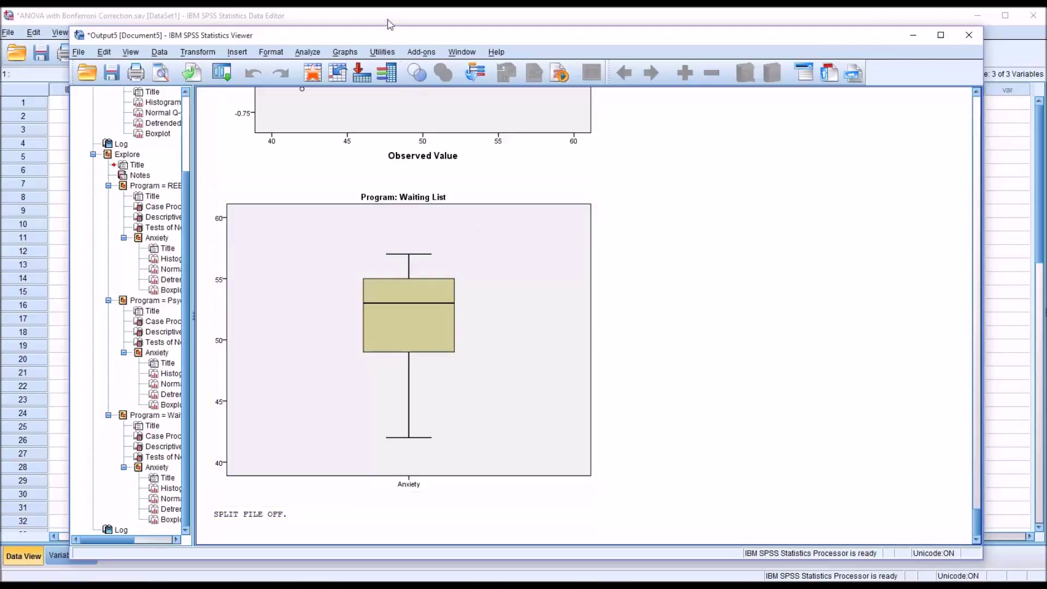
click(169, 31)
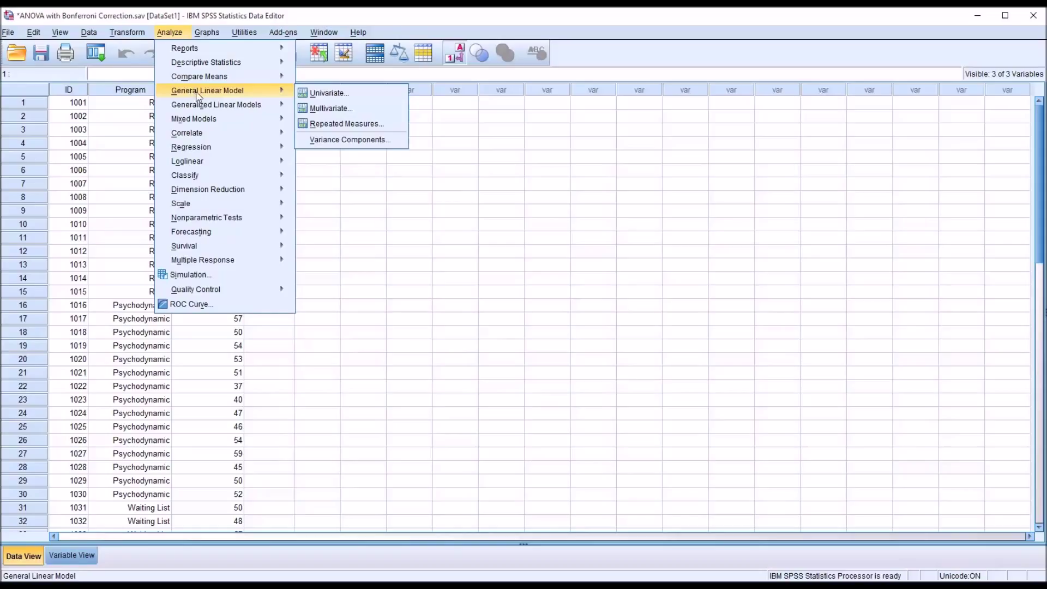
mouse_move(327, 92)
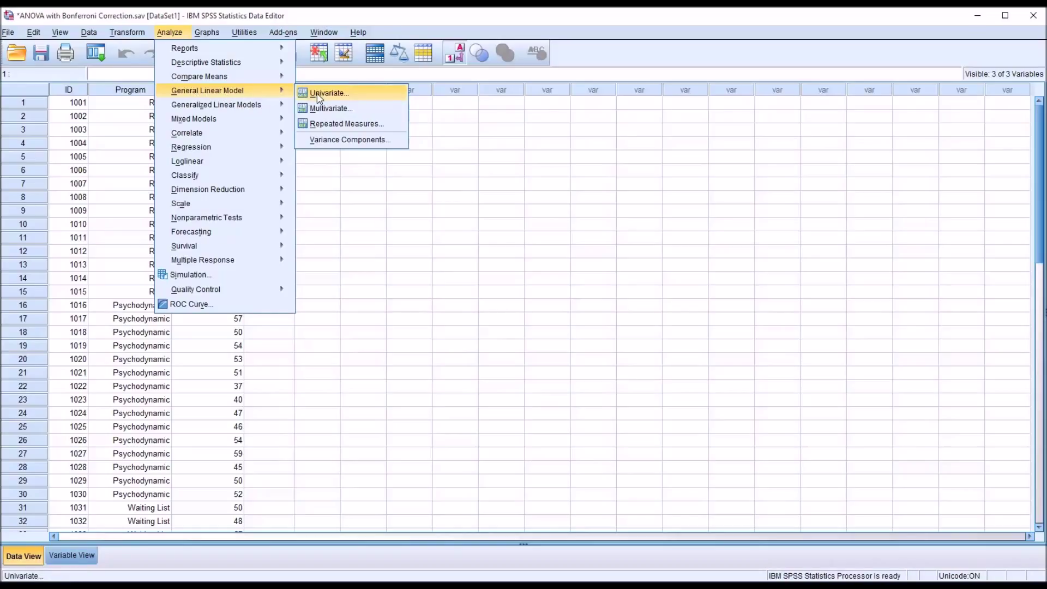
Set up a univariate GLM with Anxiety as dependent variable and Program as fixed factor
click(329, 93)
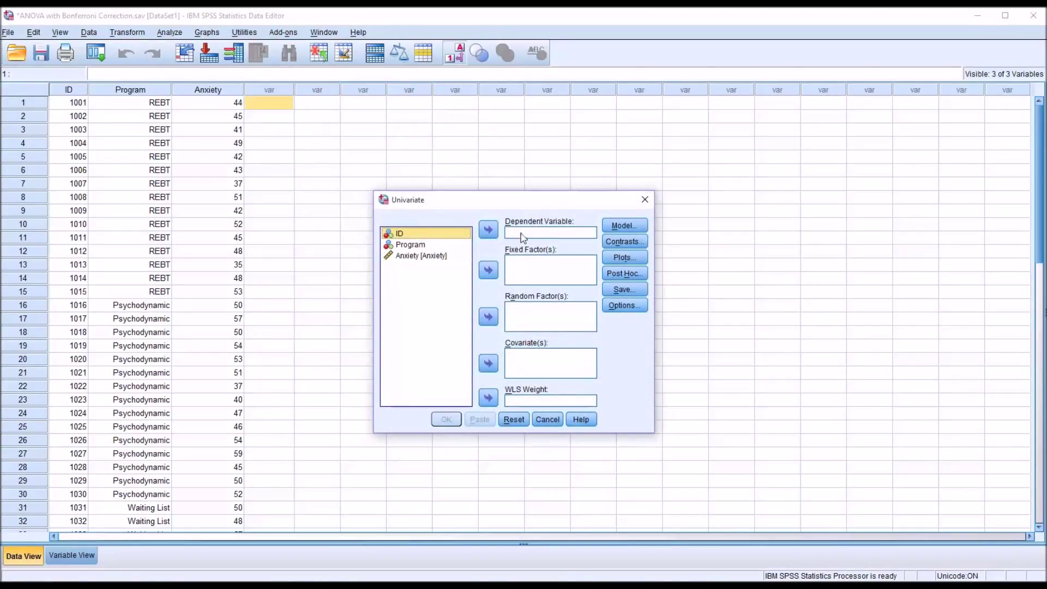
click(489, 230)
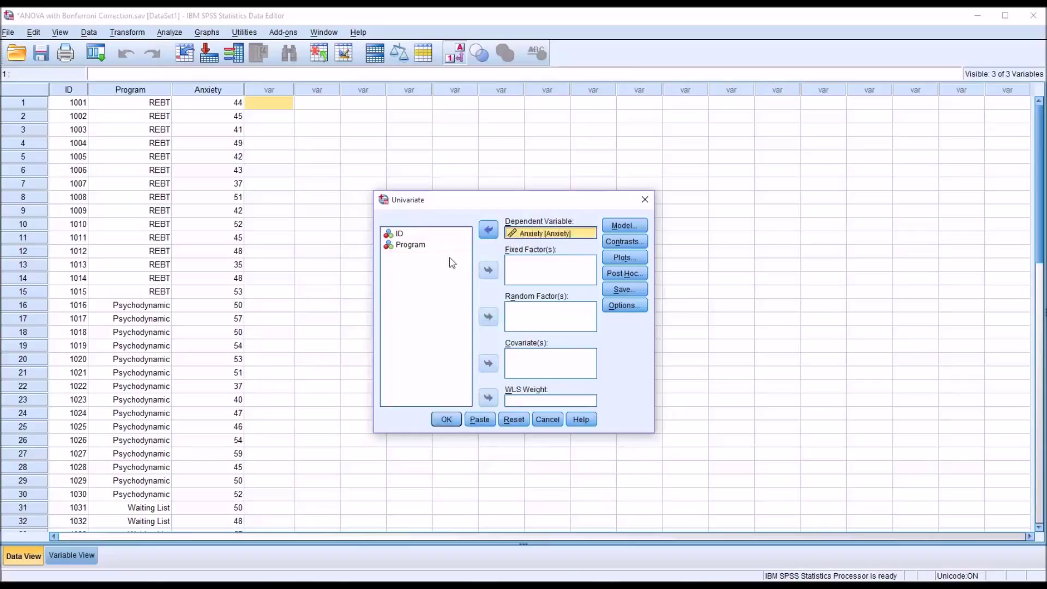
mouse_move(546, 269)
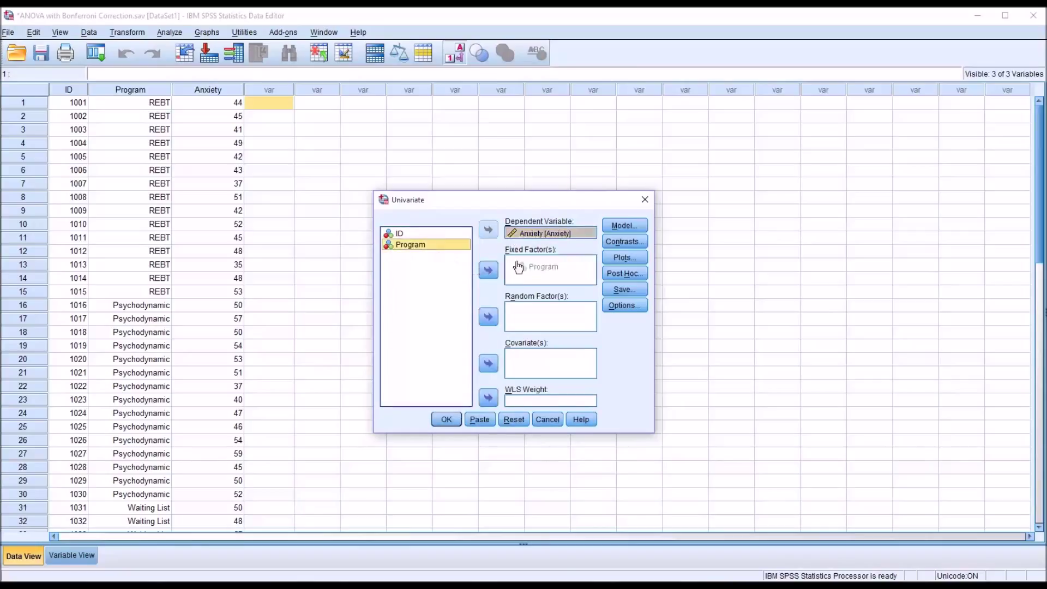
click(489, 270)
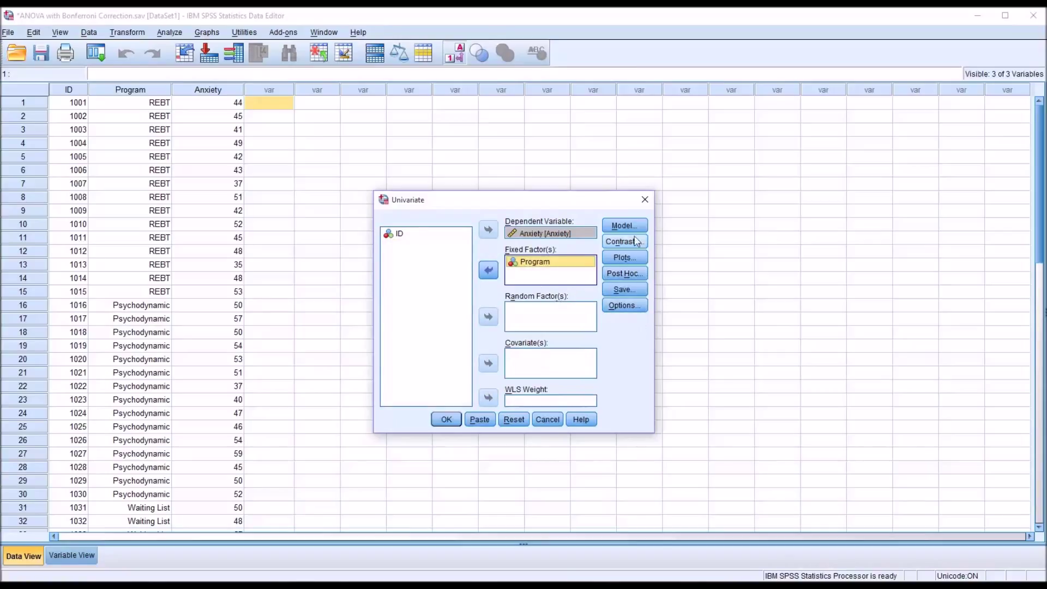
mouse_move(626, 243)
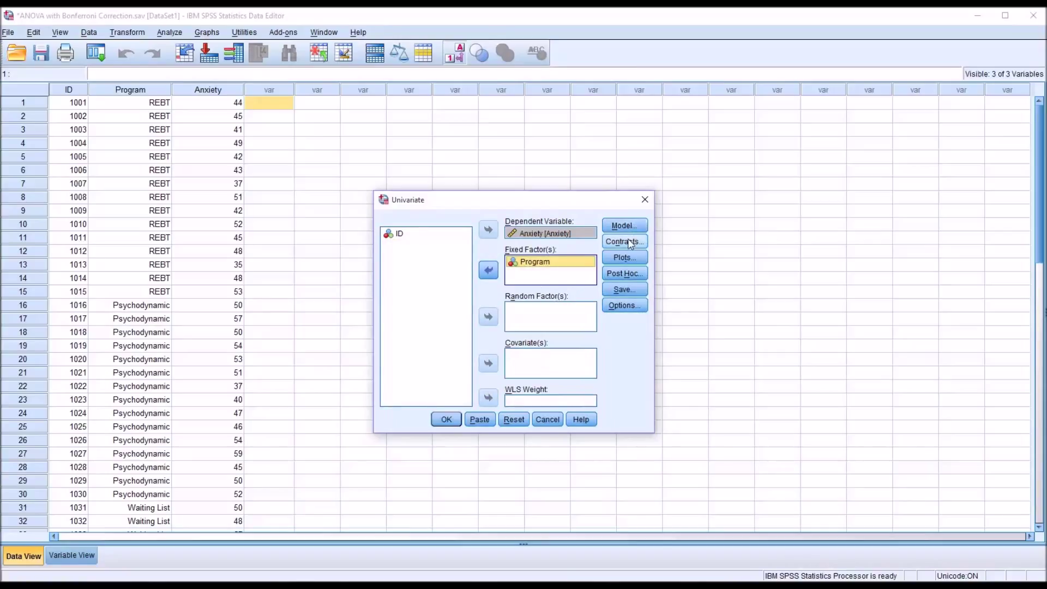
Add a profile plot with Program on the horizontal axis
click(623, 257)
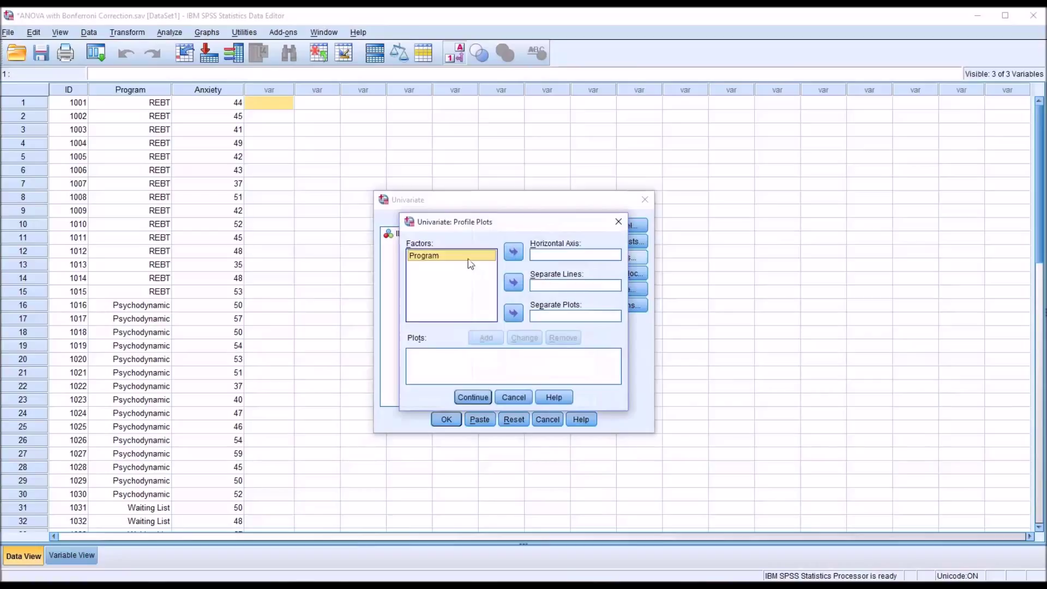
click(512, 252)
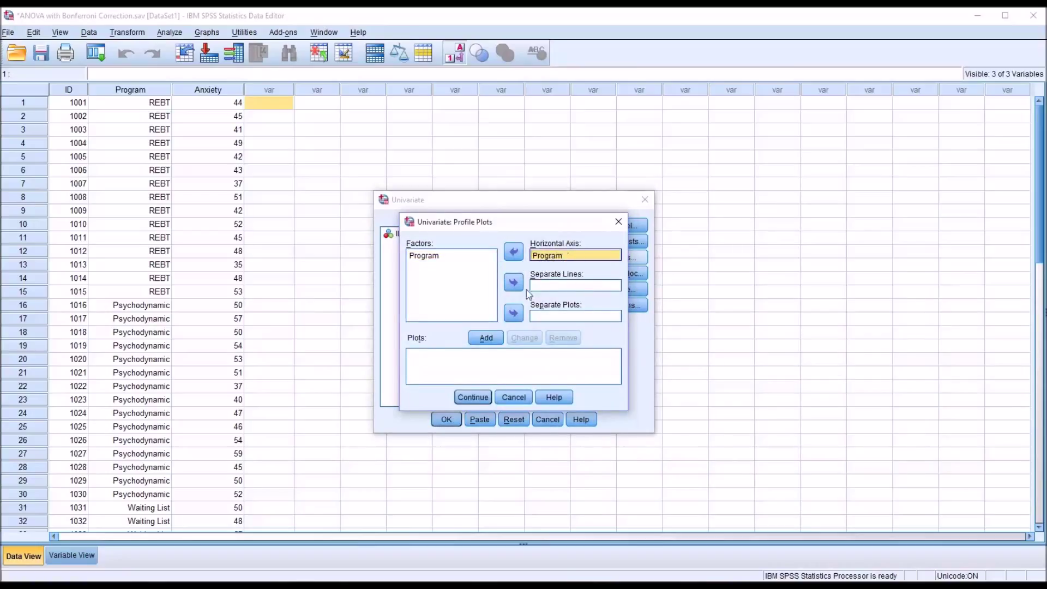
click(485, 337)
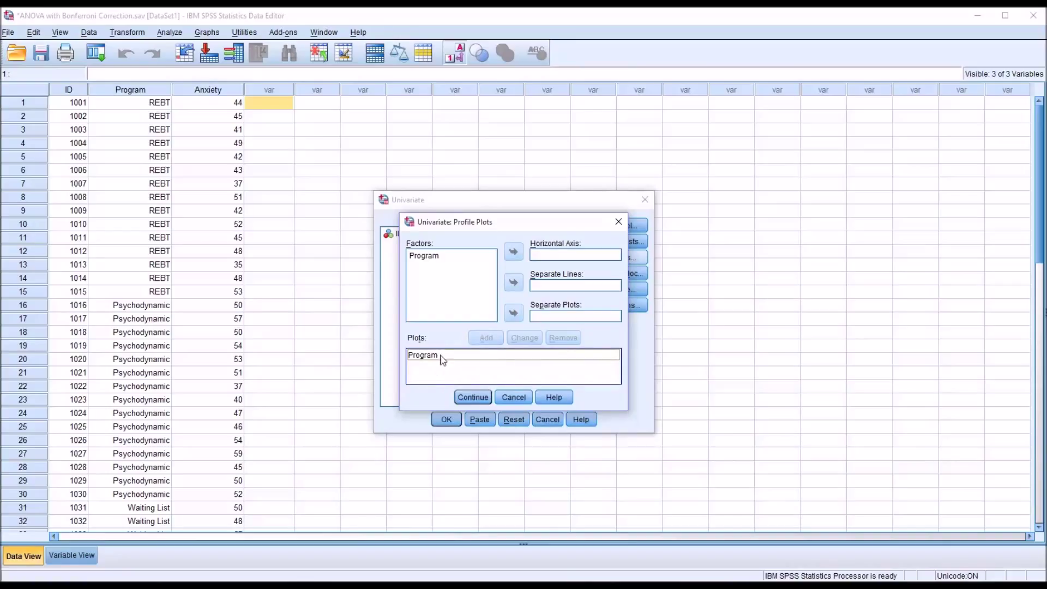
click(473, 397)
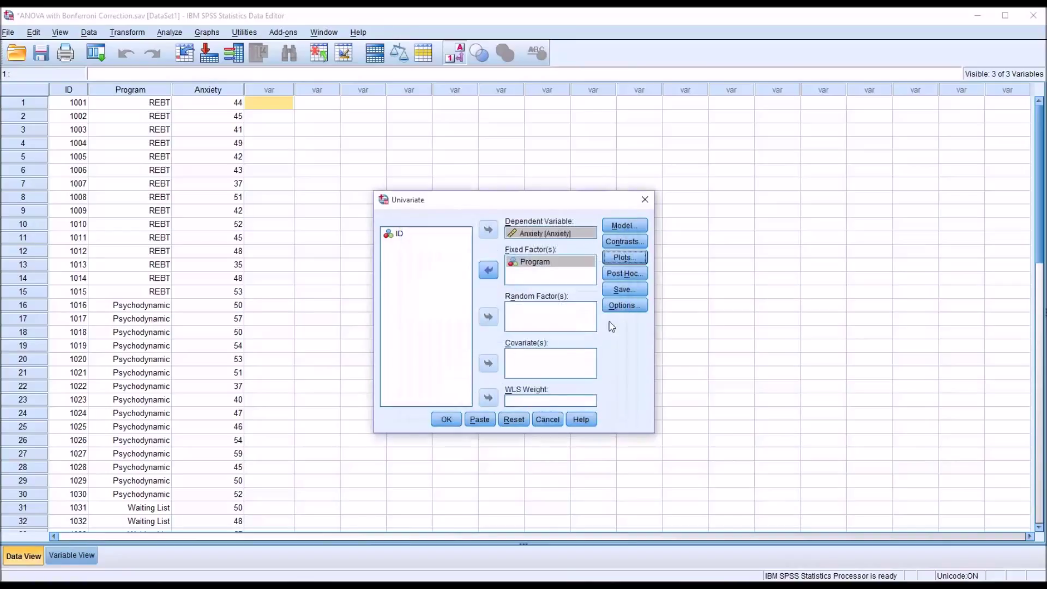
Request Bonferroni post hoc tests for the Program factor
click(623, 273)
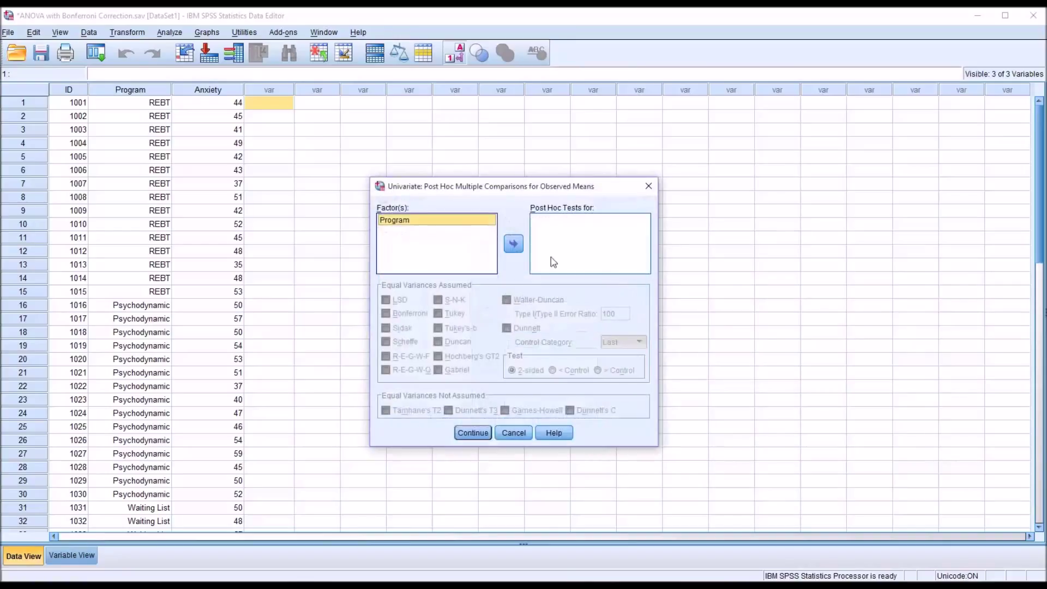
click(512, 244)
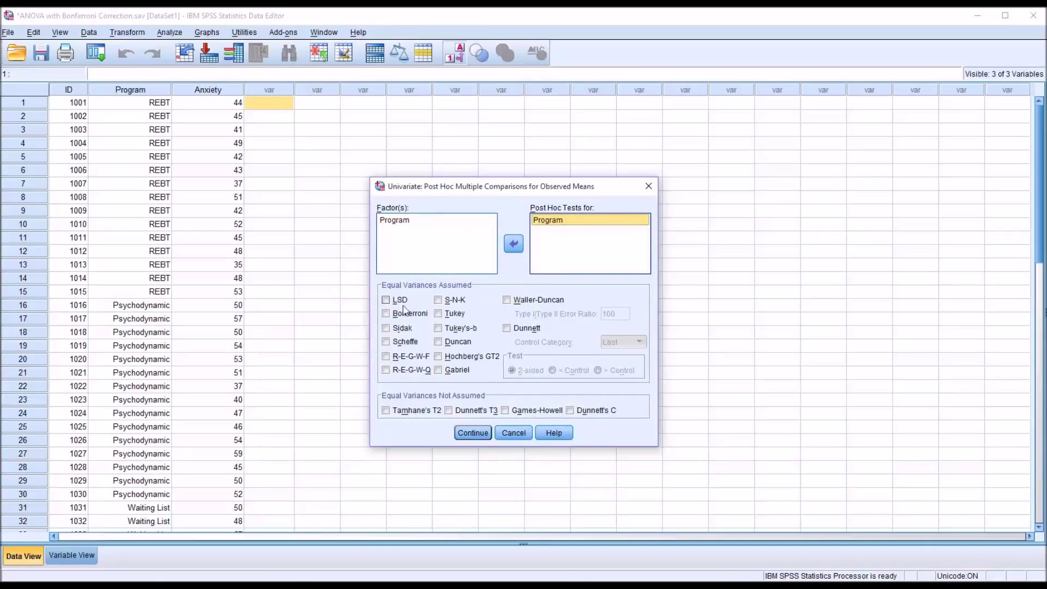
click(387, 313)
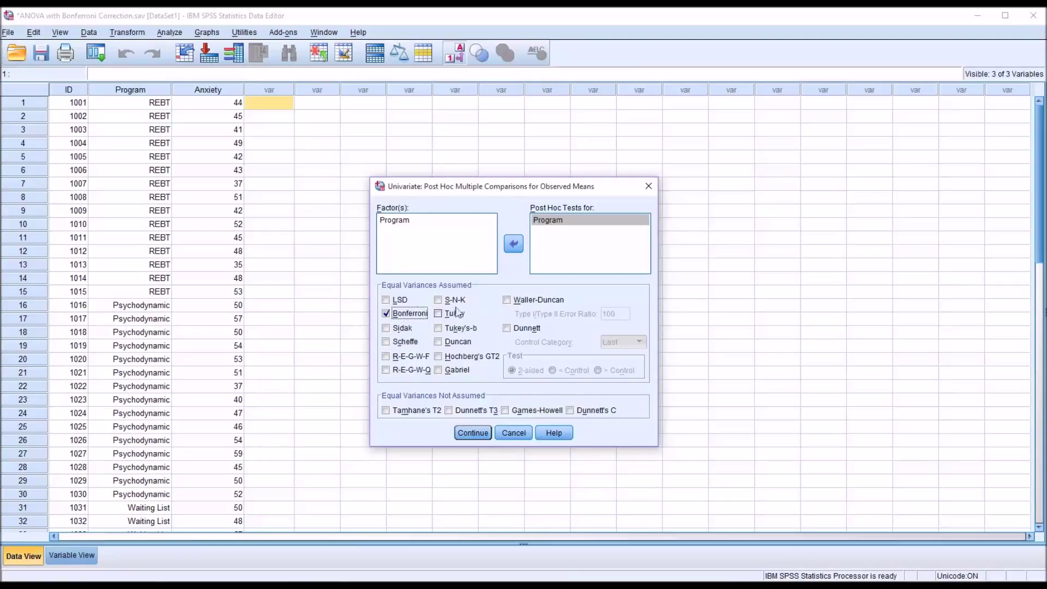
mouse_move(482, 296)
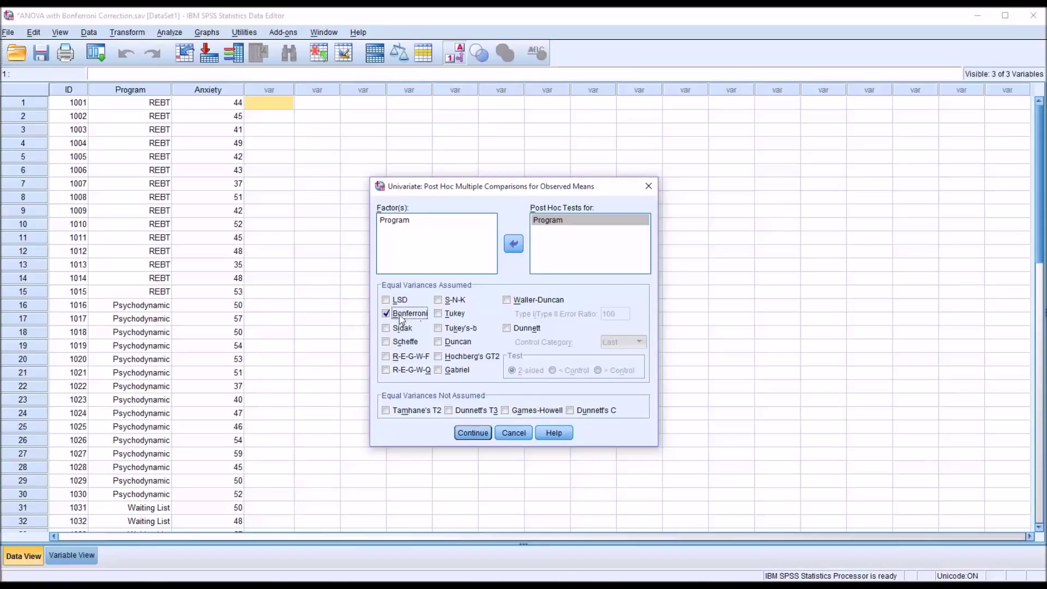
mouse_move(450, 314)
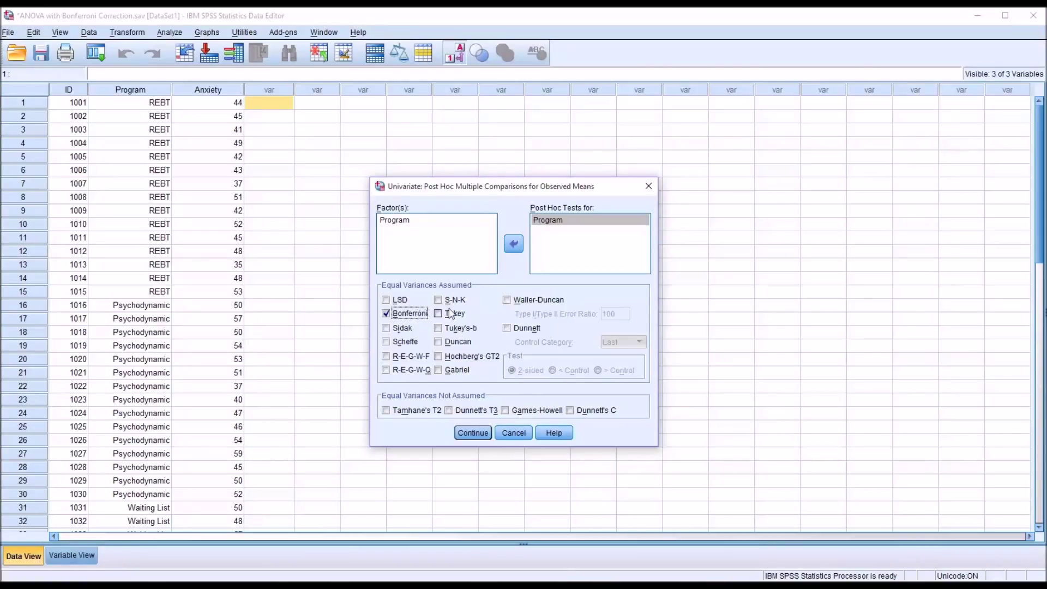
mouse_move(508, 294)
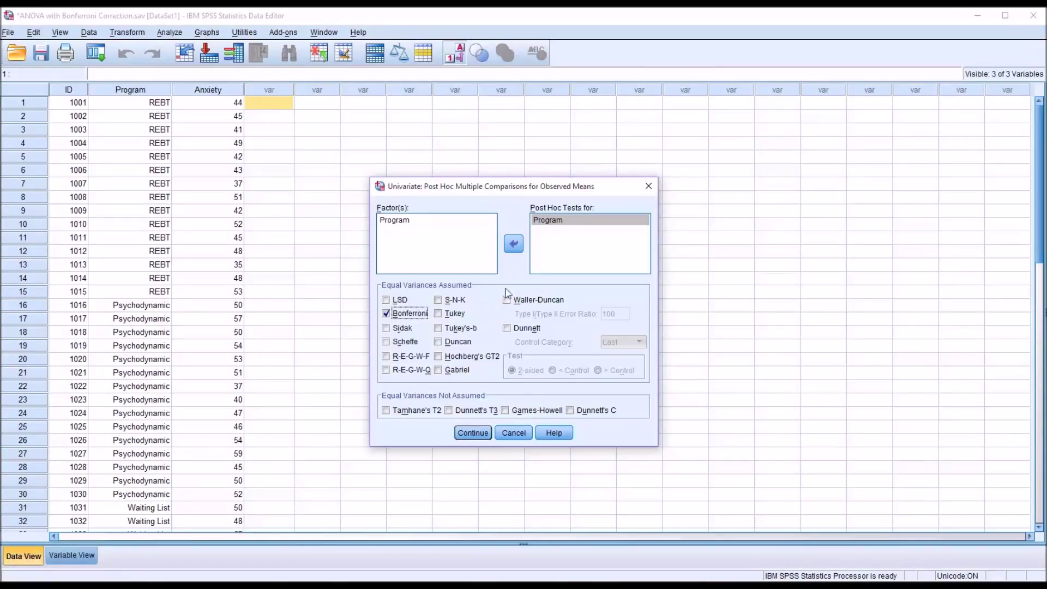
mouse_move(496, 260)
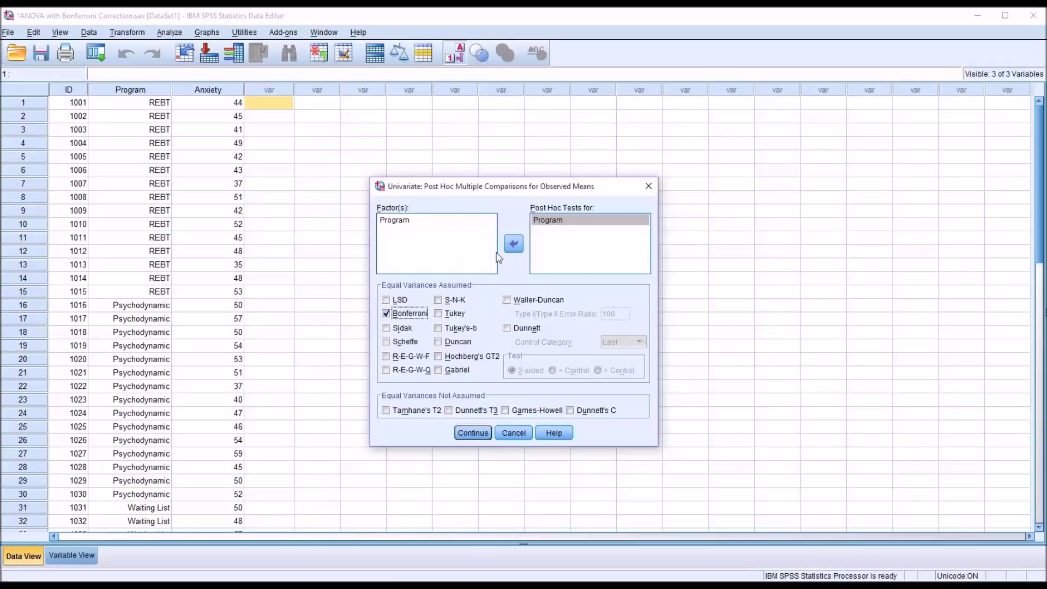
mouse_move(553, 250)
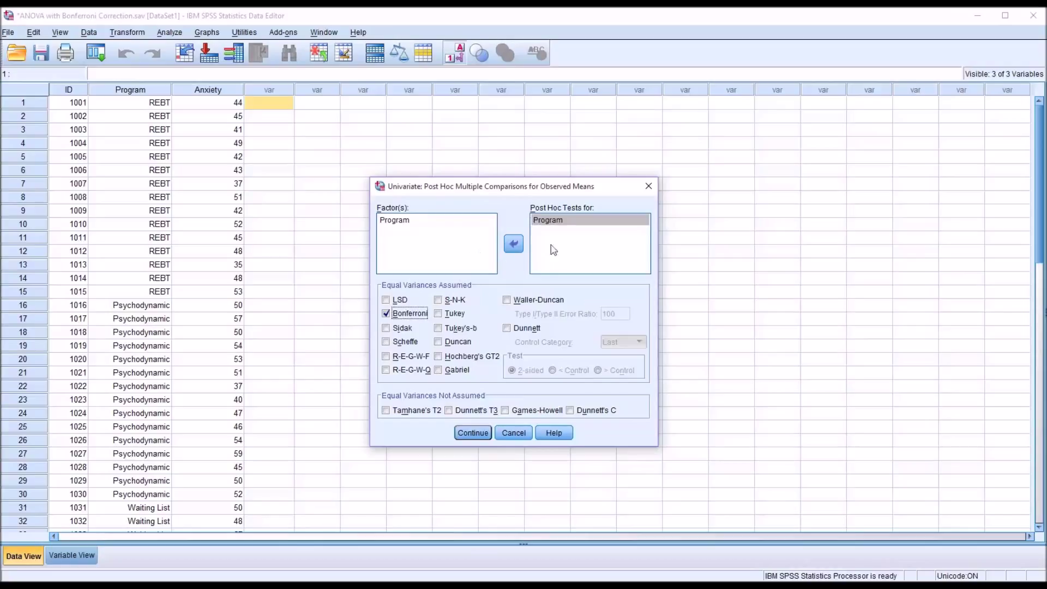
click(472, 433)
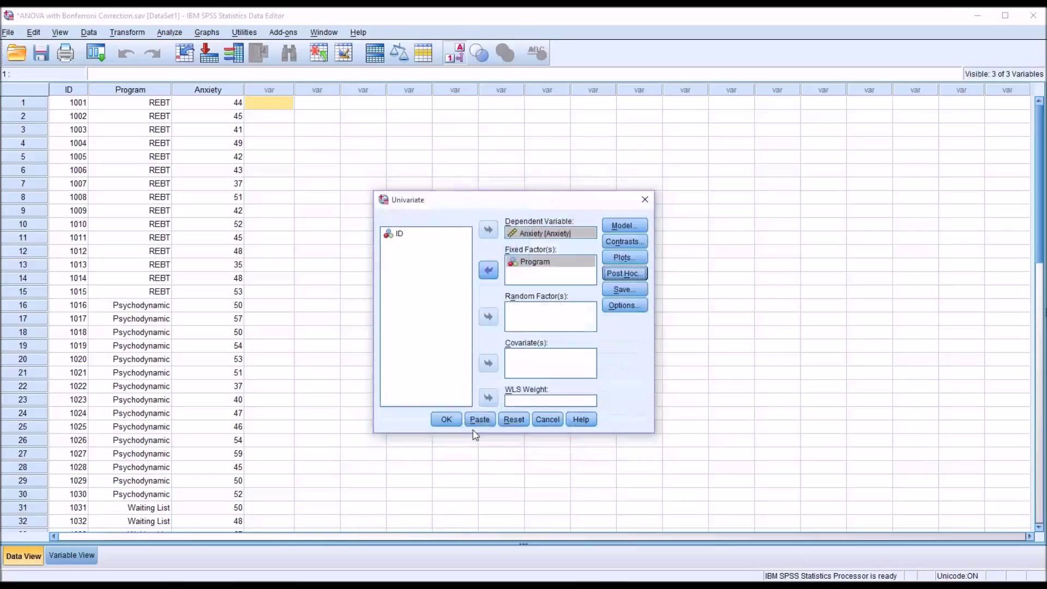
click(623, 289)
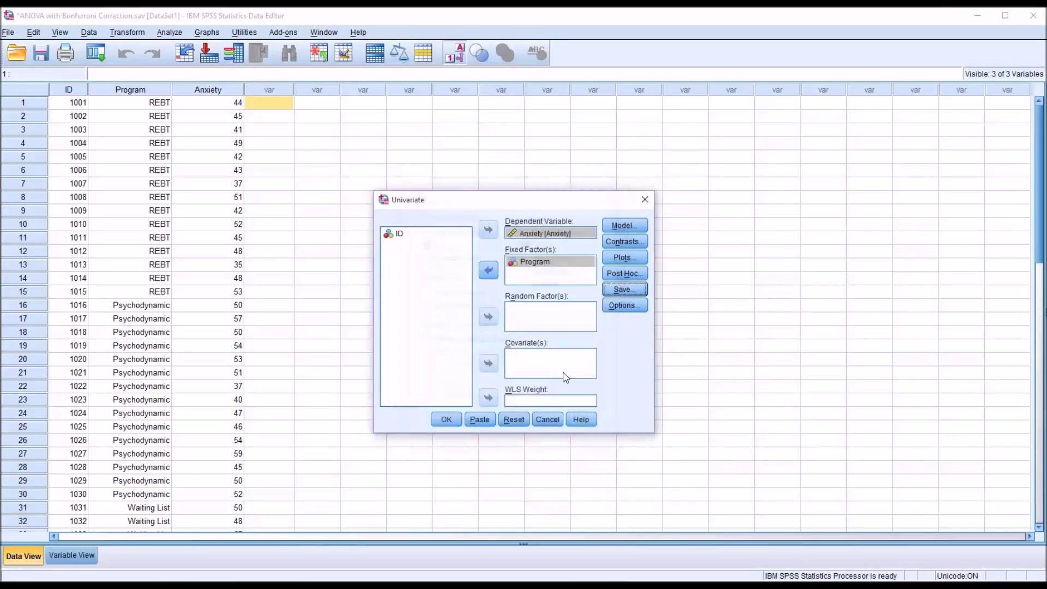
Request descriptive statistics, estimates of effect size and homogeneity tests
click(623, 306)
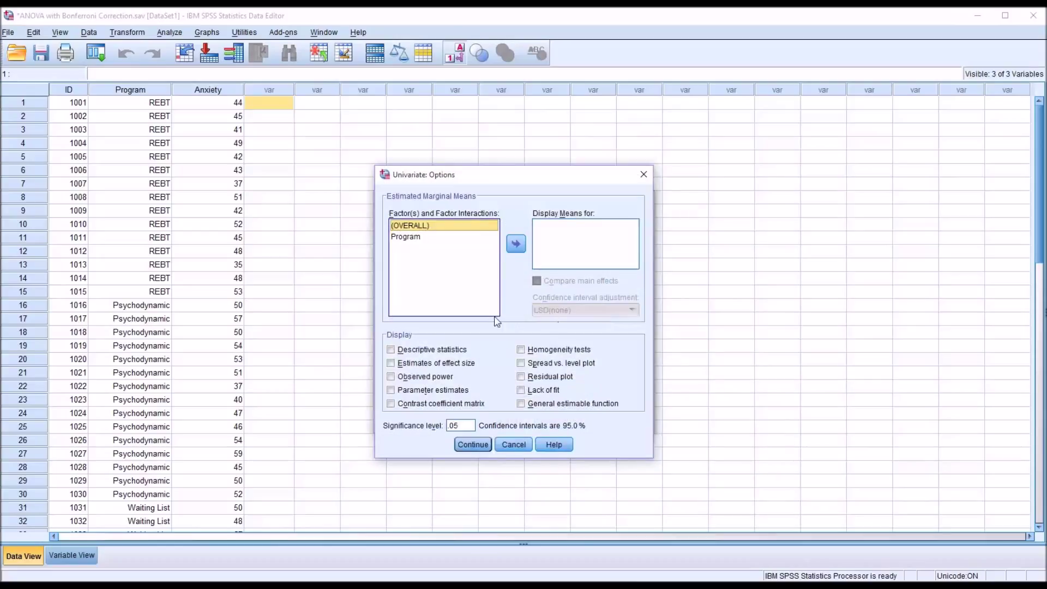
click(390, 349)
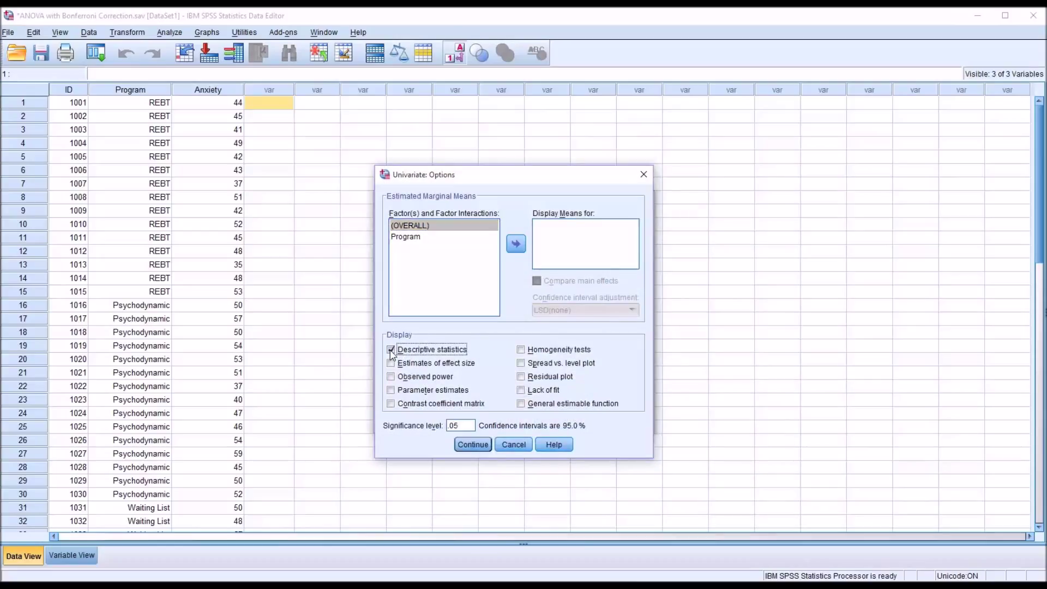
click(390, 362)
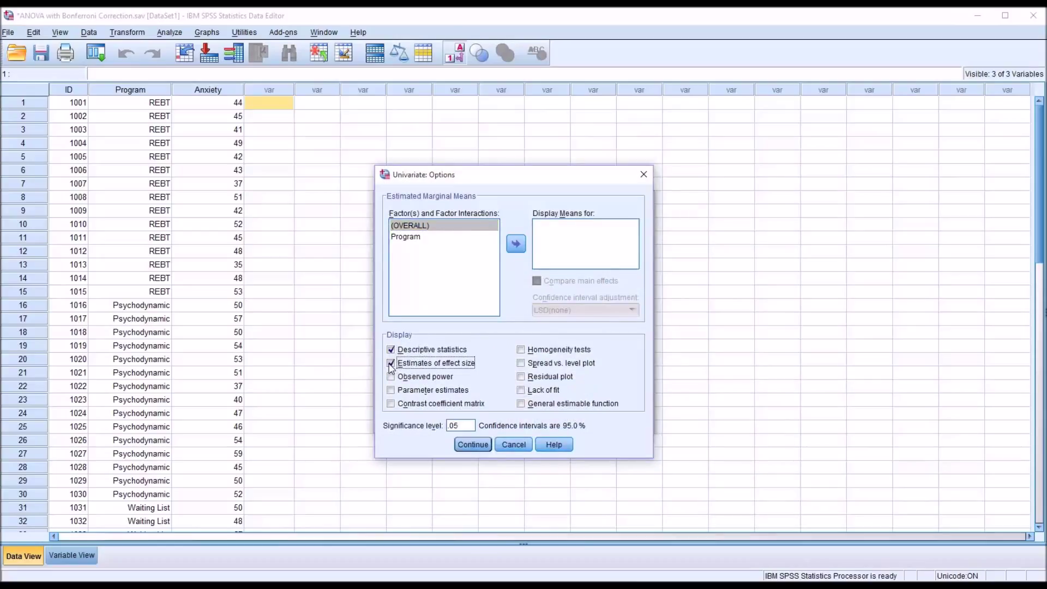
click(521, 349)
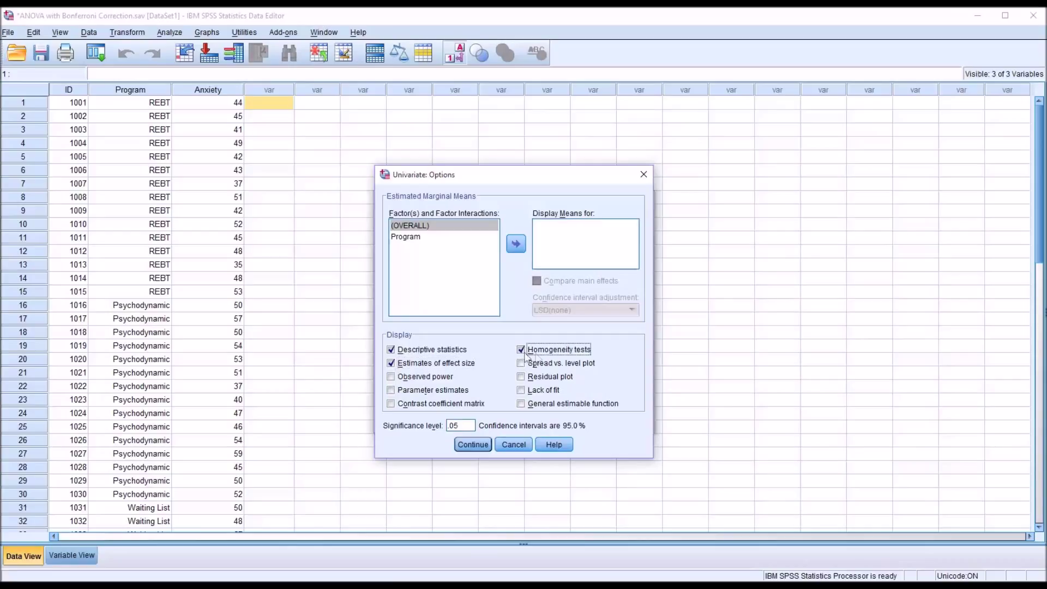
mouse_move(477, 285)
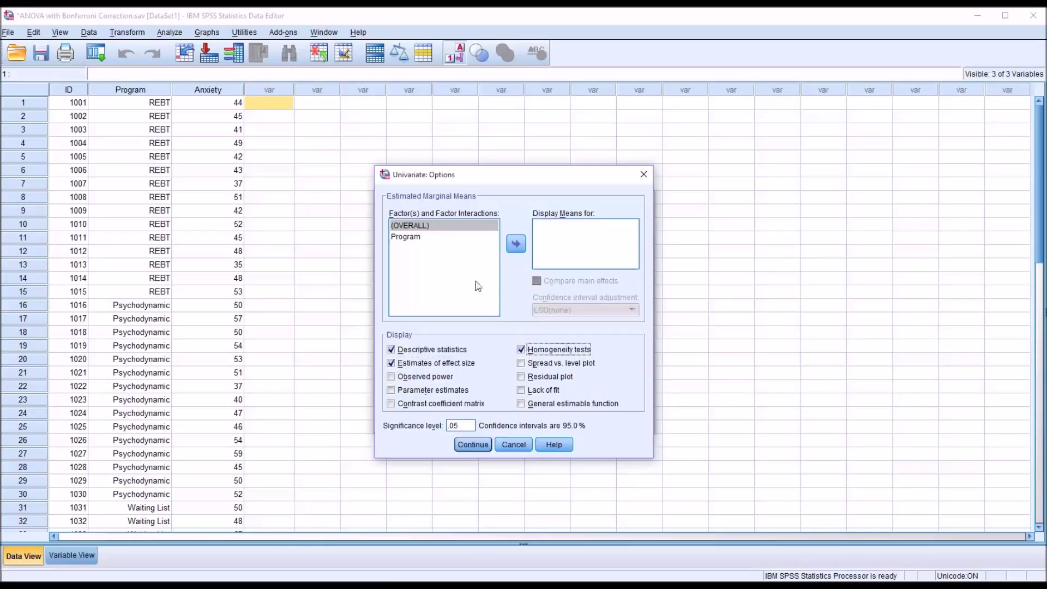
Display estimated means for Program with Bonferroni-adjusted main-effect comparisons
click(406, 237)
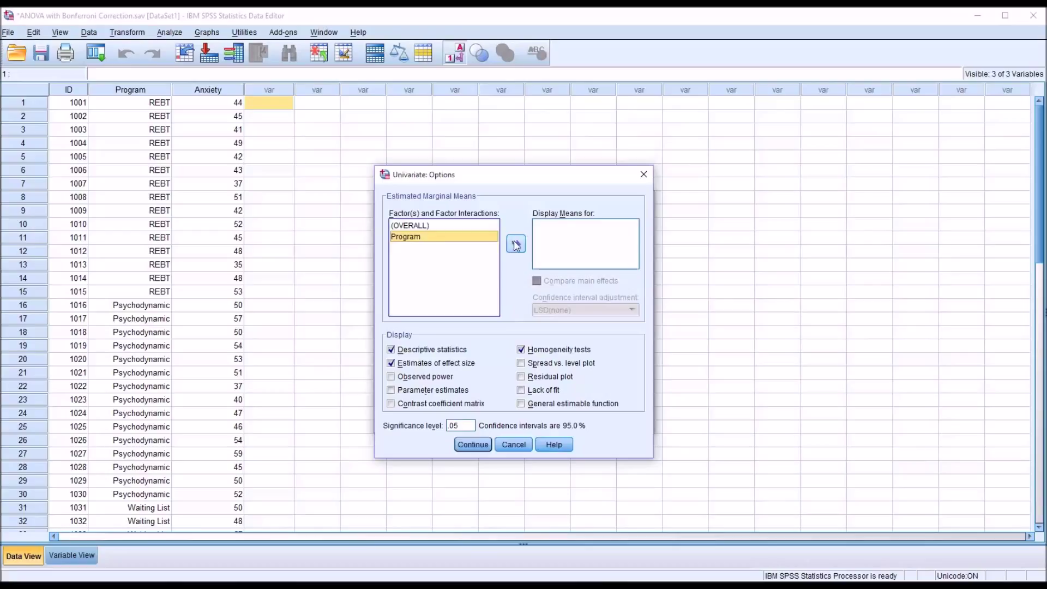
click(516, 243)
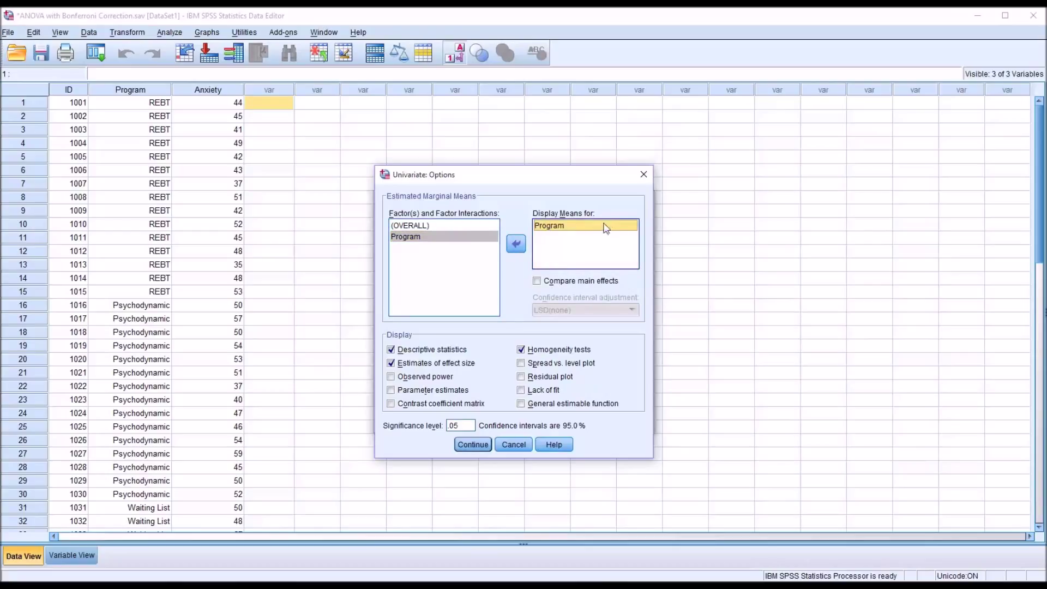
click(536, 280)
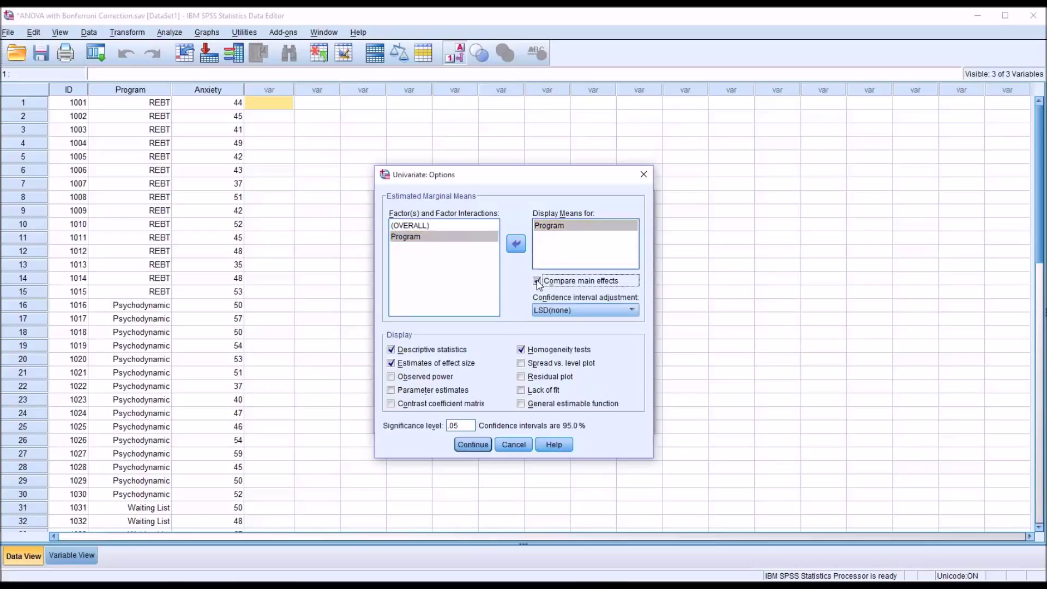
click(536, 280)
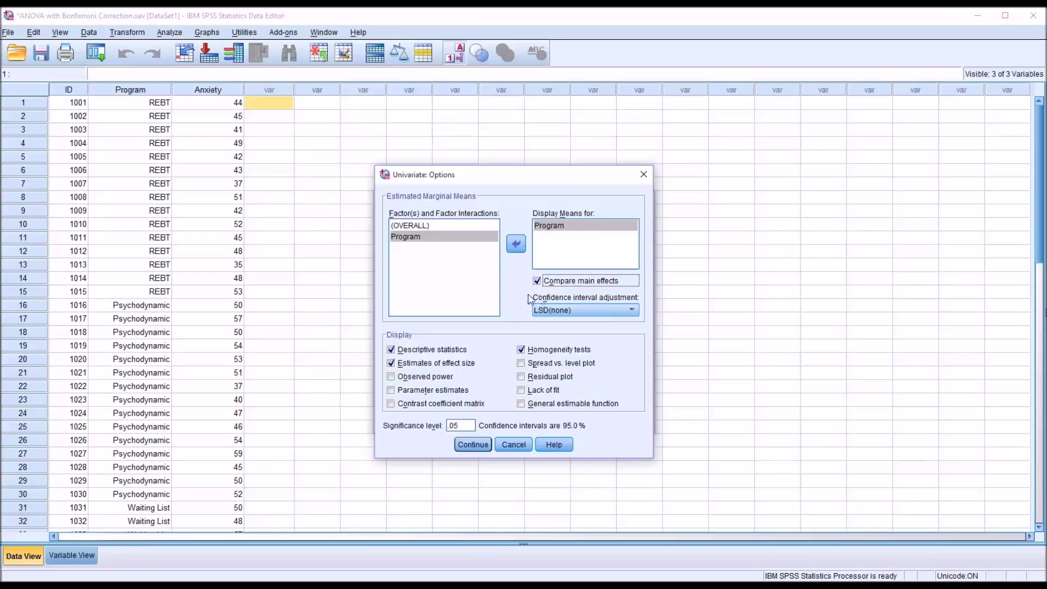
click(631, 310)
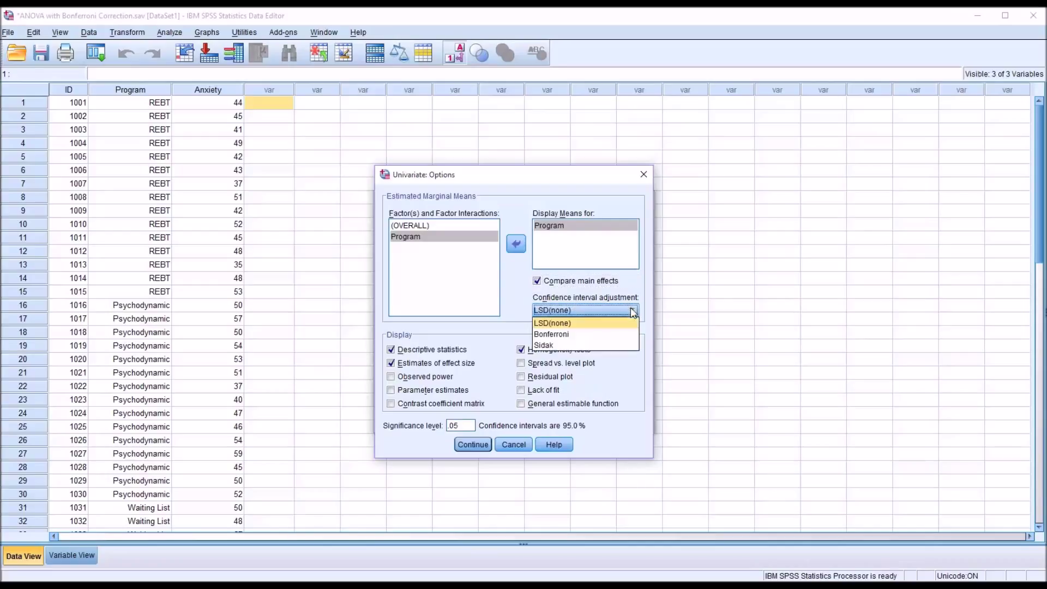
click(550, 334)
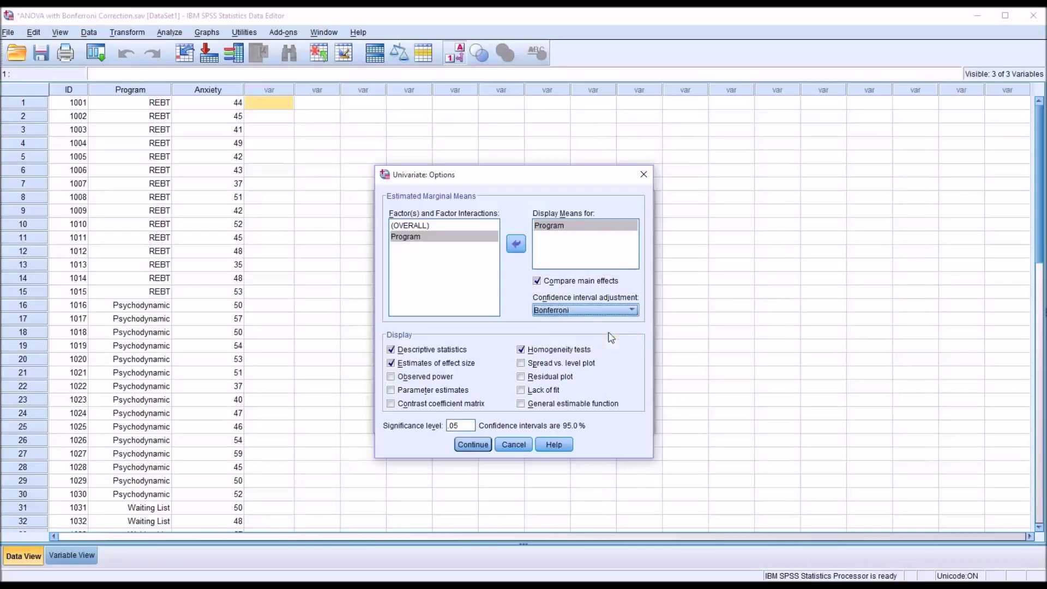
mouse_move(912, 567)
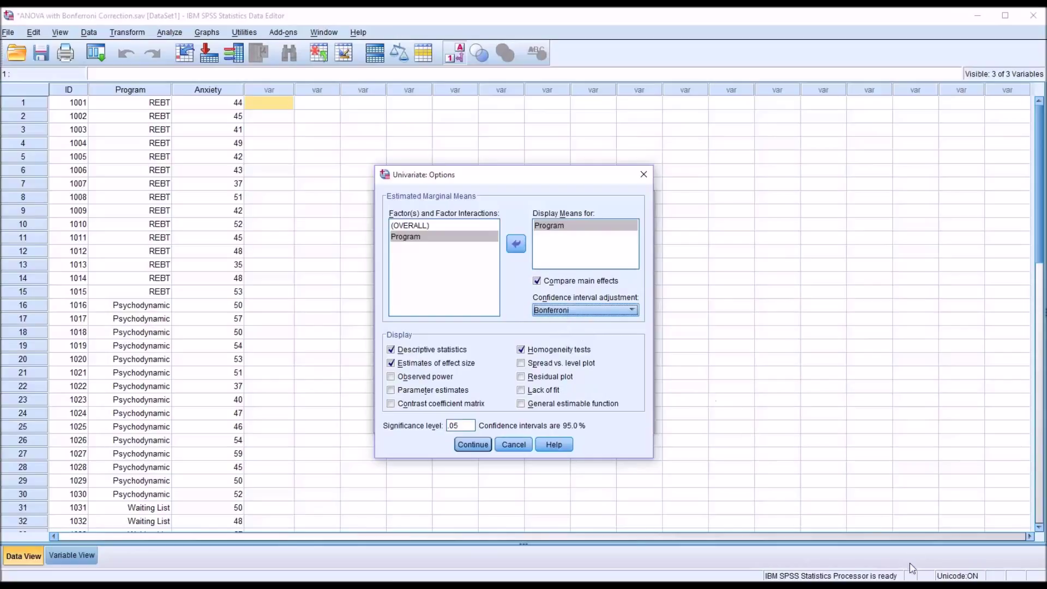
mouse_move(552, 321)
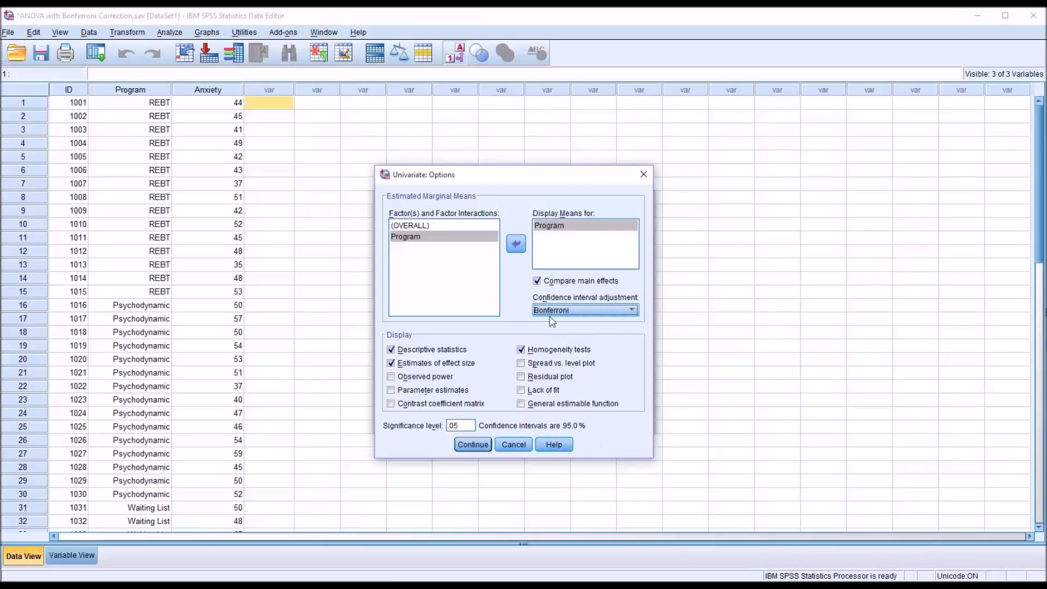
mouse_move(552, 322)
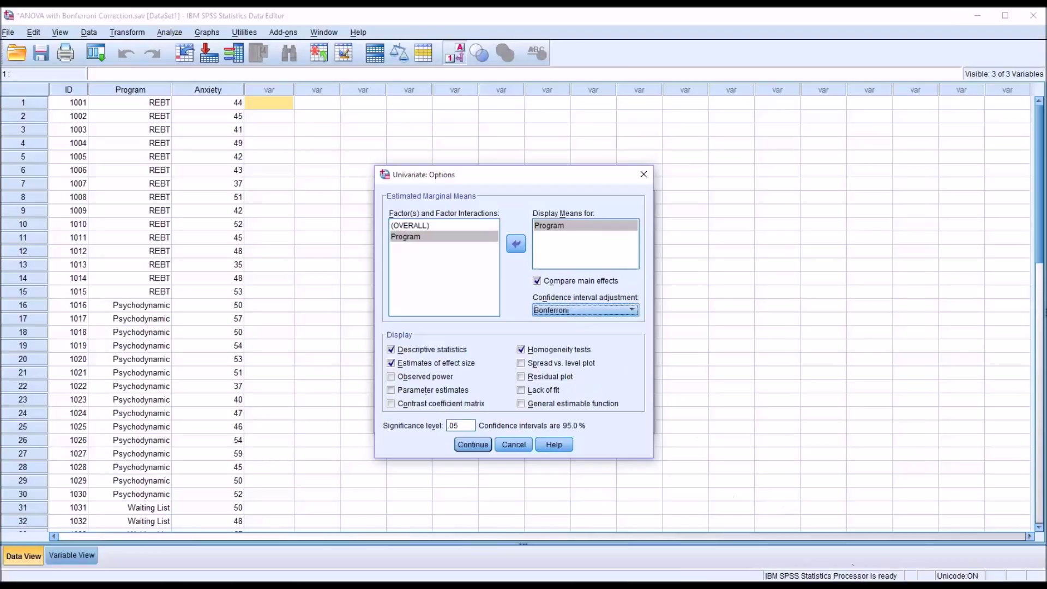
mouse_move(579, 313)
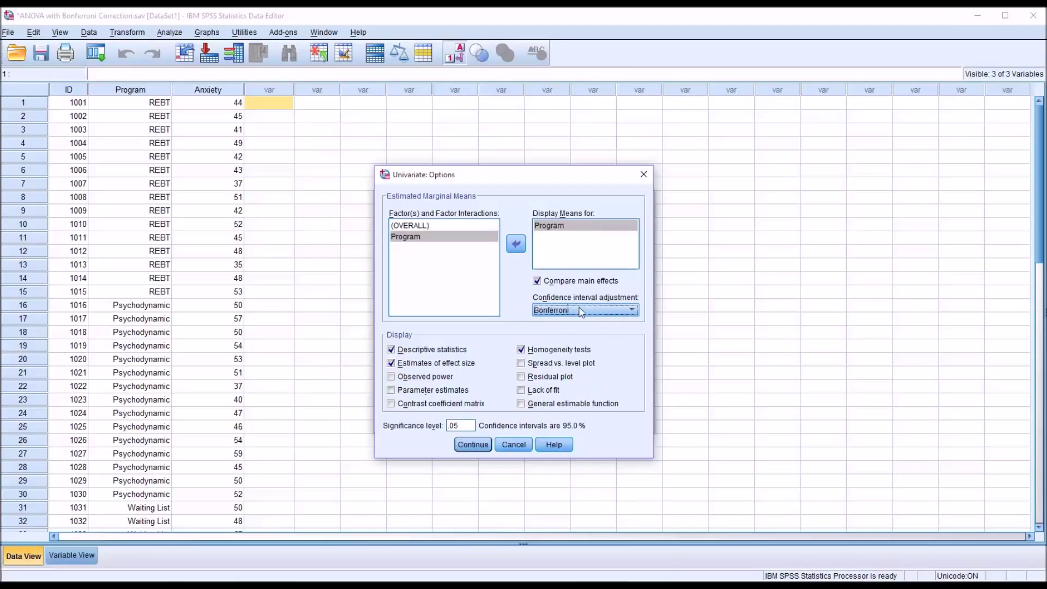
click(473, 444)
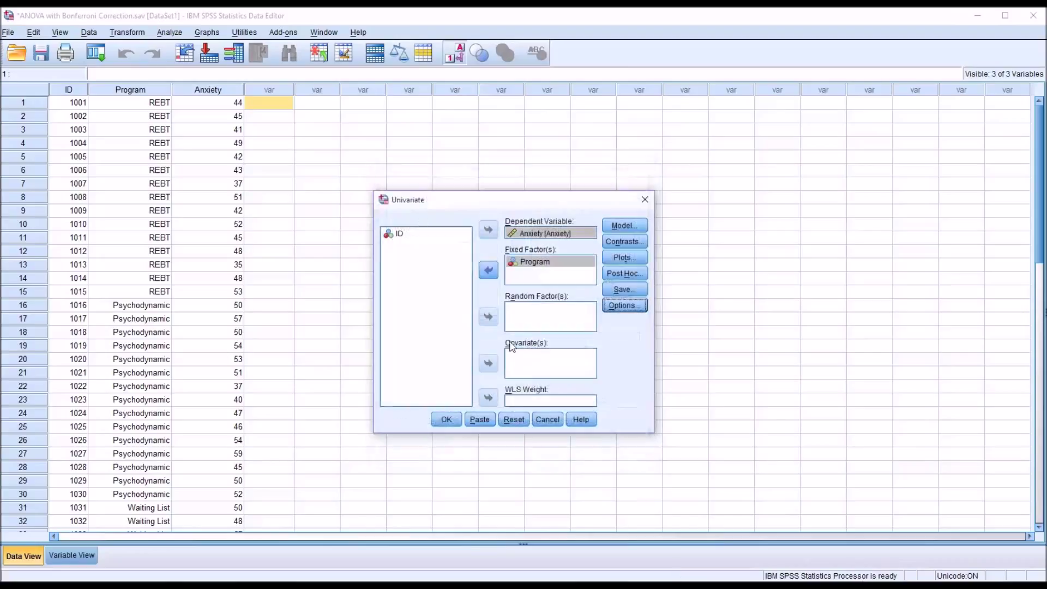
Confirm the Bonferroni post hoc choice unchanged and run the univariate ANOVA
click(623, 272)
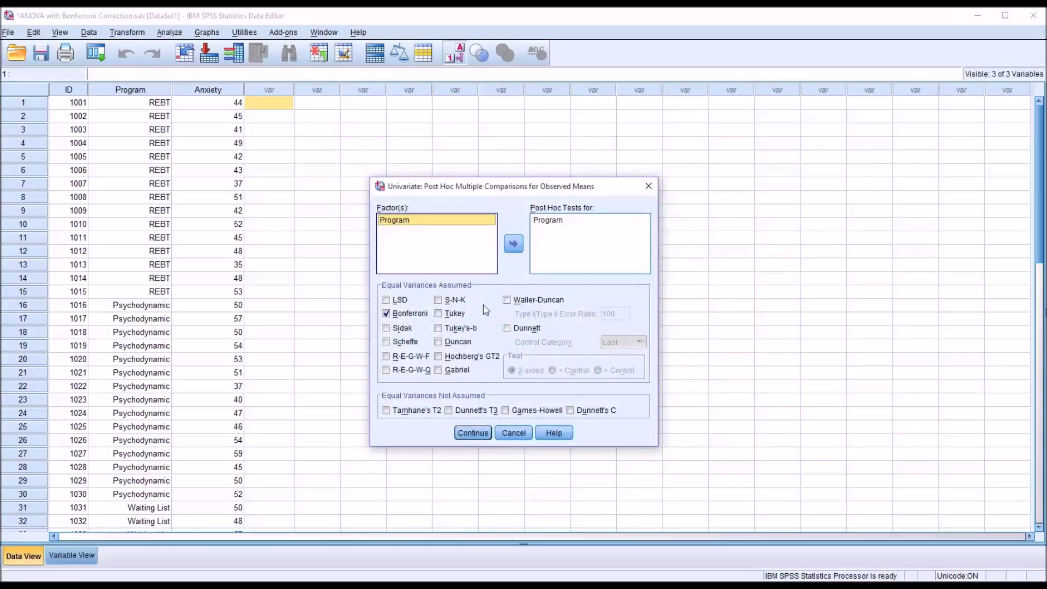
mouse_move(476, 340)
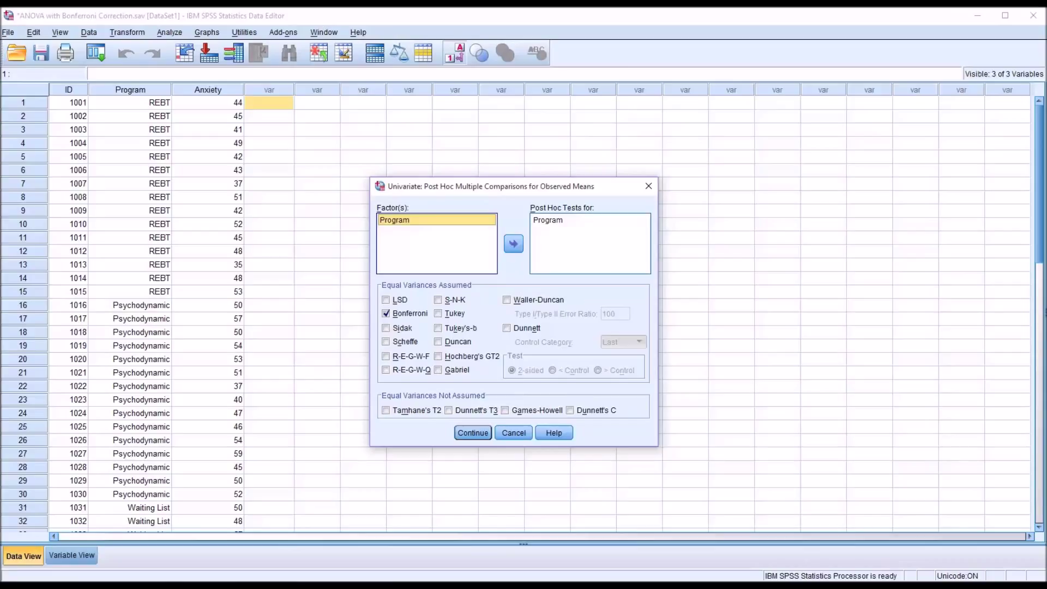
click(473, 433)
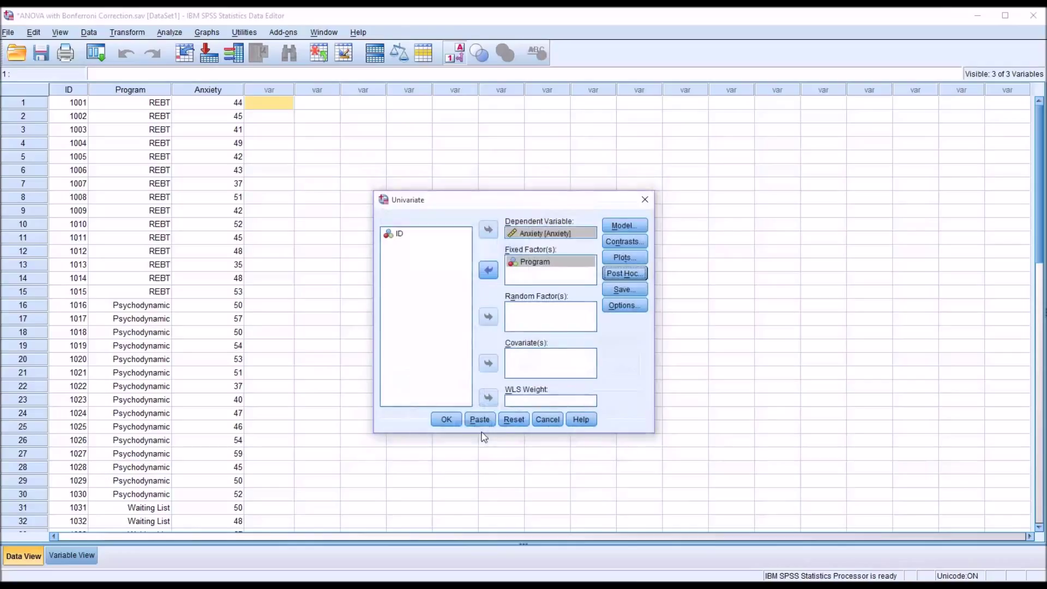
mouse_move(462, 338)
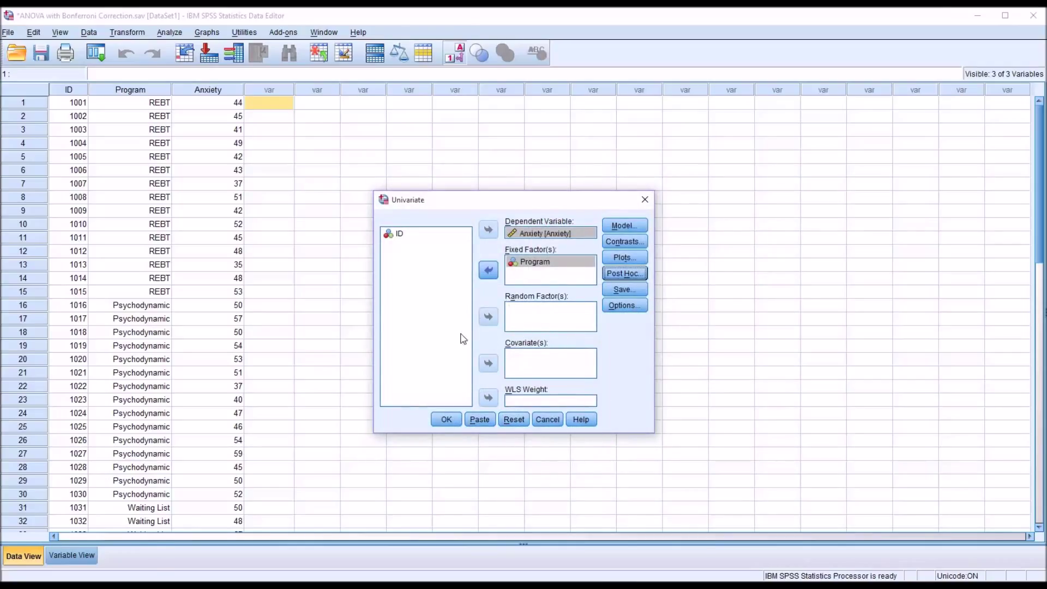
click(446, 419)
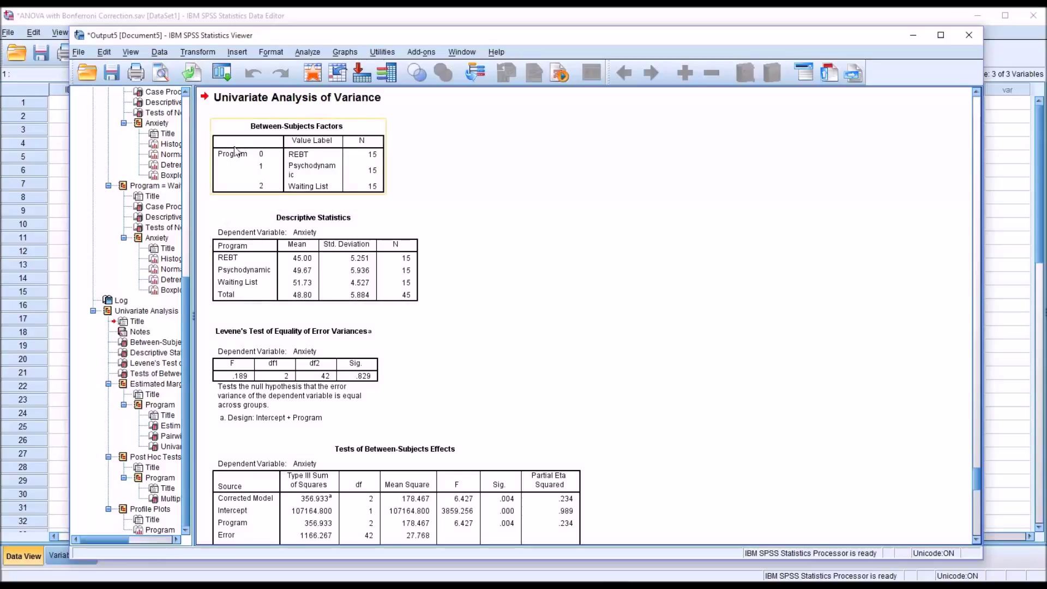
mouse_move(301, 165)
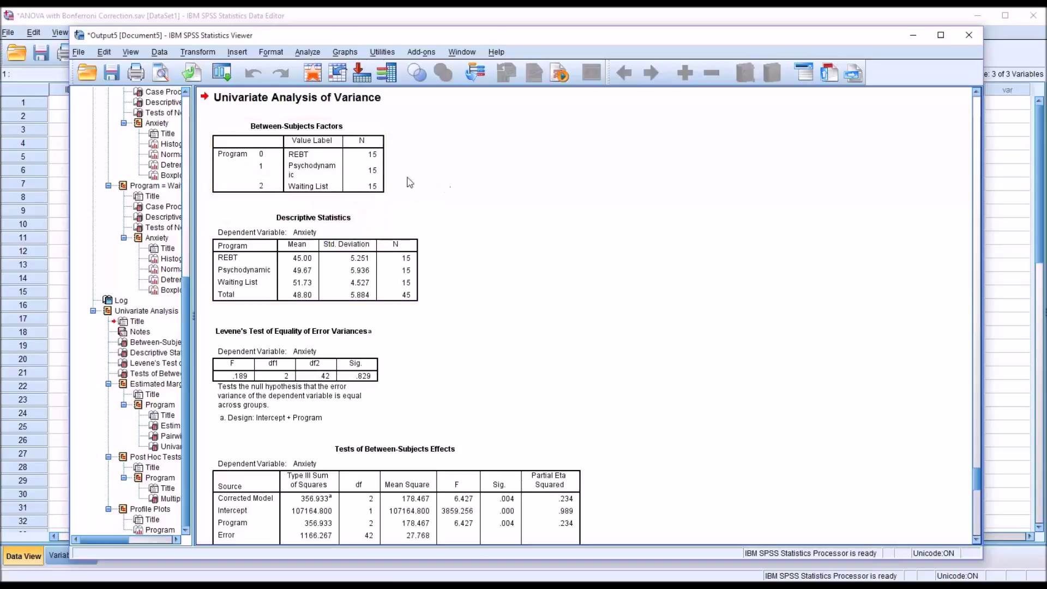
mouse_move(391, 194)
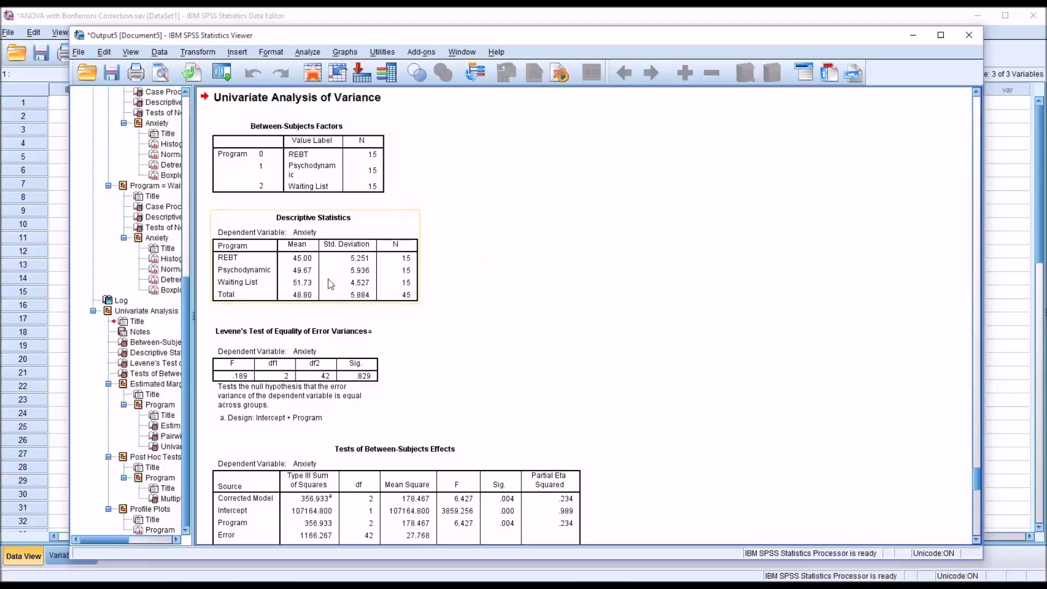
mouse_move(314, 267)
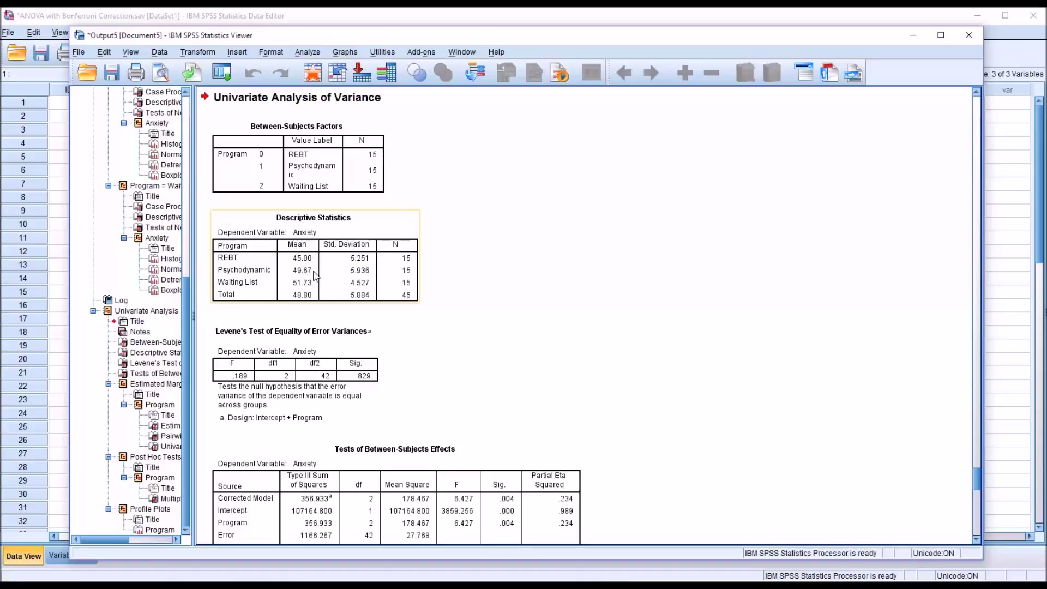
mouse_move(299, 290)
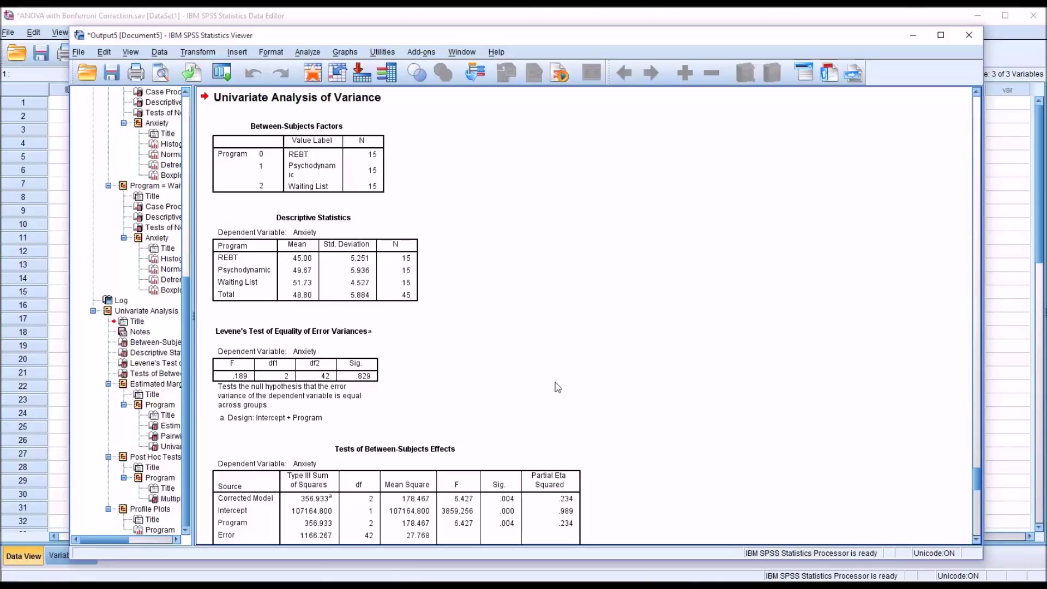
mouse_move(477, 404)
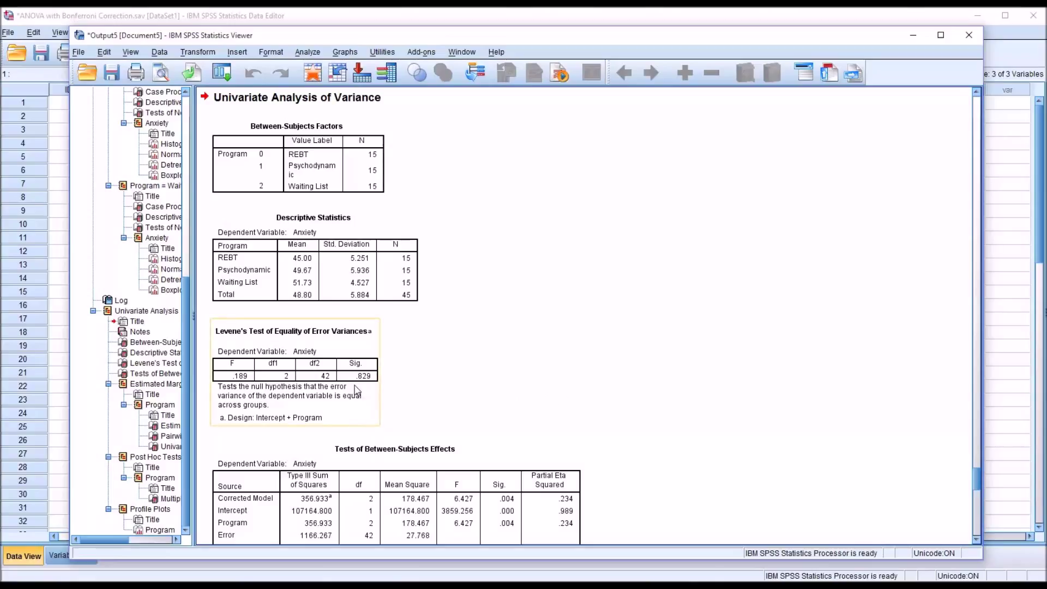
mouse_move(368, 386)
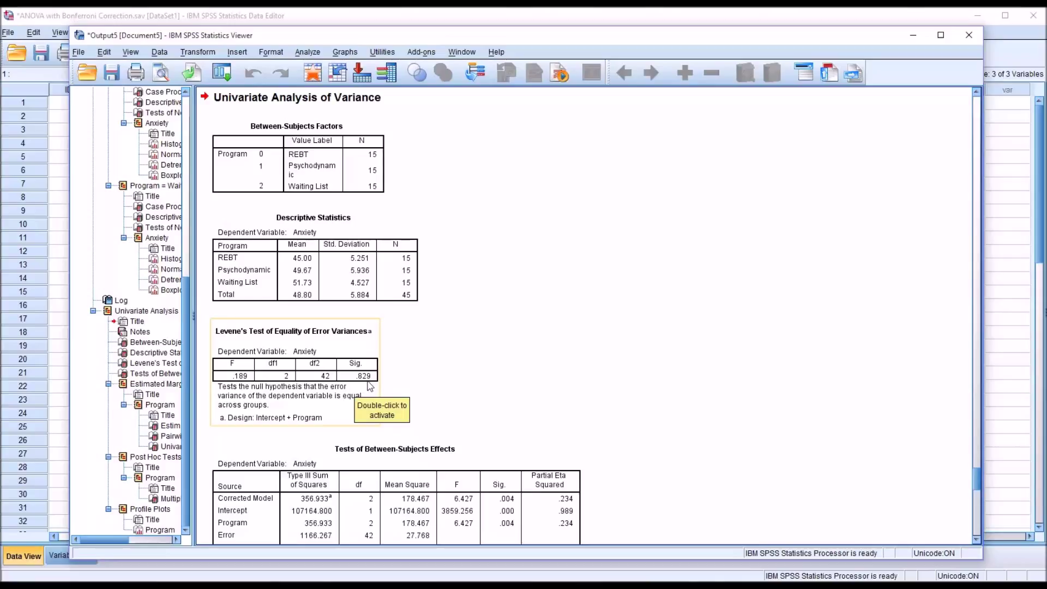
mouse_move(399, 387)
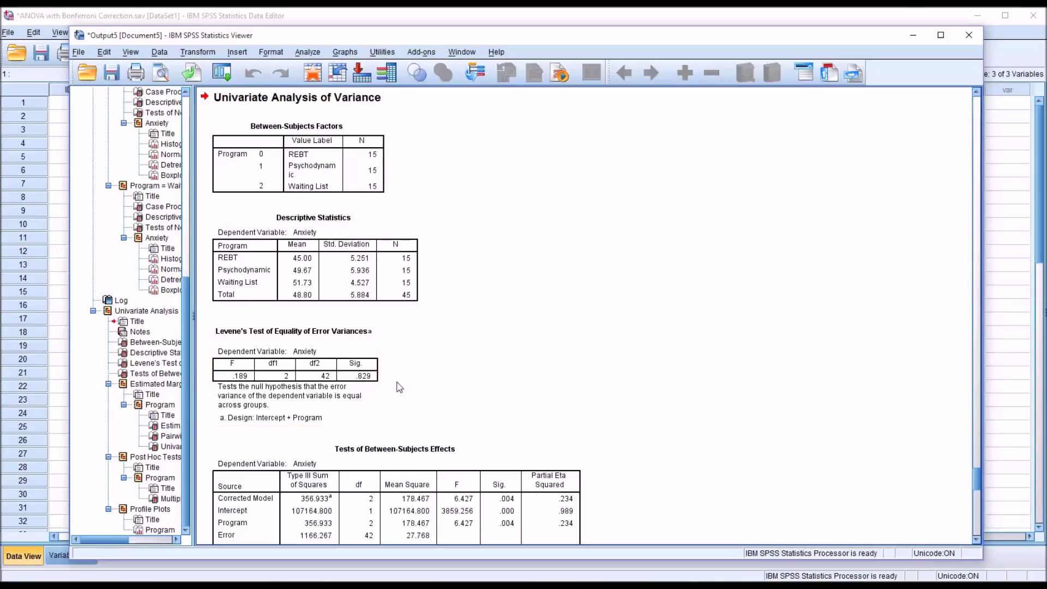
mouse_move(501, 389)
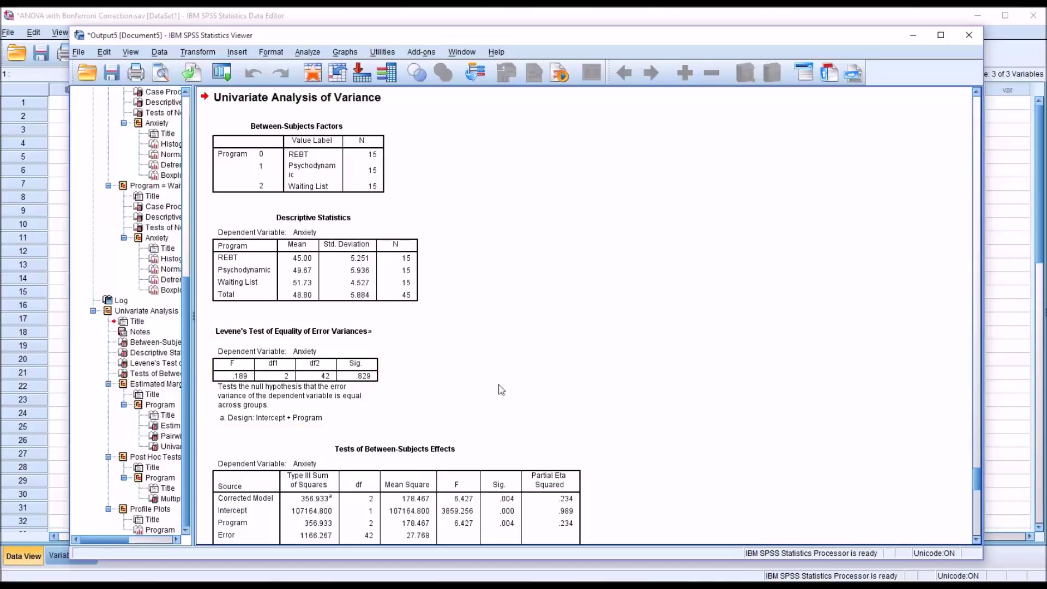
mouse_move(511, 388)
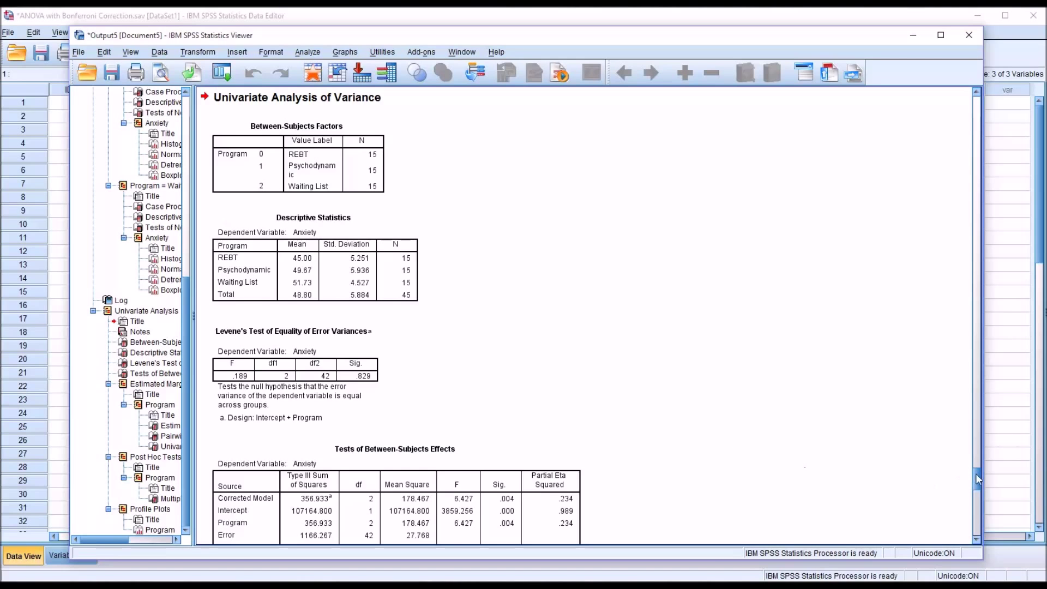
scroll(down, 3)
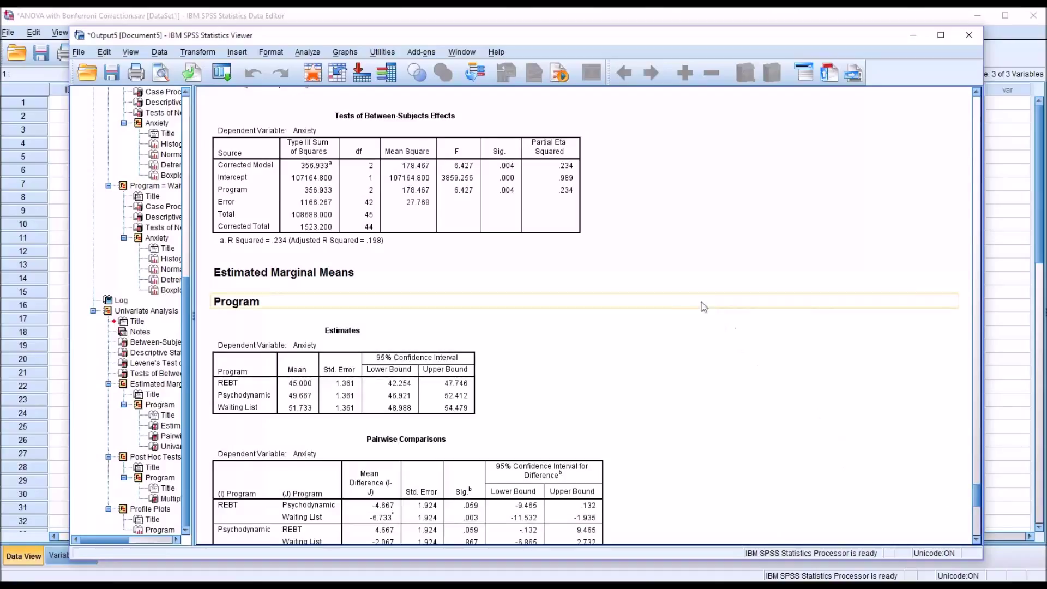
click(394, 186)
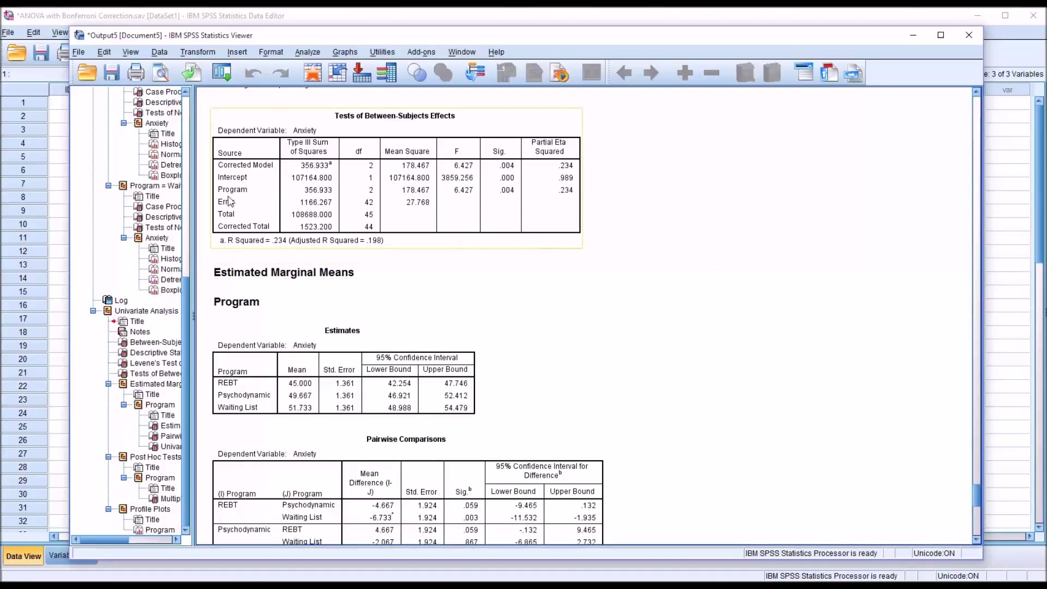
mouse_move(246, 195)
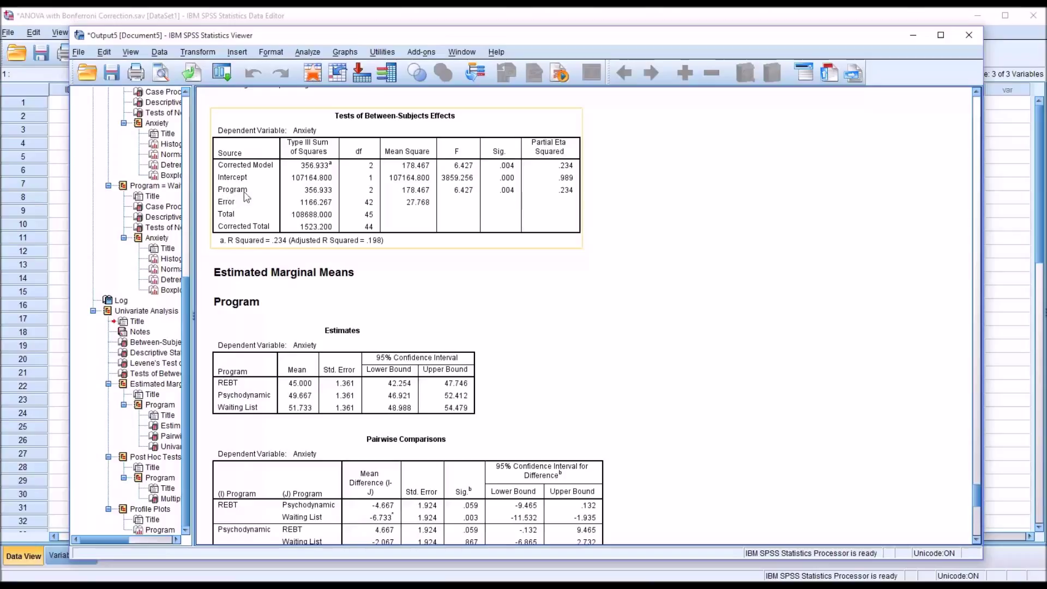
mouse_move(499, 199)
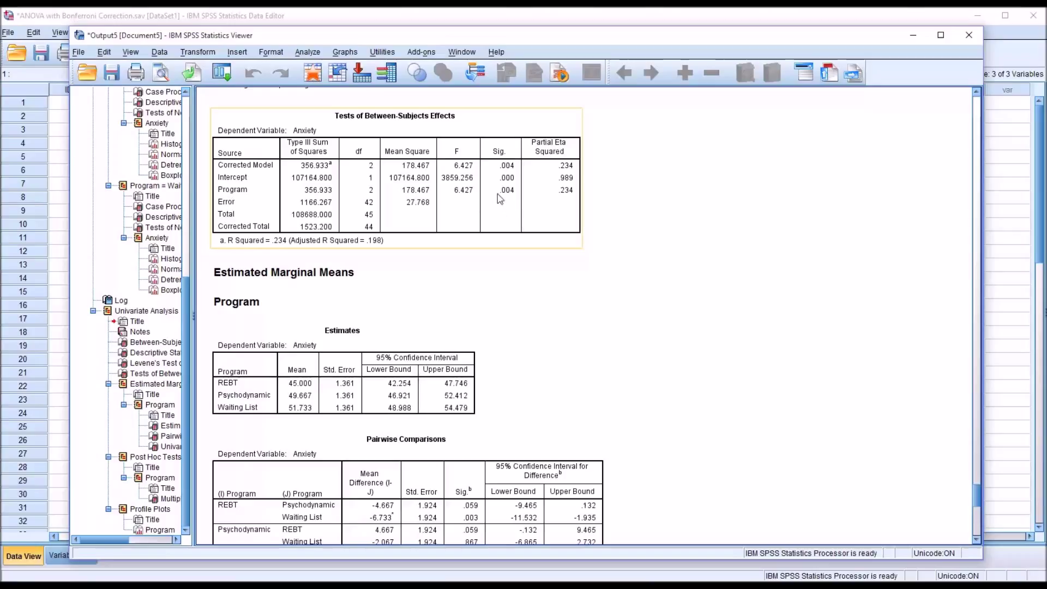
mouse_move(522, 195)
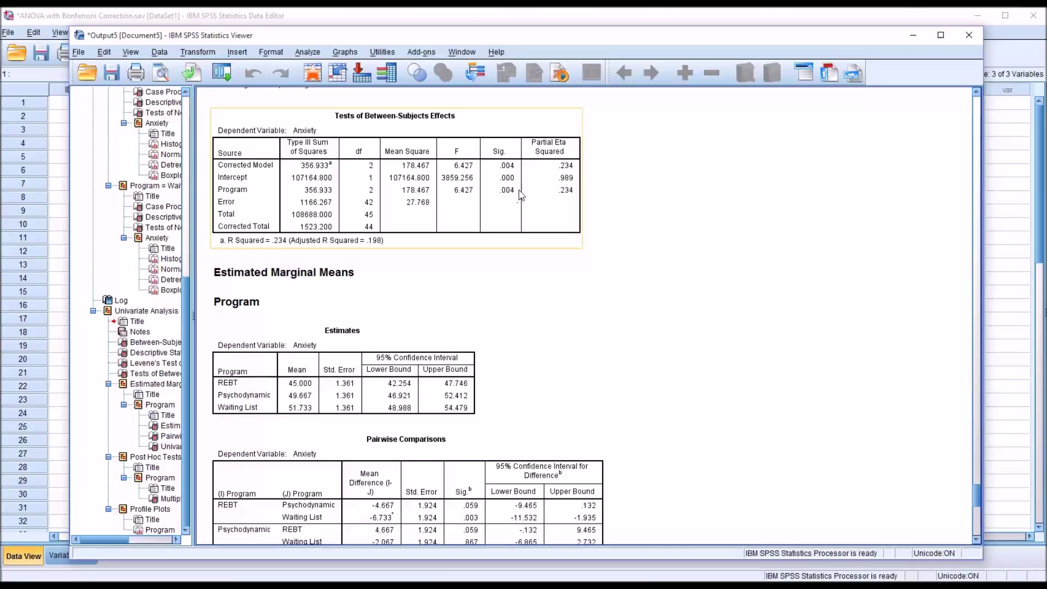
mouse_move(510, 203)
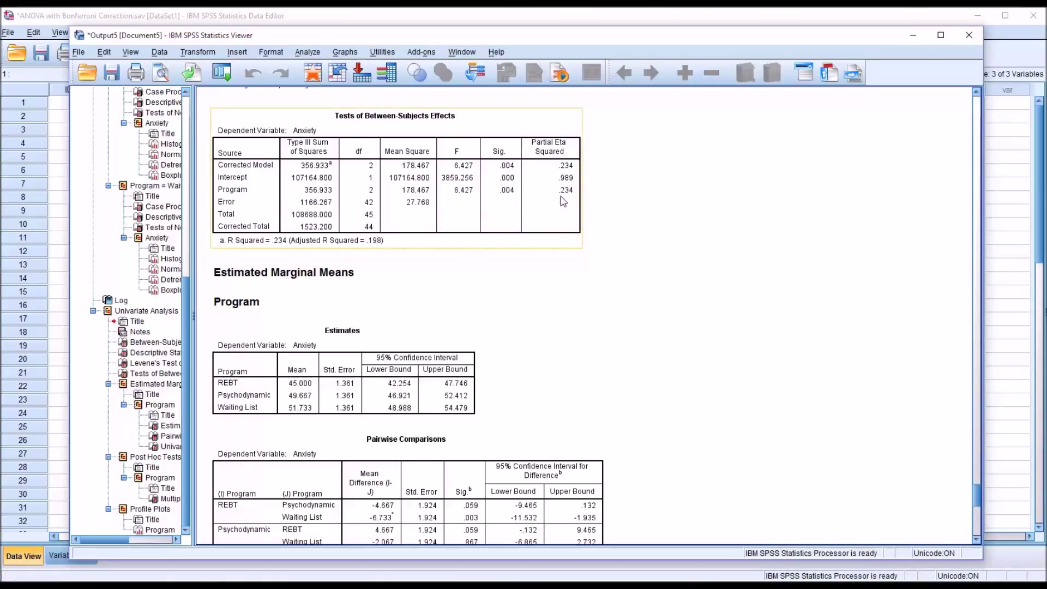
mouse_move(563, 201)
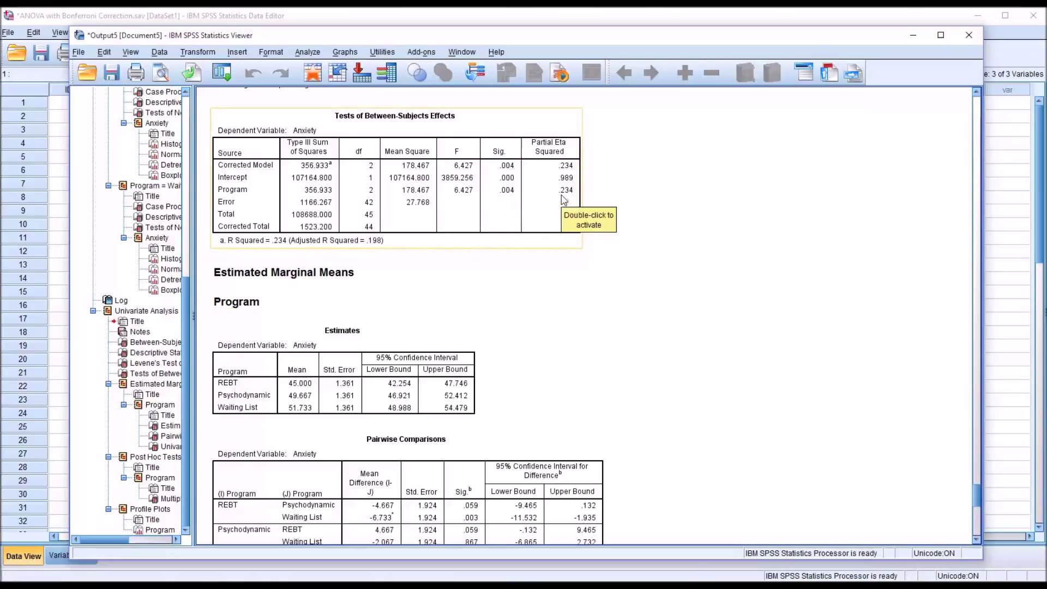
mouse_move(665, 233)
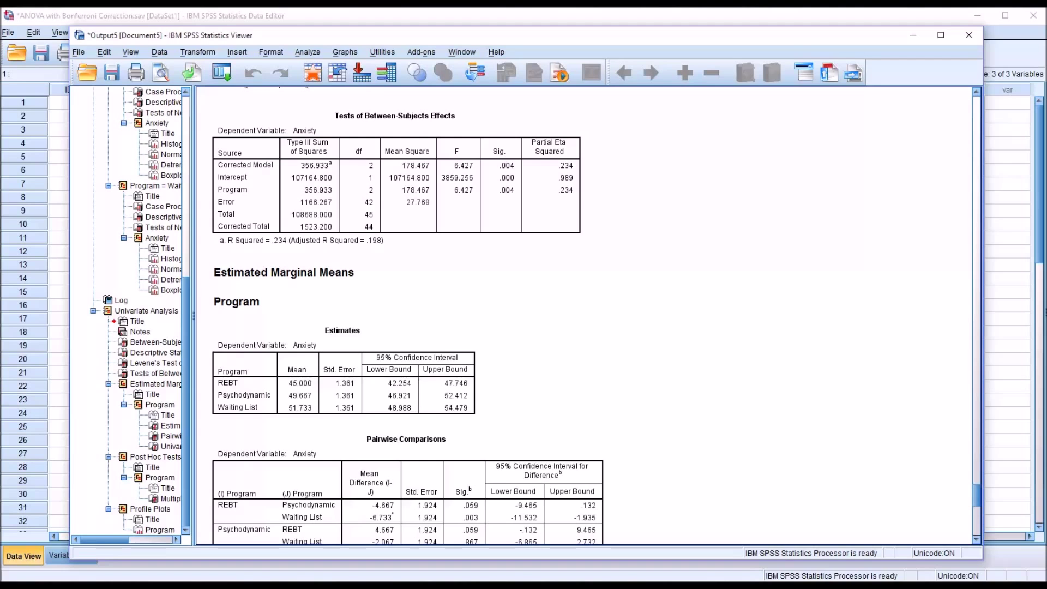
mouse_move(659, 462)
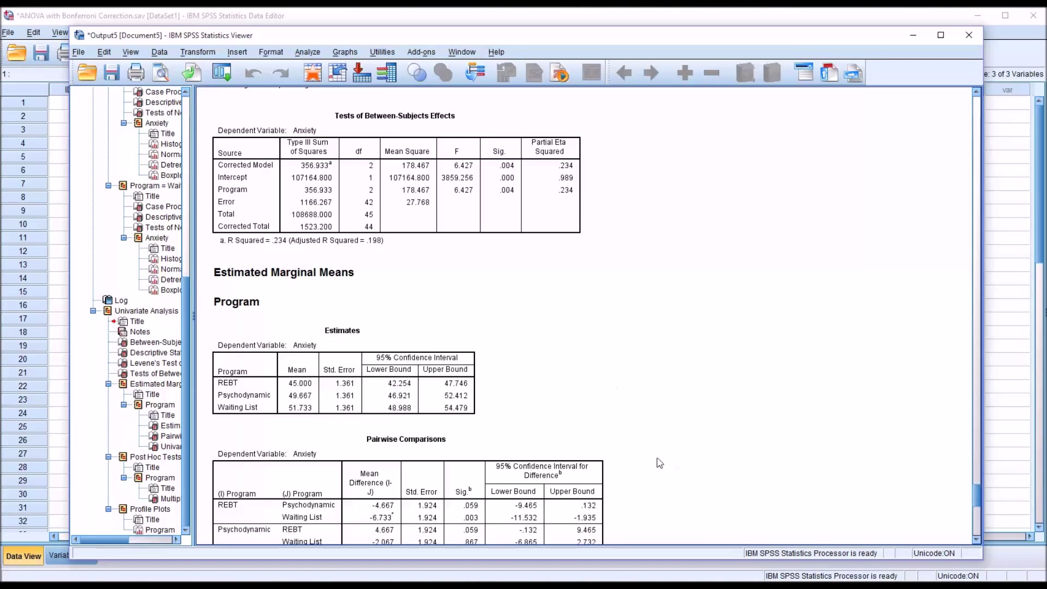
scroll(down, 3)
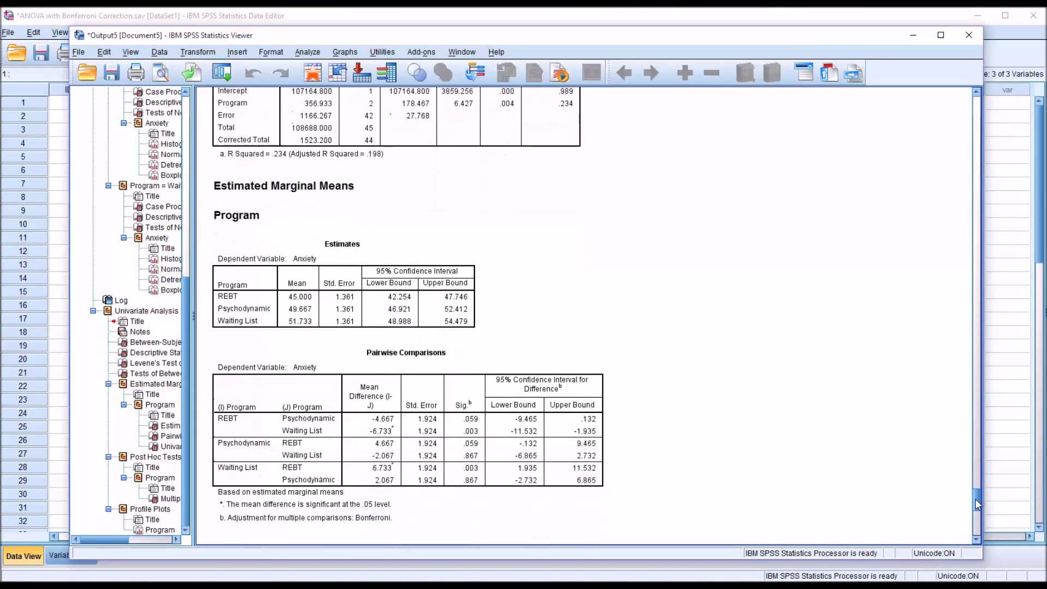
scroll(down, 3)
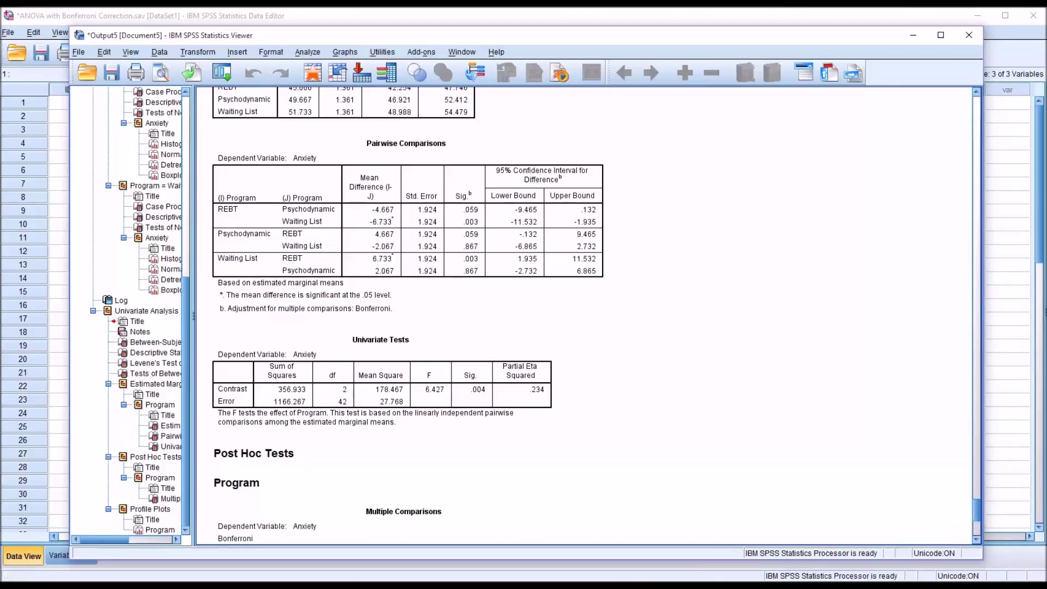
mouse_move(309, 328)
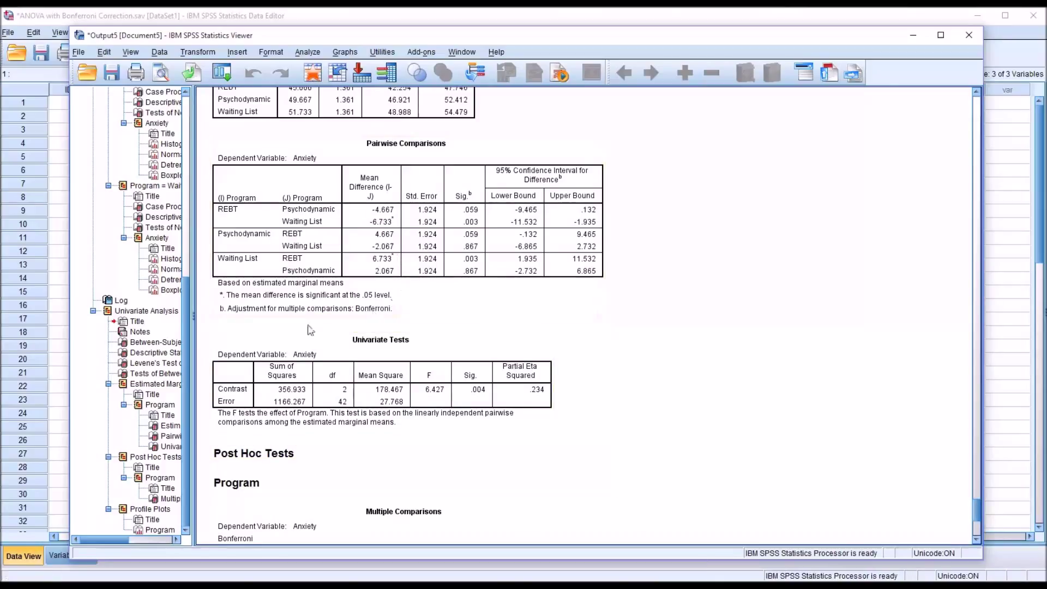
click(343, 319)
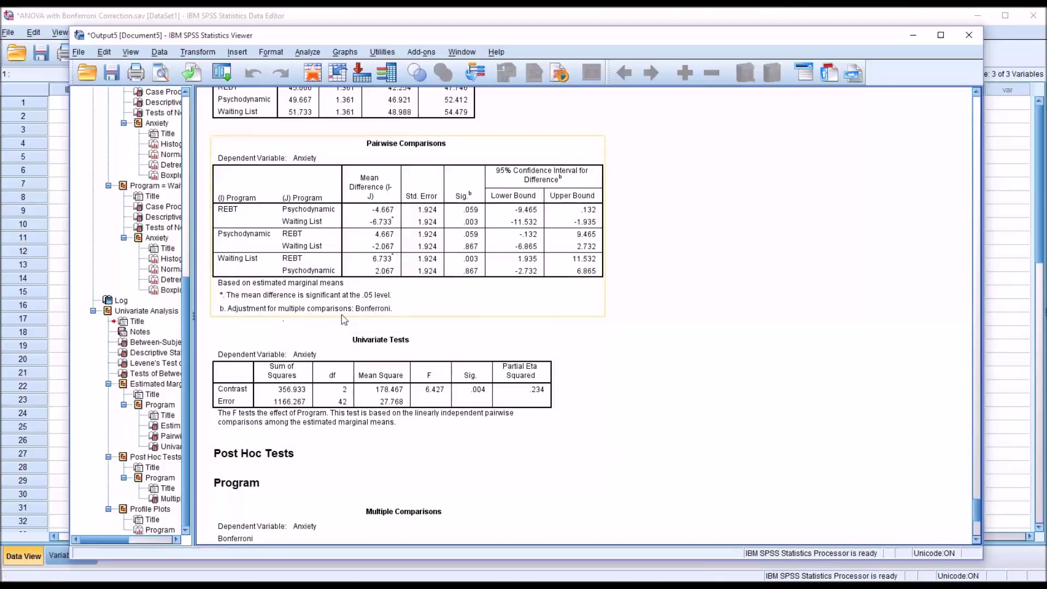
mouse_move(381, 309)
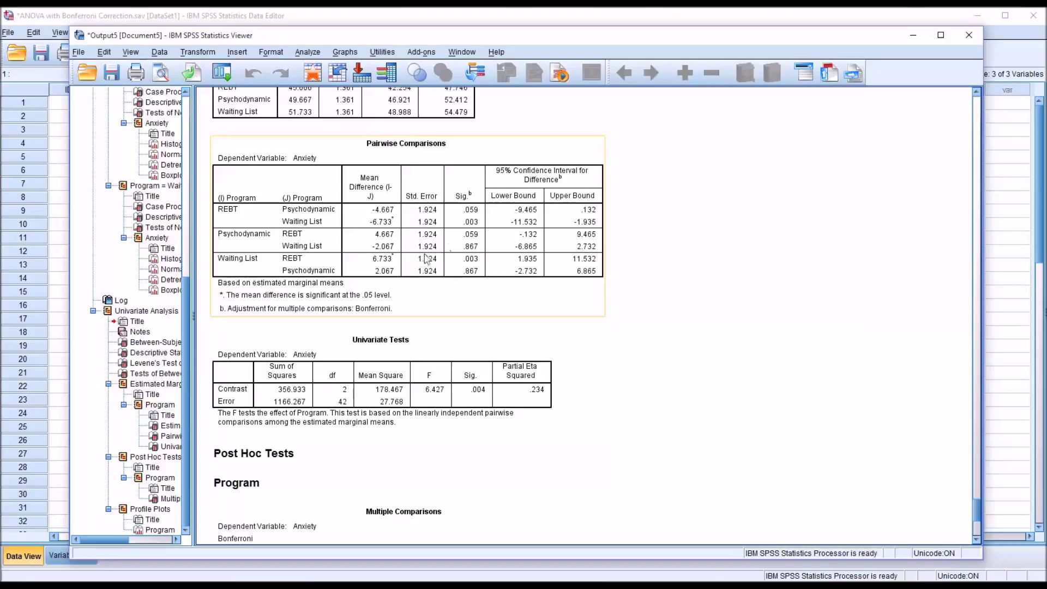
mouse_move(384, 308)
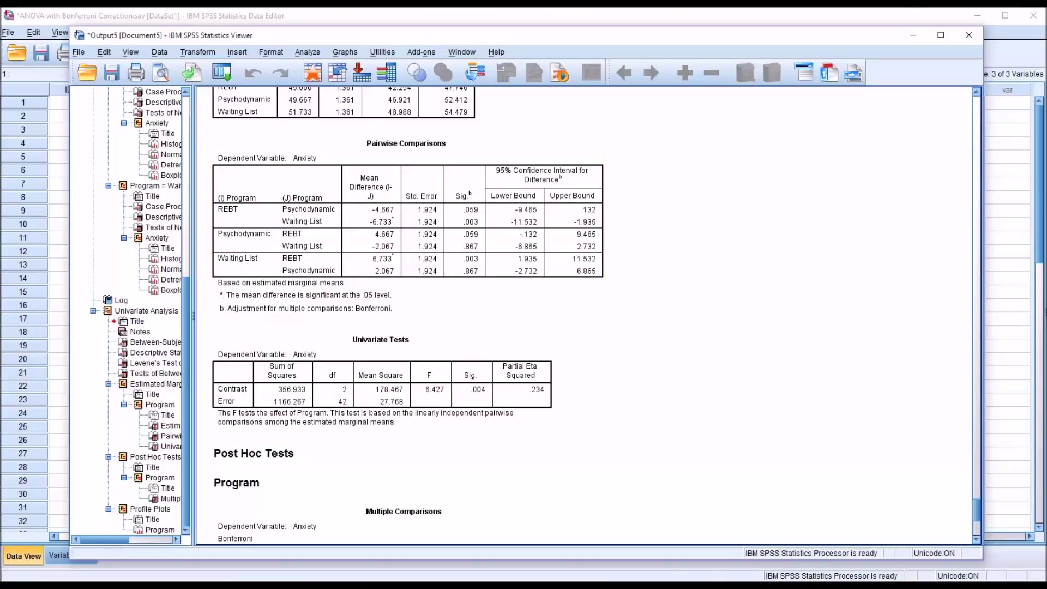
mouse_move(639, 349)
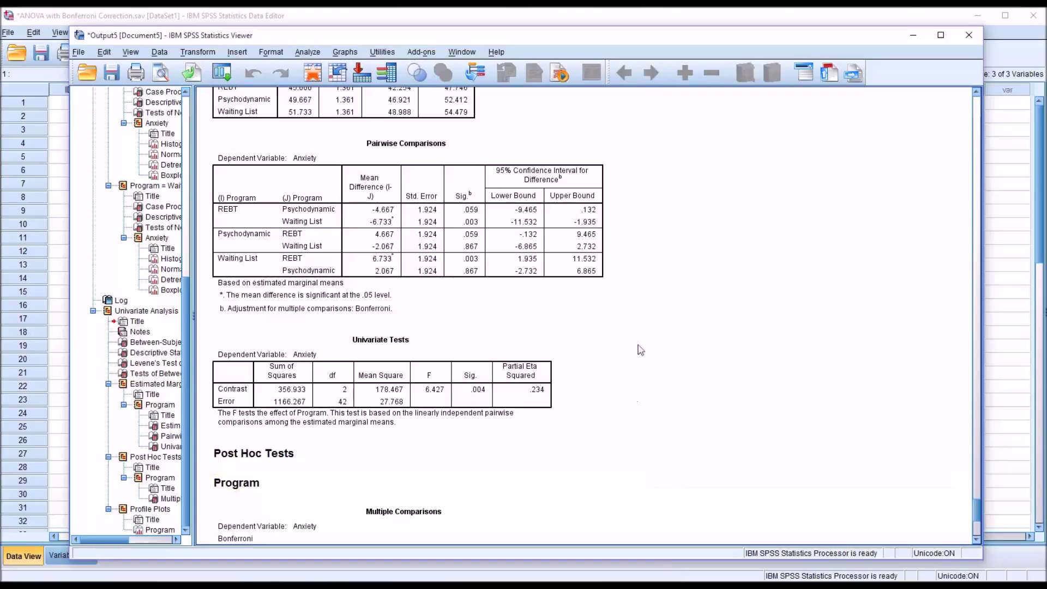
mouse_move(651, 288)
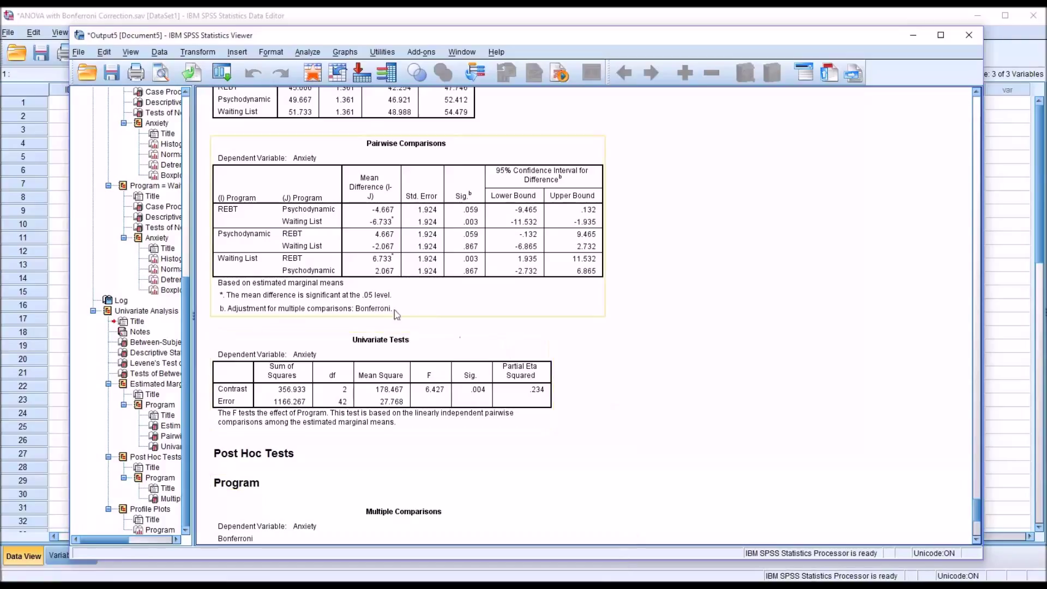
mouse_move(361, 299)
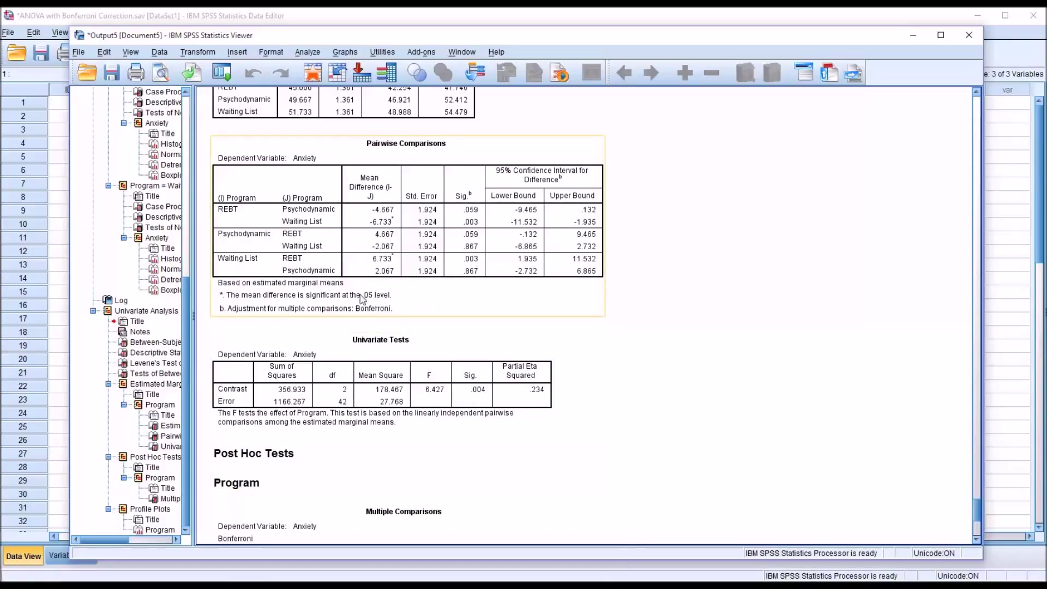
mouse_move(478, 220)
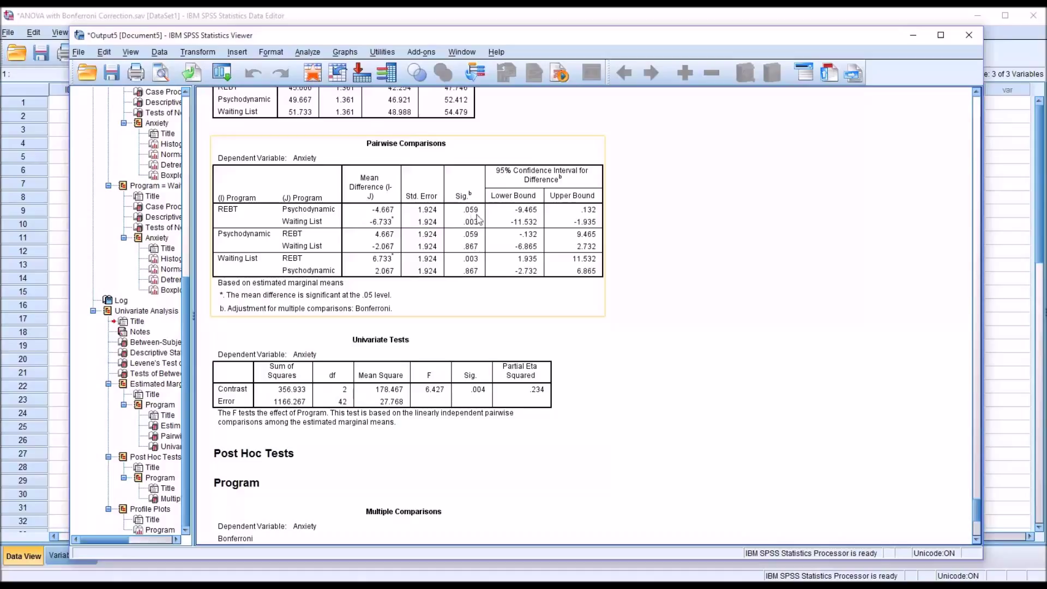
mouse_move(480, 242)
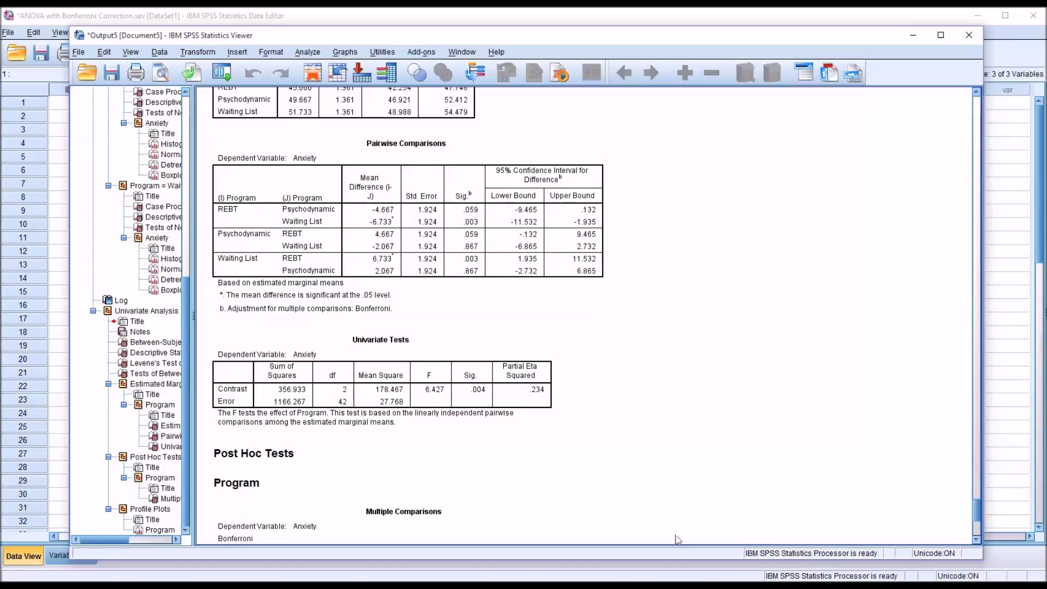
click(477, 257)
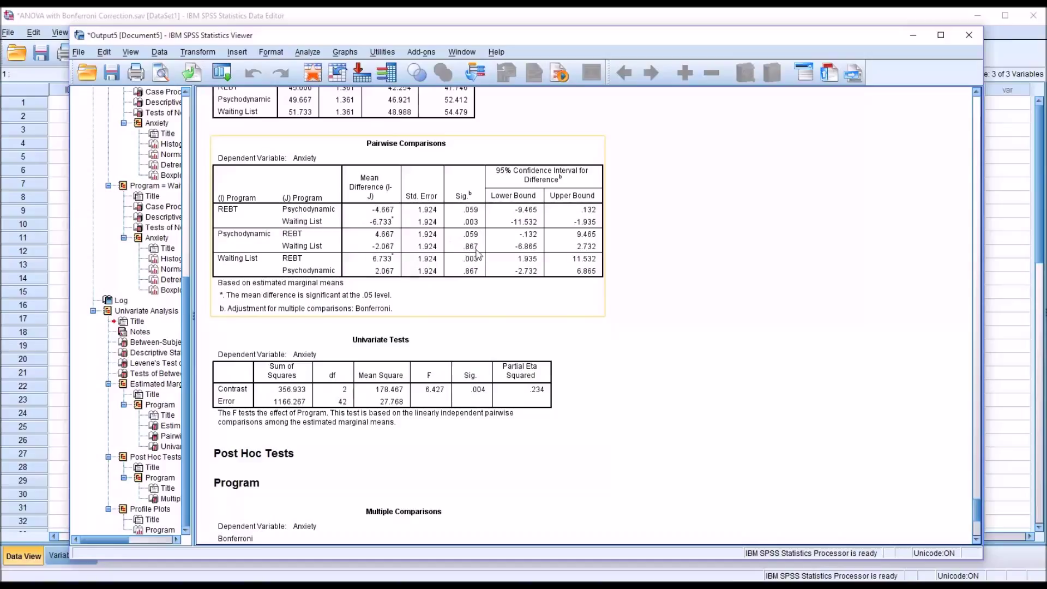
mouse_move(323, 233)
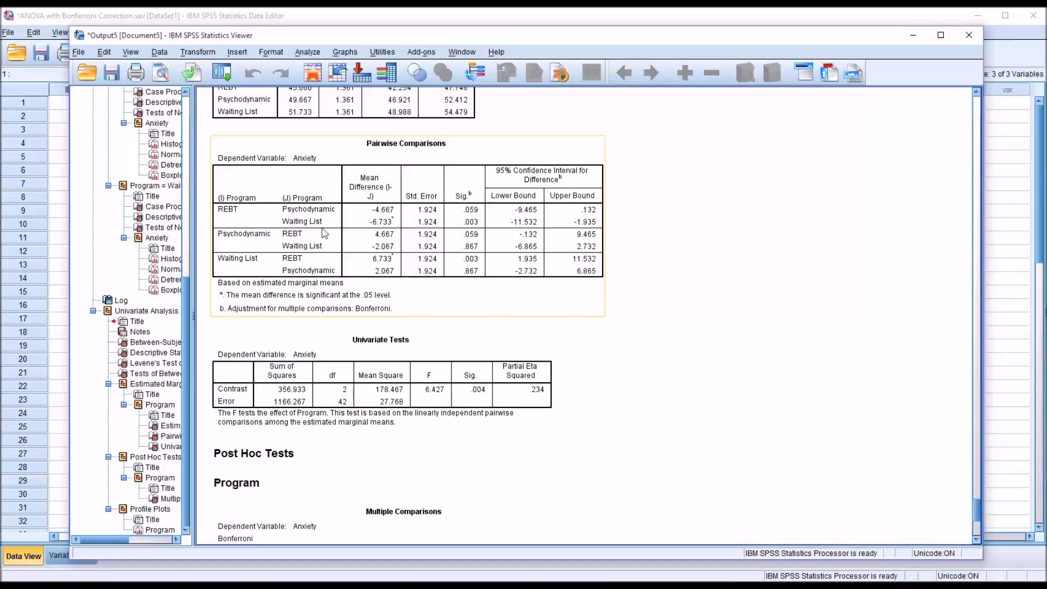
mouse_move(239, 215)
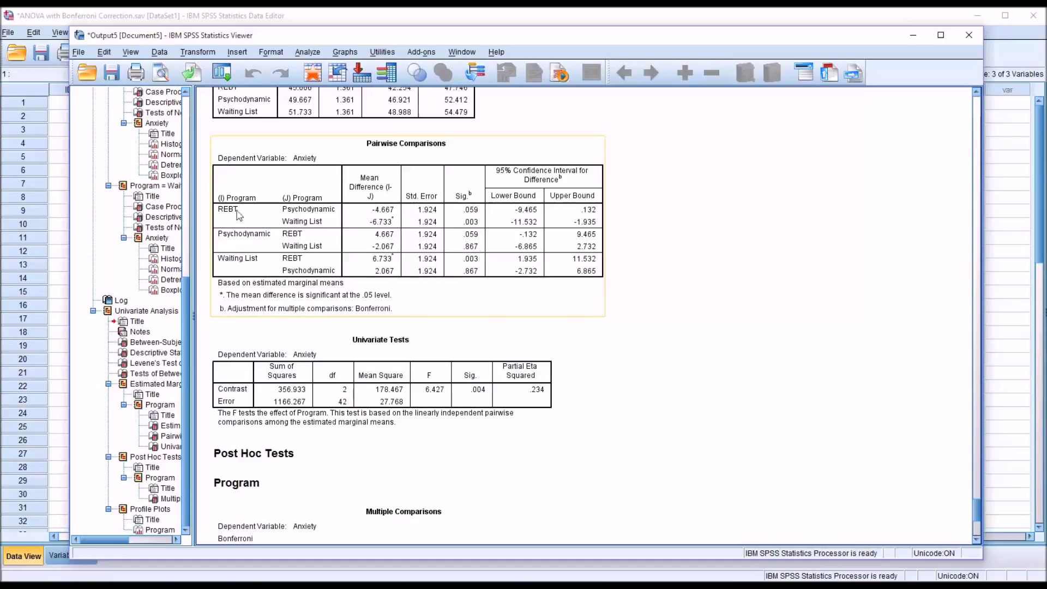
mouse_move(321, 213)
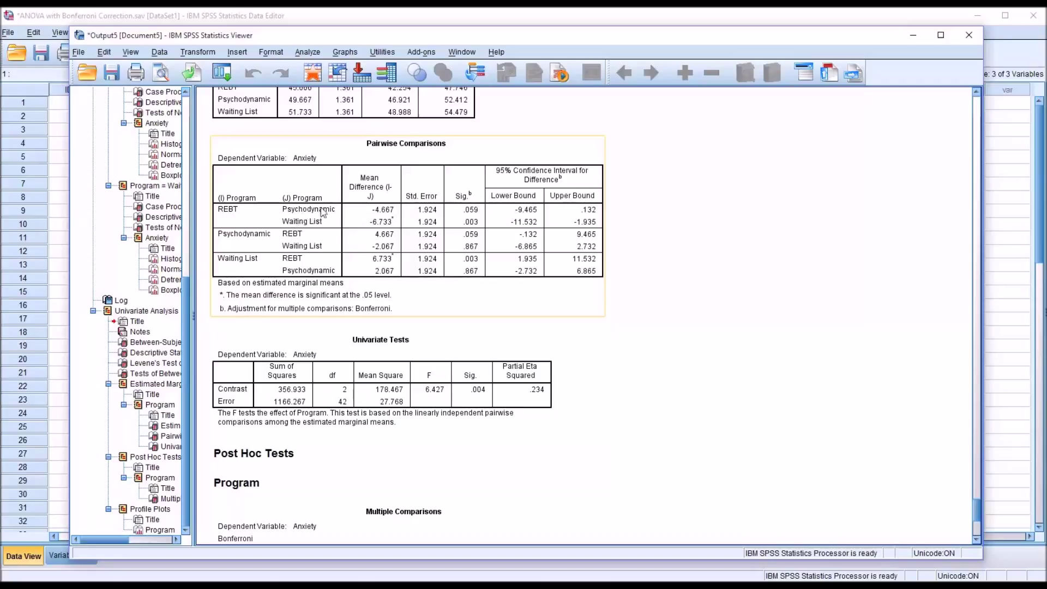
mouse_move(465, 217)
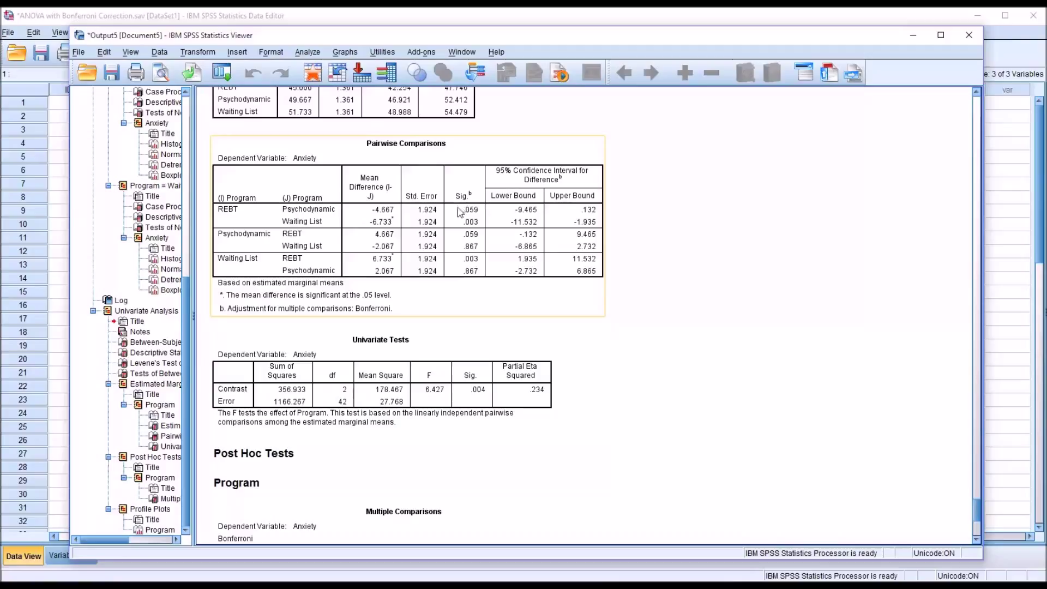
mouse_move(447, 242)
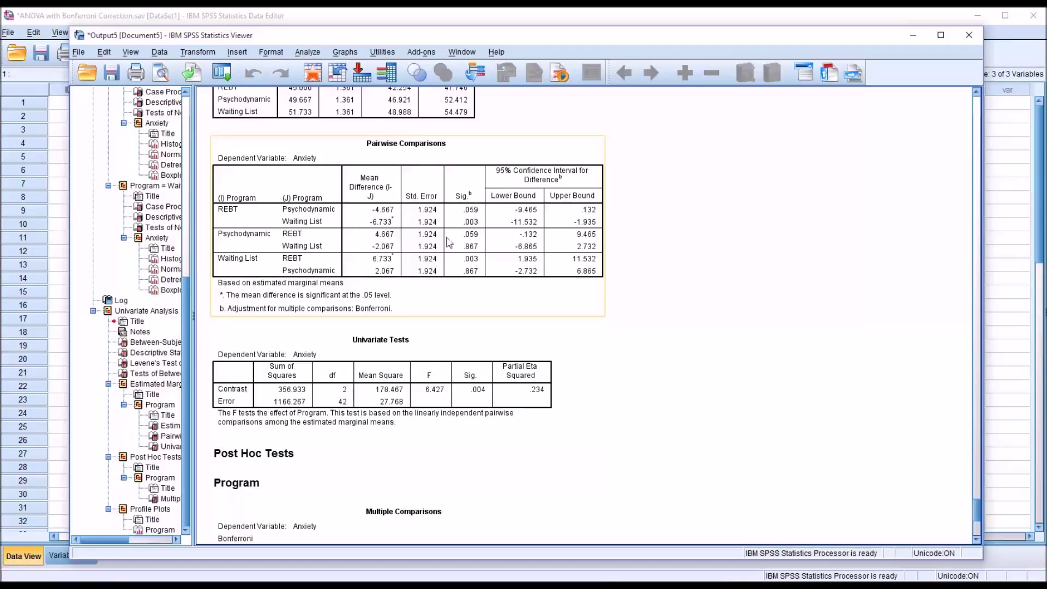
mouse_move(472, 235)
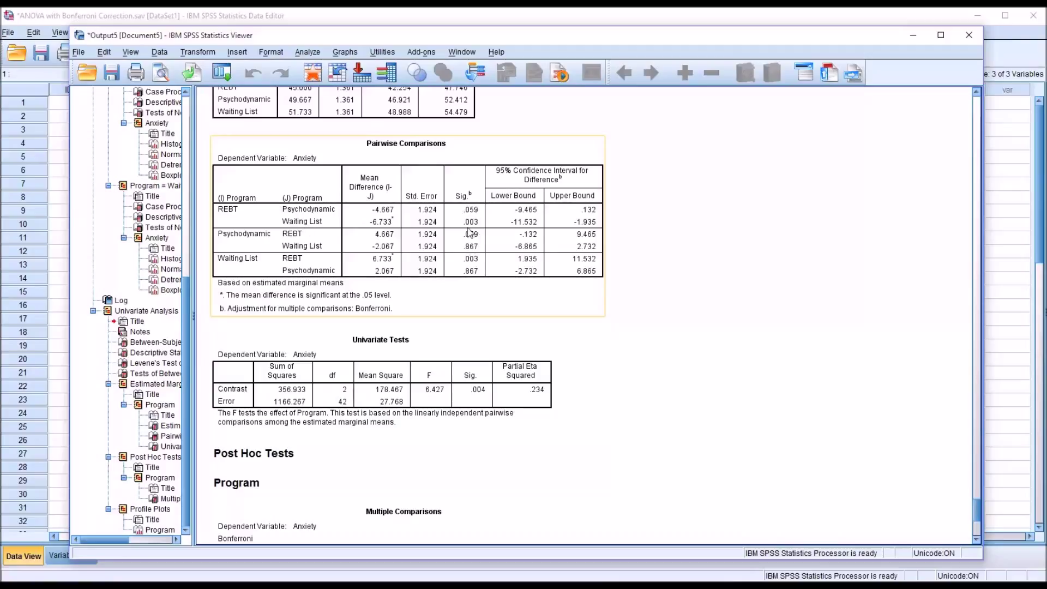
mouse_move(305, 230)
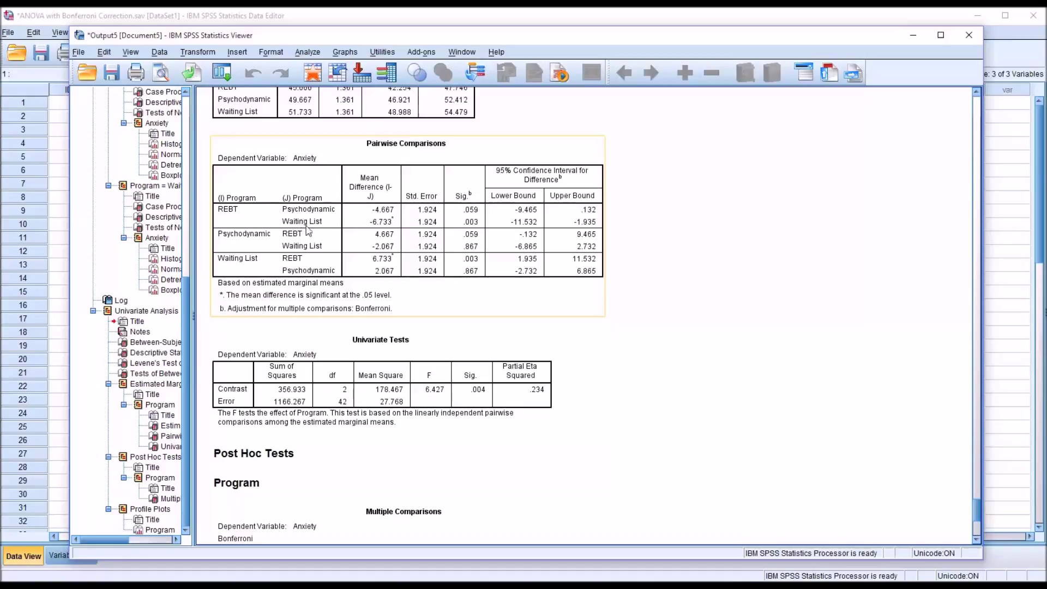
mouse_move(252, 242)
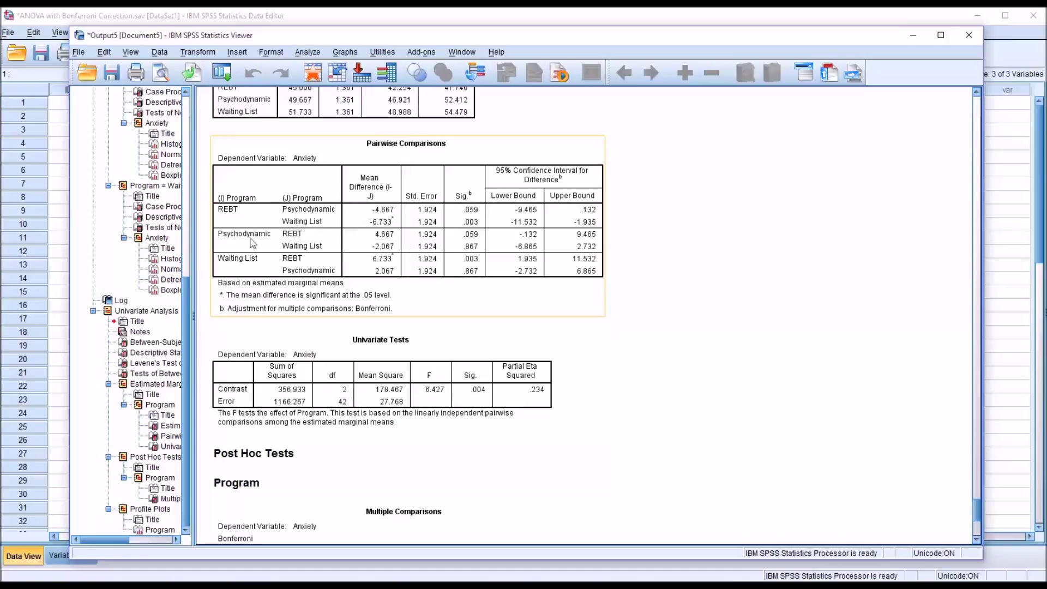
mouse_move(466, 260)
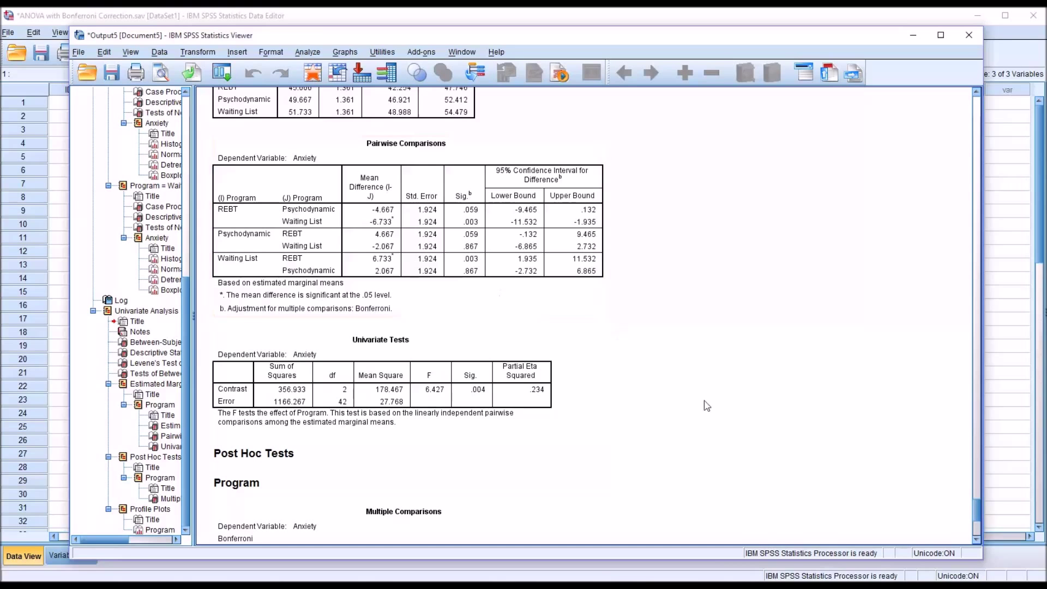
mouse_move(951, 497)
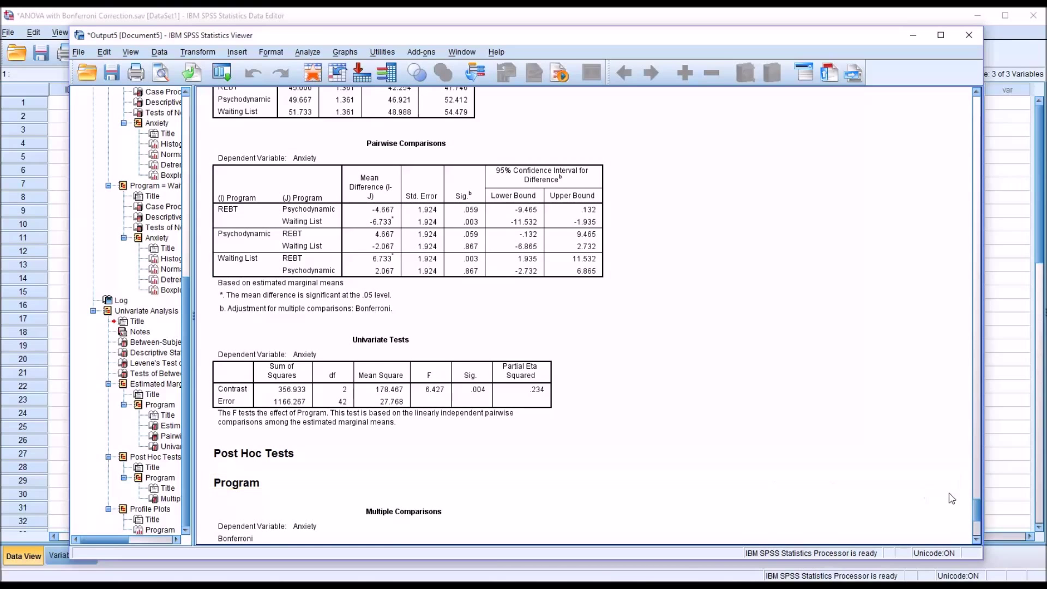
scroll(down, 3)
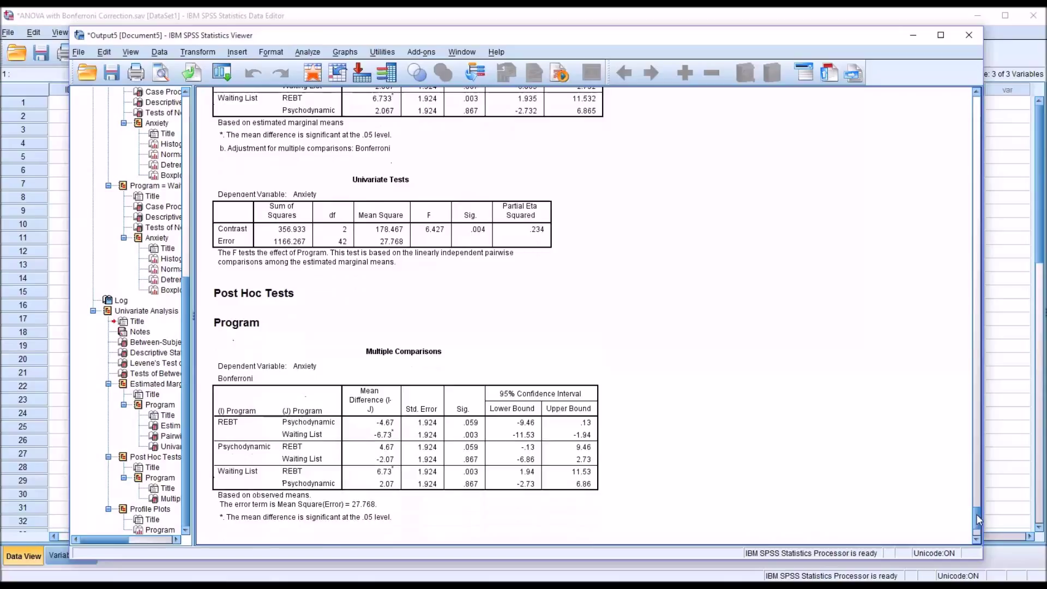
scroll(down, 3)
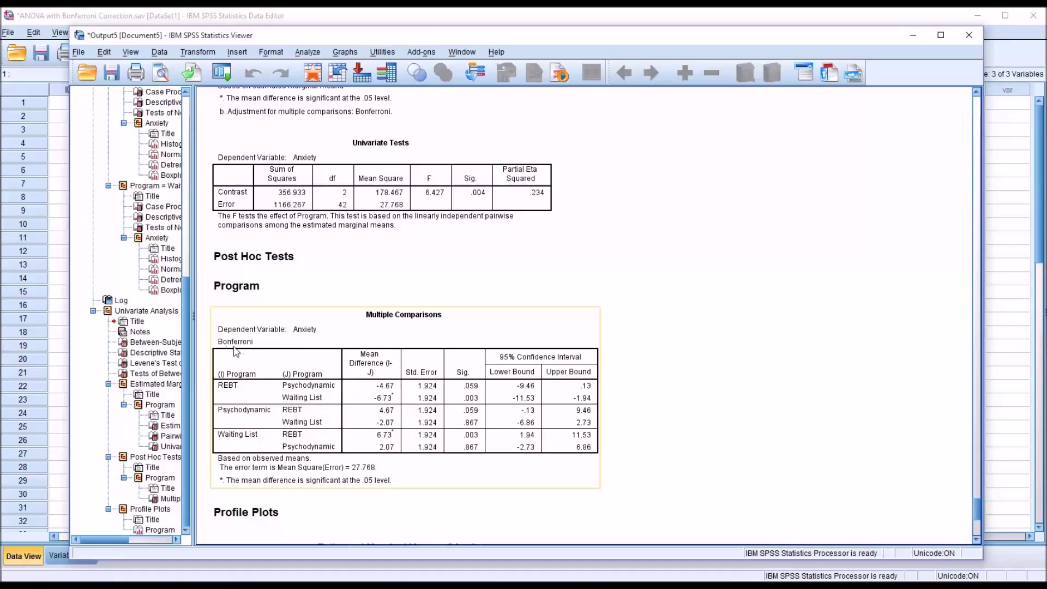
mouse_move(469, 390)
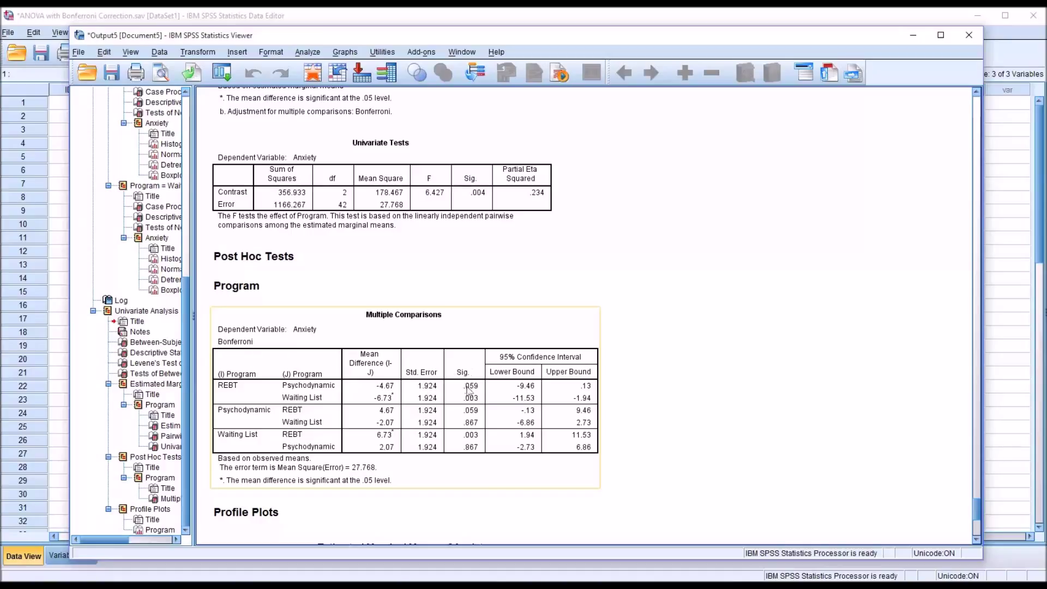
mouse_move(495, 394)
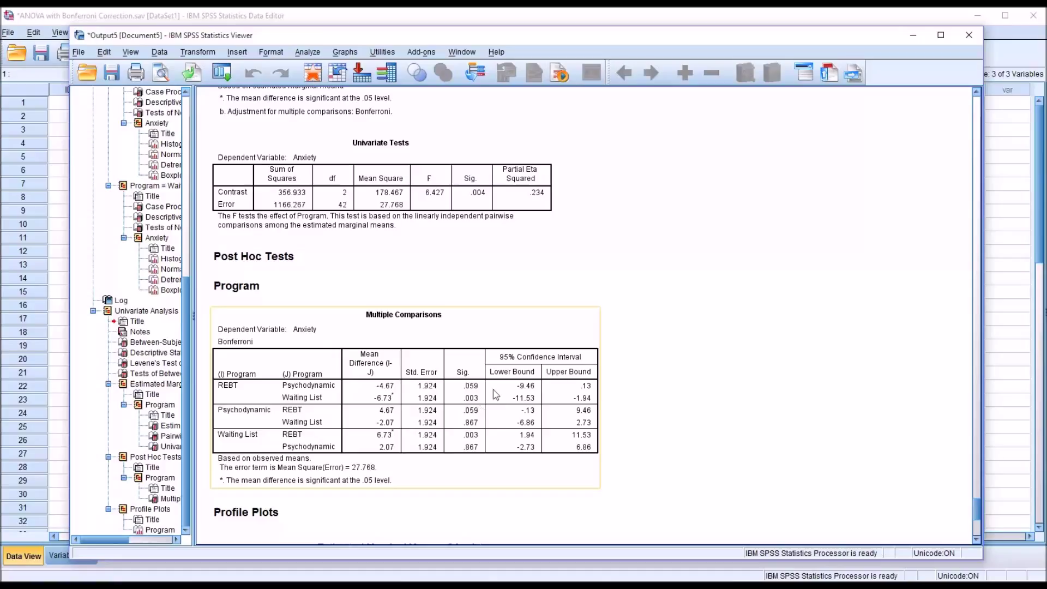
mouse_move(402, 411)
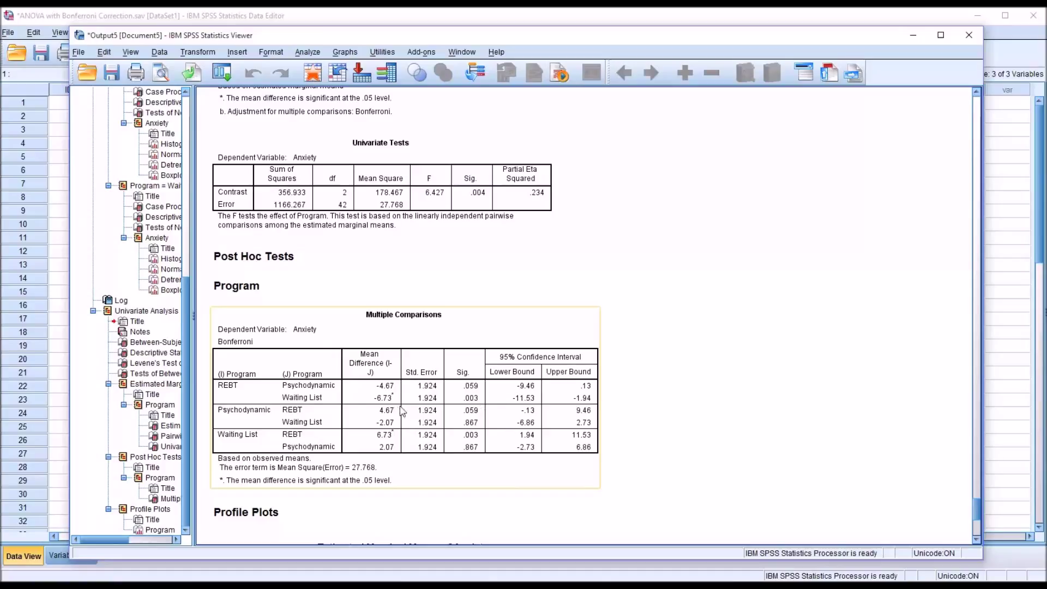
mouse_move(365, 380)
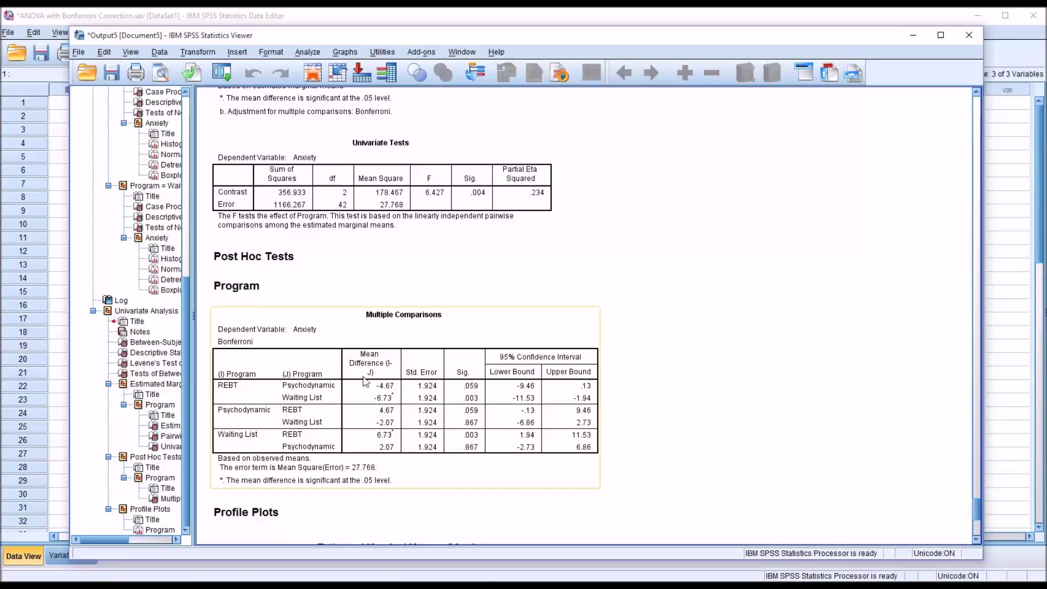
mouse_move(377, 407)
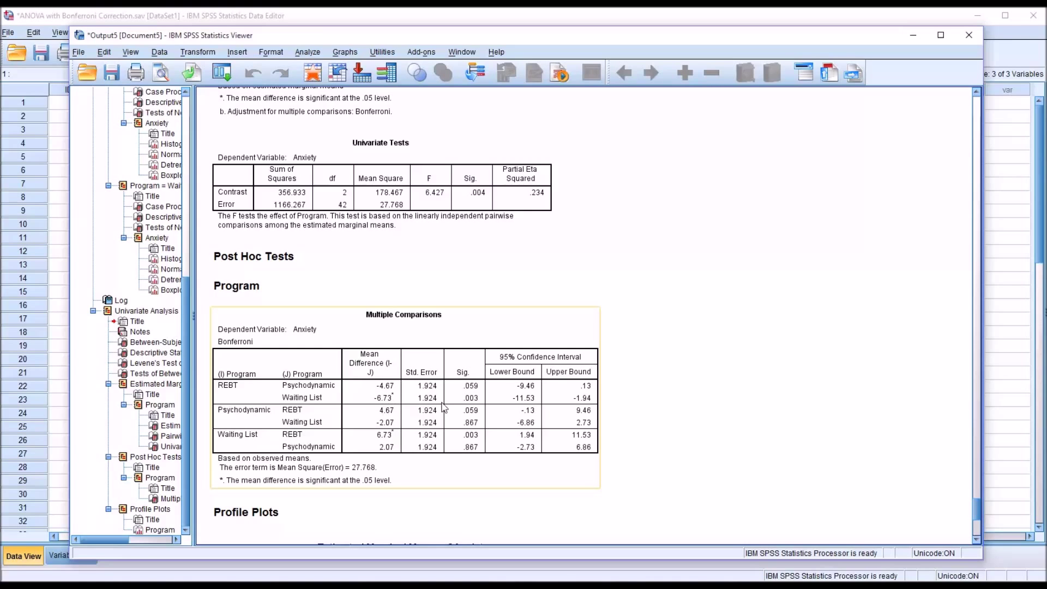
scroll(up, 3)
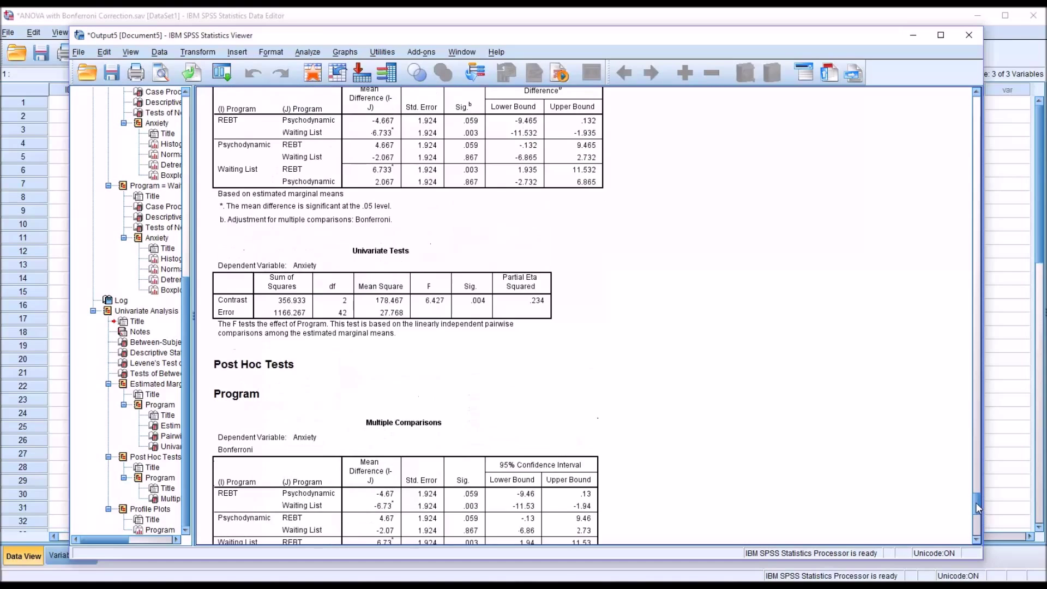
scroll(up, 3)
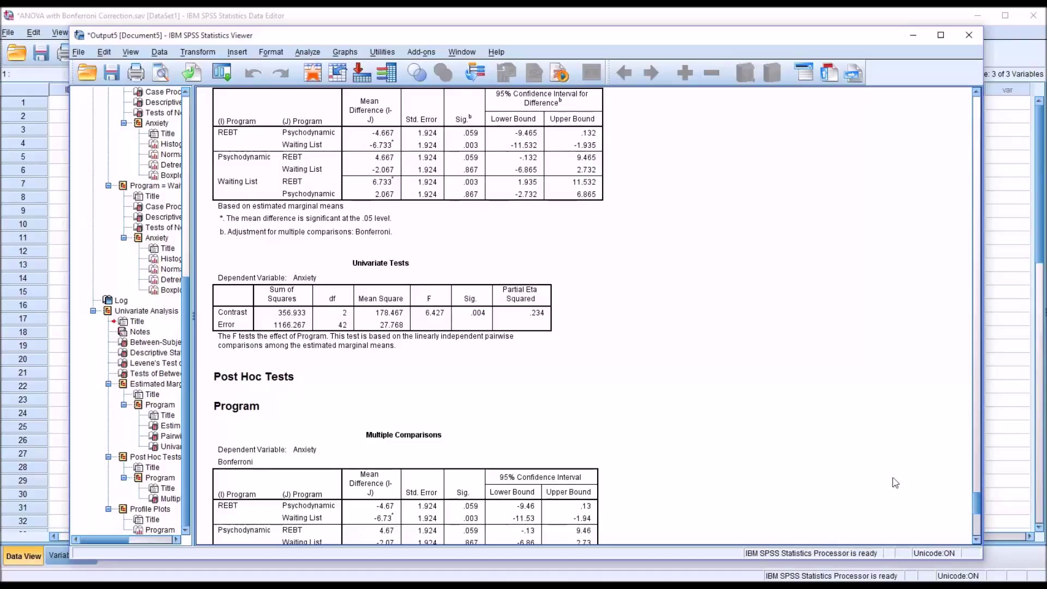
click(394, 149)
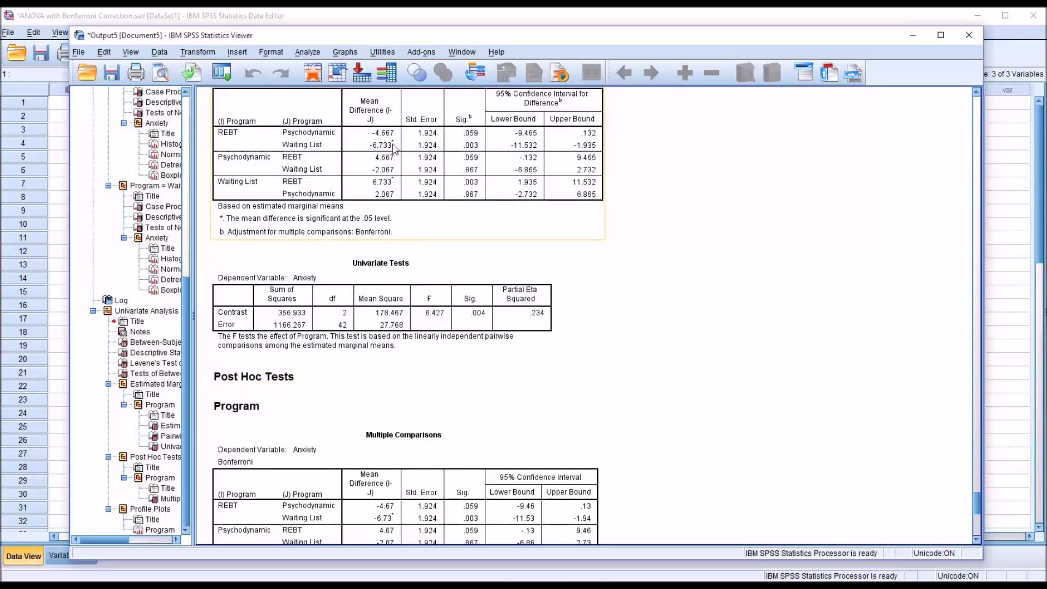
mouse_move(486, 187)
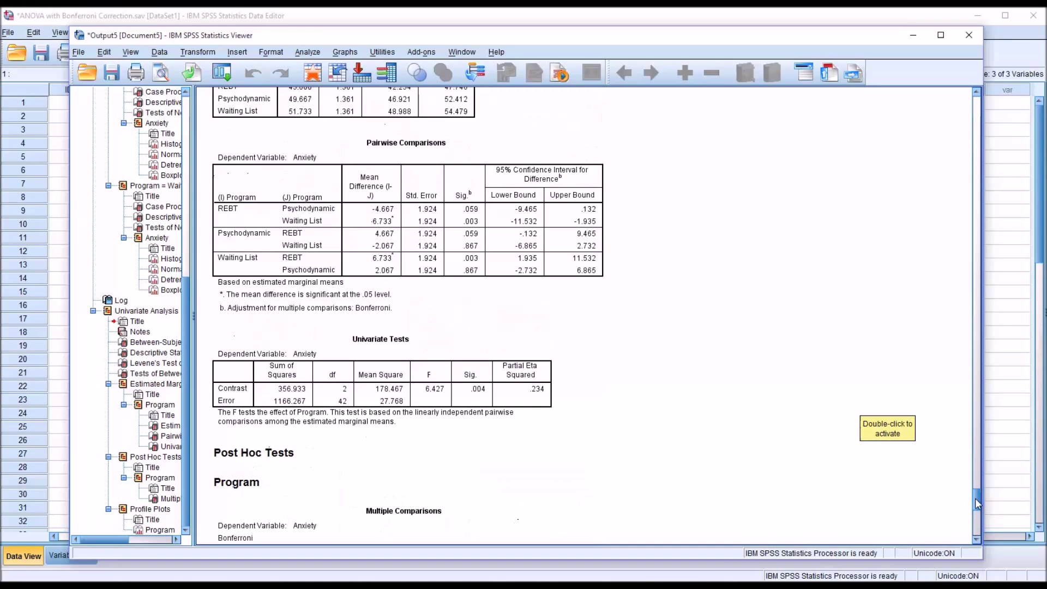
scroll(down, 3)
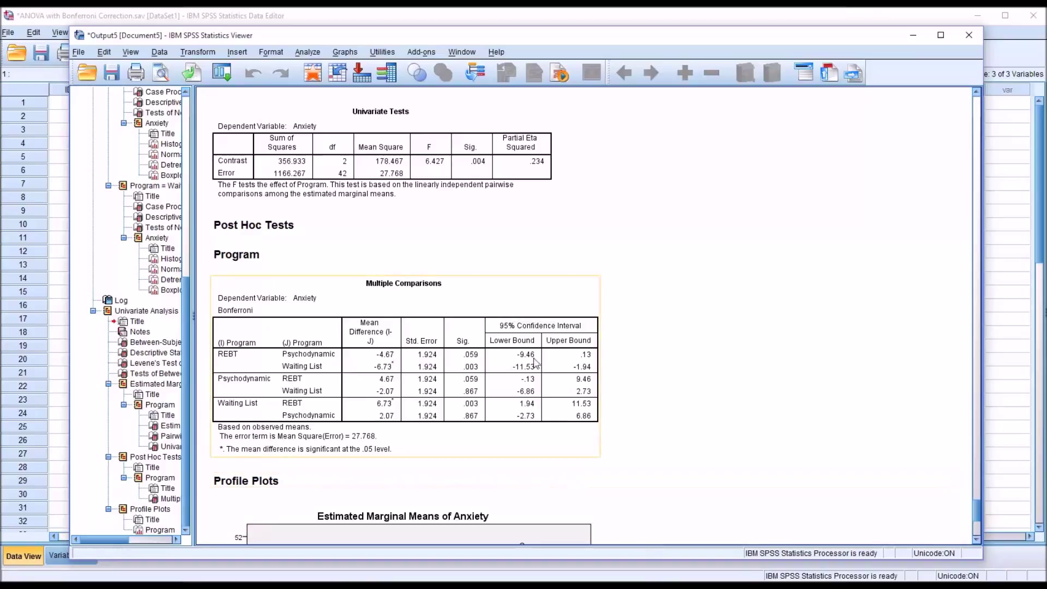
mouse_move(576, 364)
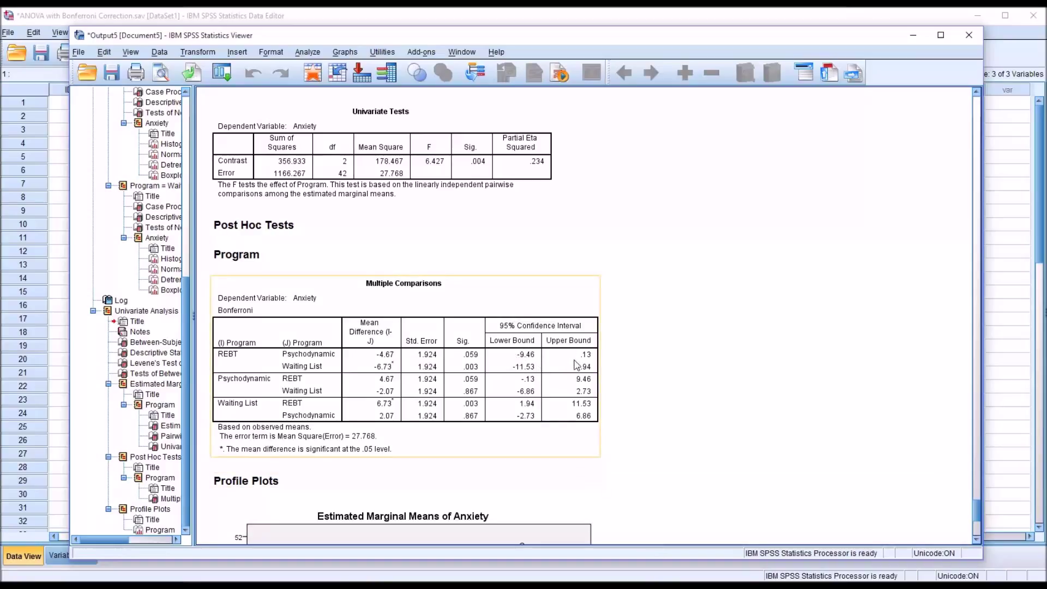
mouse_move(575, 382)
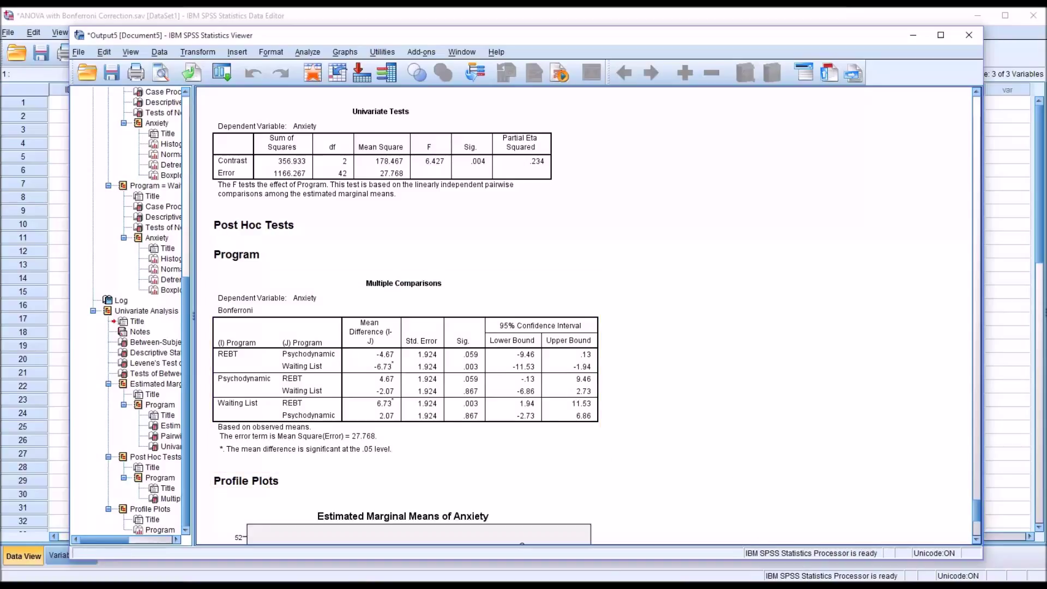
click(468, 361)
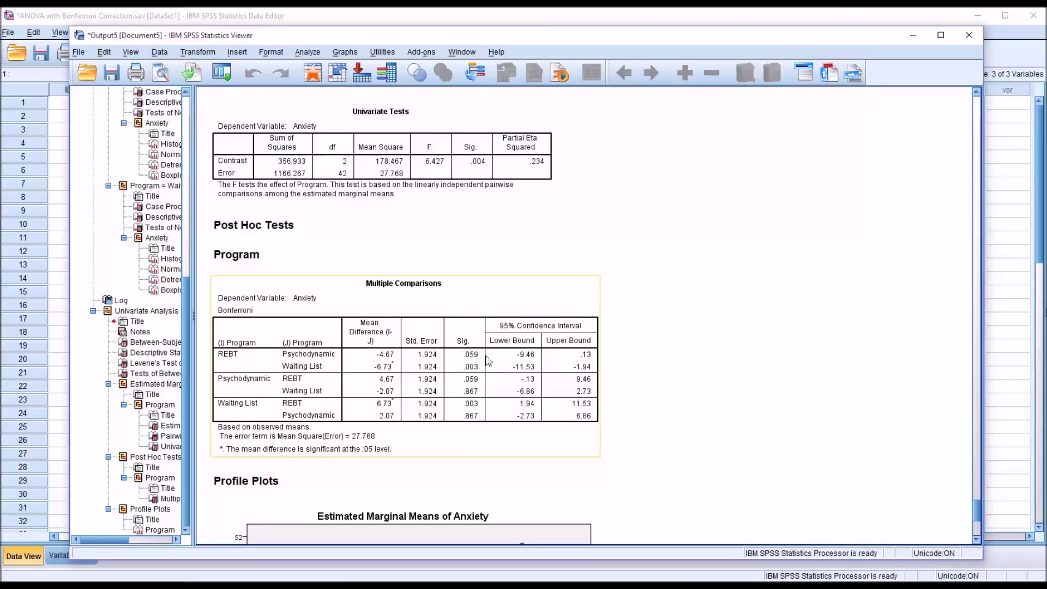
mouse_move(478, 361)
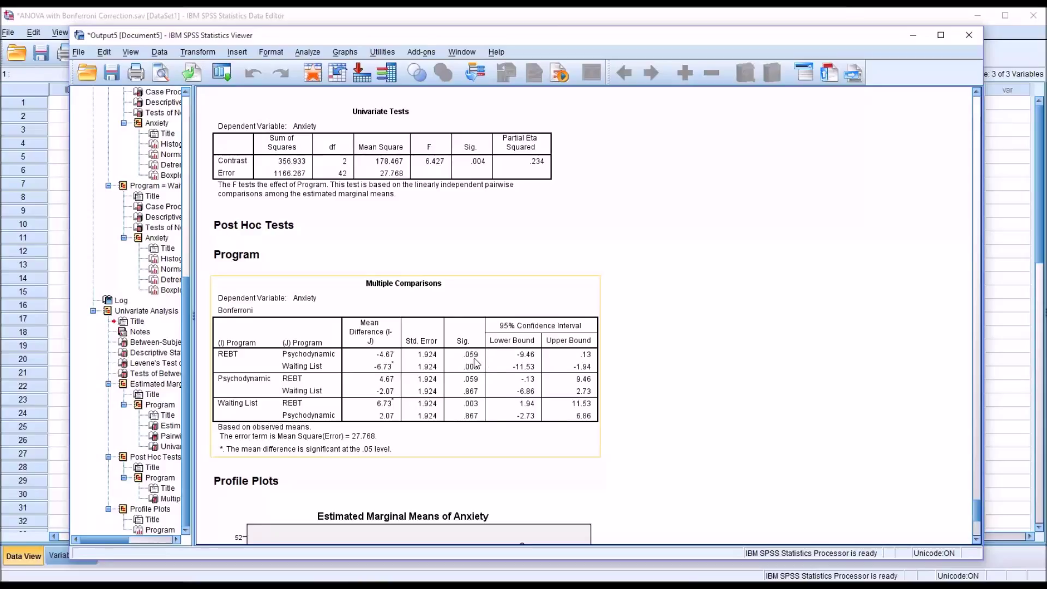
mouse_move(474, 362)
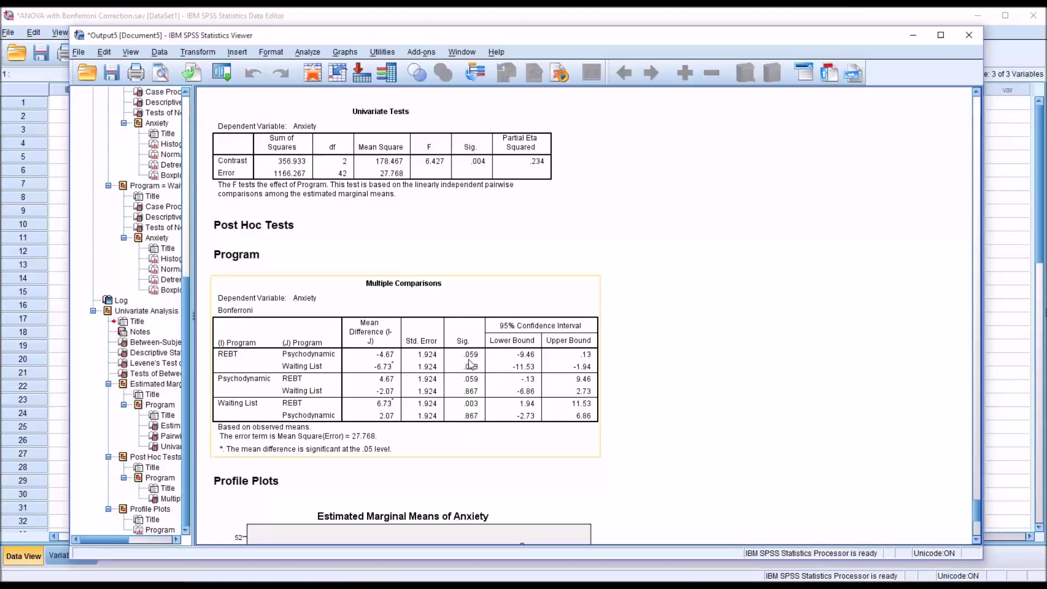
mouse_move(469, 366)
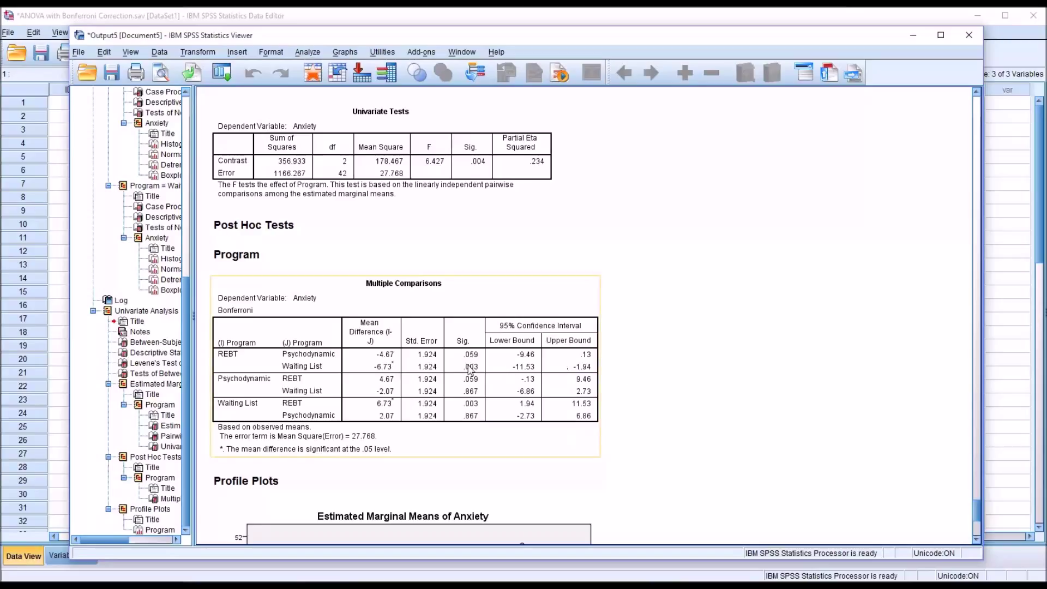
mouse_move(308, 402)
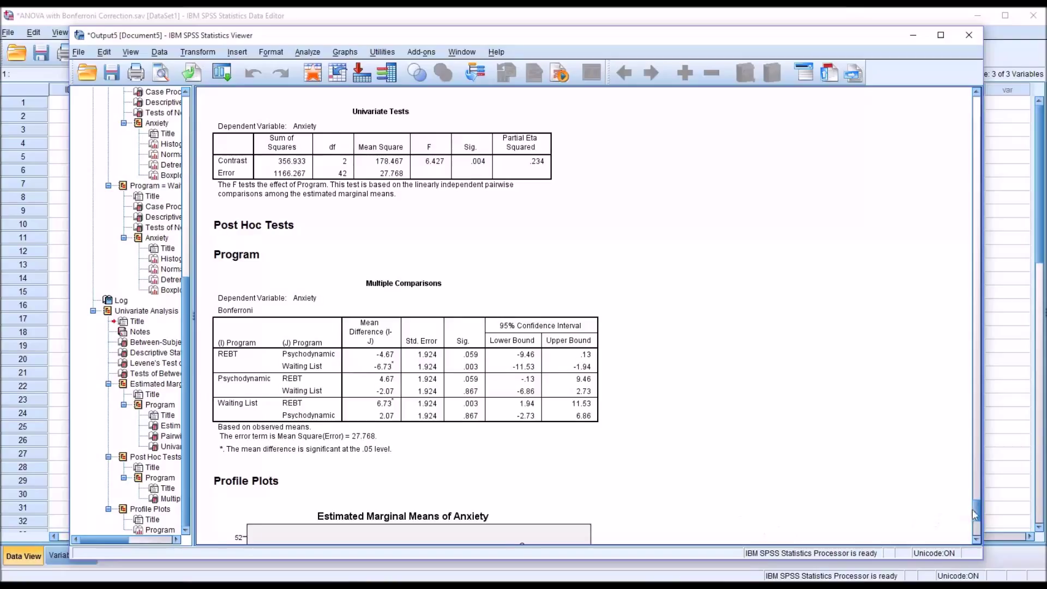
scroll(down, 3)
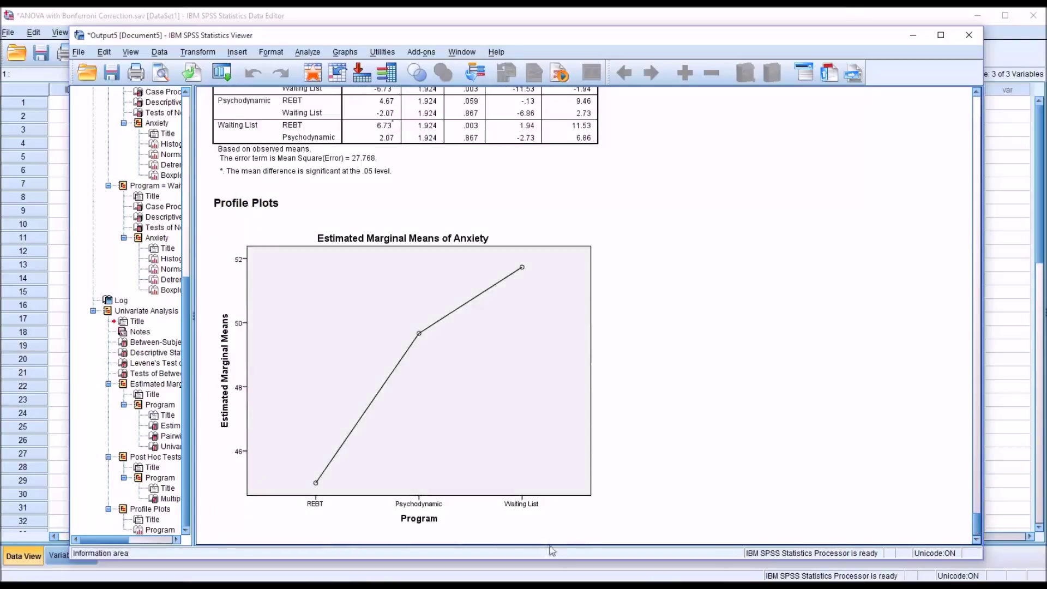
click(411, 407)
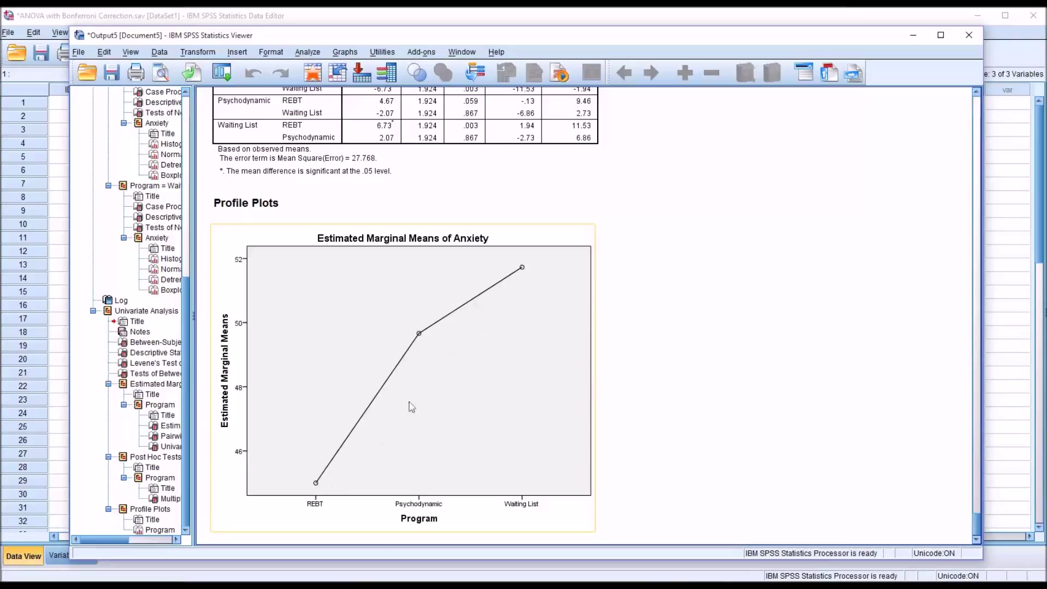
mouse_move(313, 491)
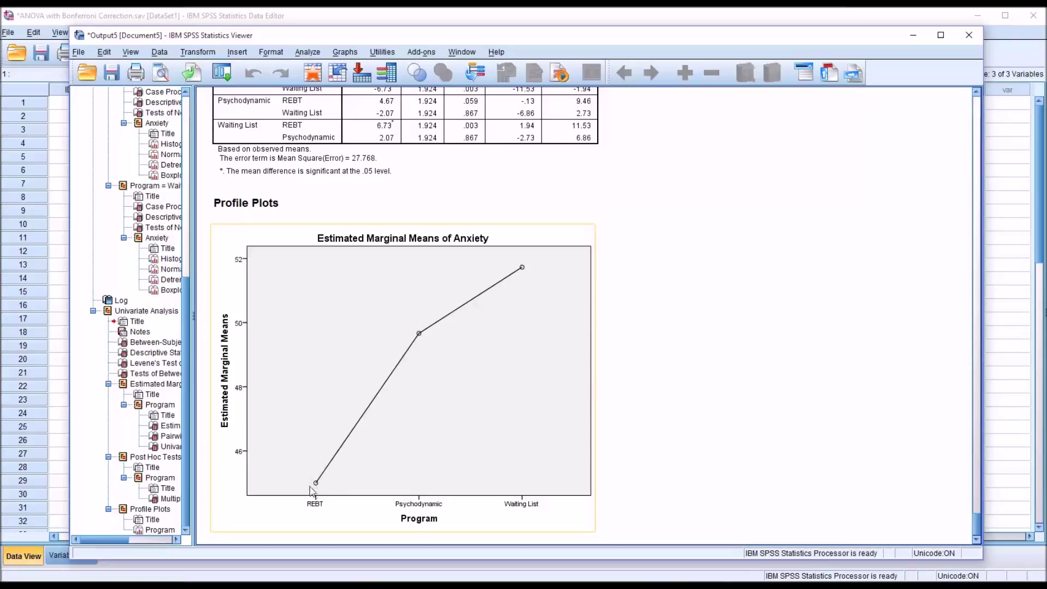
mouse_move(412, 395)
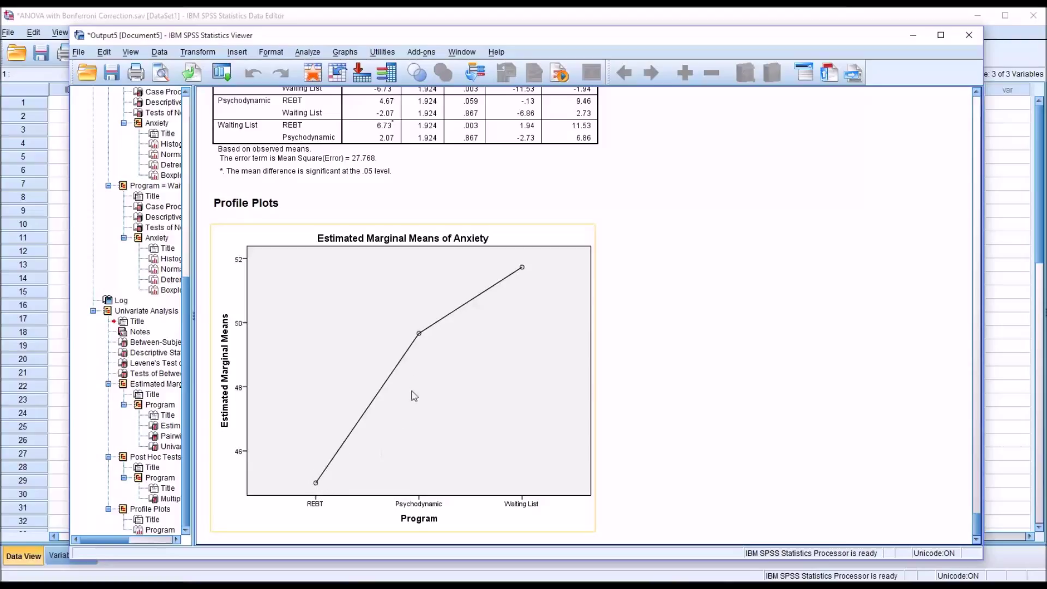
mouse_move(419, 338)
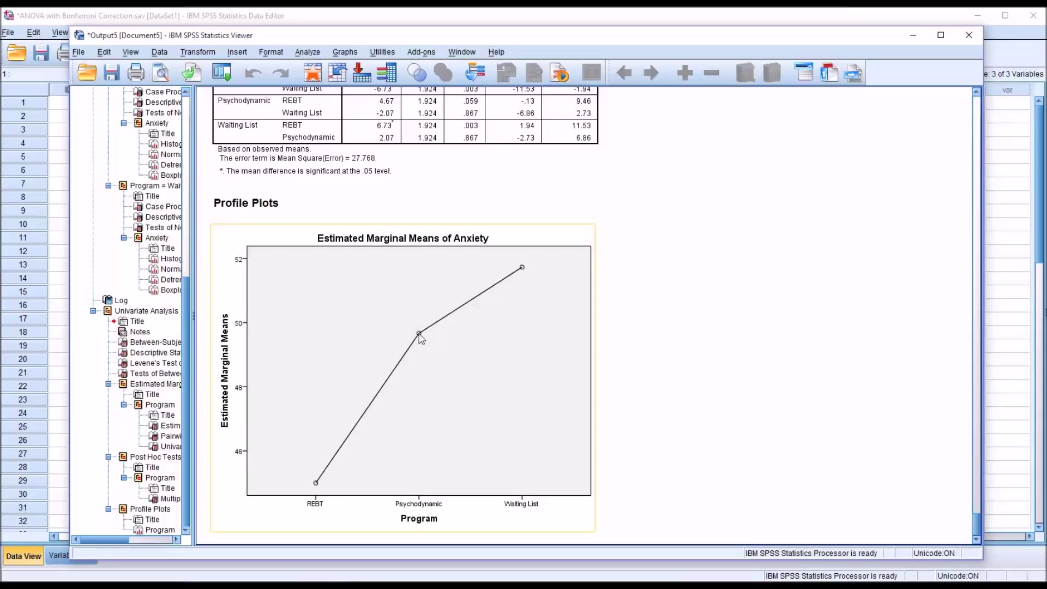
mouse_move(535, 295)
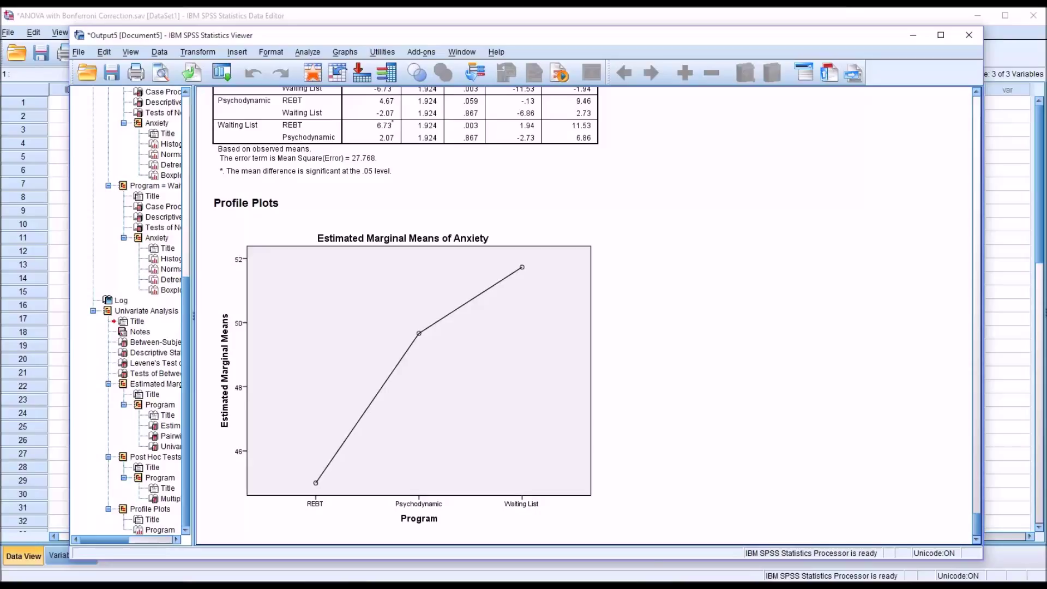
mouse_move(312, 72)
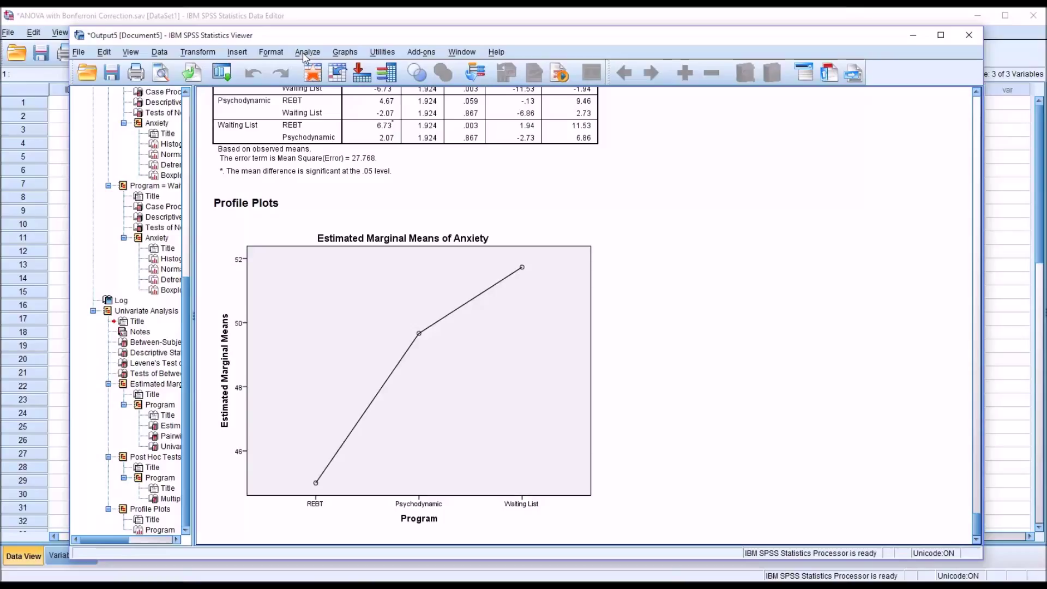
mouse_move(332, 54)
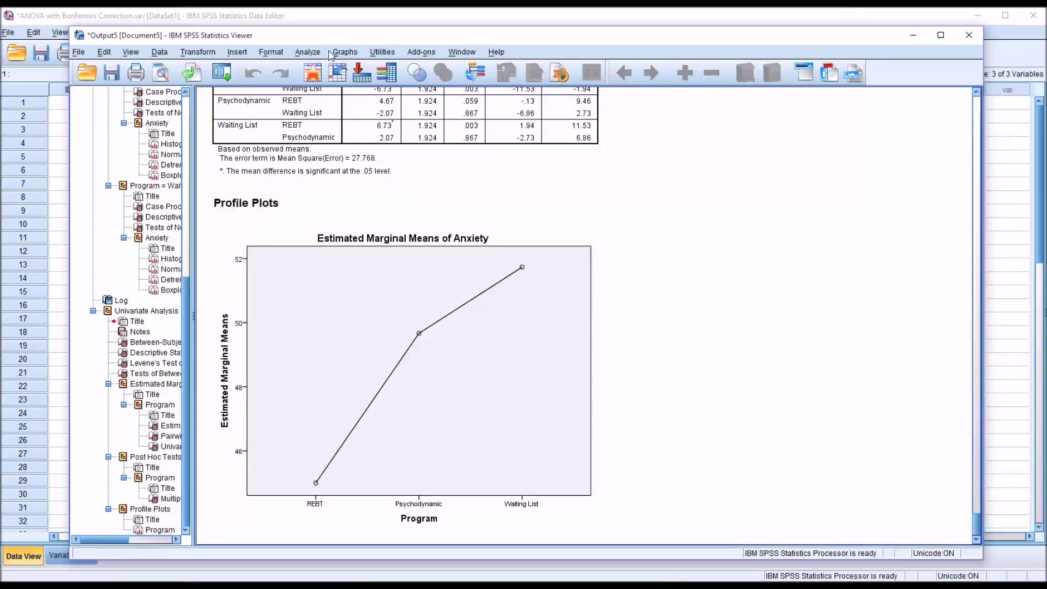
Reopen the univariate GLM and change the comparison adjustment to LSD(none) without display statistics
click(307, 51)
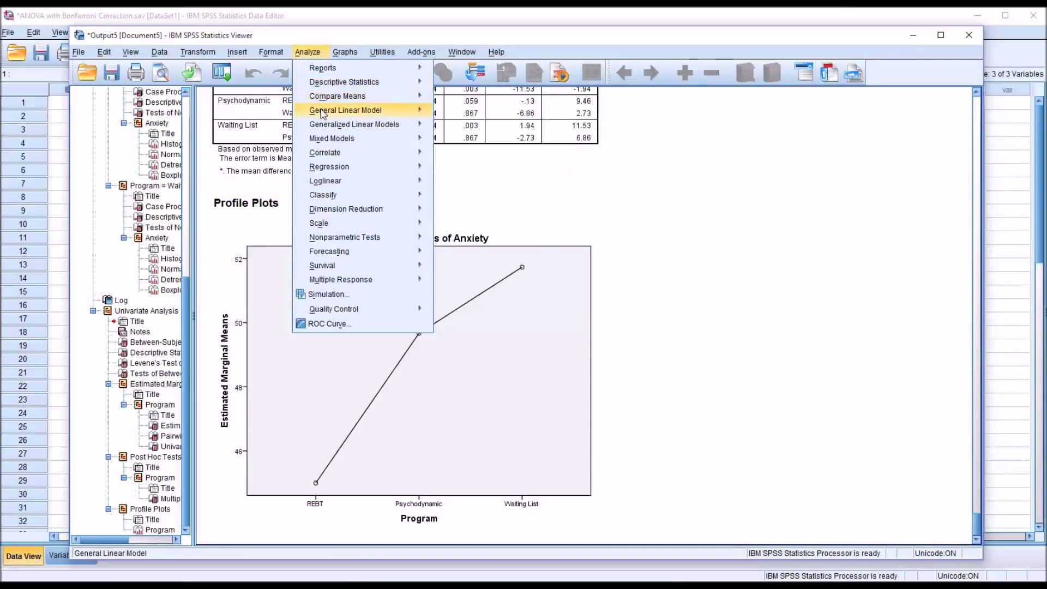
click(347, 109)
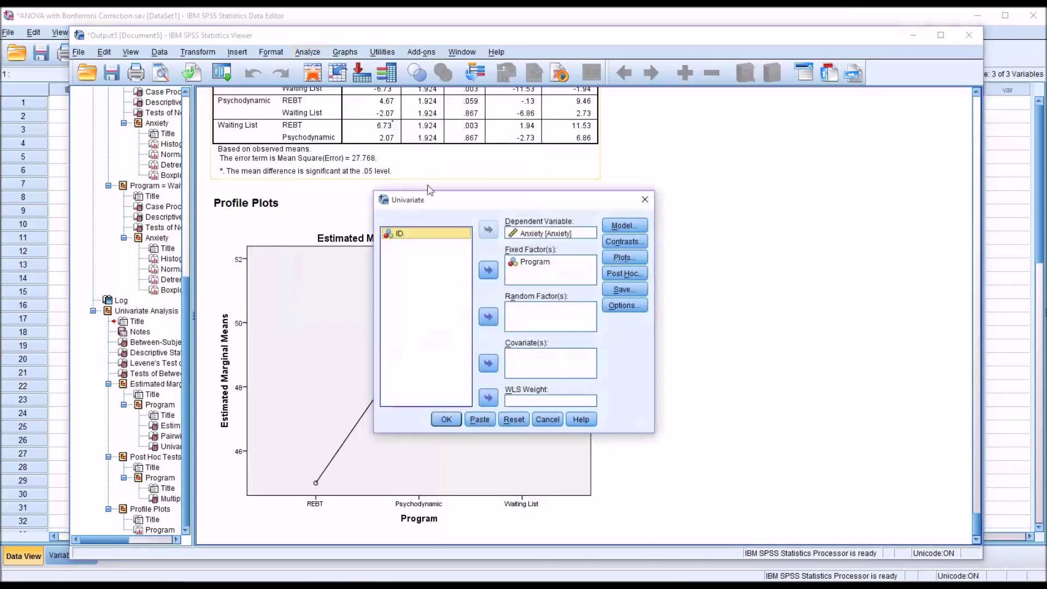
mouse_move(600, 297)
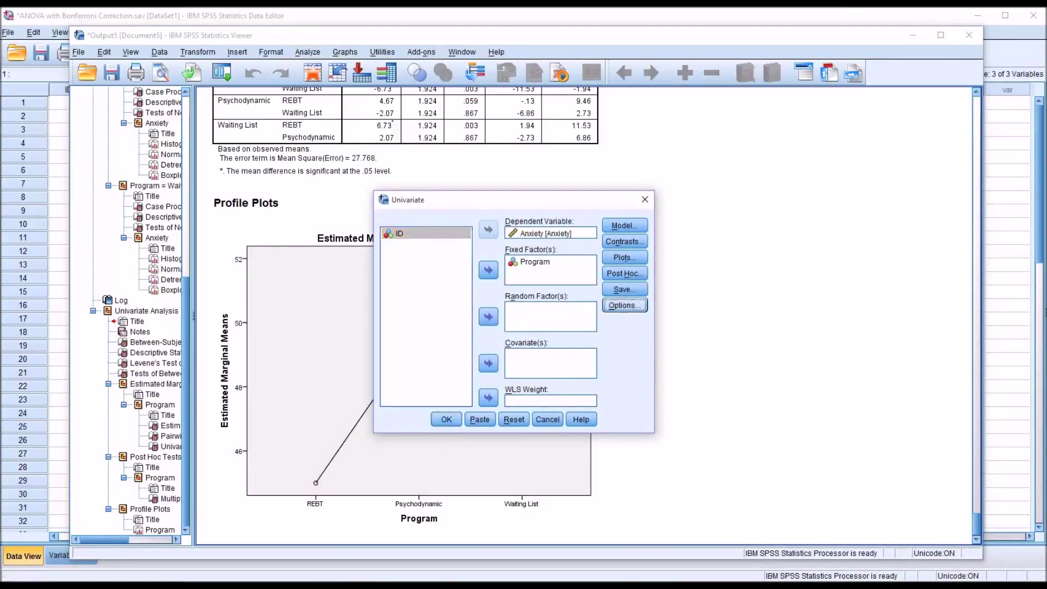
click(623, 305)
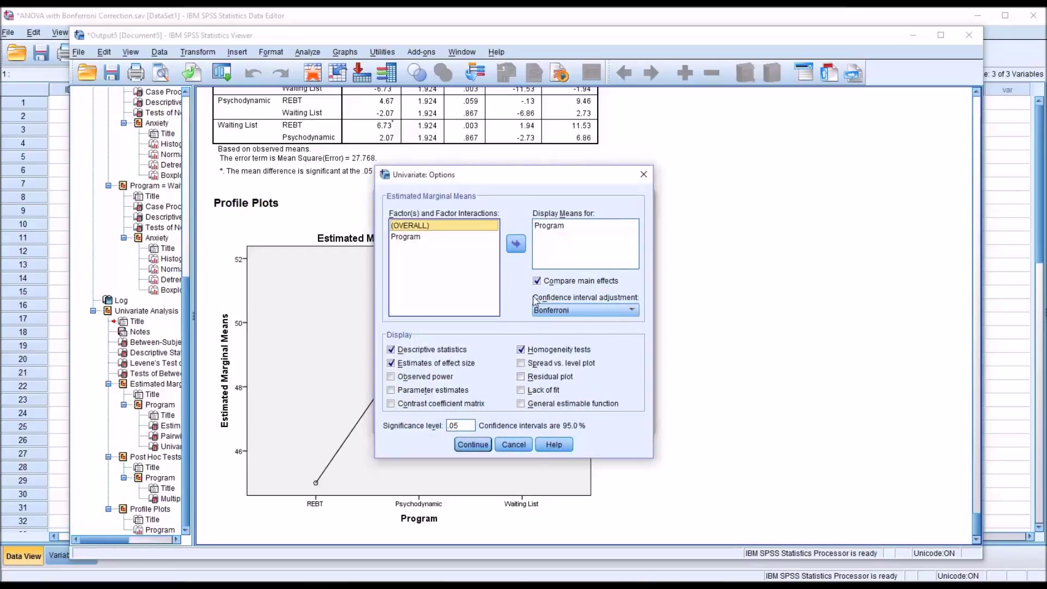
mouse_move(579, 308)
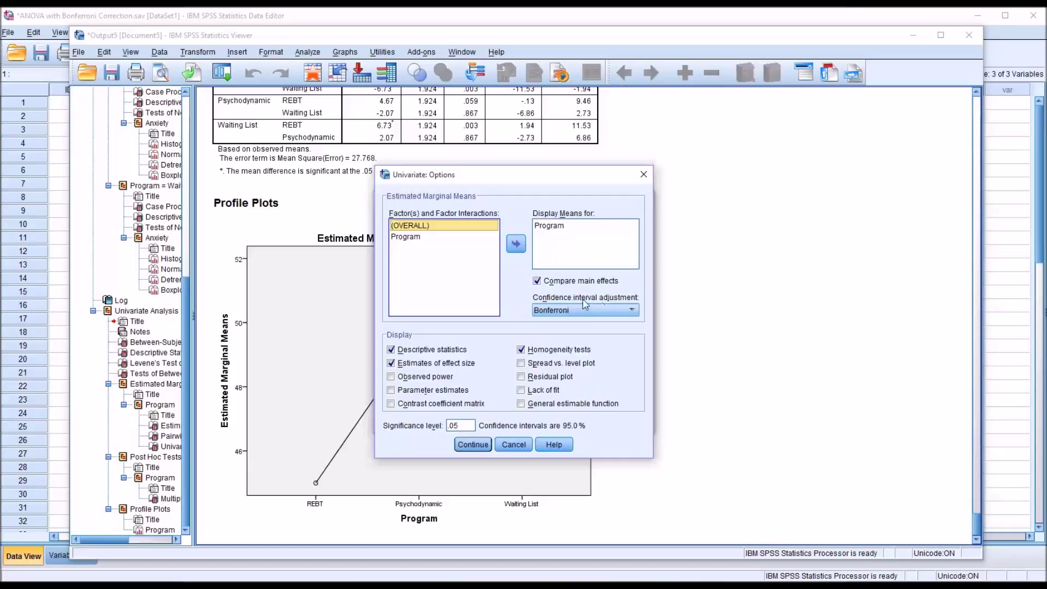
mouse_move(624, 311)
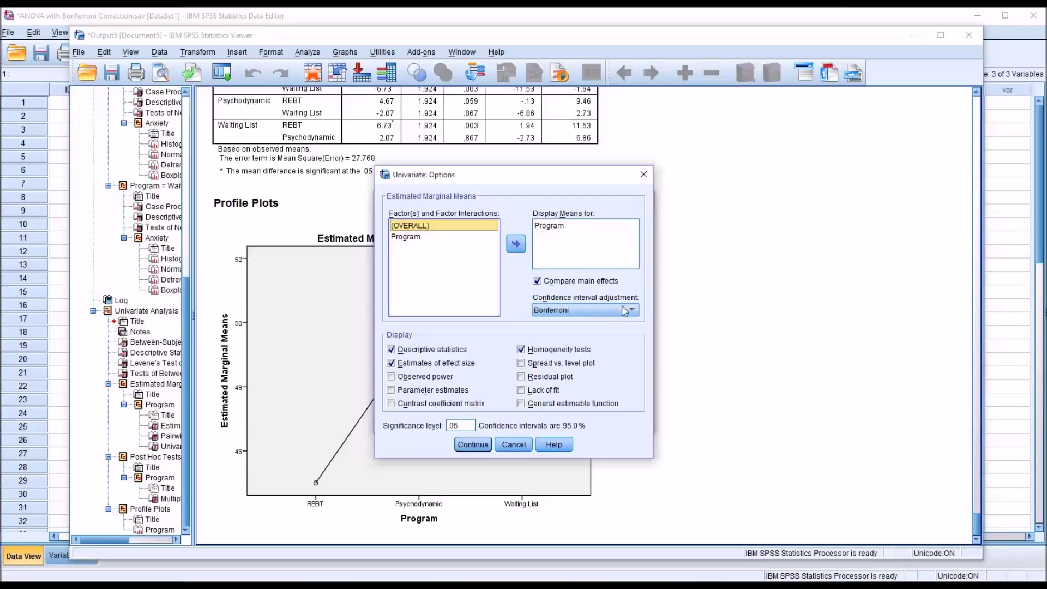
click(629, 310)
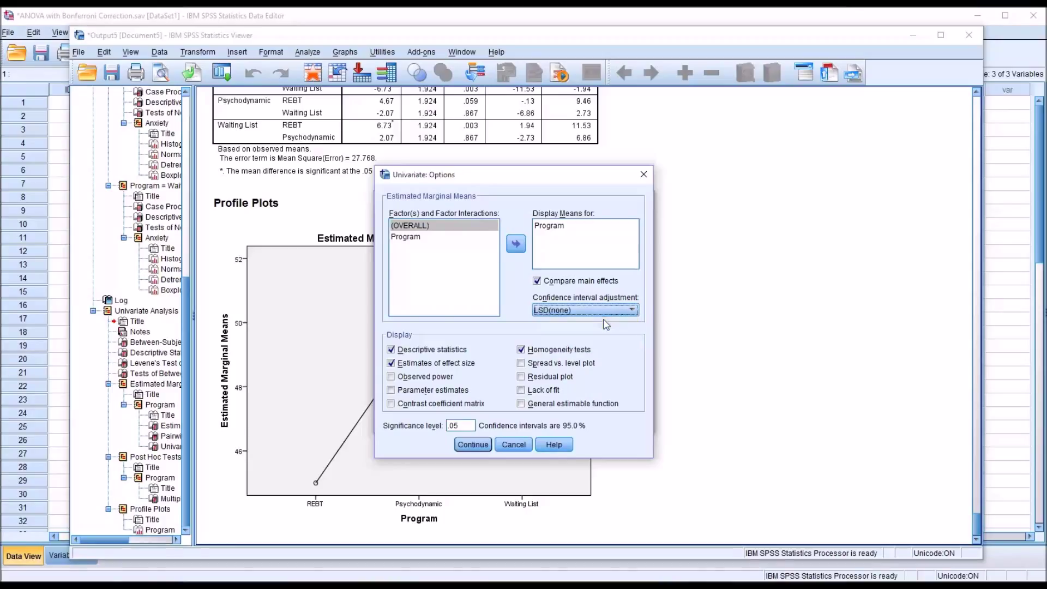
mouse_move(558, 314)
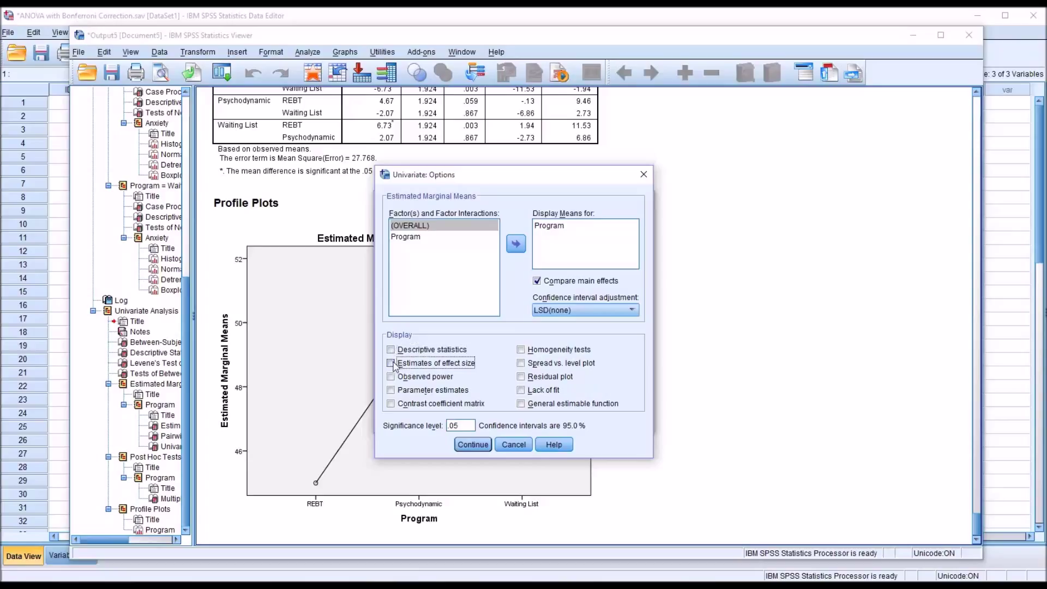
mouse_move(405, 354)
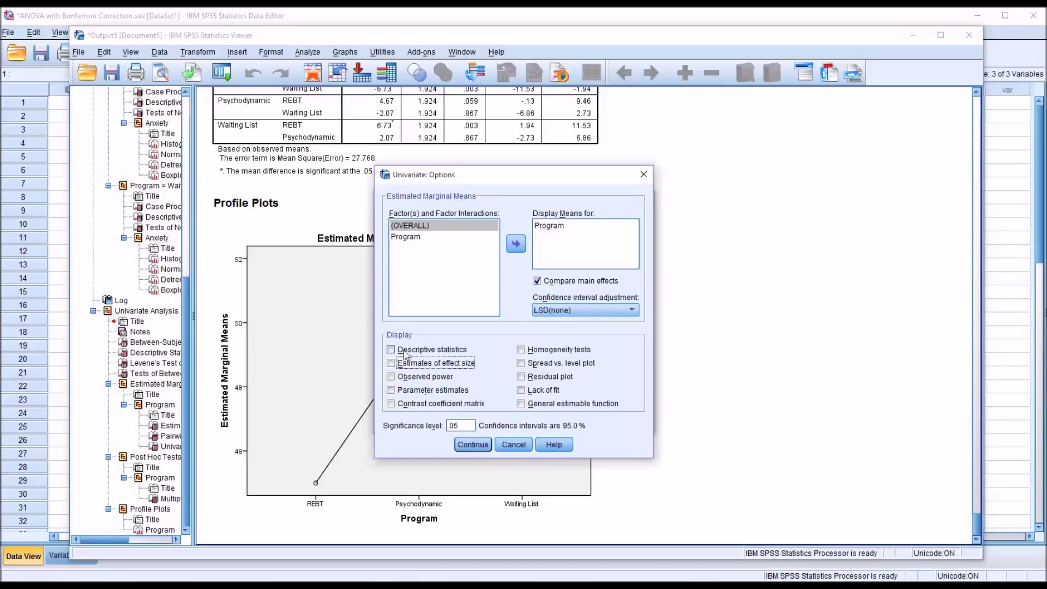
click(472, 444)
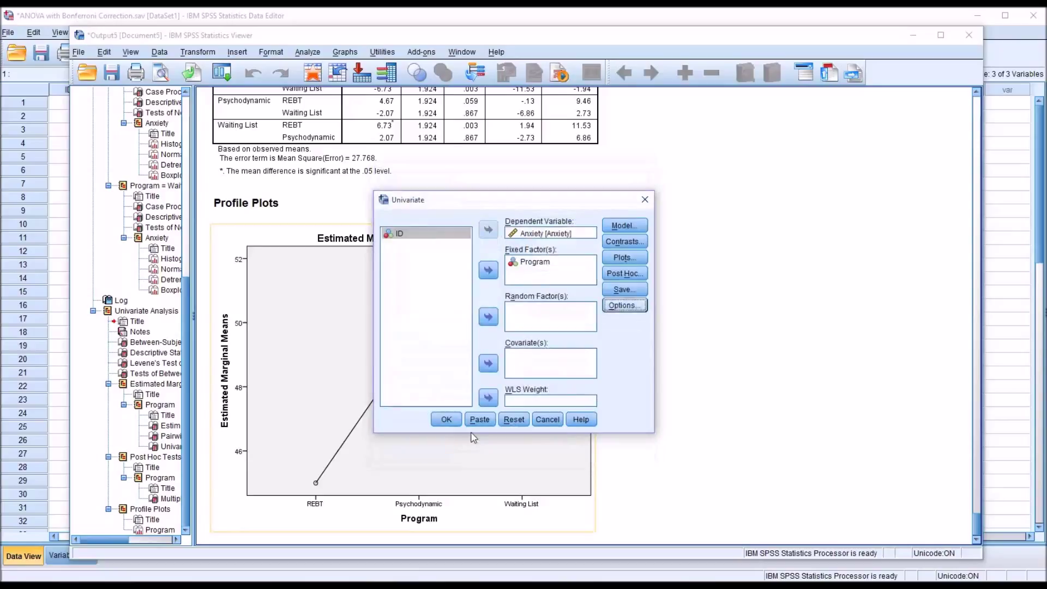
Remove the Program profile plot and run the pared-down ANOVA
click(623, 257)
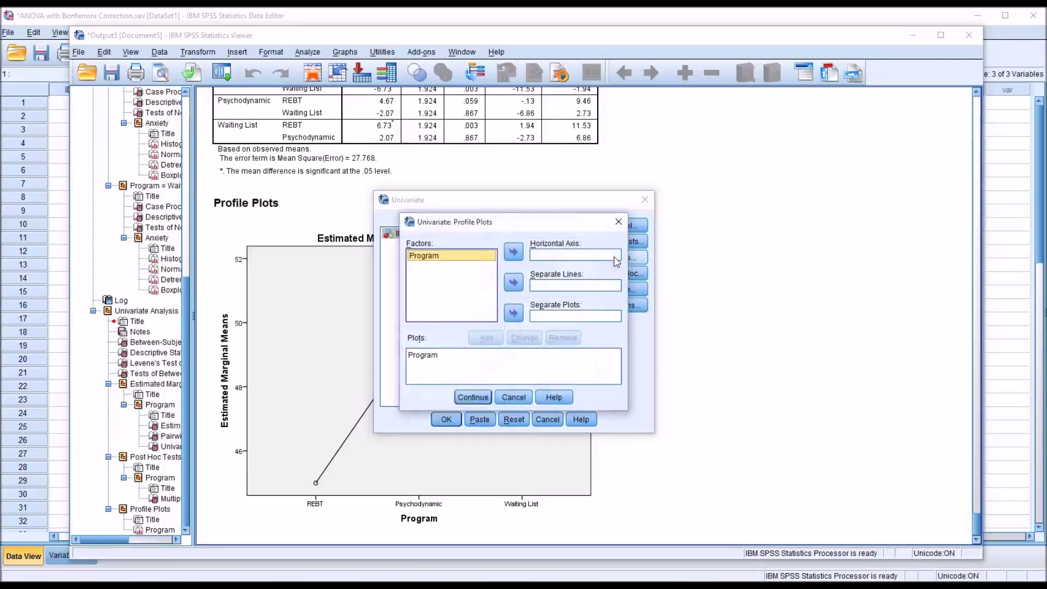
click(562, 337)
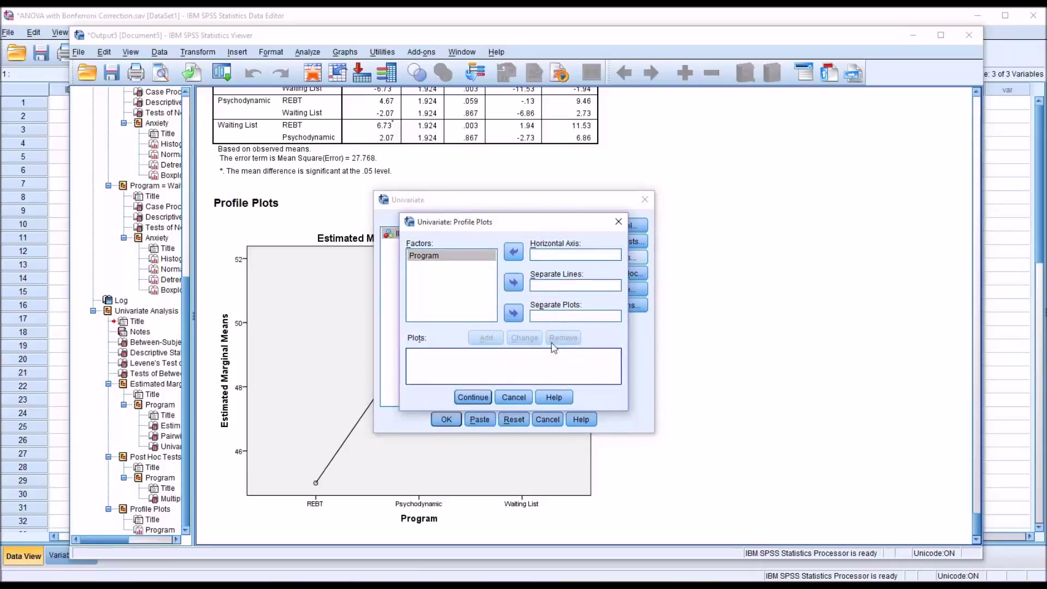
click(472, 397)
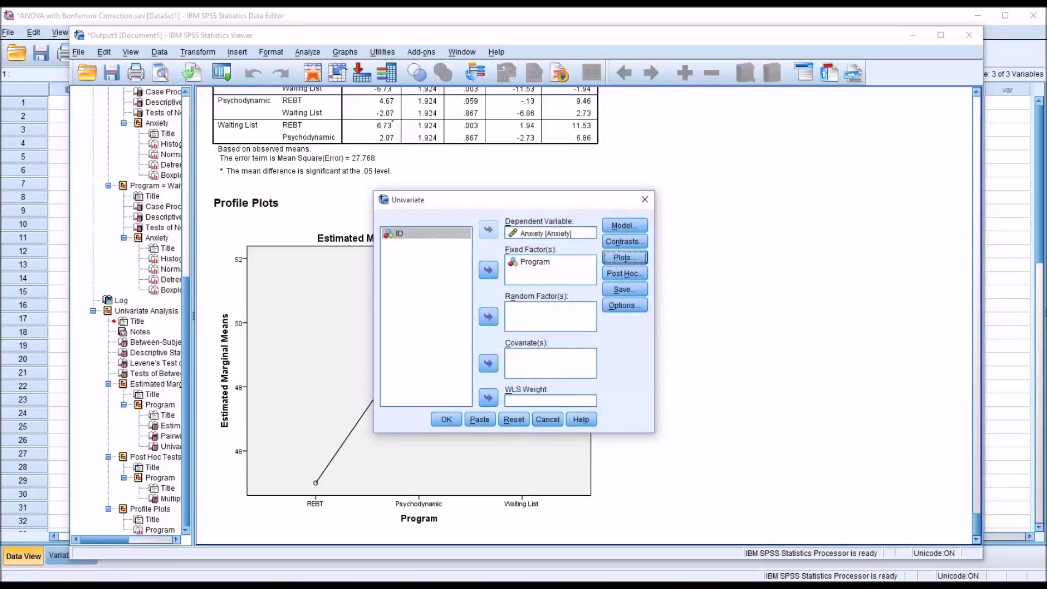
click(446, 418)
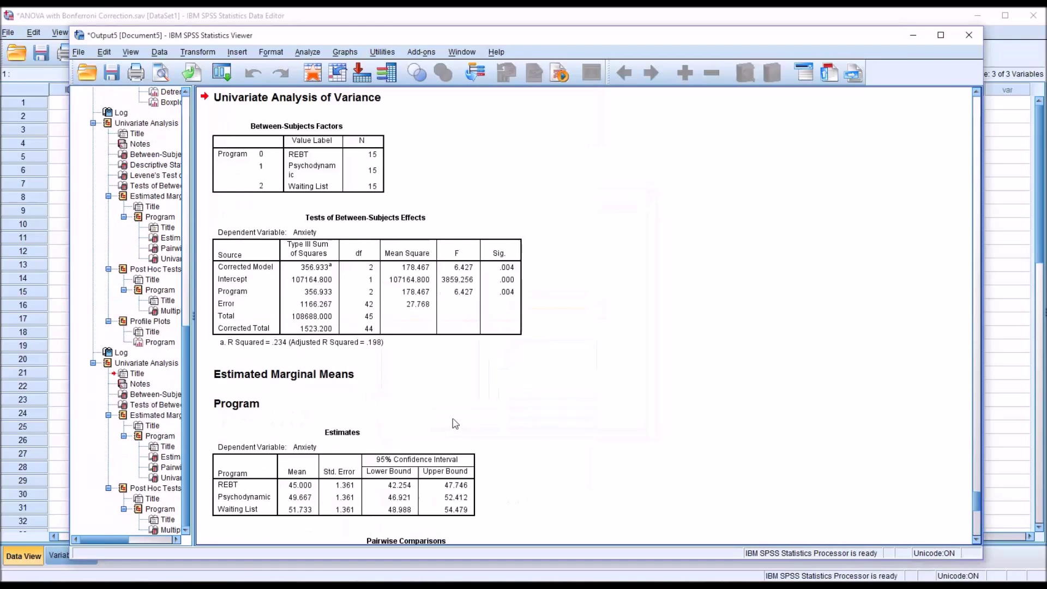
mouse_move(913, 547)
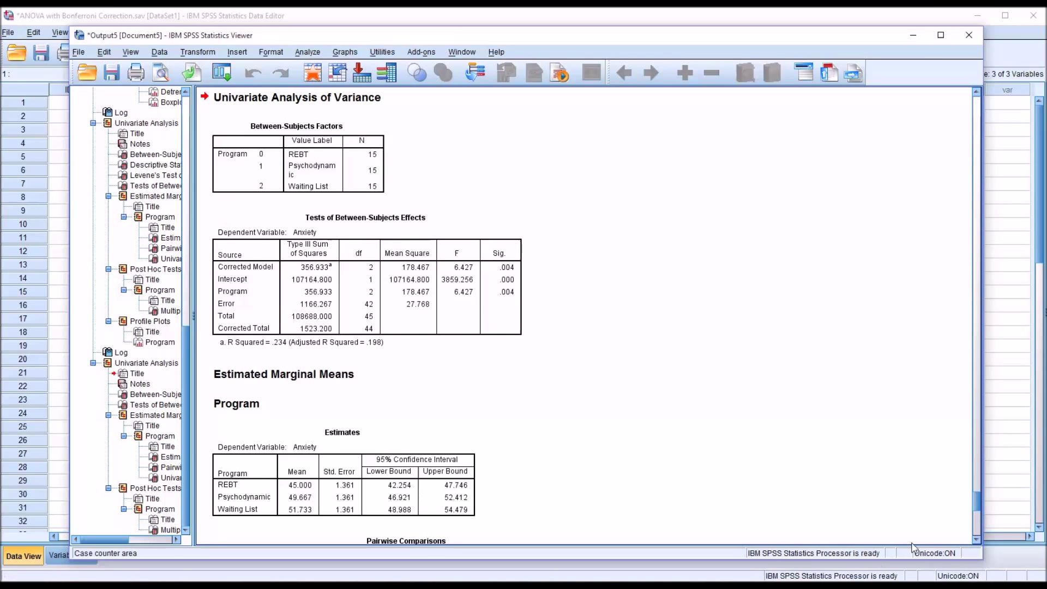
scroll(down, 3)
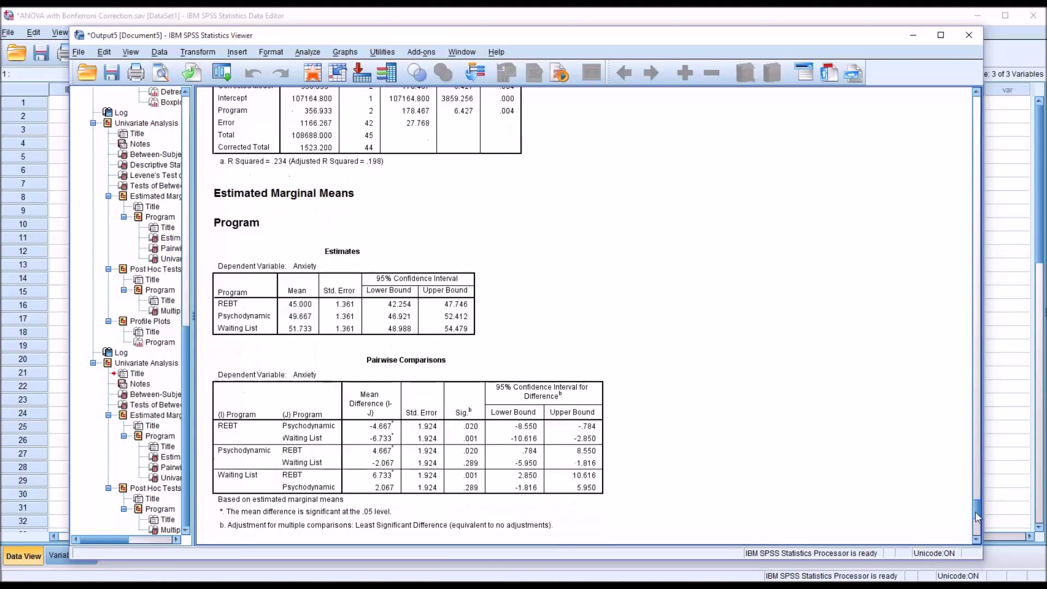
scroll(down, 3)
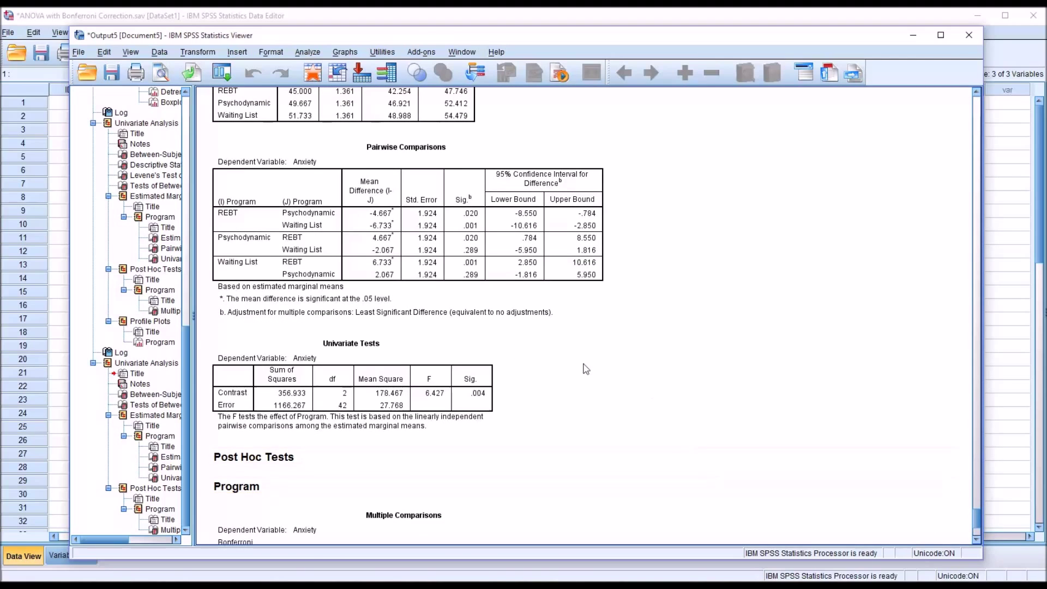
click(478, 233)
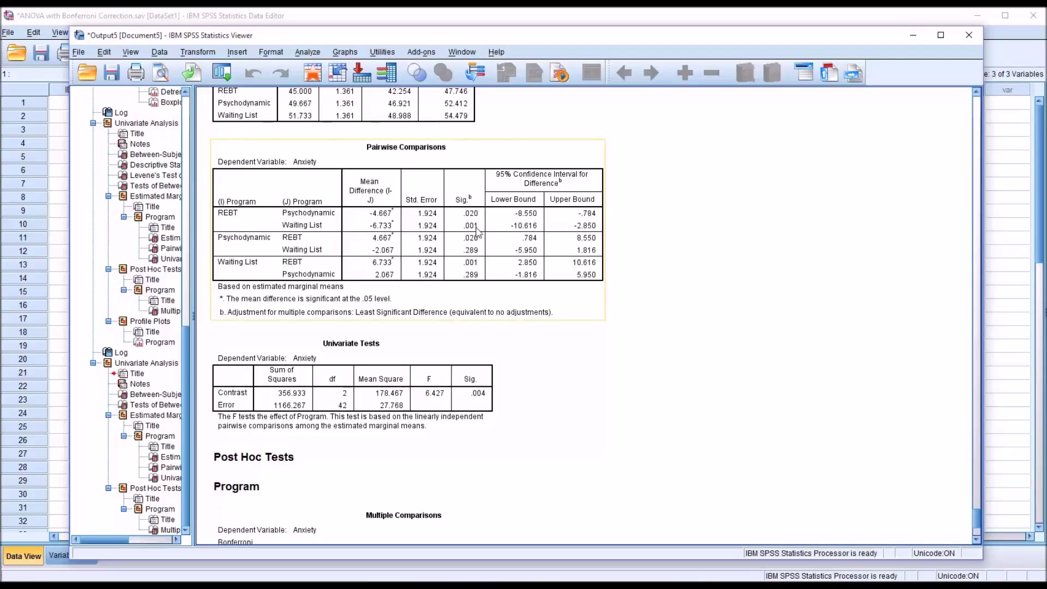
mouse_move(497, 225)
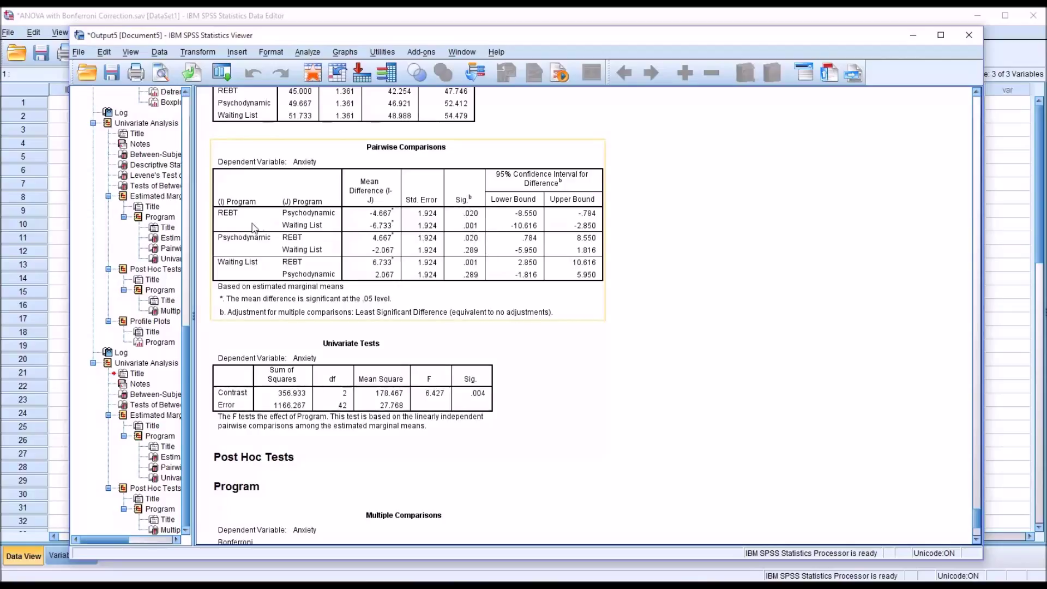
mouse_move(459, 220)
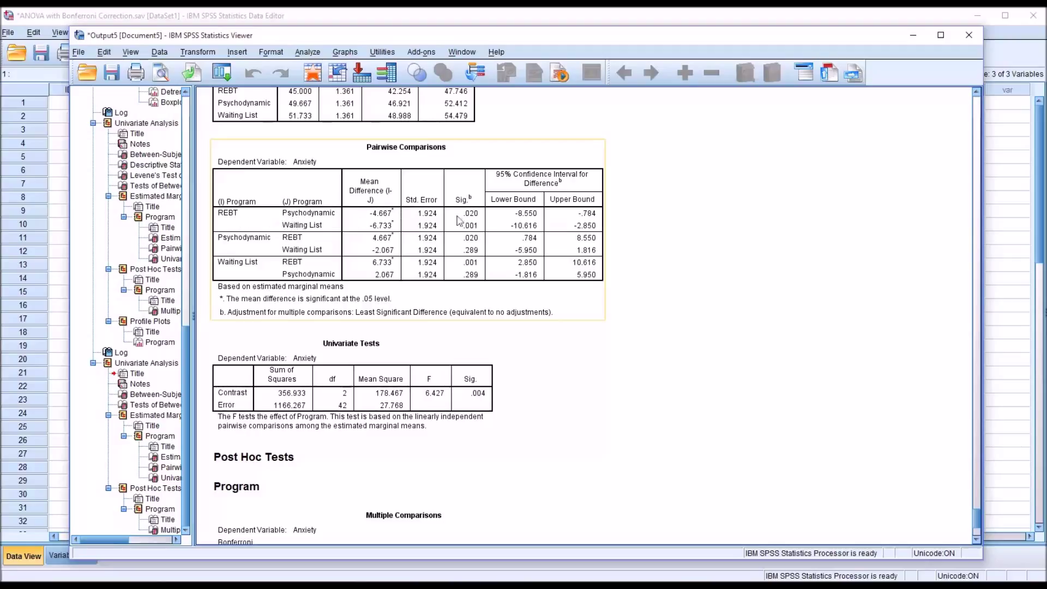
mouse_move(477, 213)
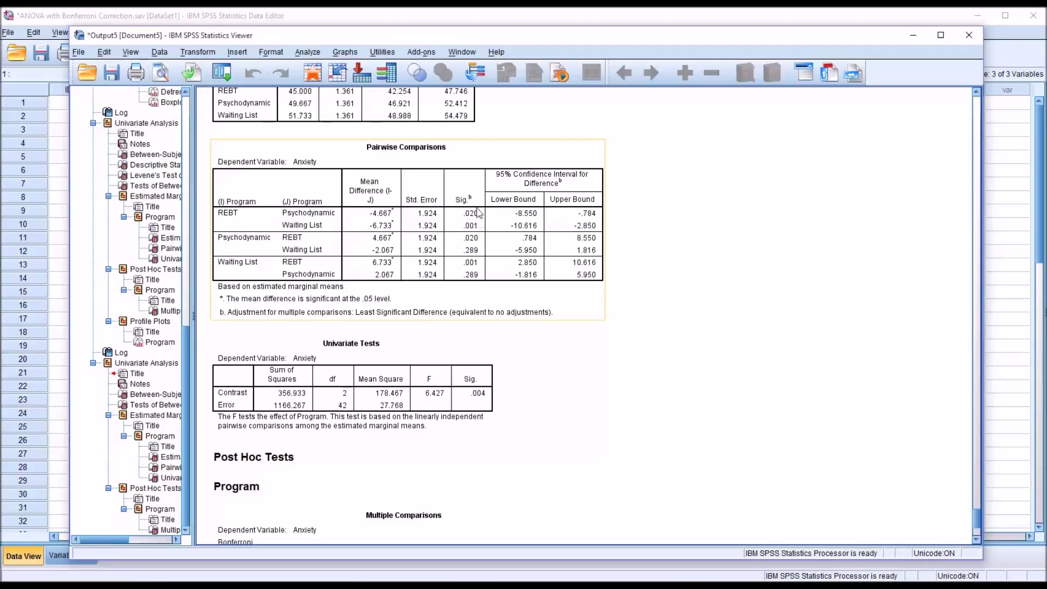
mouse_move(252, 222)
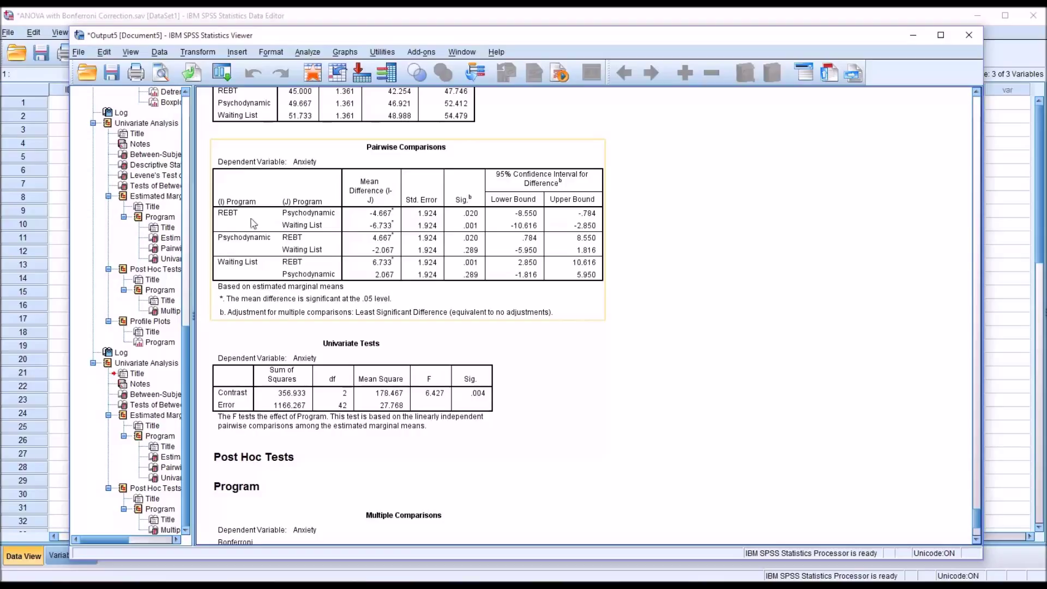
mouse_move(281, 239)
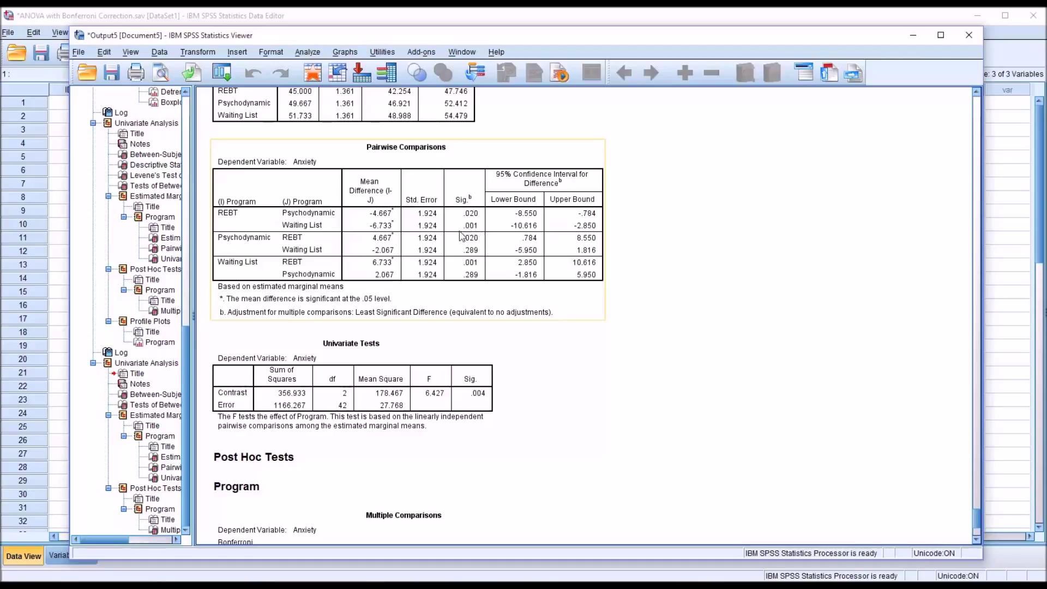
mouse_move(494, 235)
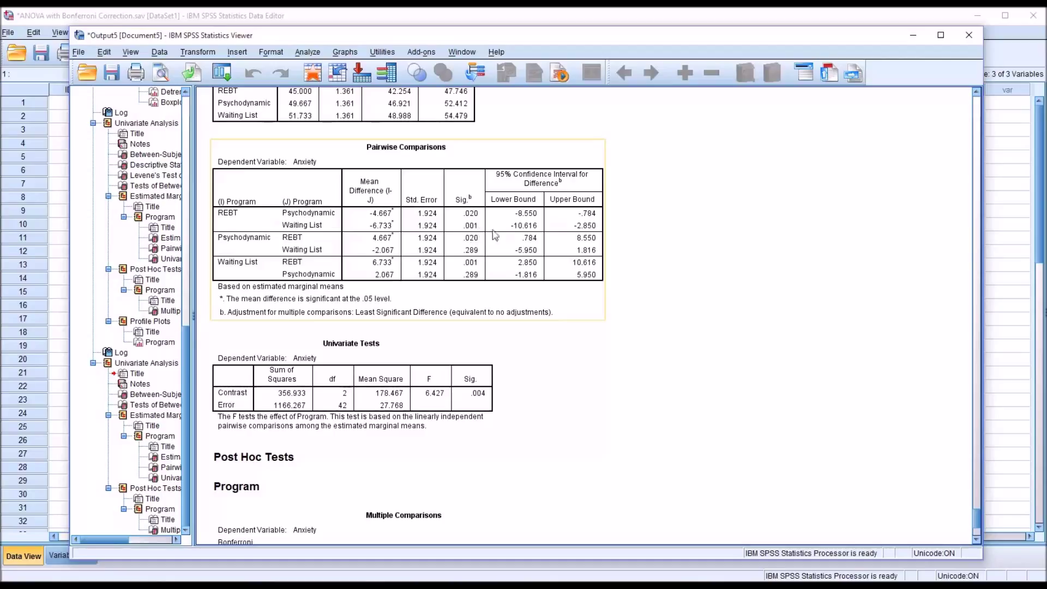
mouse_move(243, 245)
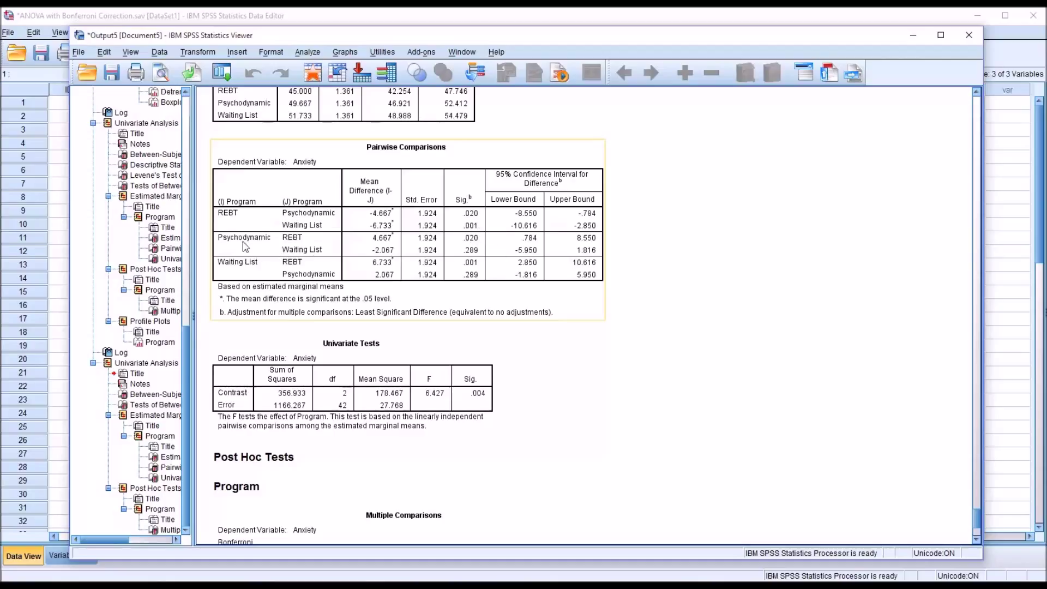
mouse_move(381, 261)
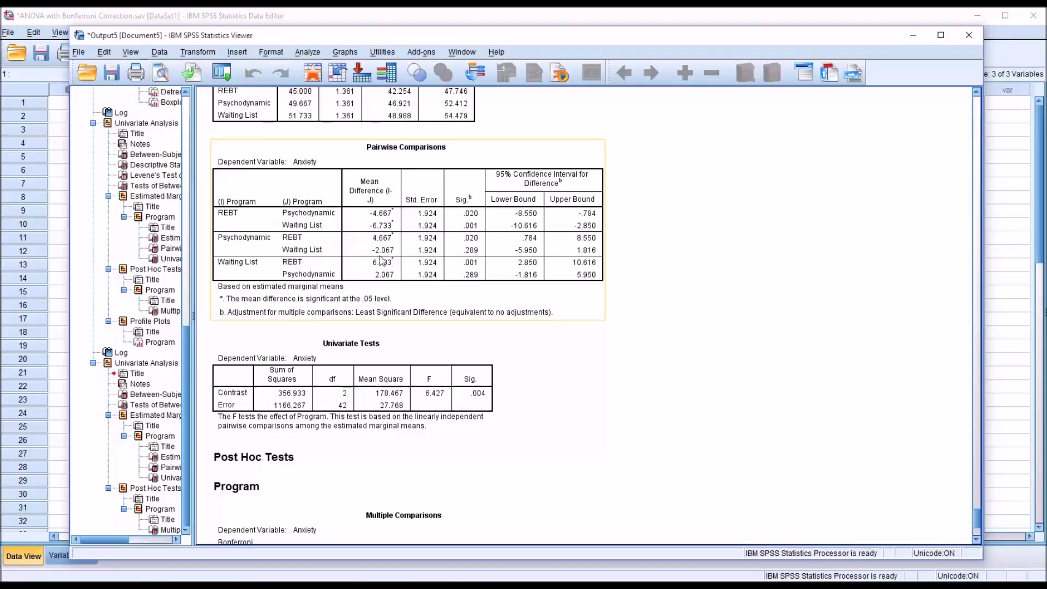
mouse_move(460, 260)
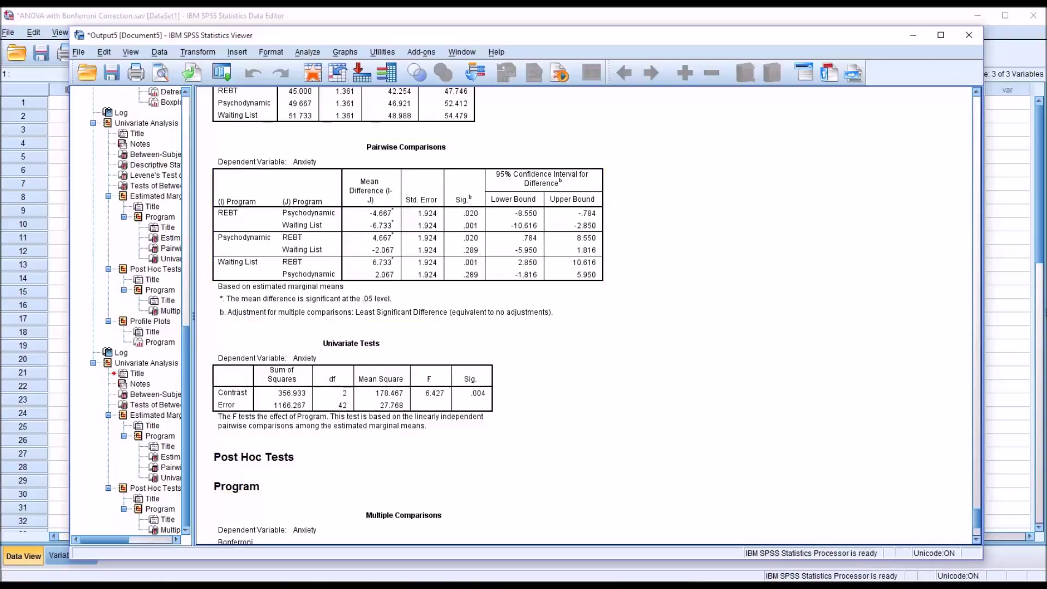
Move the LSD Pairwise Comparisons table into Post Hoc Tests > Program above the Bonferroni Multiple Comparisons table
click(406, 227)
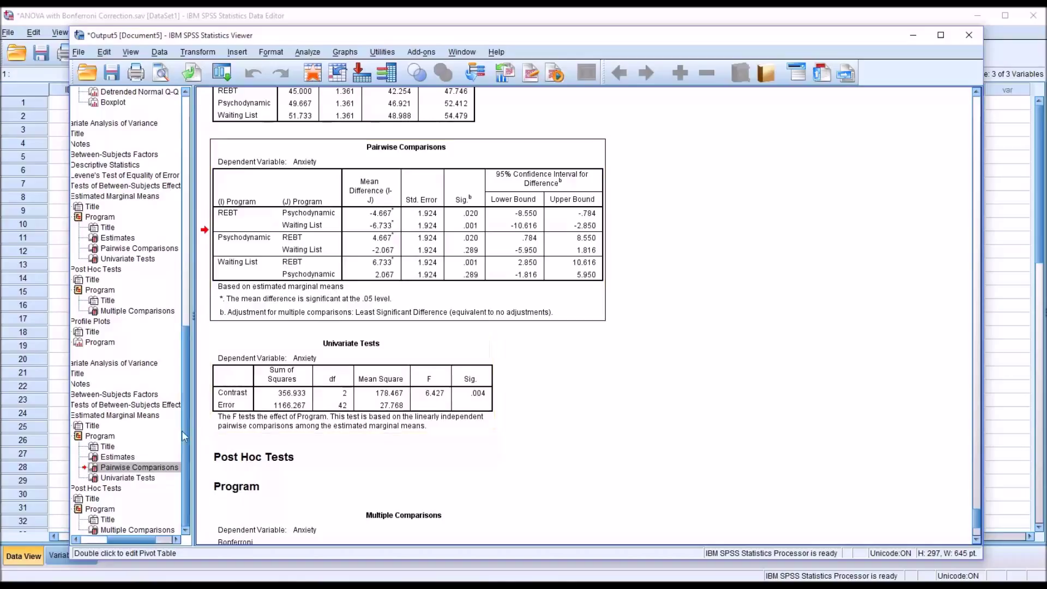
mouse_move(177, 526)
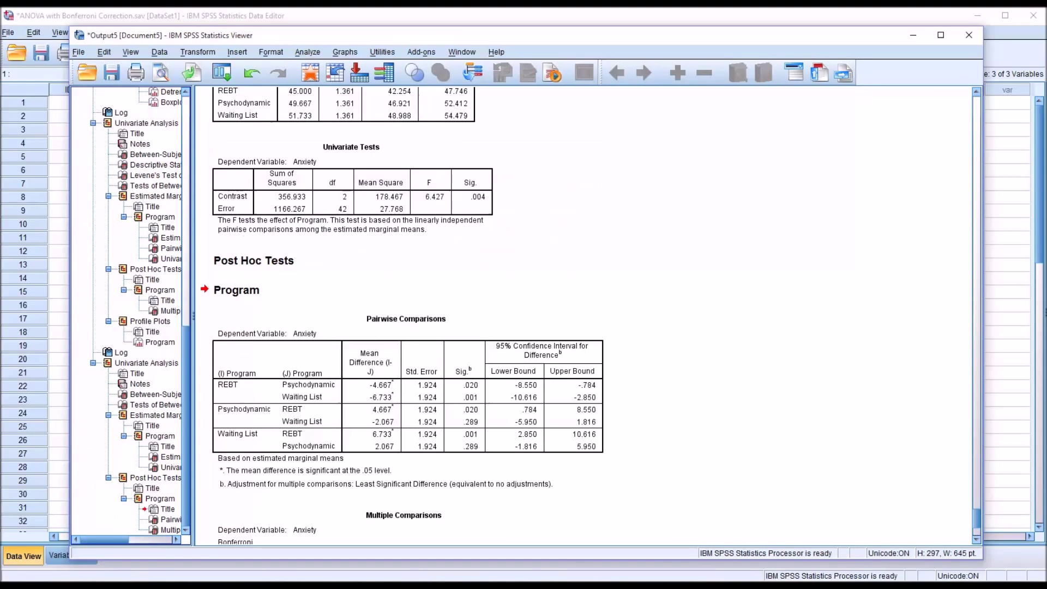
mouse_move(984, 520)
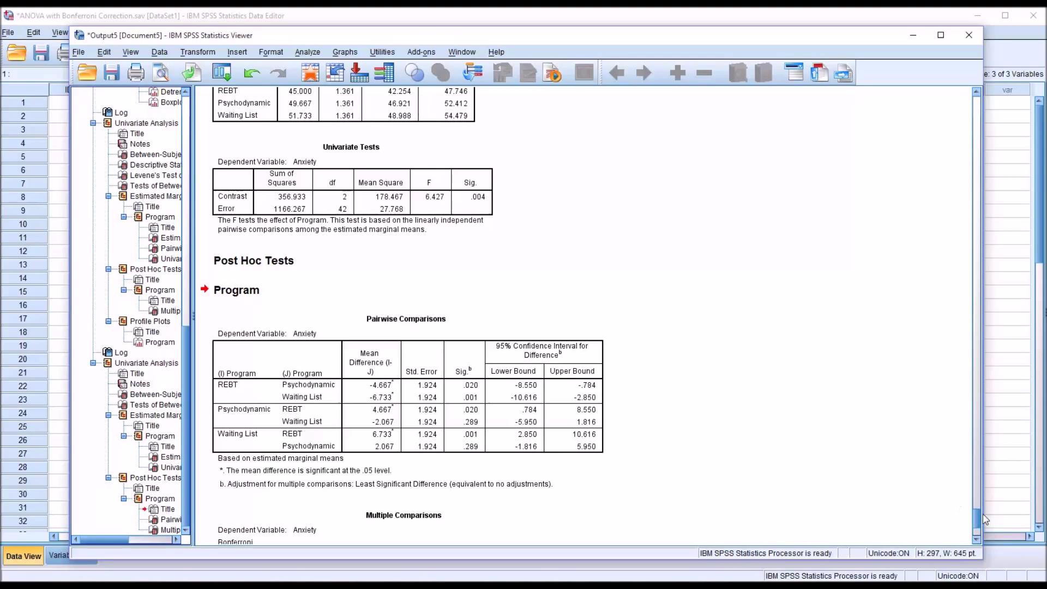
scroll(down, 3)
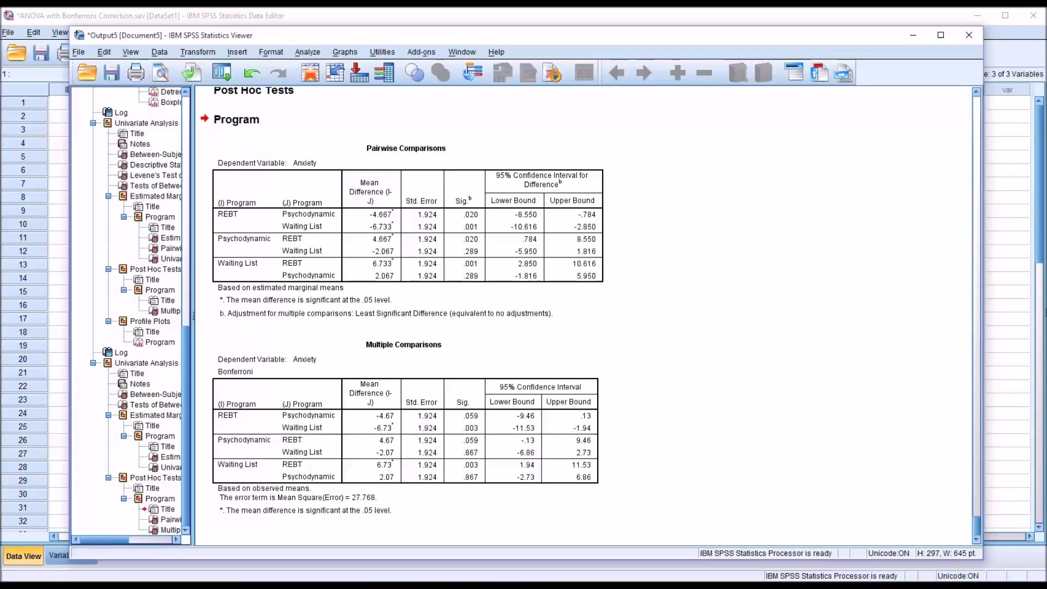
mouse_move(692, 505)
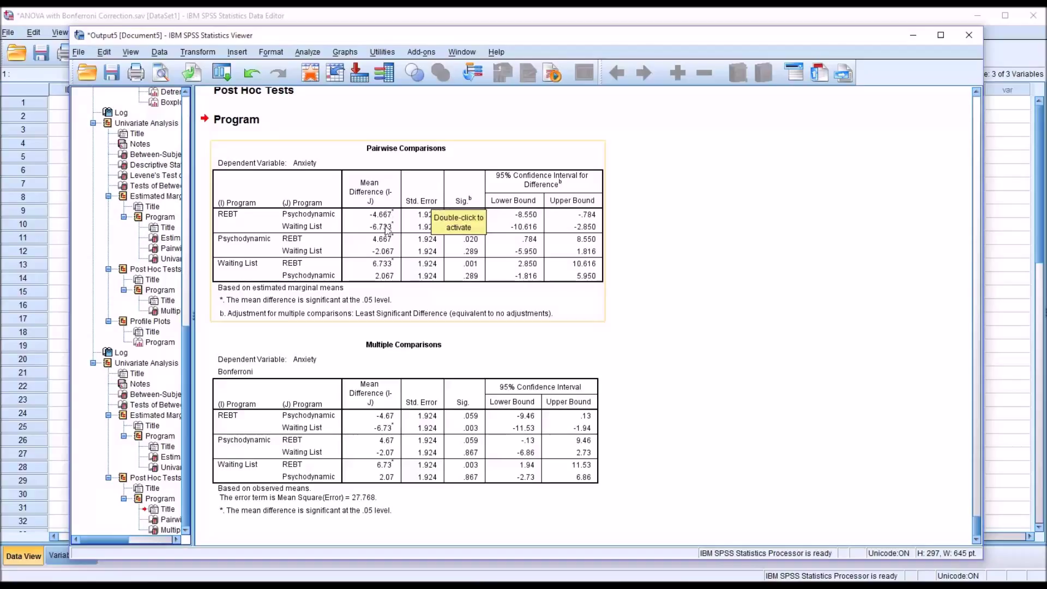
mouse_move(478, 266)
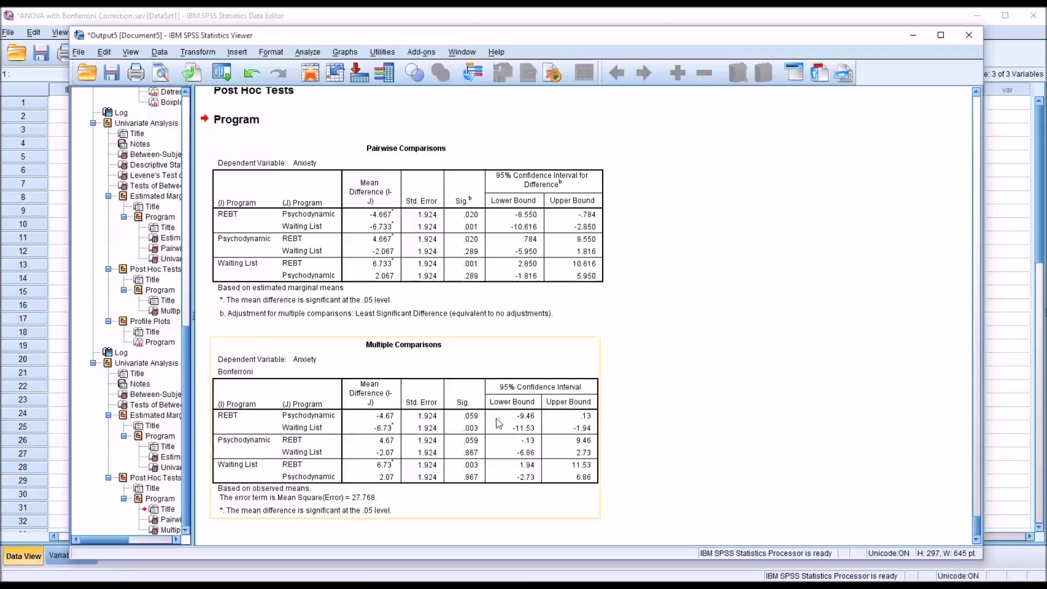
mouse_move(323, 403)
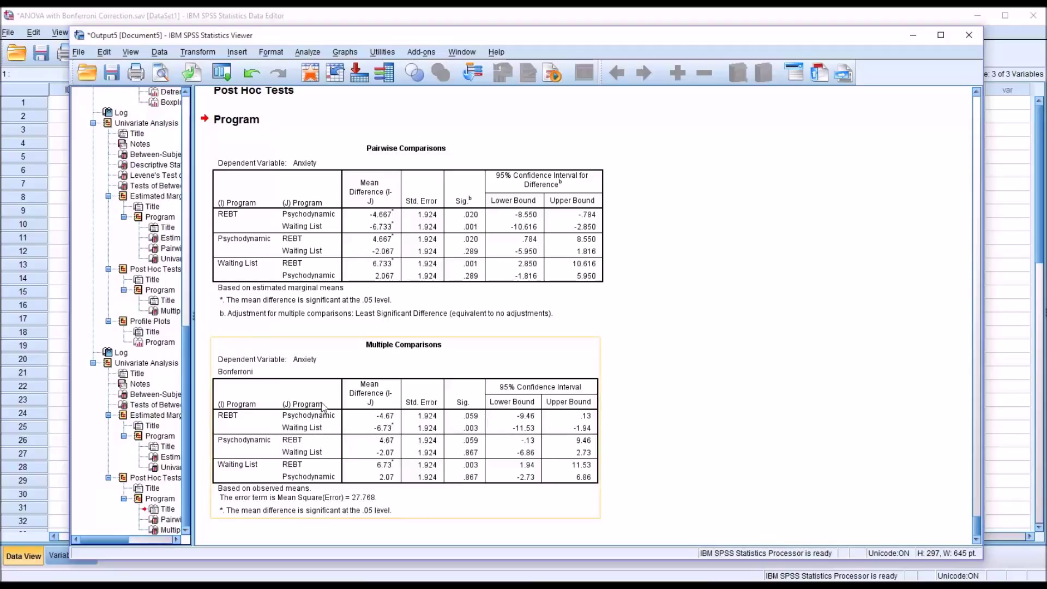
mouse_move(247, 365)
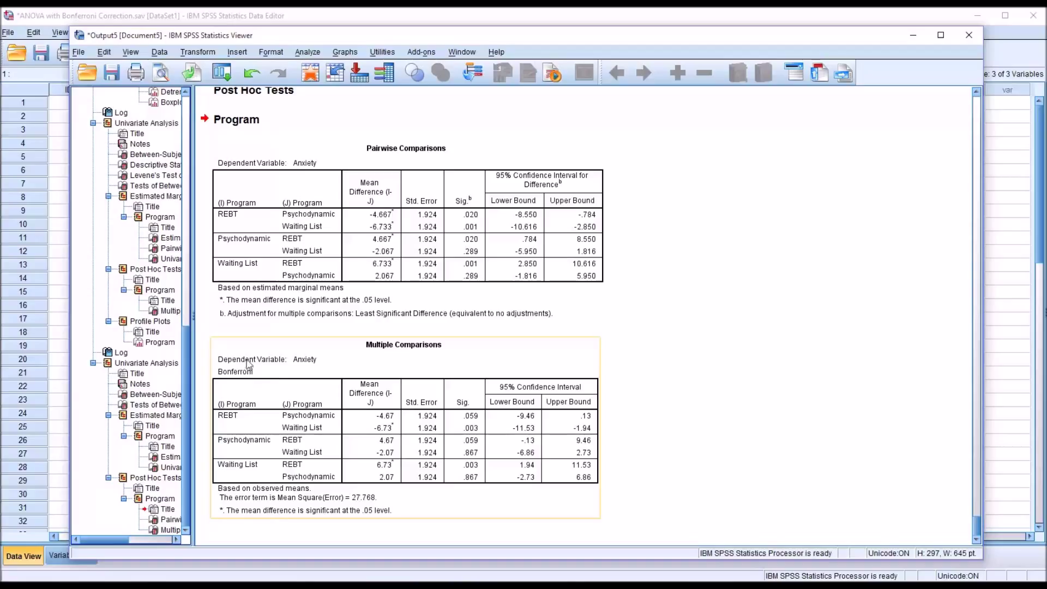
mouse_move(629, 471)
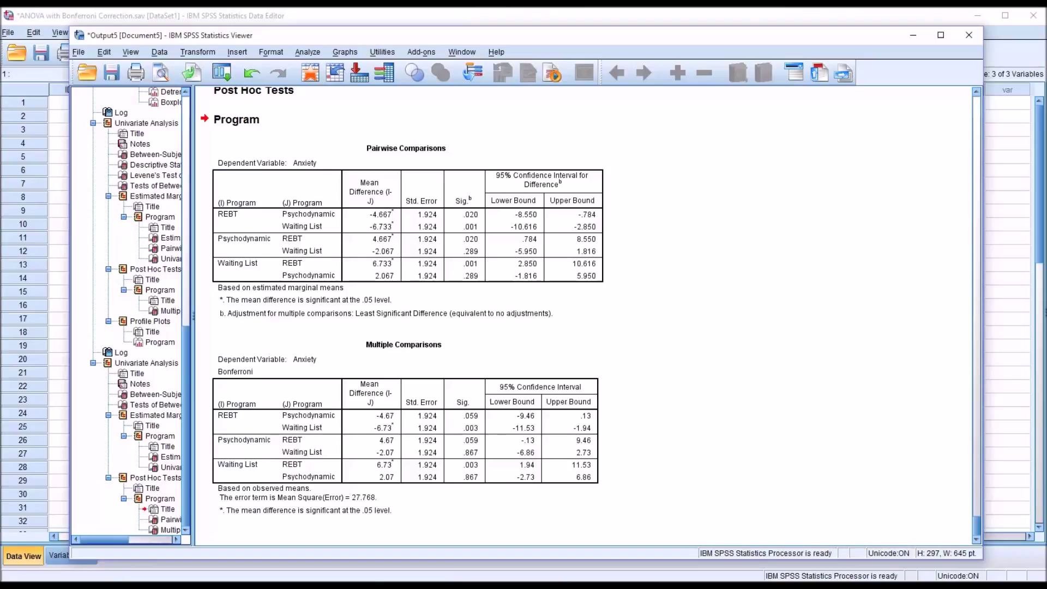
mouse_move(438, 529)
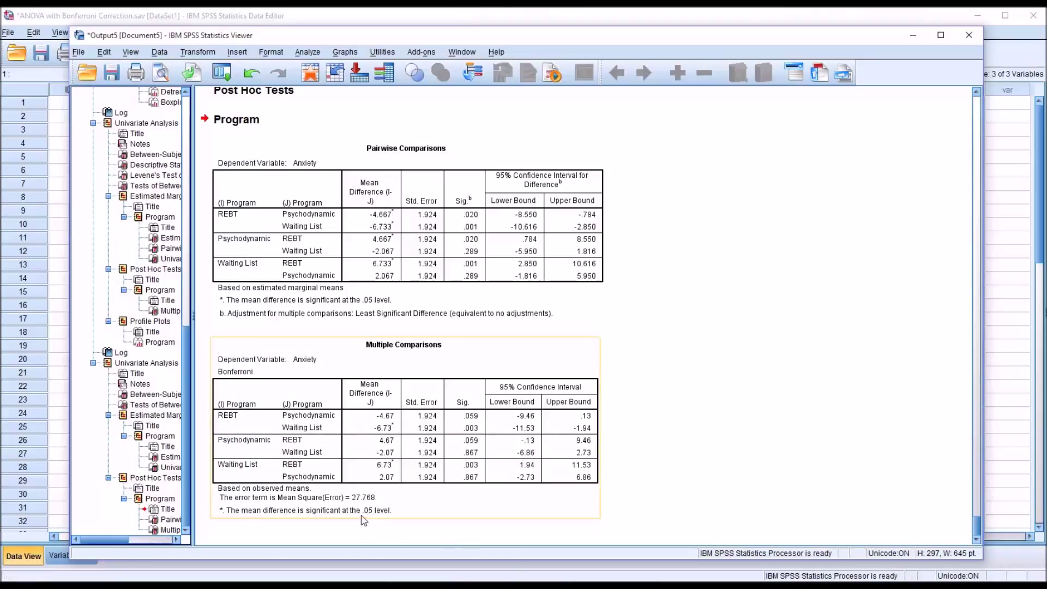
mouse_move(378, 505)
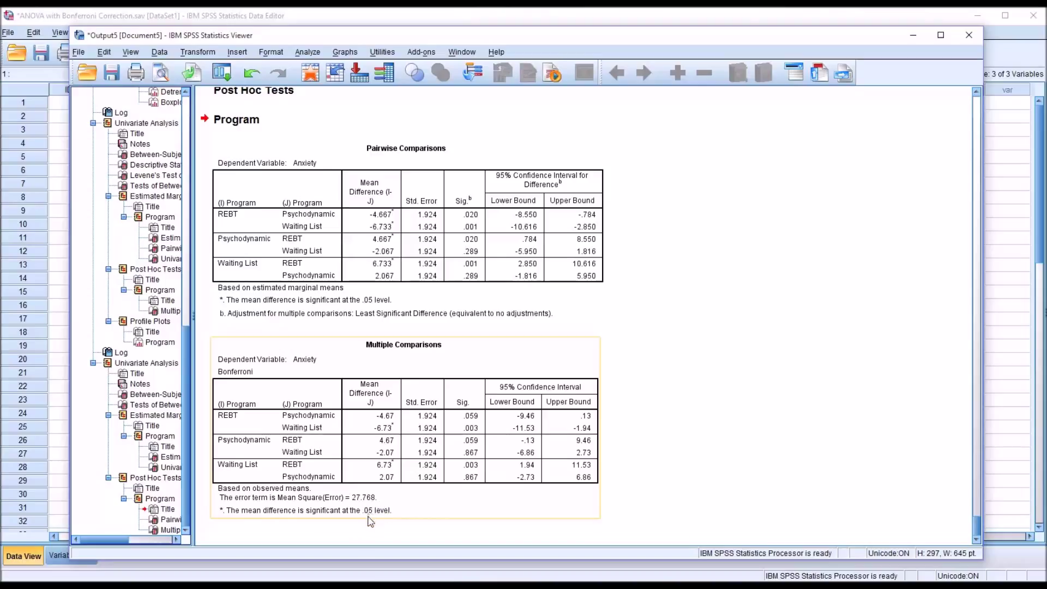
mouse_move(481, 522)
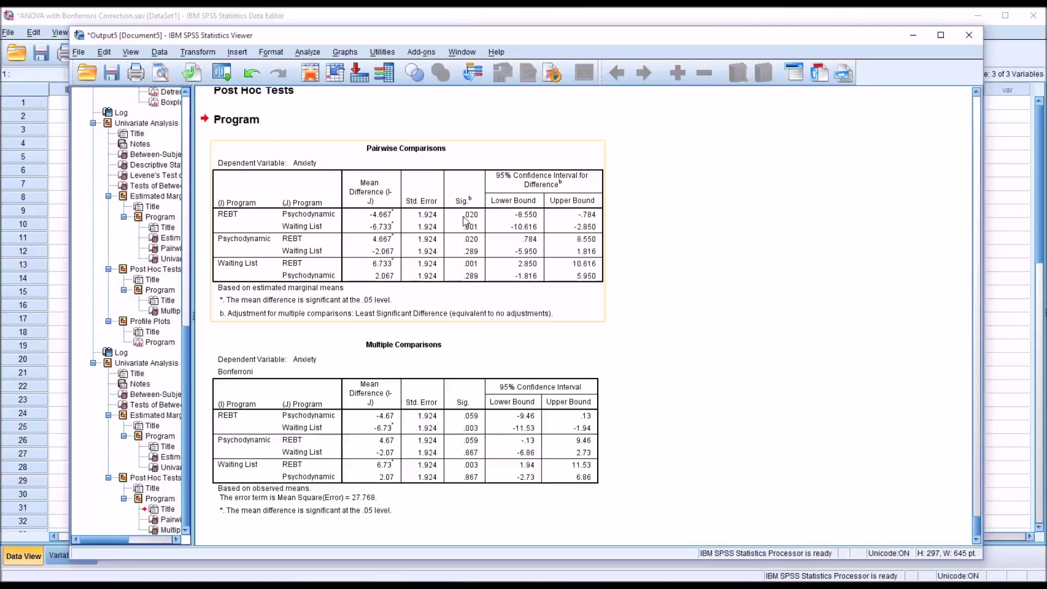
mouse_move(297, 227)
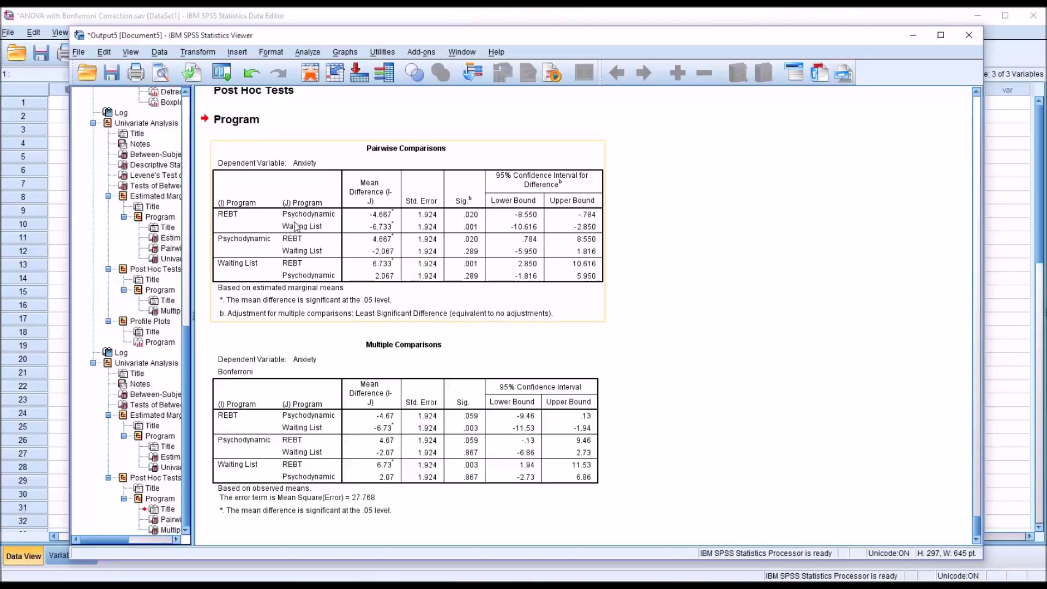
mouse_move(465, 221)
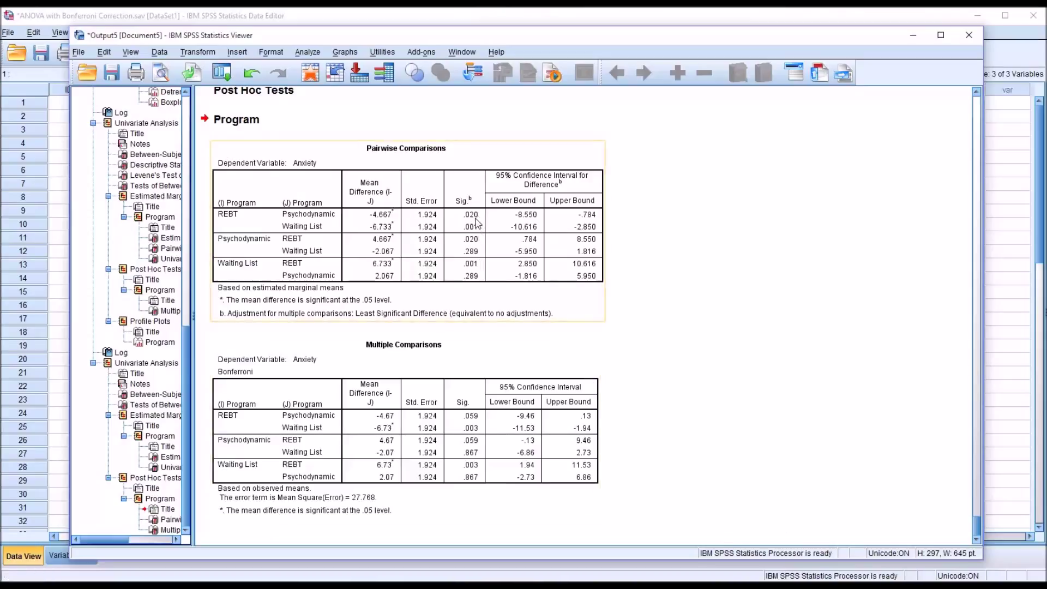
mouse_move(472, 224)
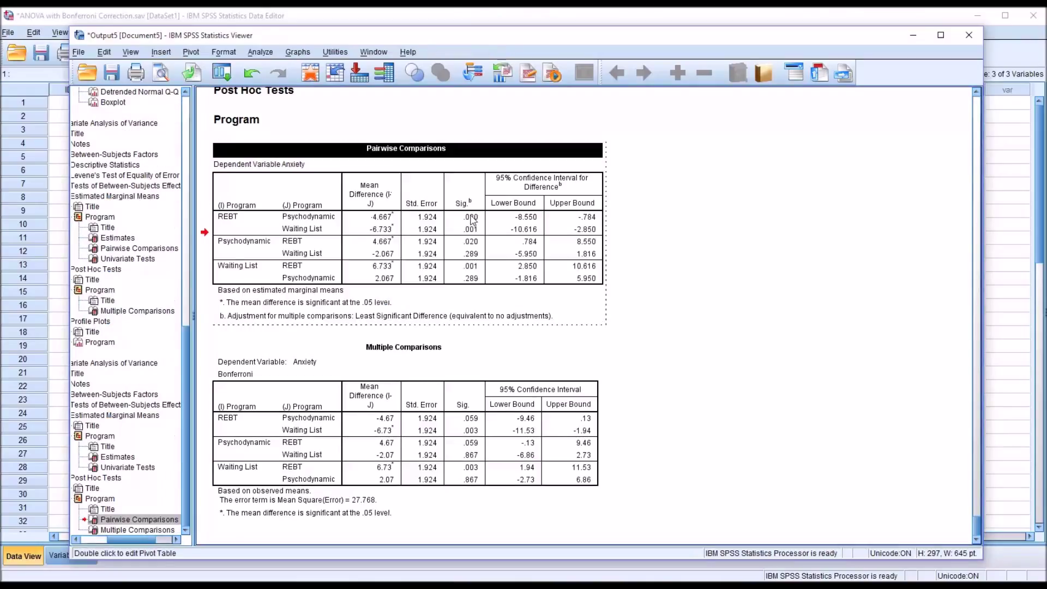
click(470, 216)
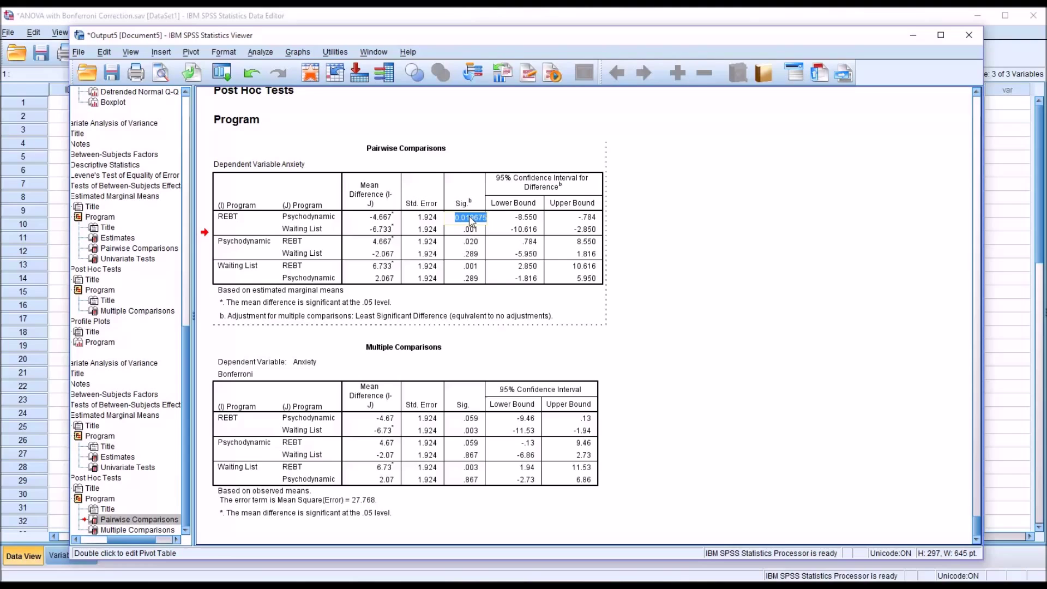
mouse_move(477, 227)
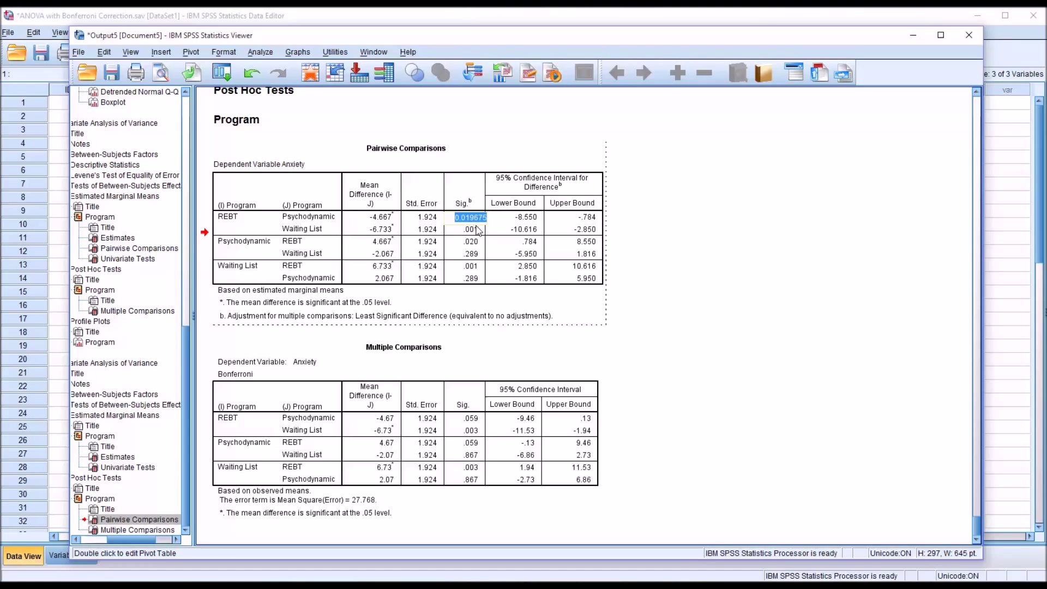
mouse_move(492, 234)
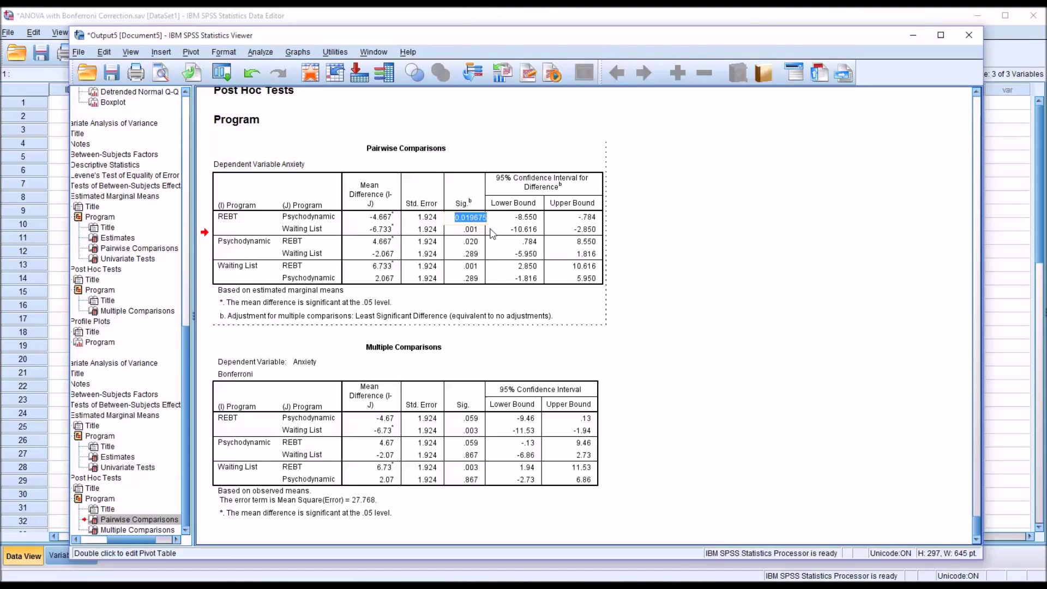
click(523, 229)
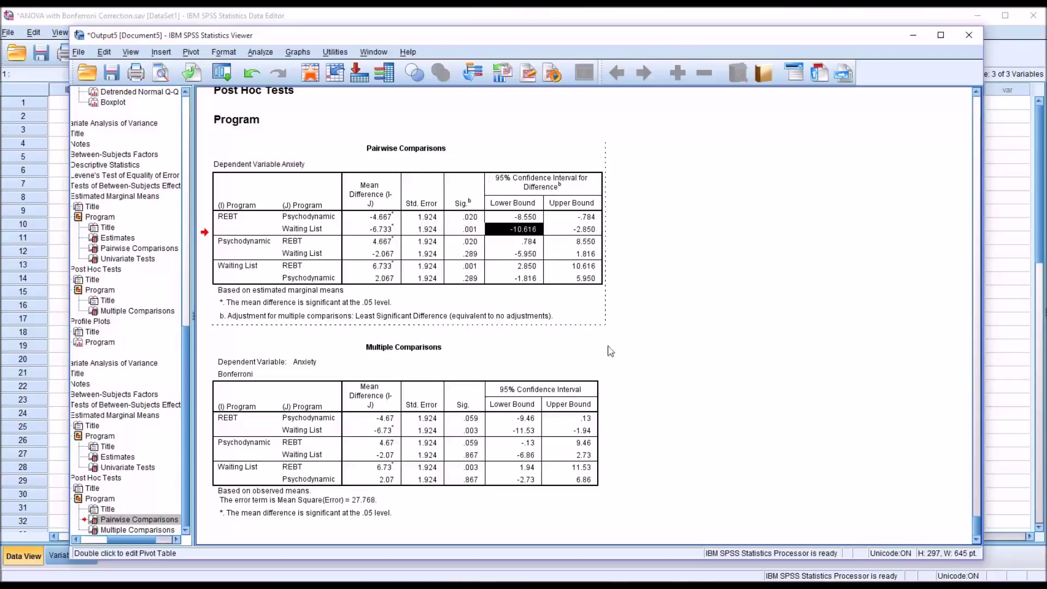
mouse_move(551, 305)
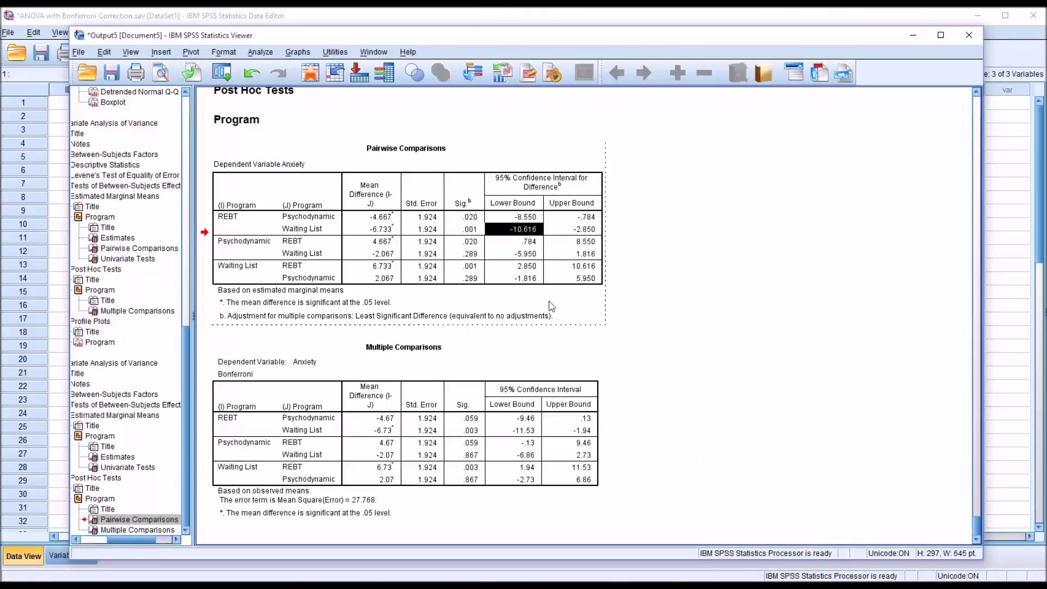
click(469, 216)
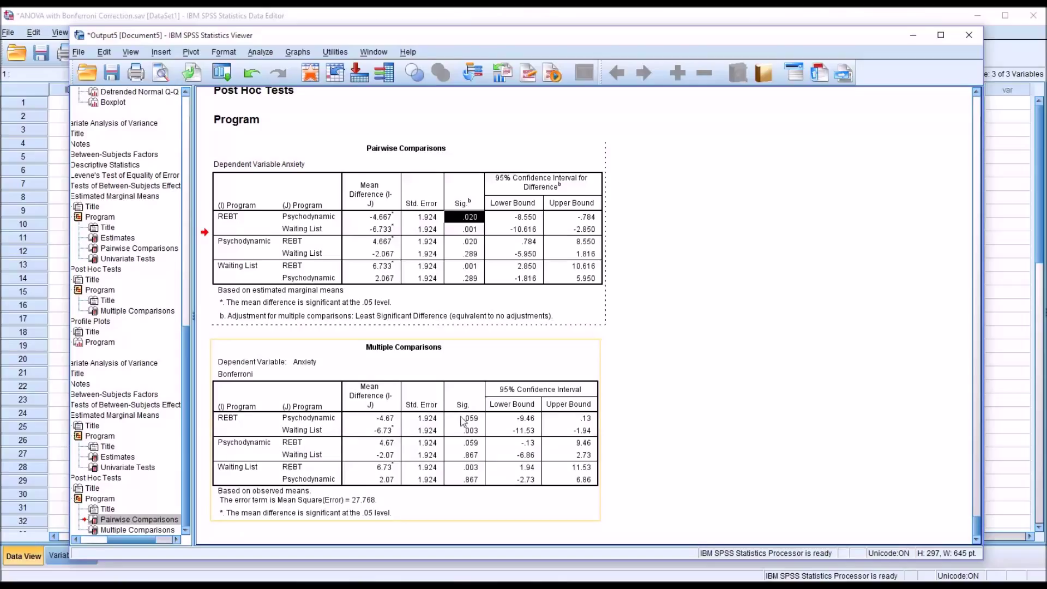
click(137, 530)
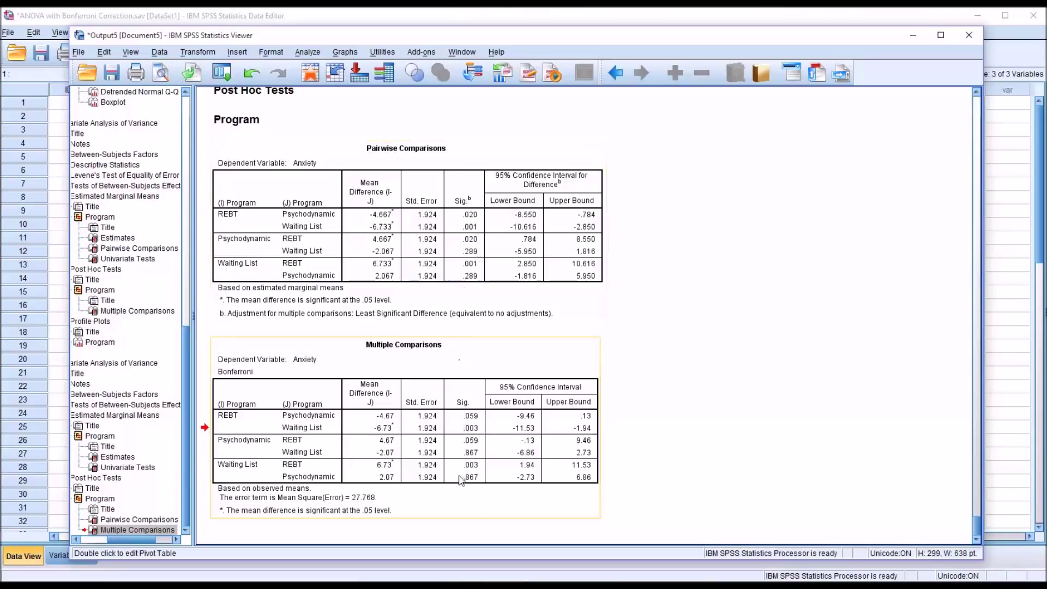
mouse_move(467, 476)
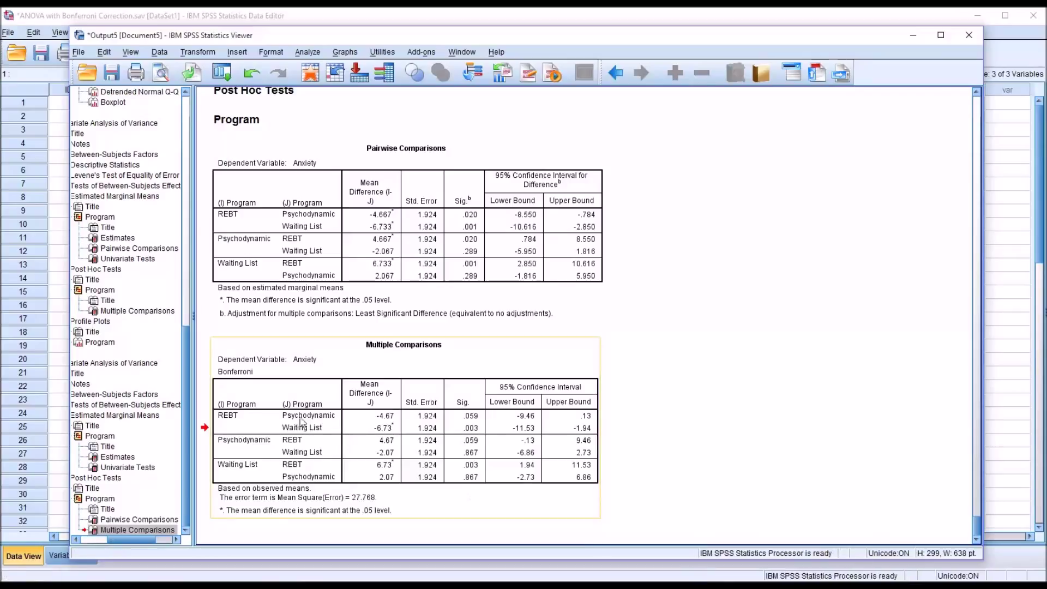
mouse_move(231, 424)
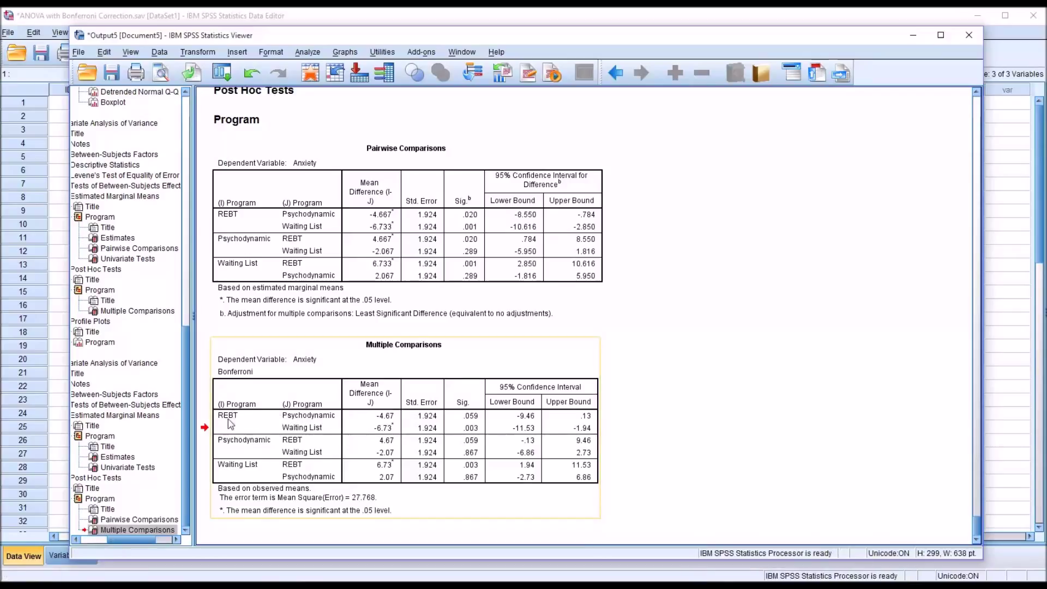
mouse_move(307, 435)
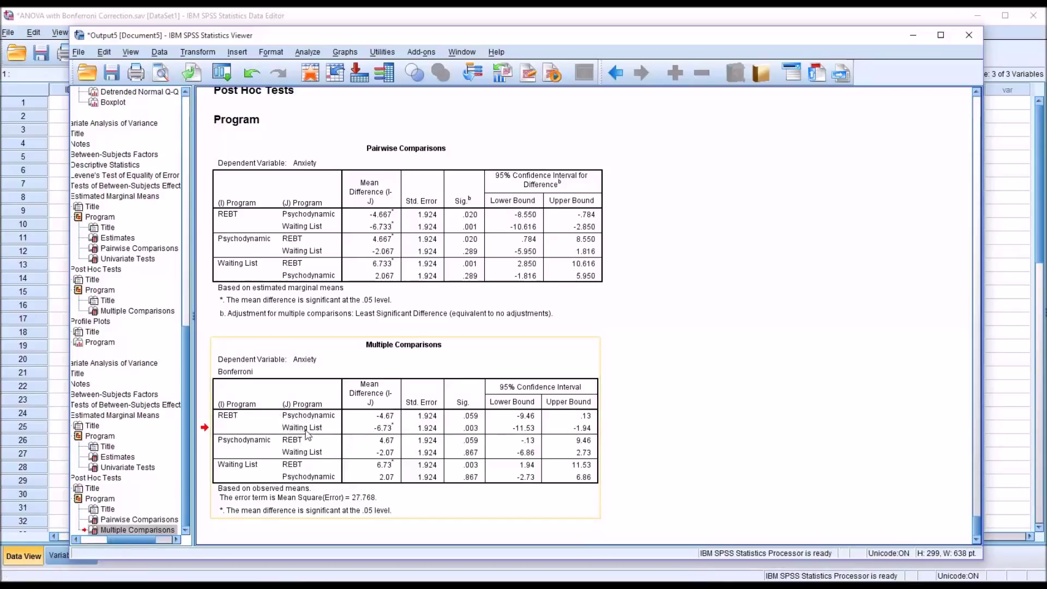
mouse_move(366, 438)
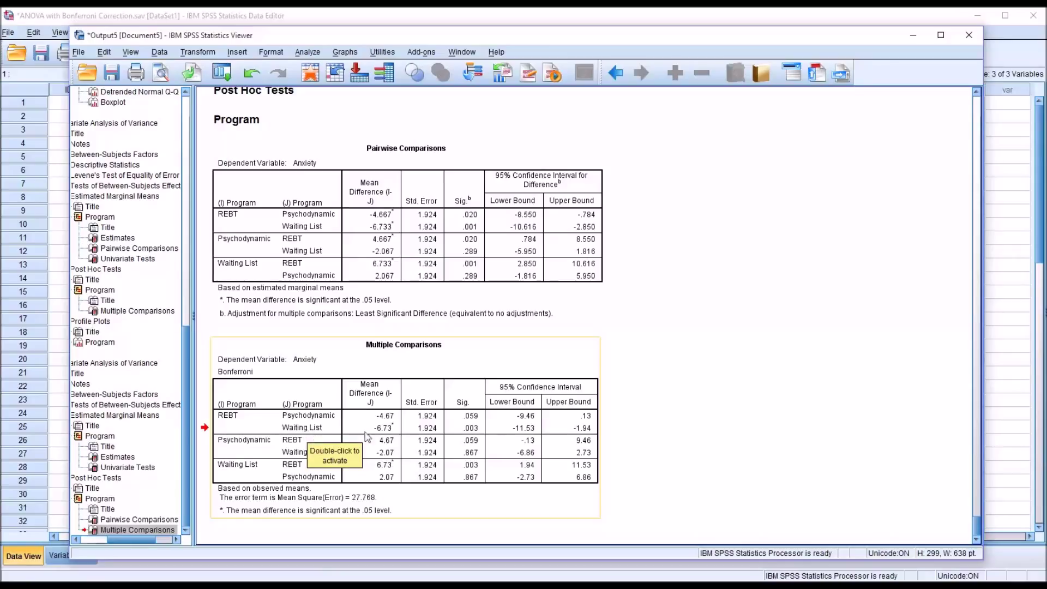